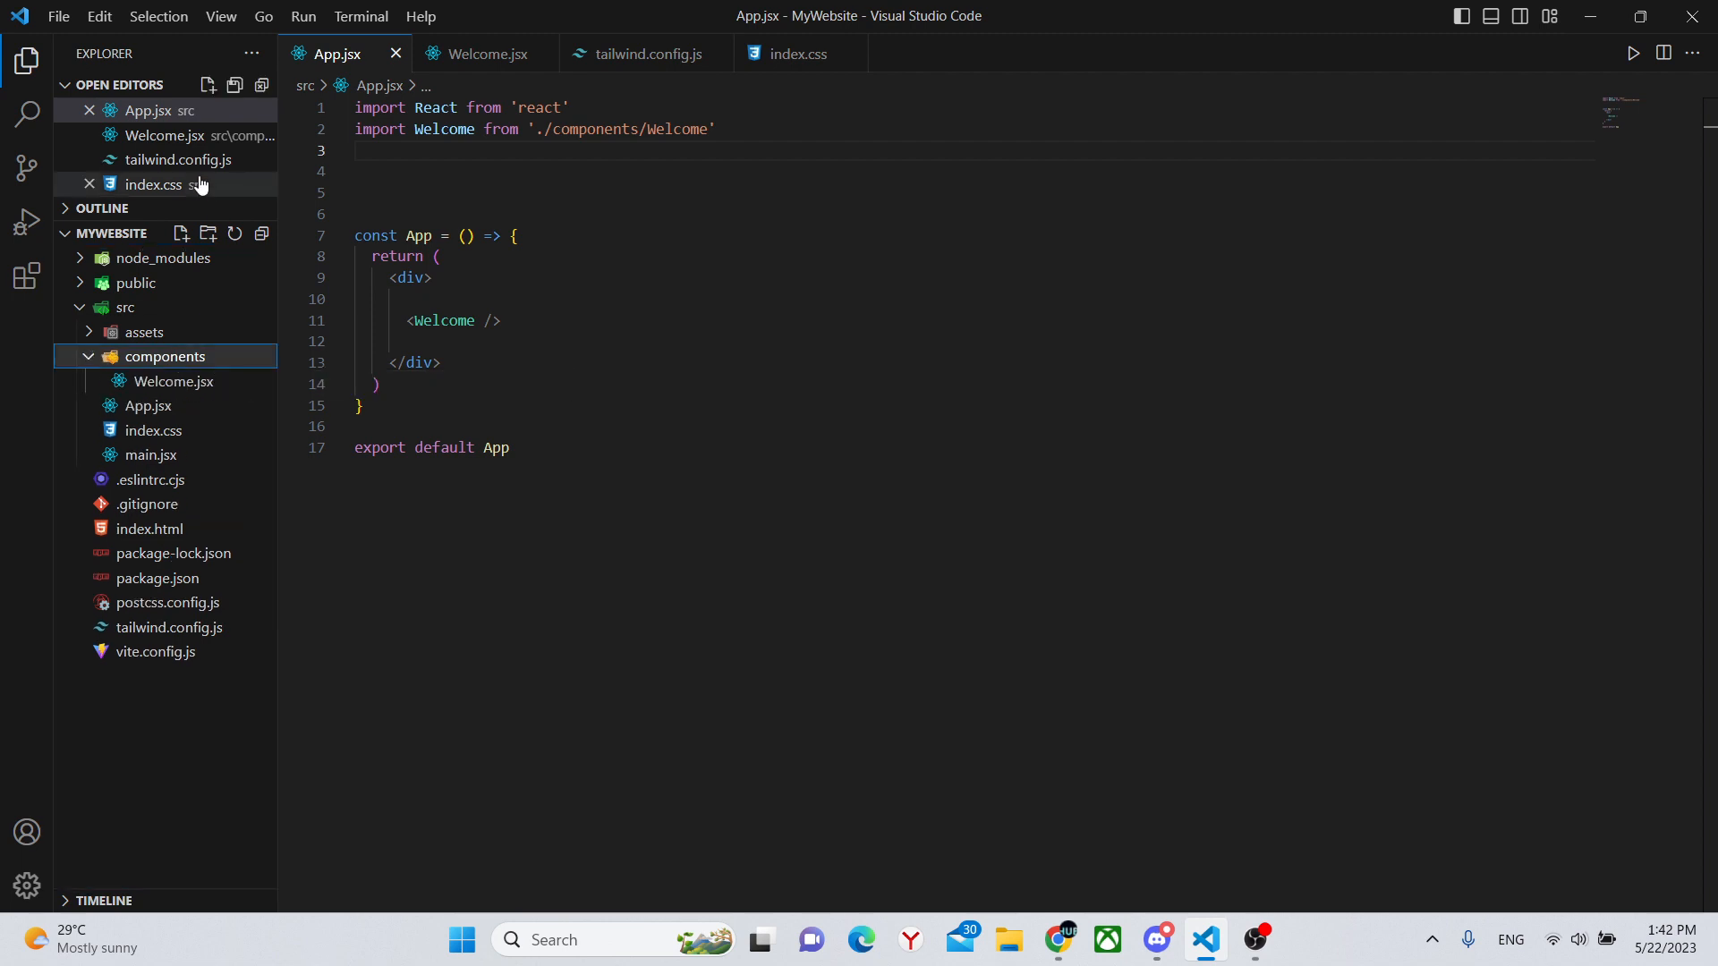
Create Navbar.jsx in components and scaffold a Navbar component with the rafce snippet
click(183, 235)
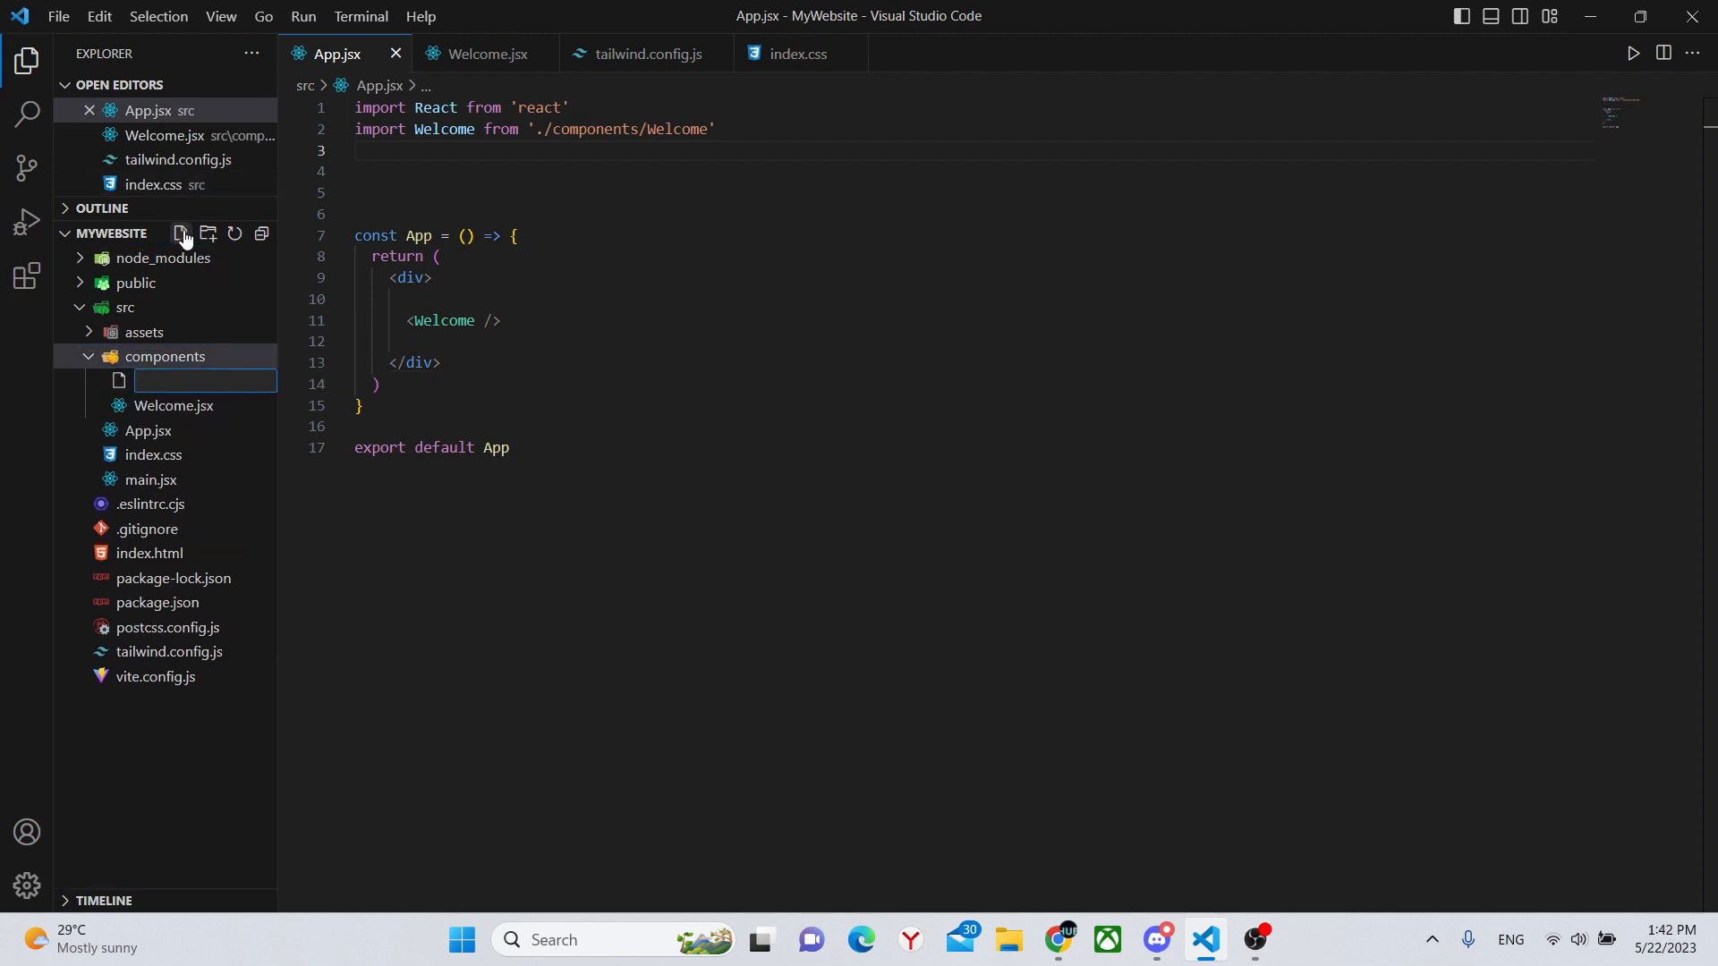
text(Navba)
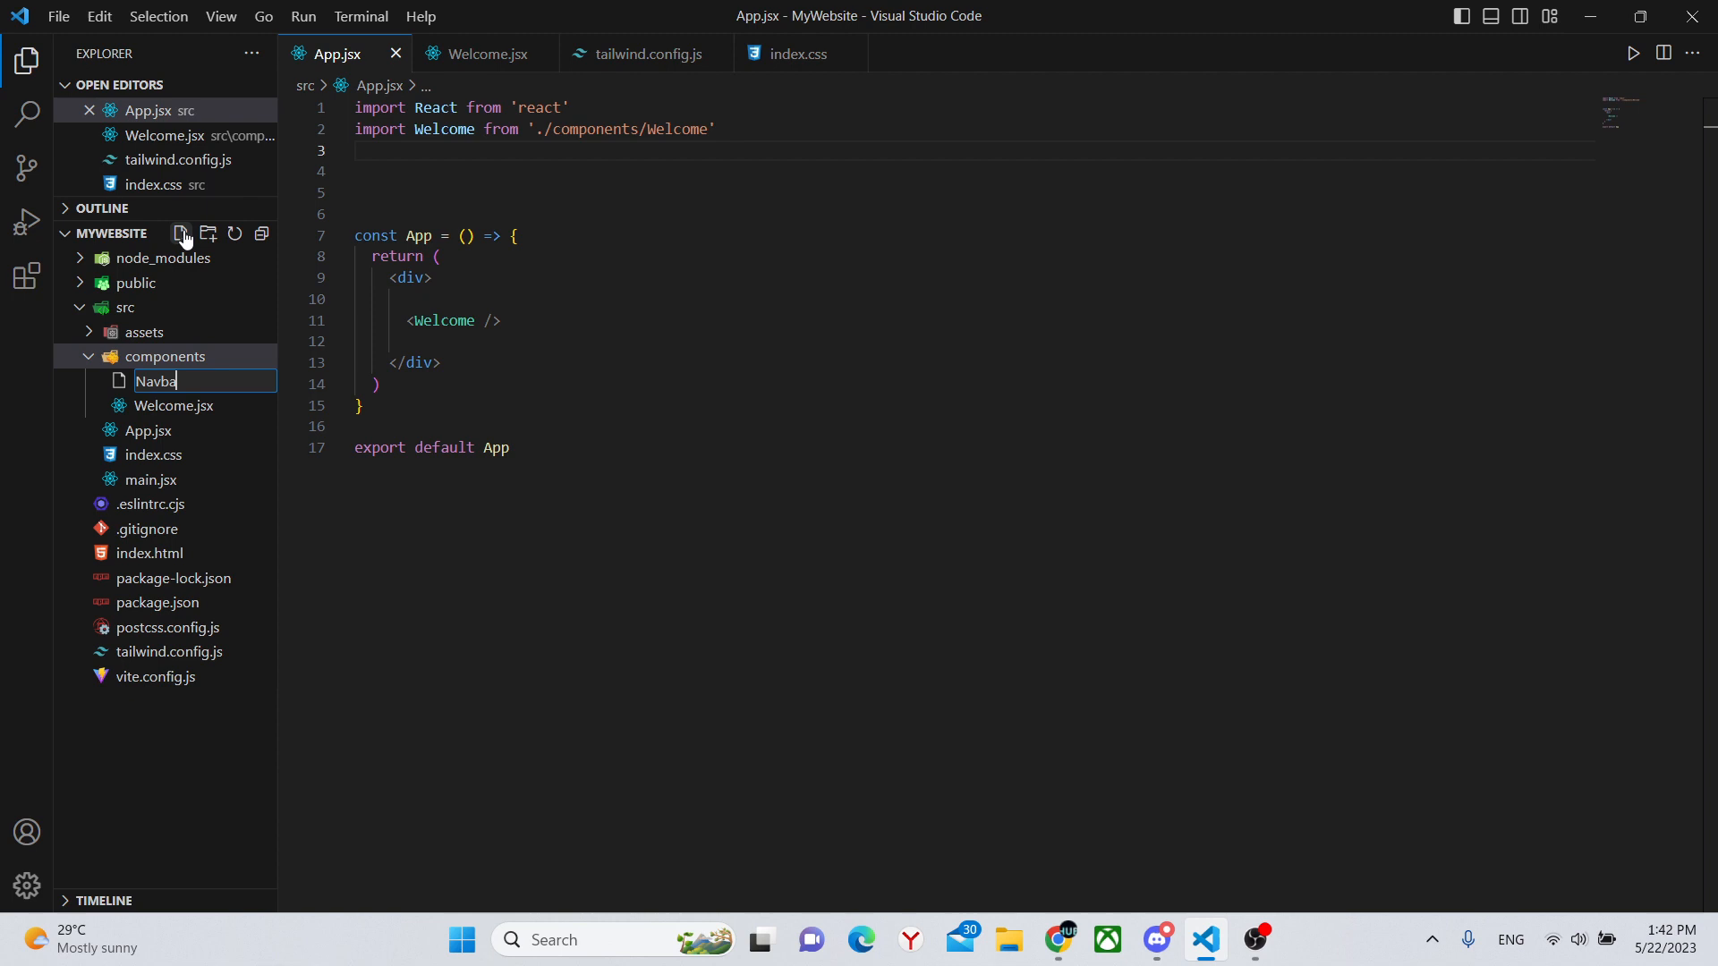
text(r.jsx)
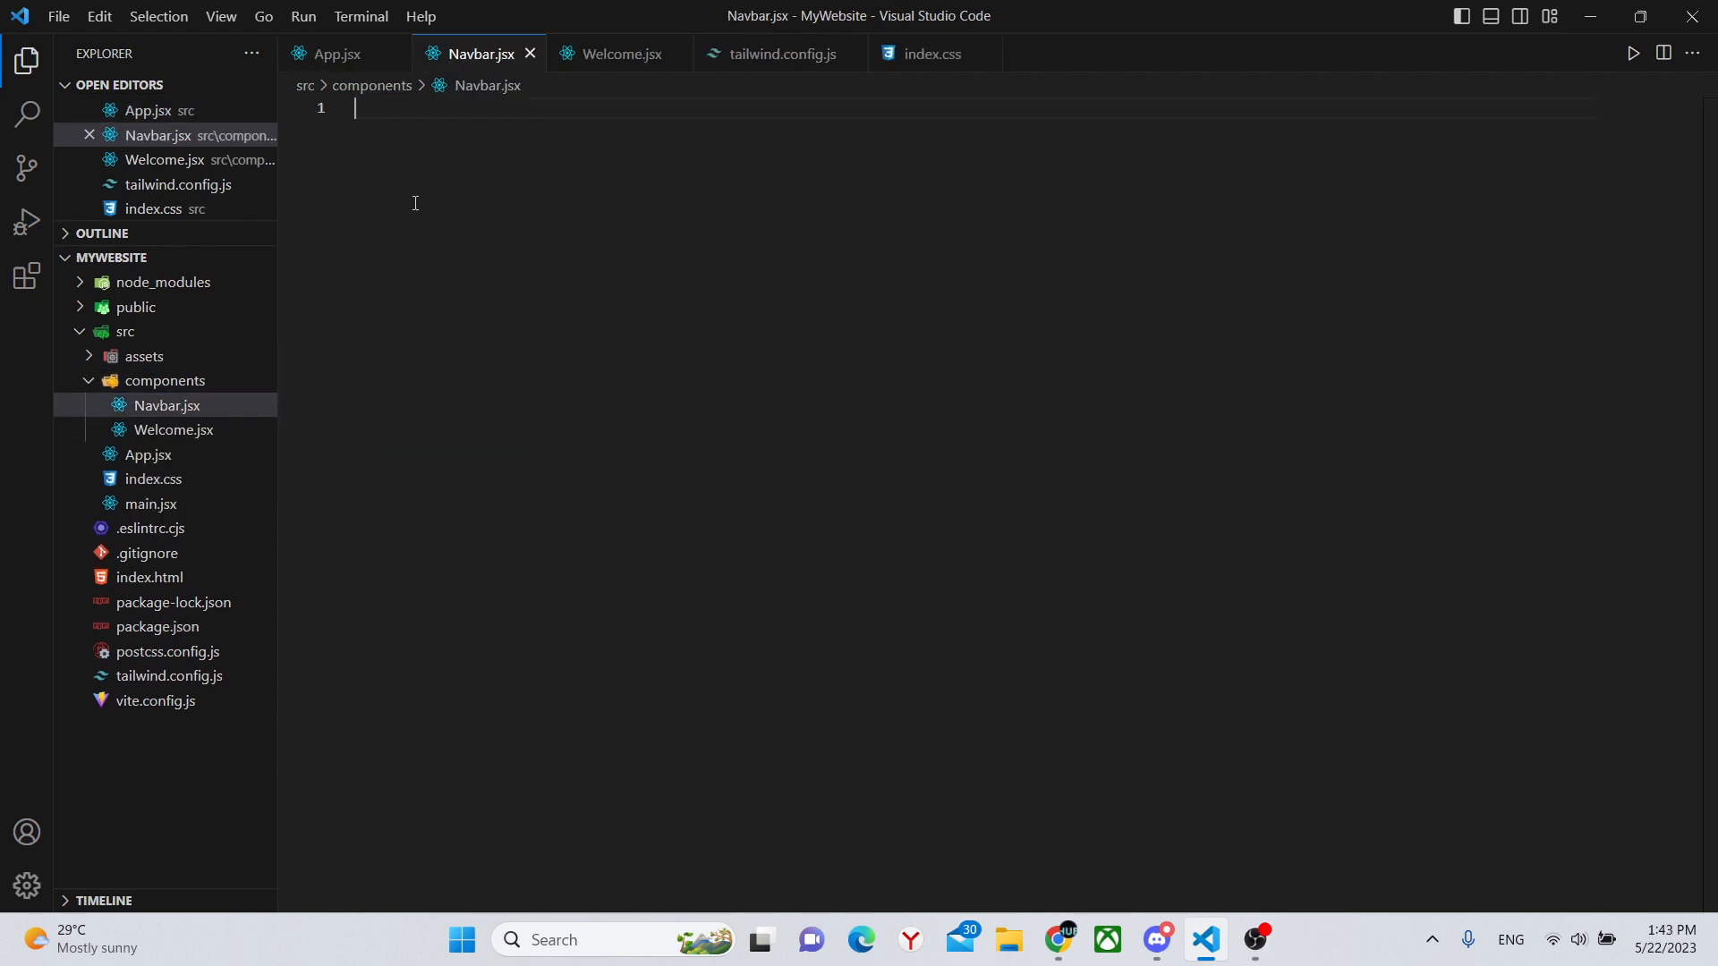
text(rafce)
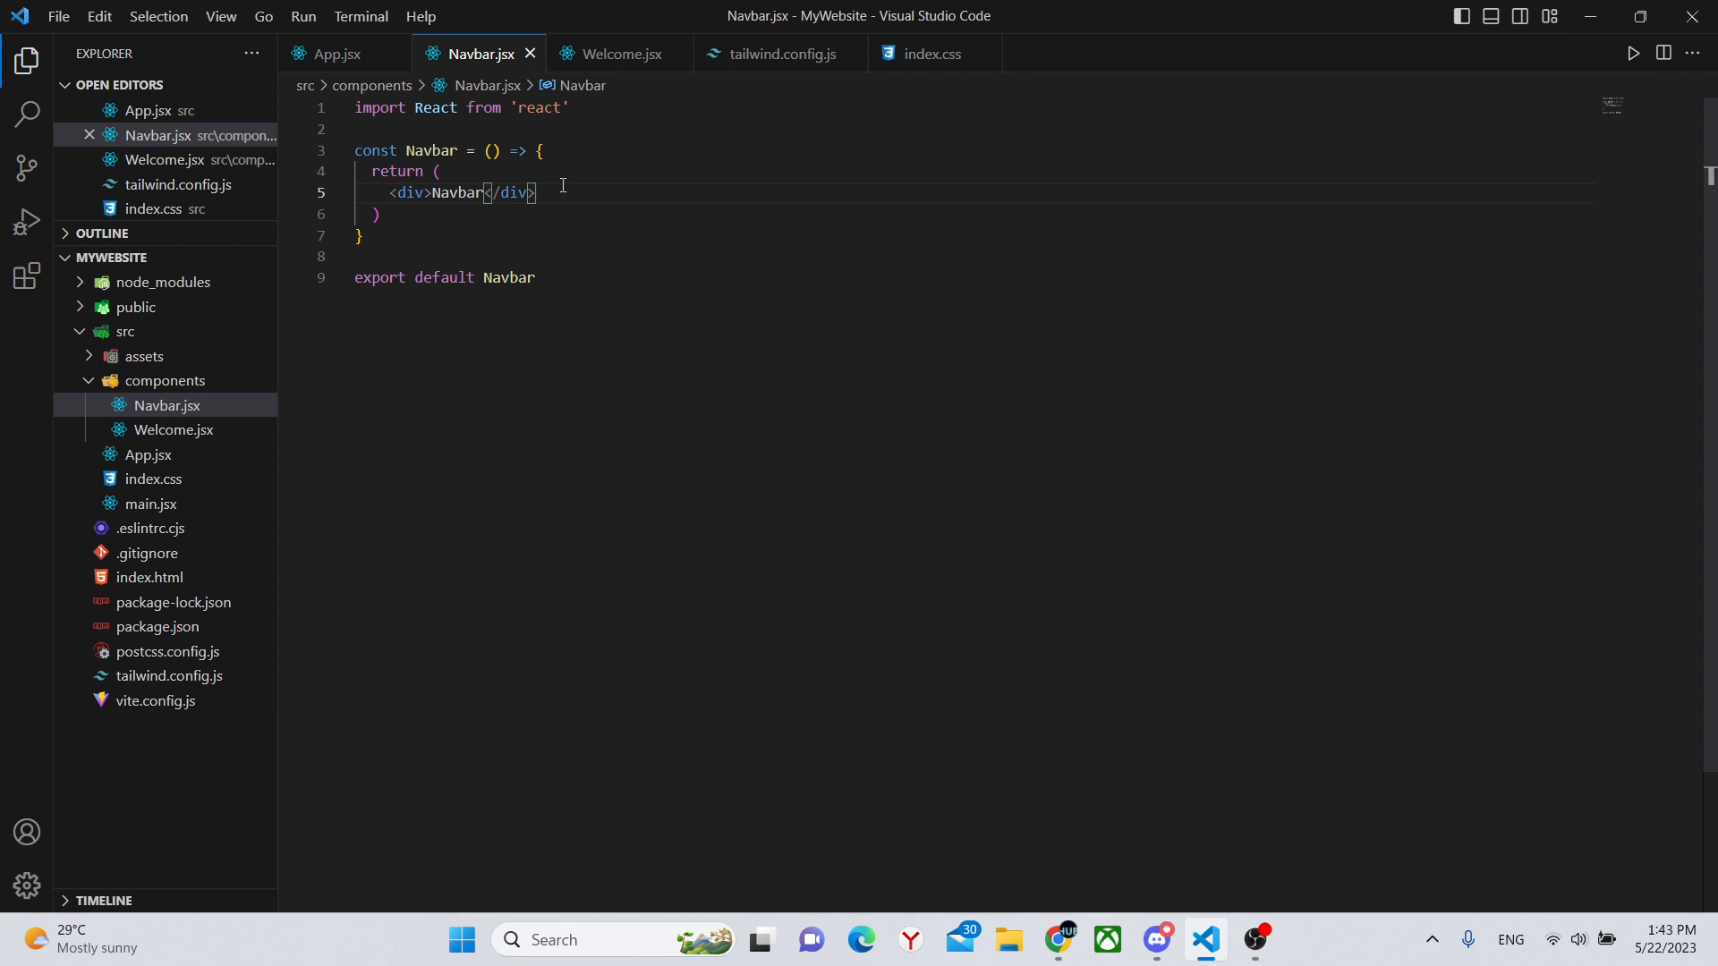
mouse_move(27, 275)
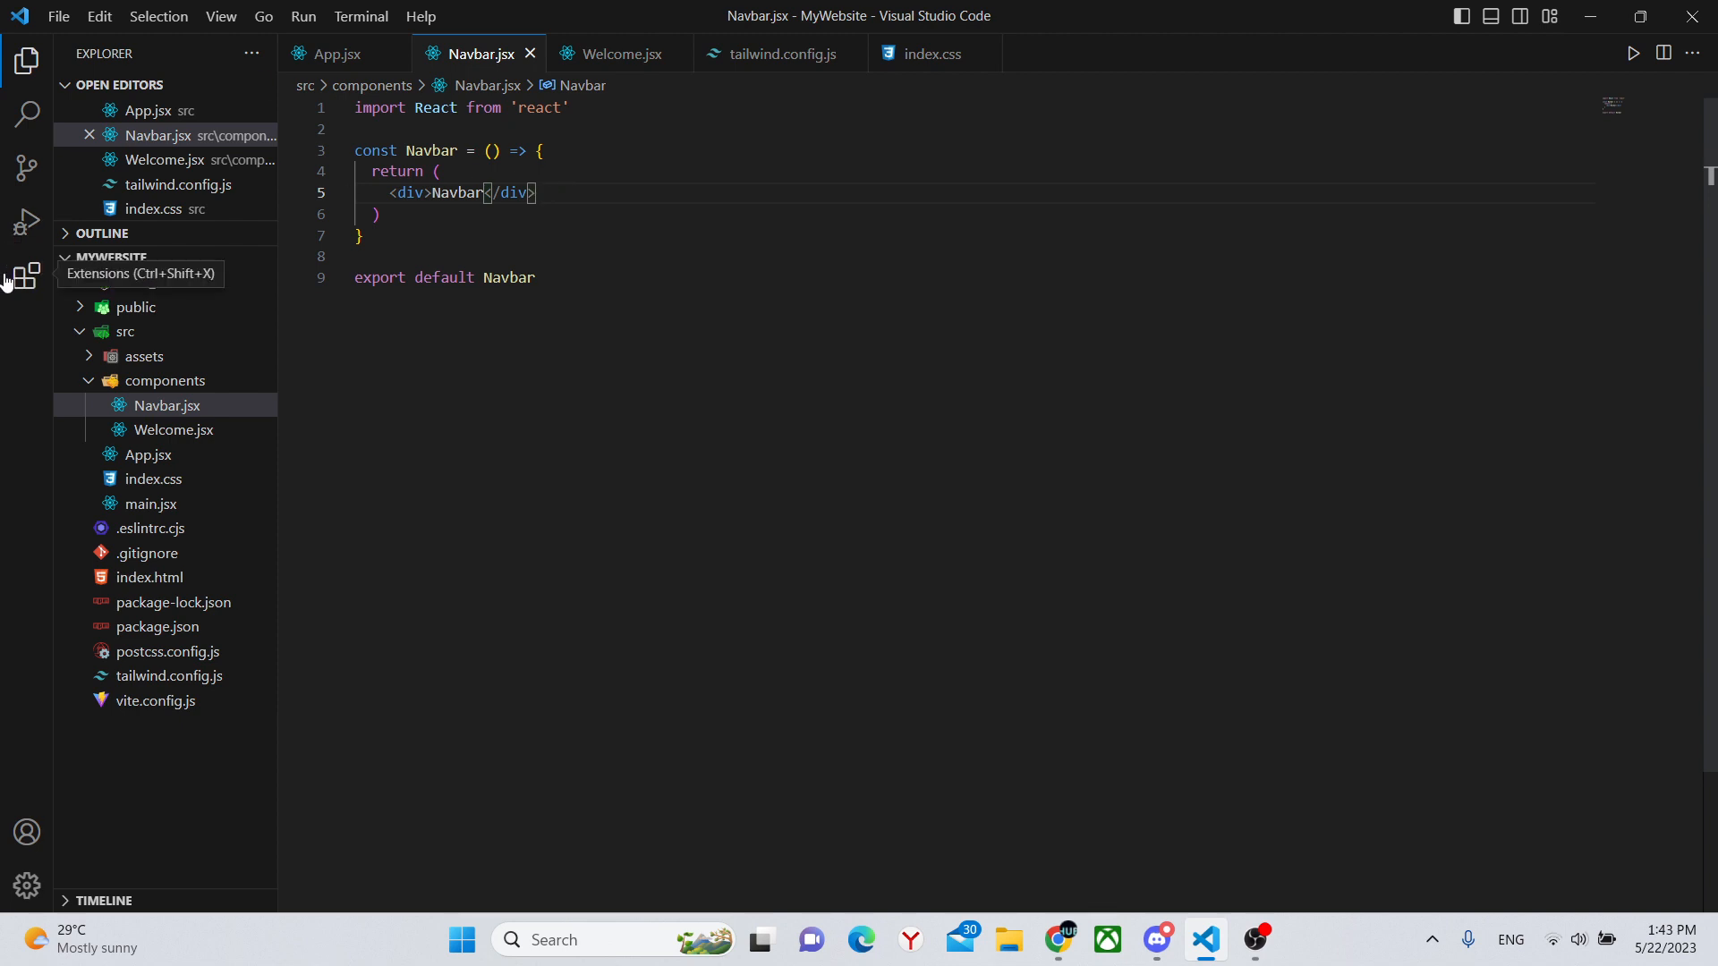
Check the installed extensions, then return to the project file tree
click(27, 274)
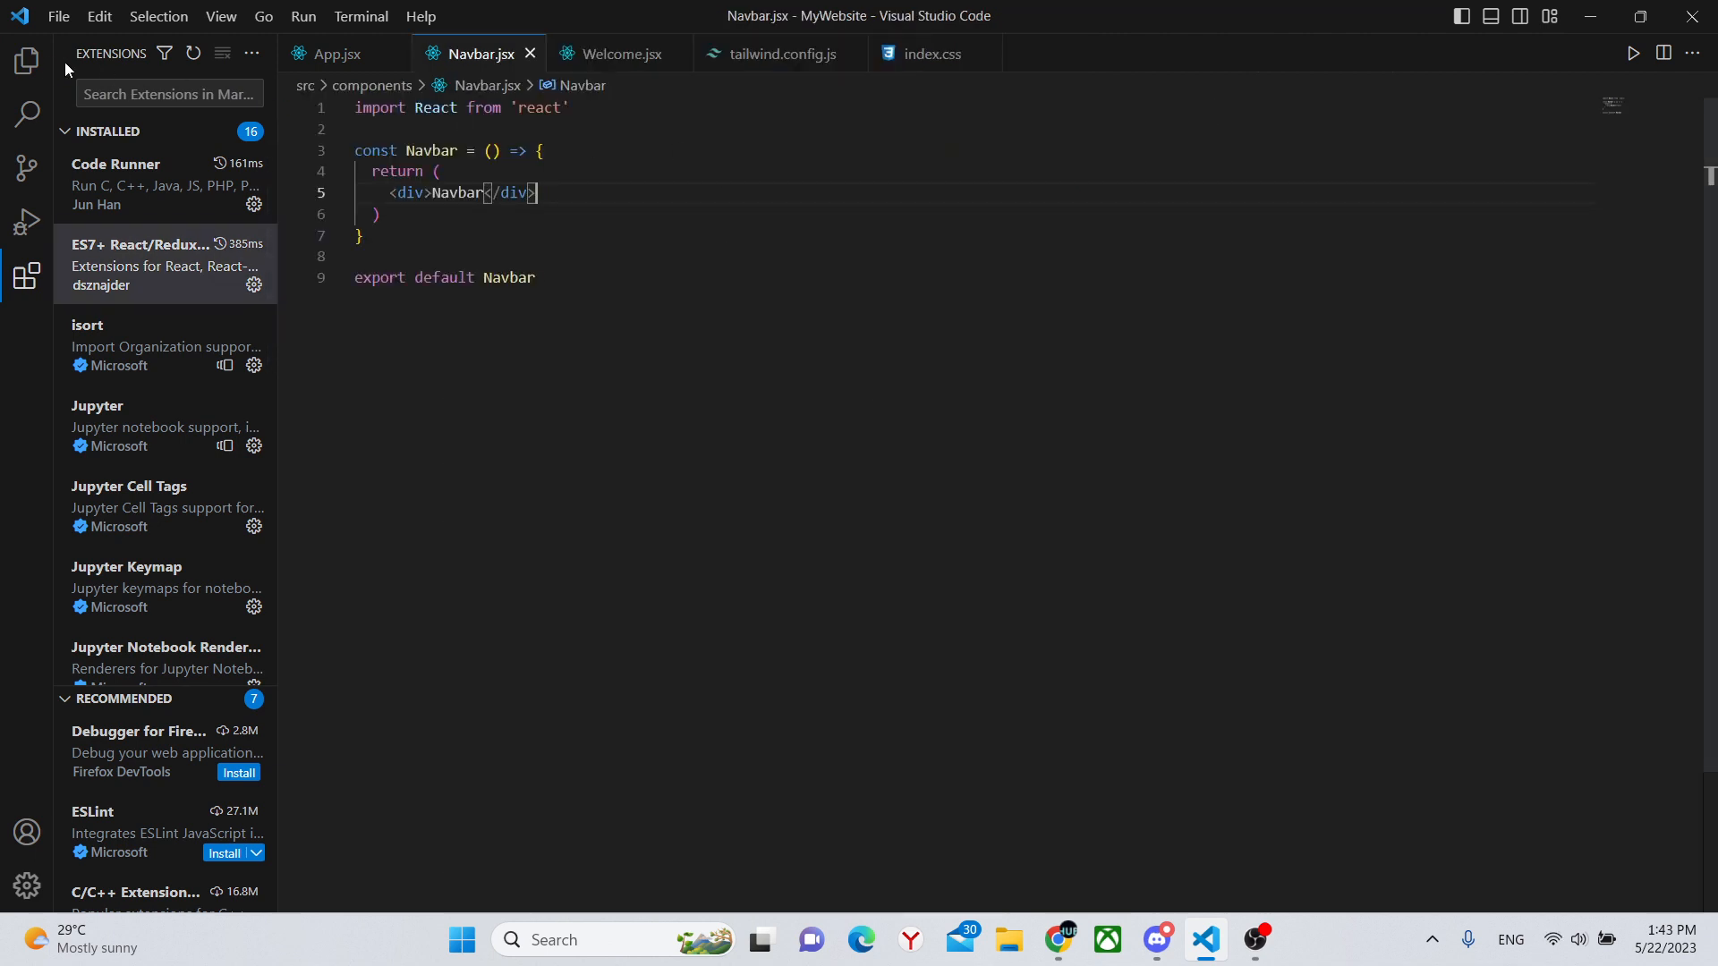
click(27, 61)
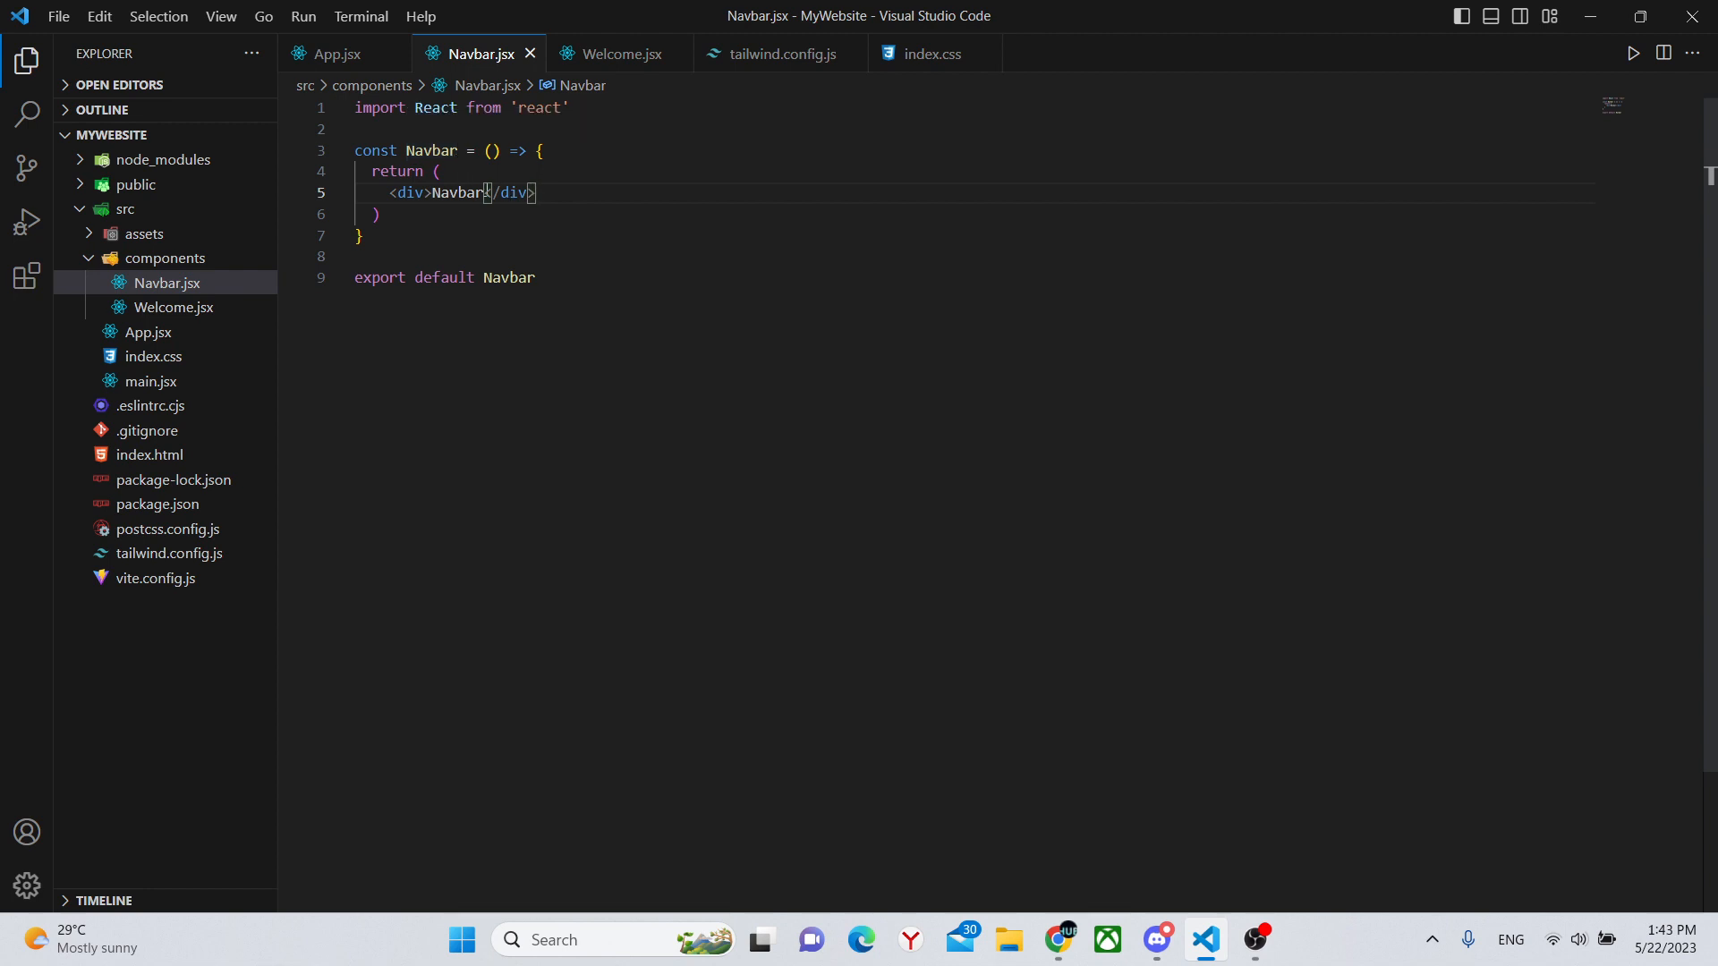
Give the outer div className='w-screen h-[100px] bg-blue-500' in place of the placeholder text
double_click(456, 194)
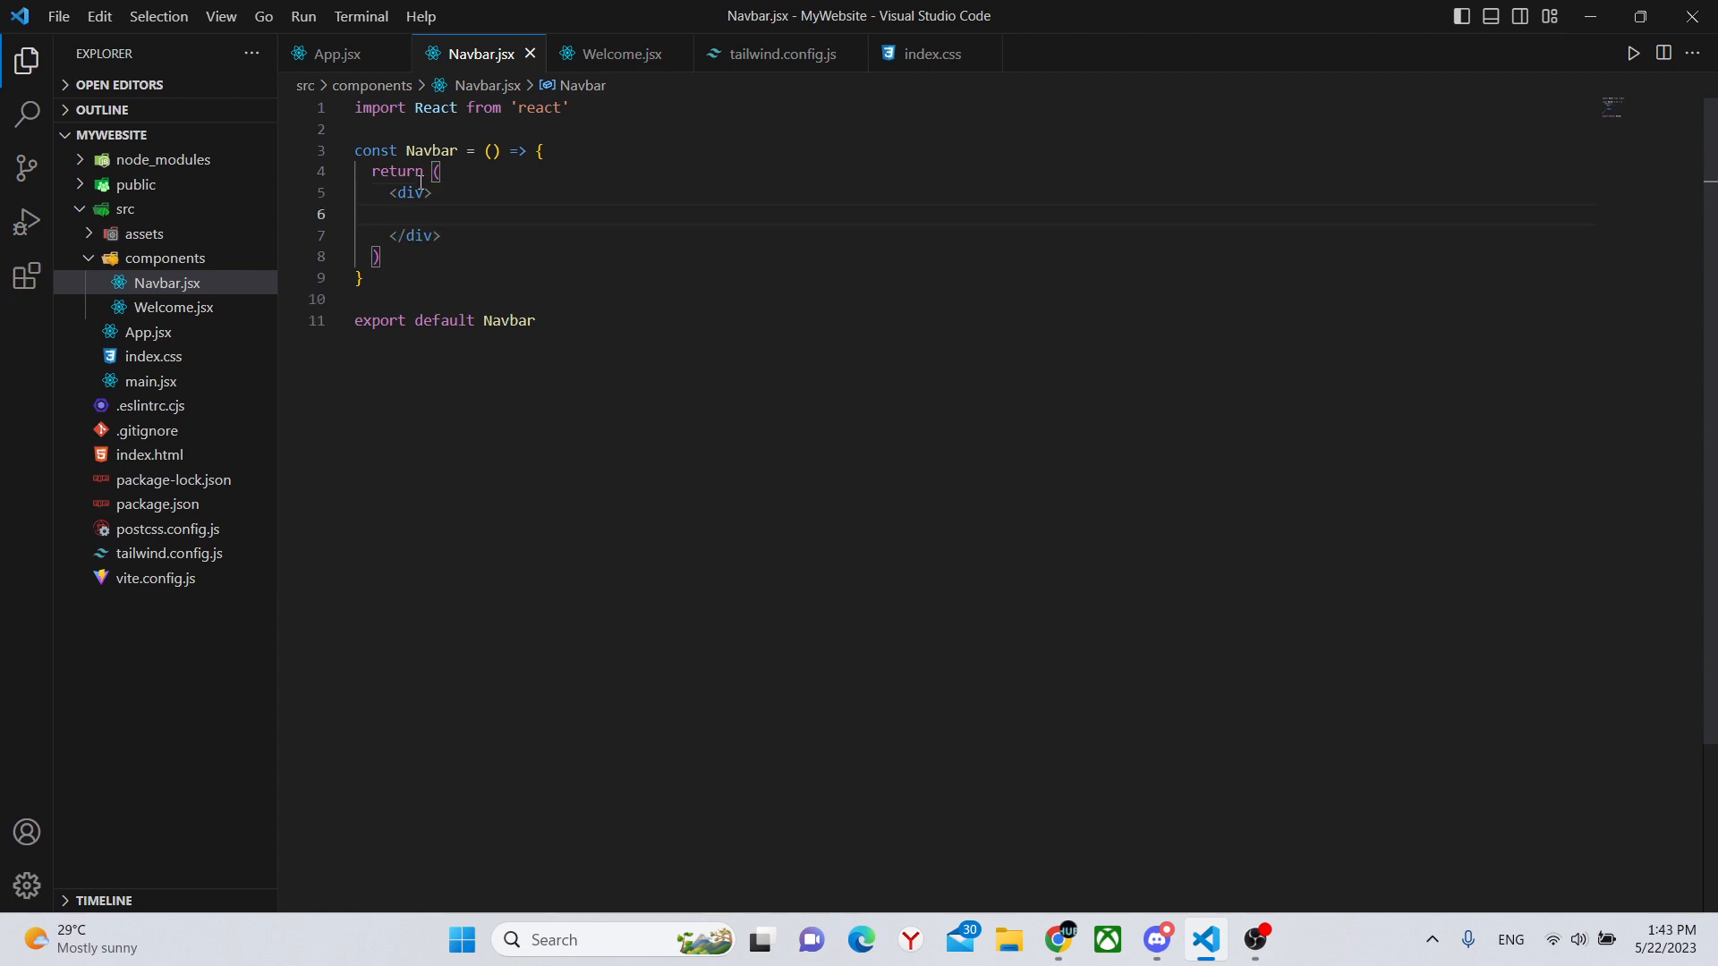
mouse_move(412, 191)
text( className=')
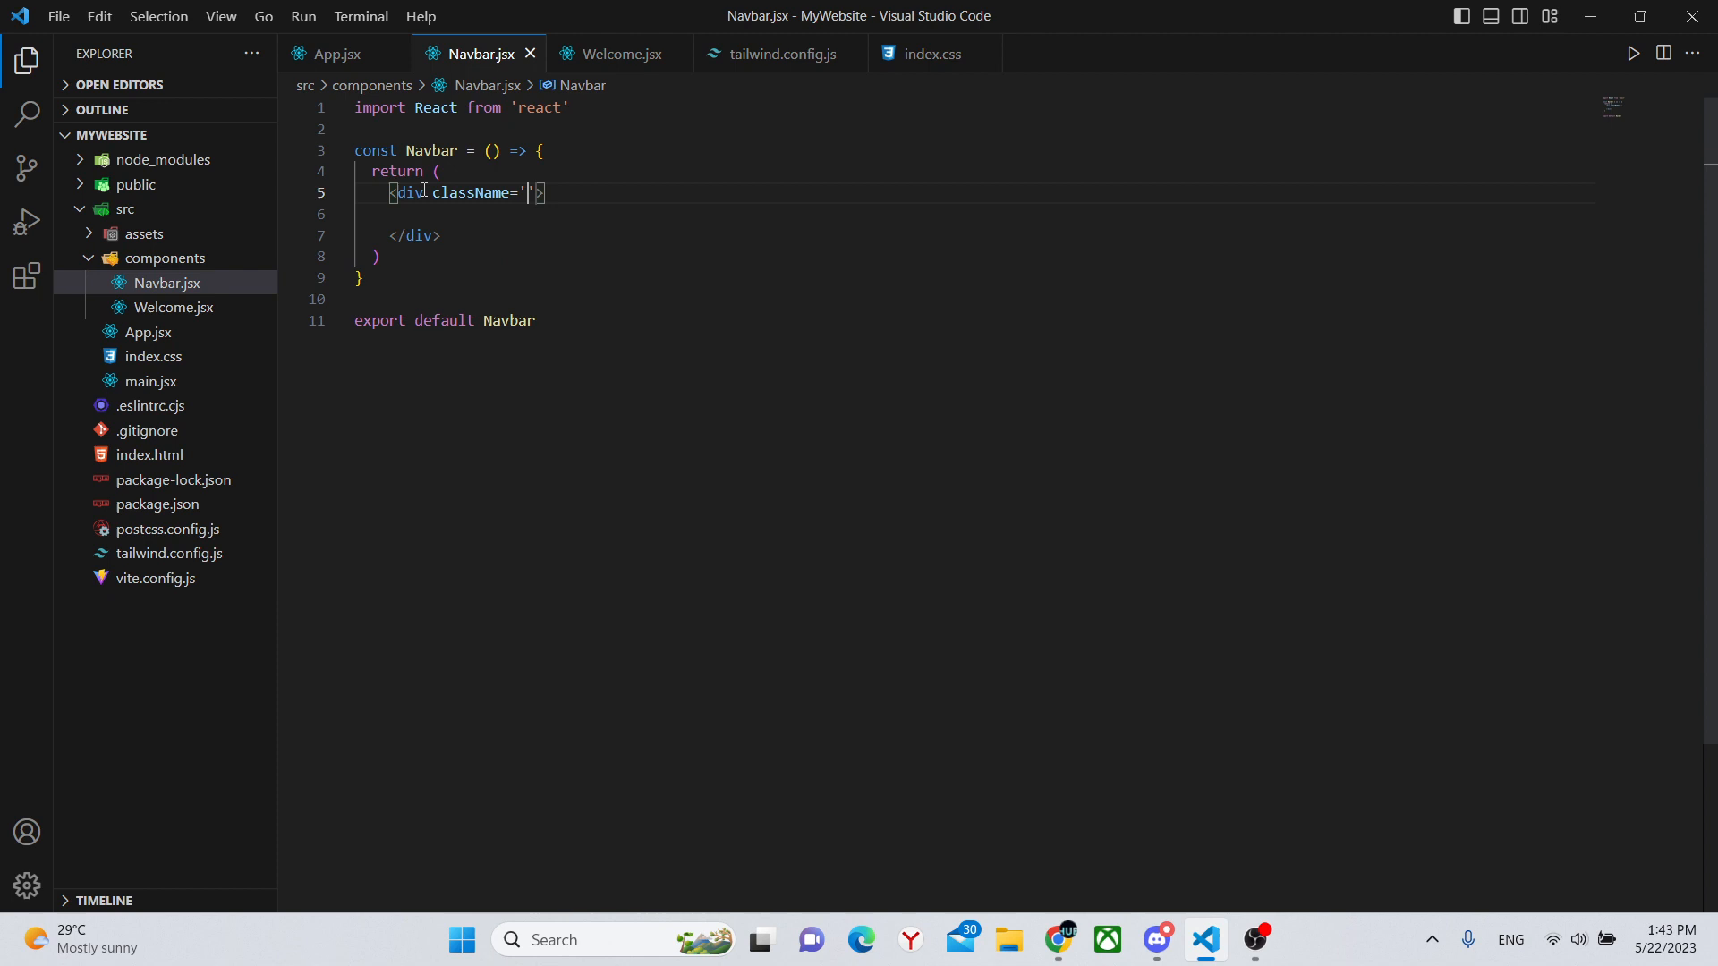
text(')
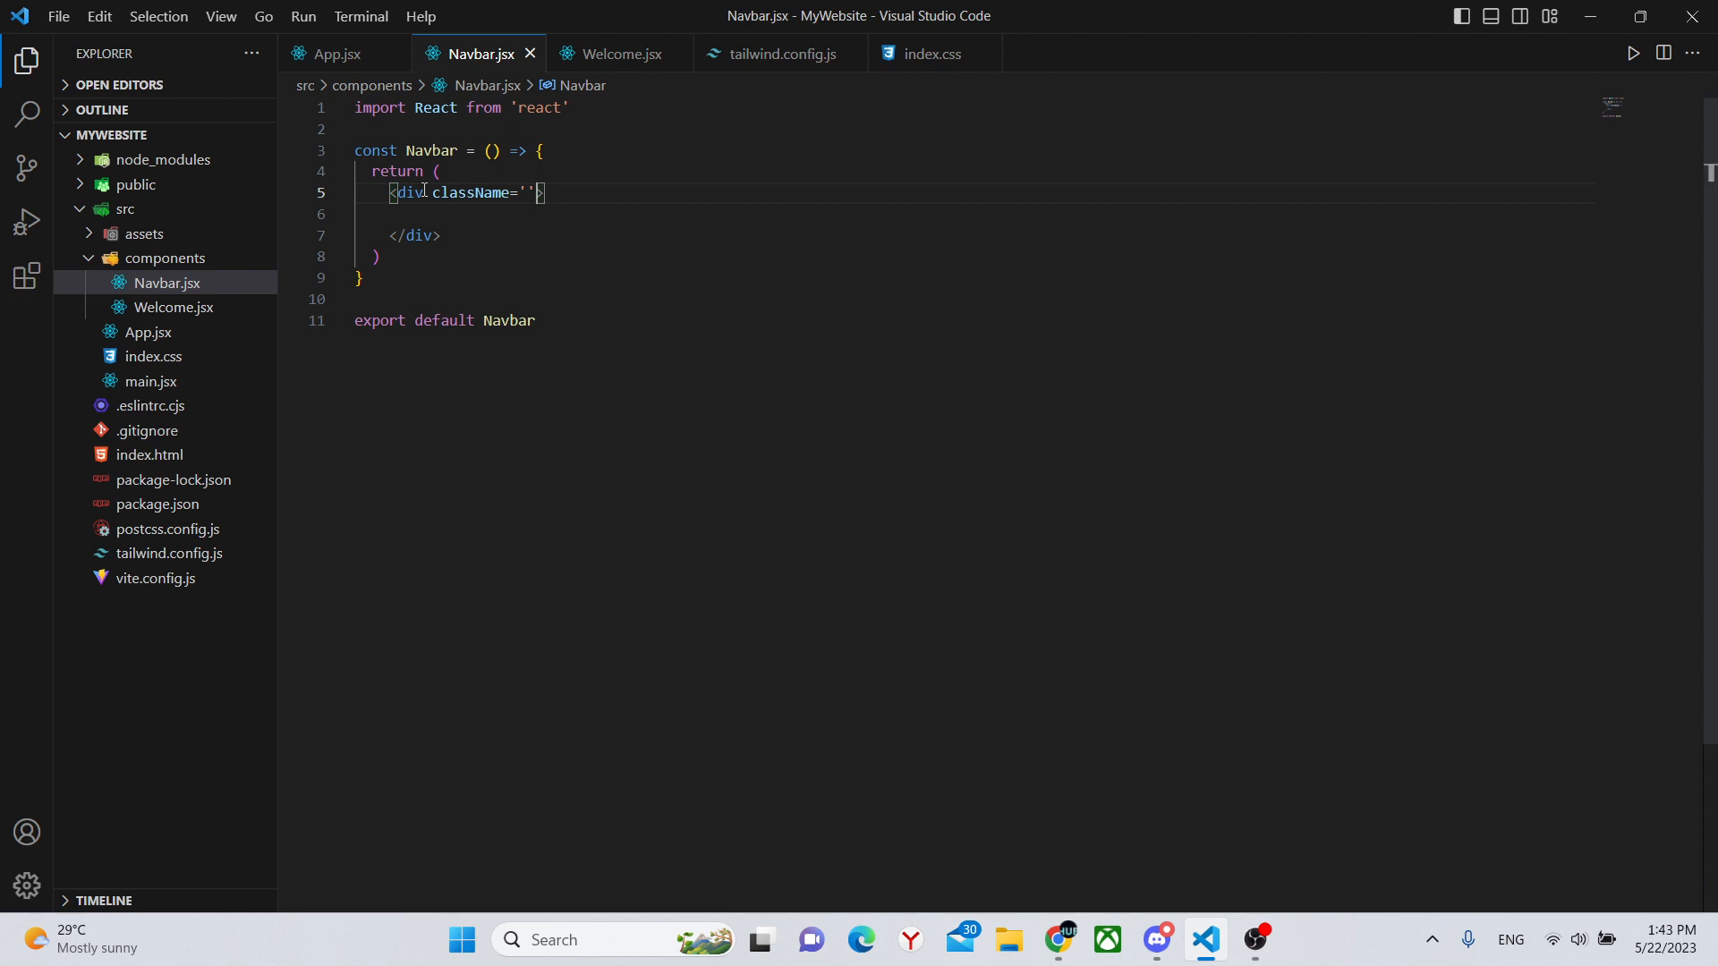
text(w-)
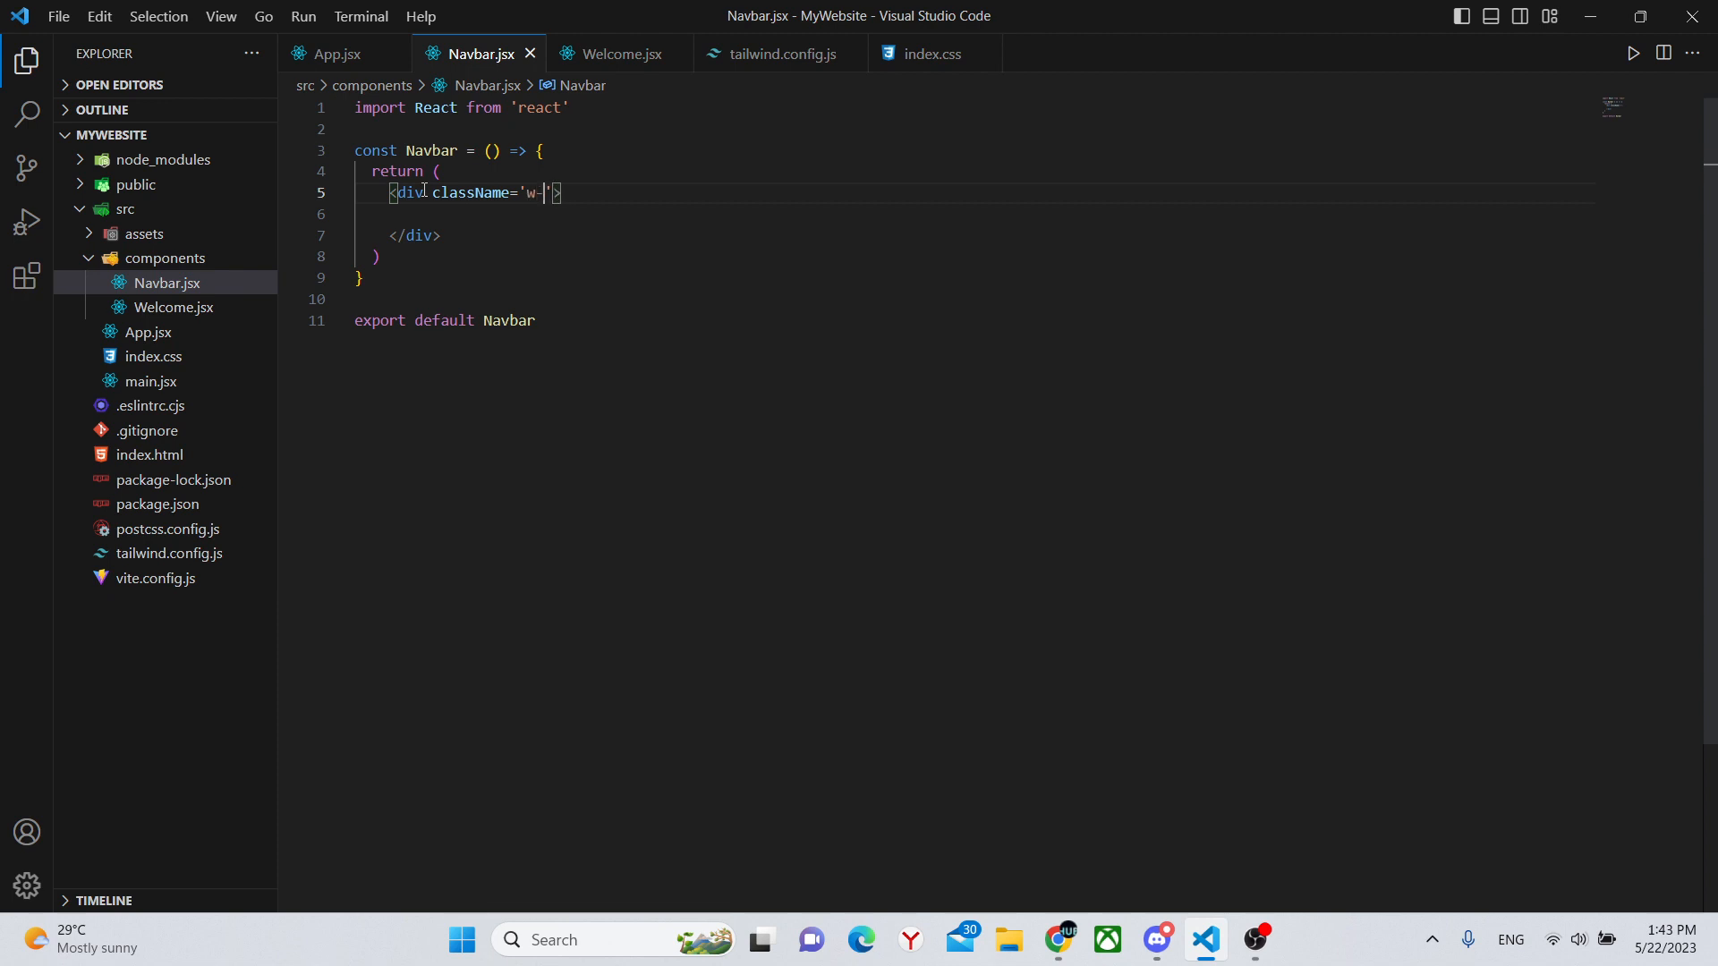
text(screen)
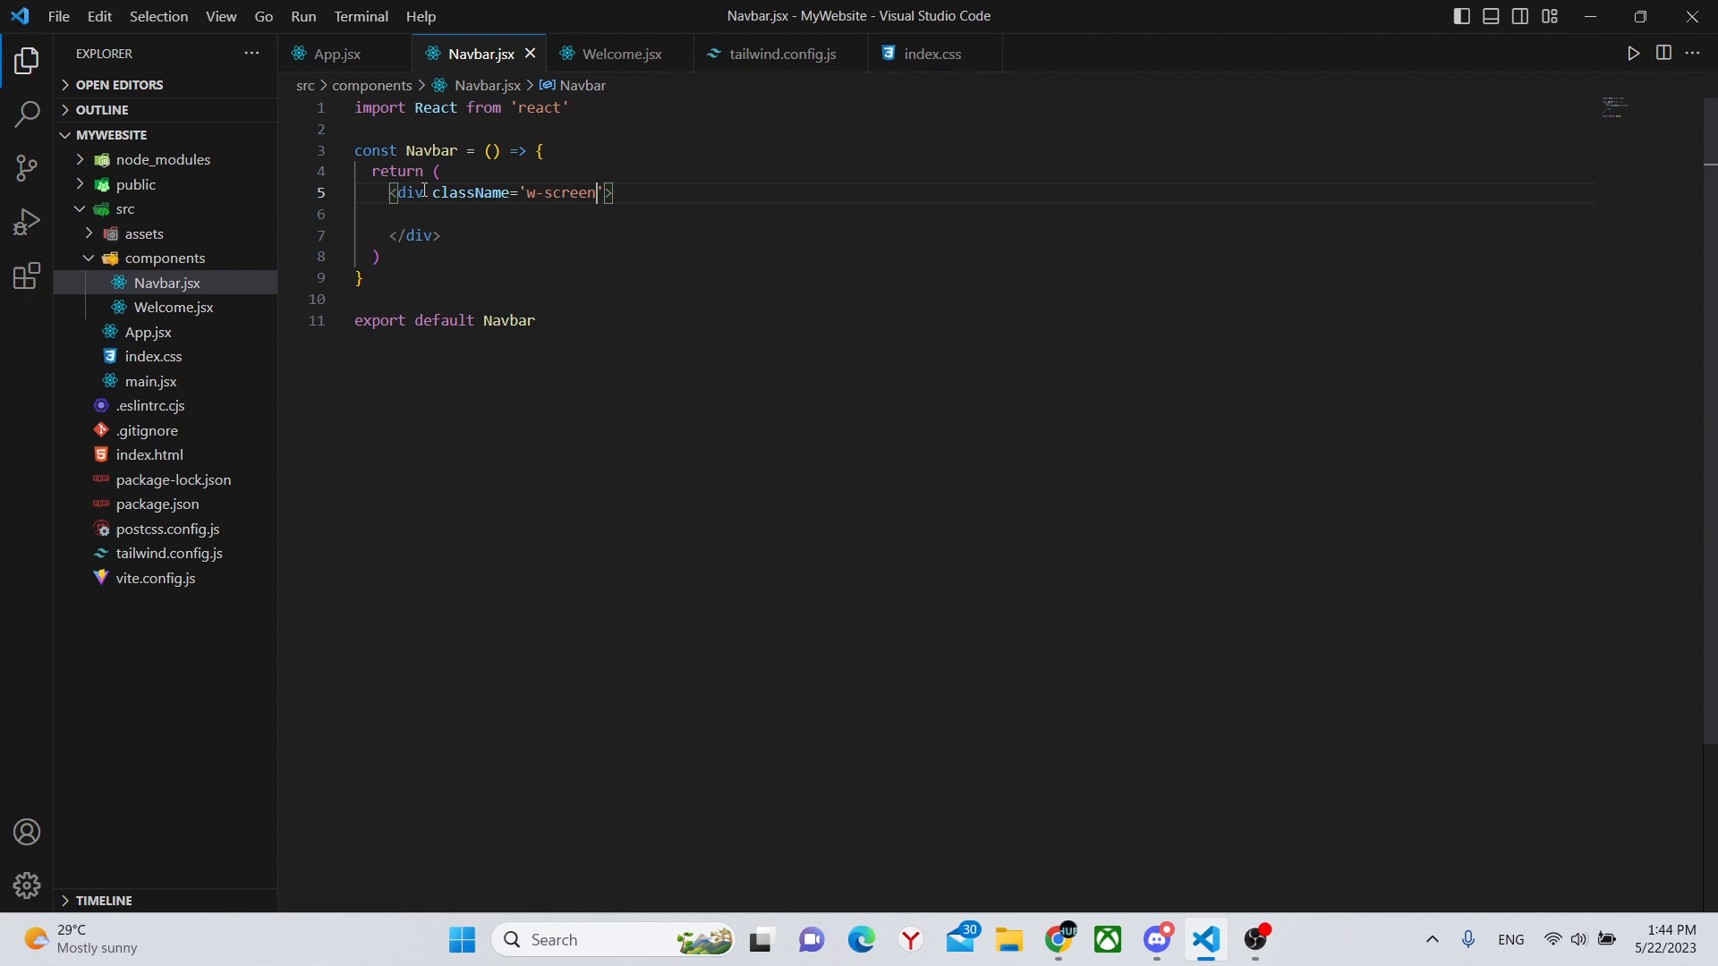
text(" ")
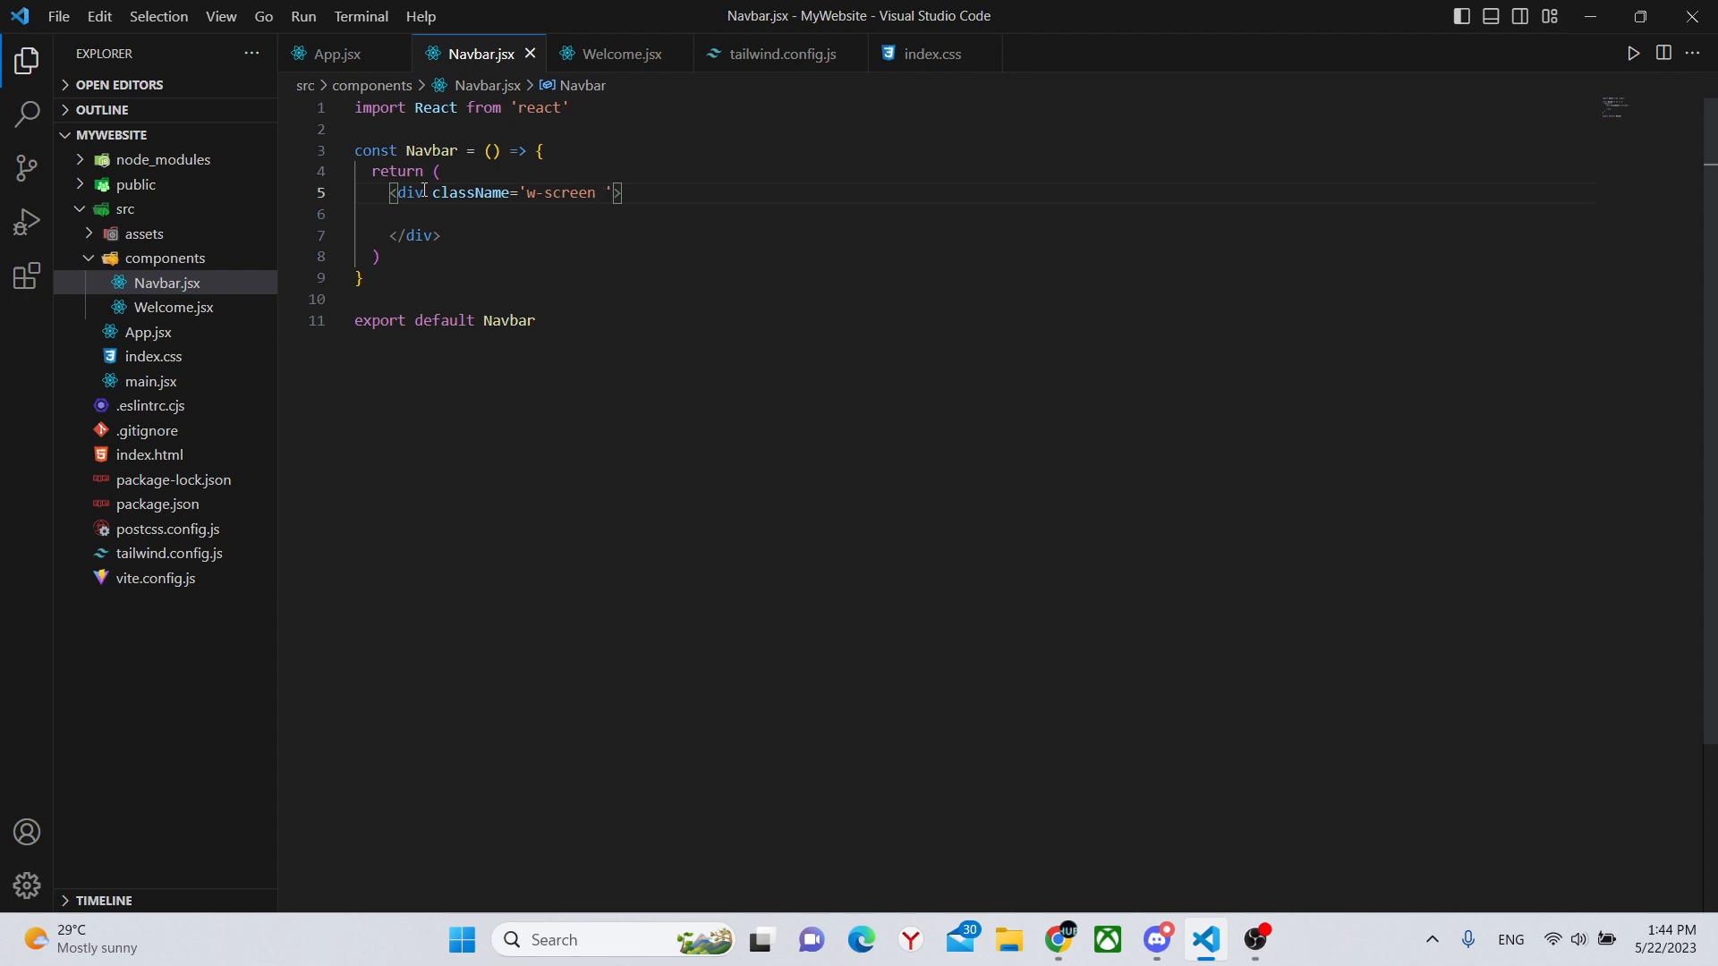
text(h-[100px])
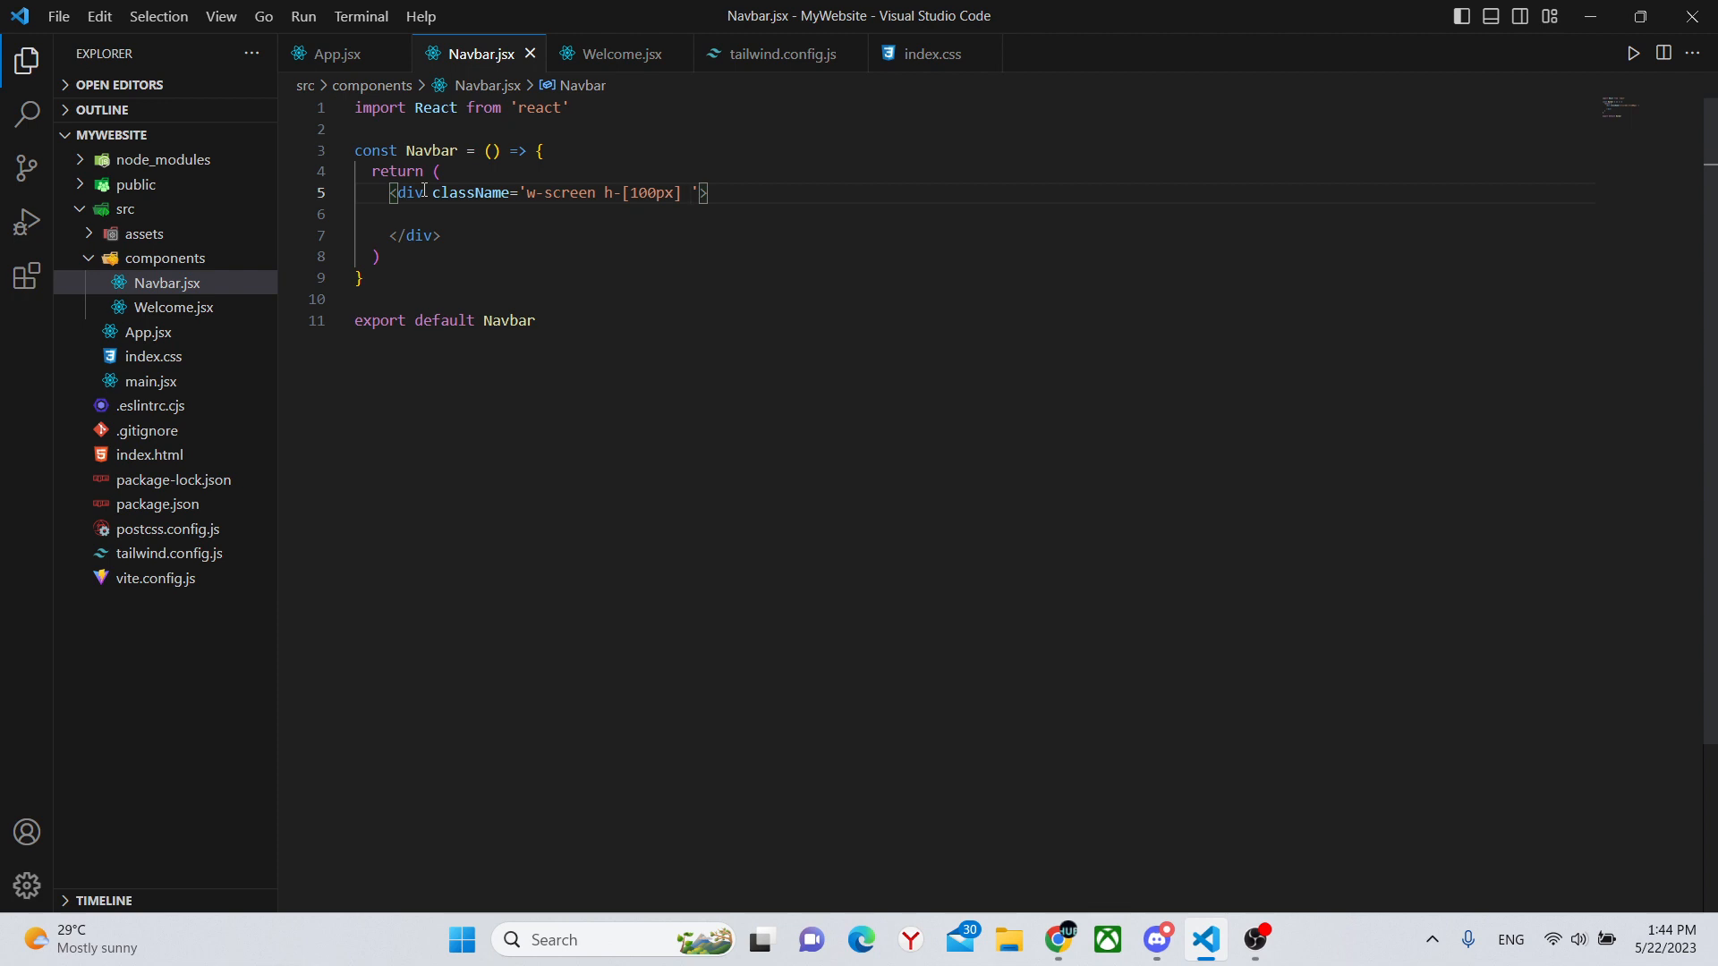
text(bg-)
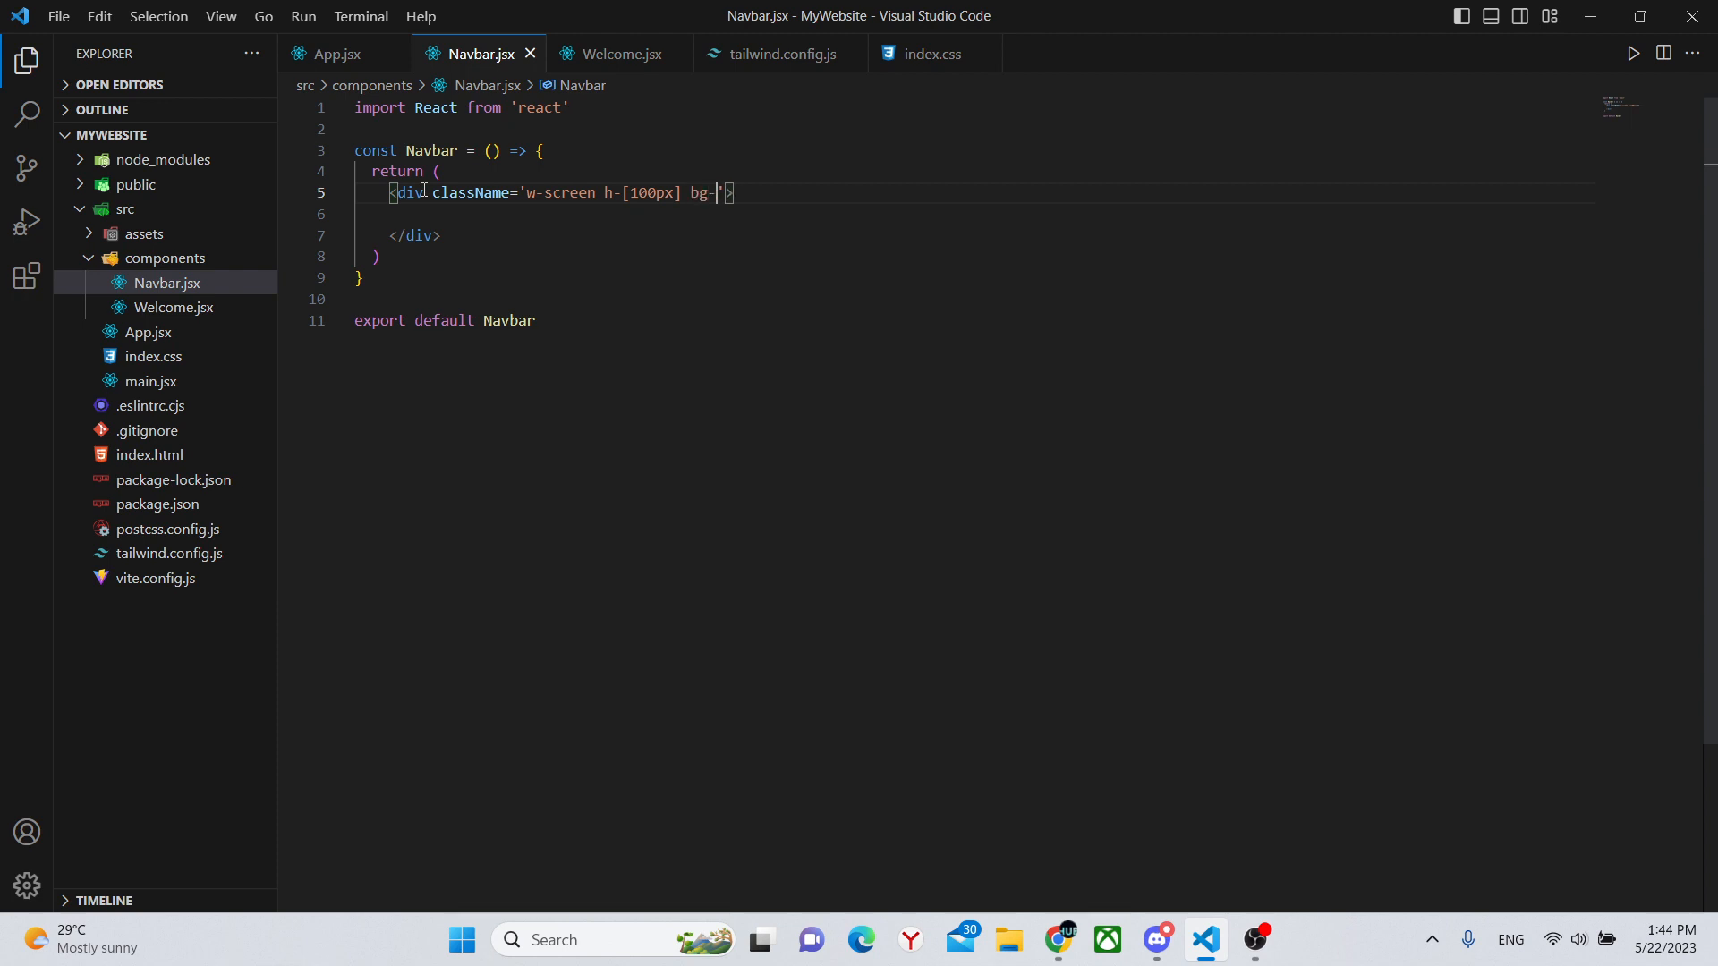
text(blue-5)
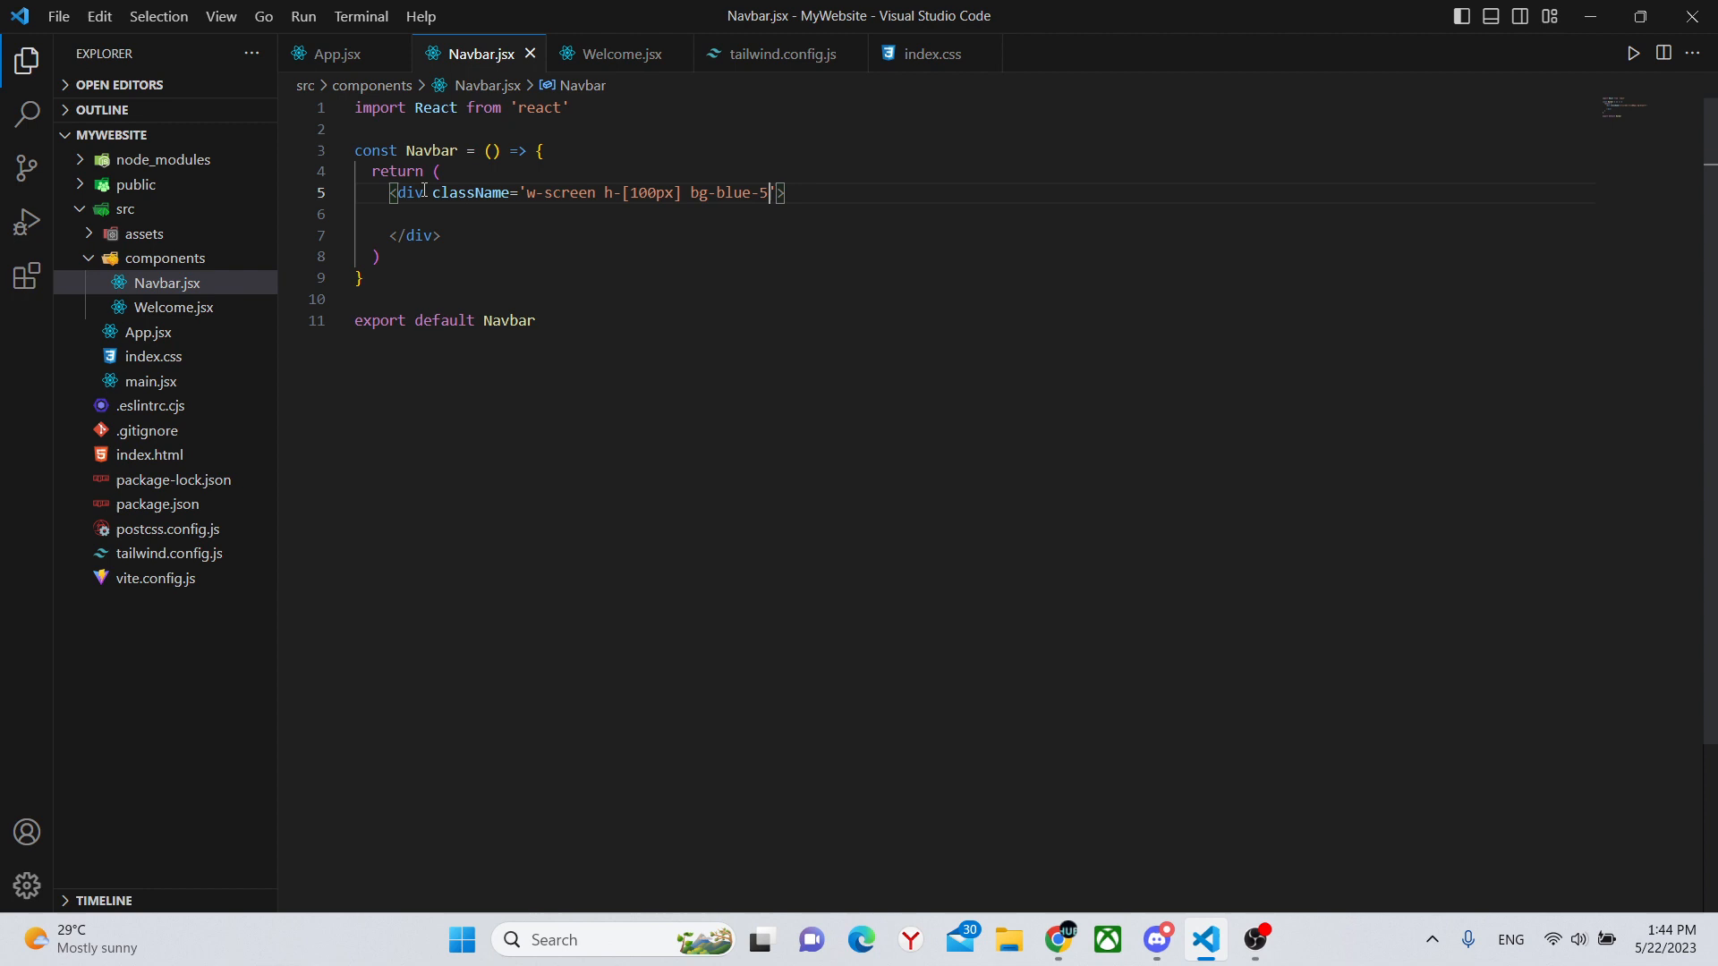
text(00)
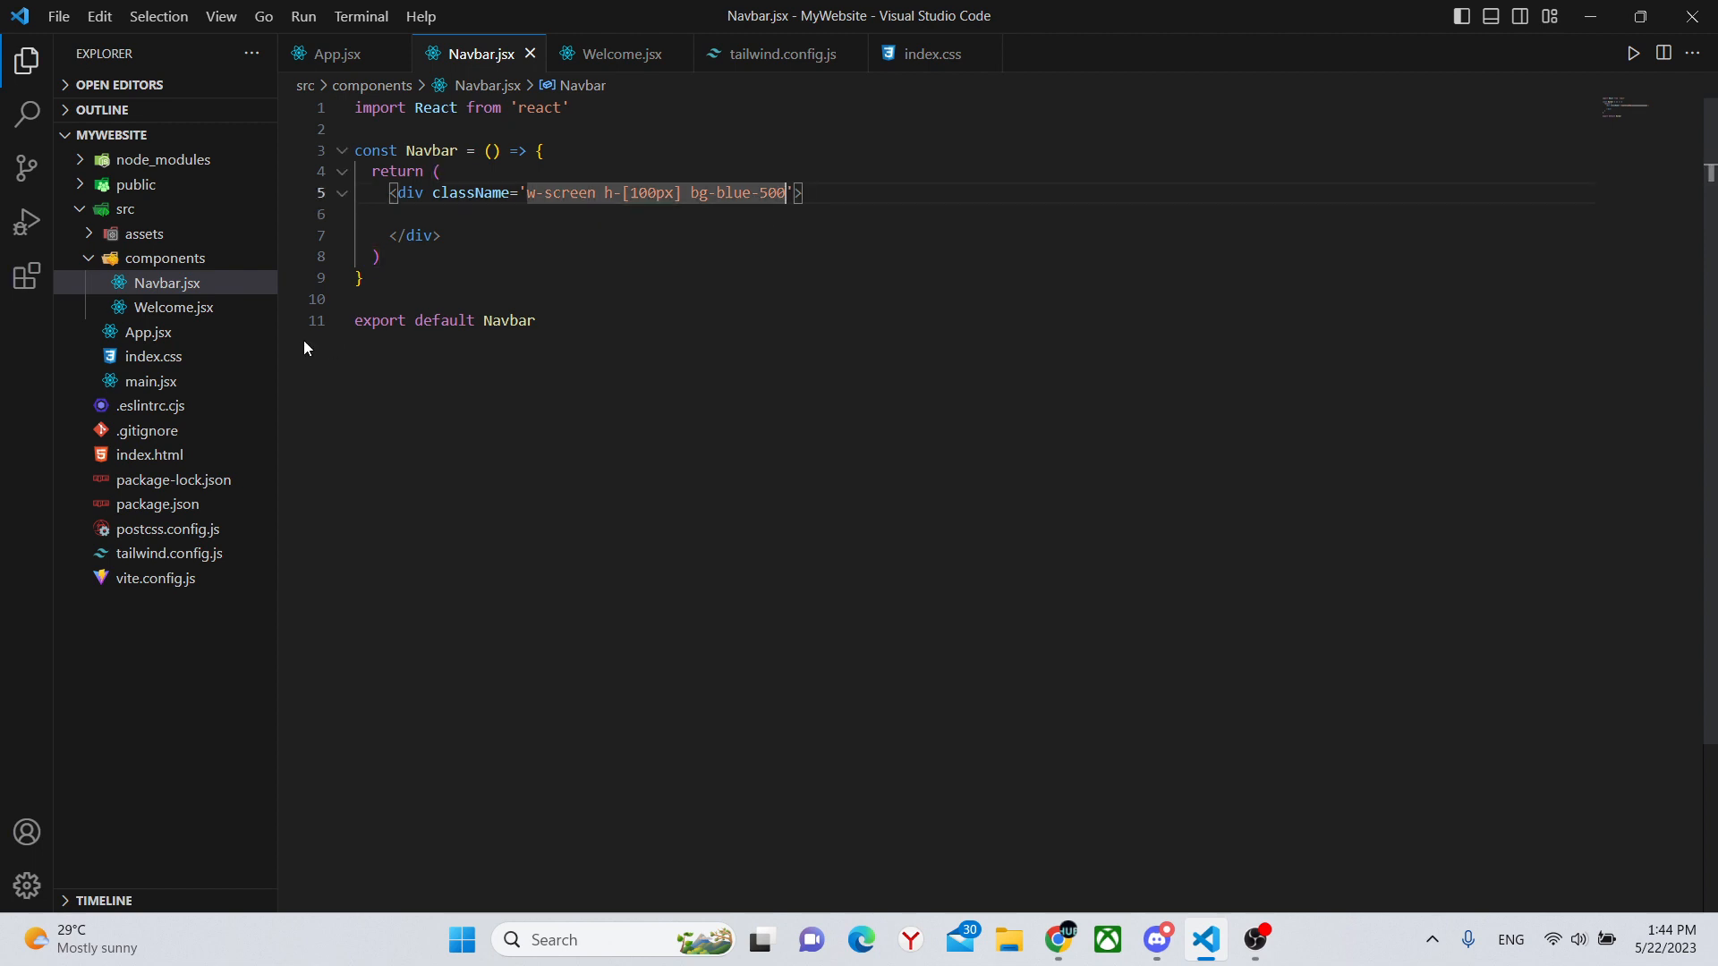
mouse_move(147, 338)
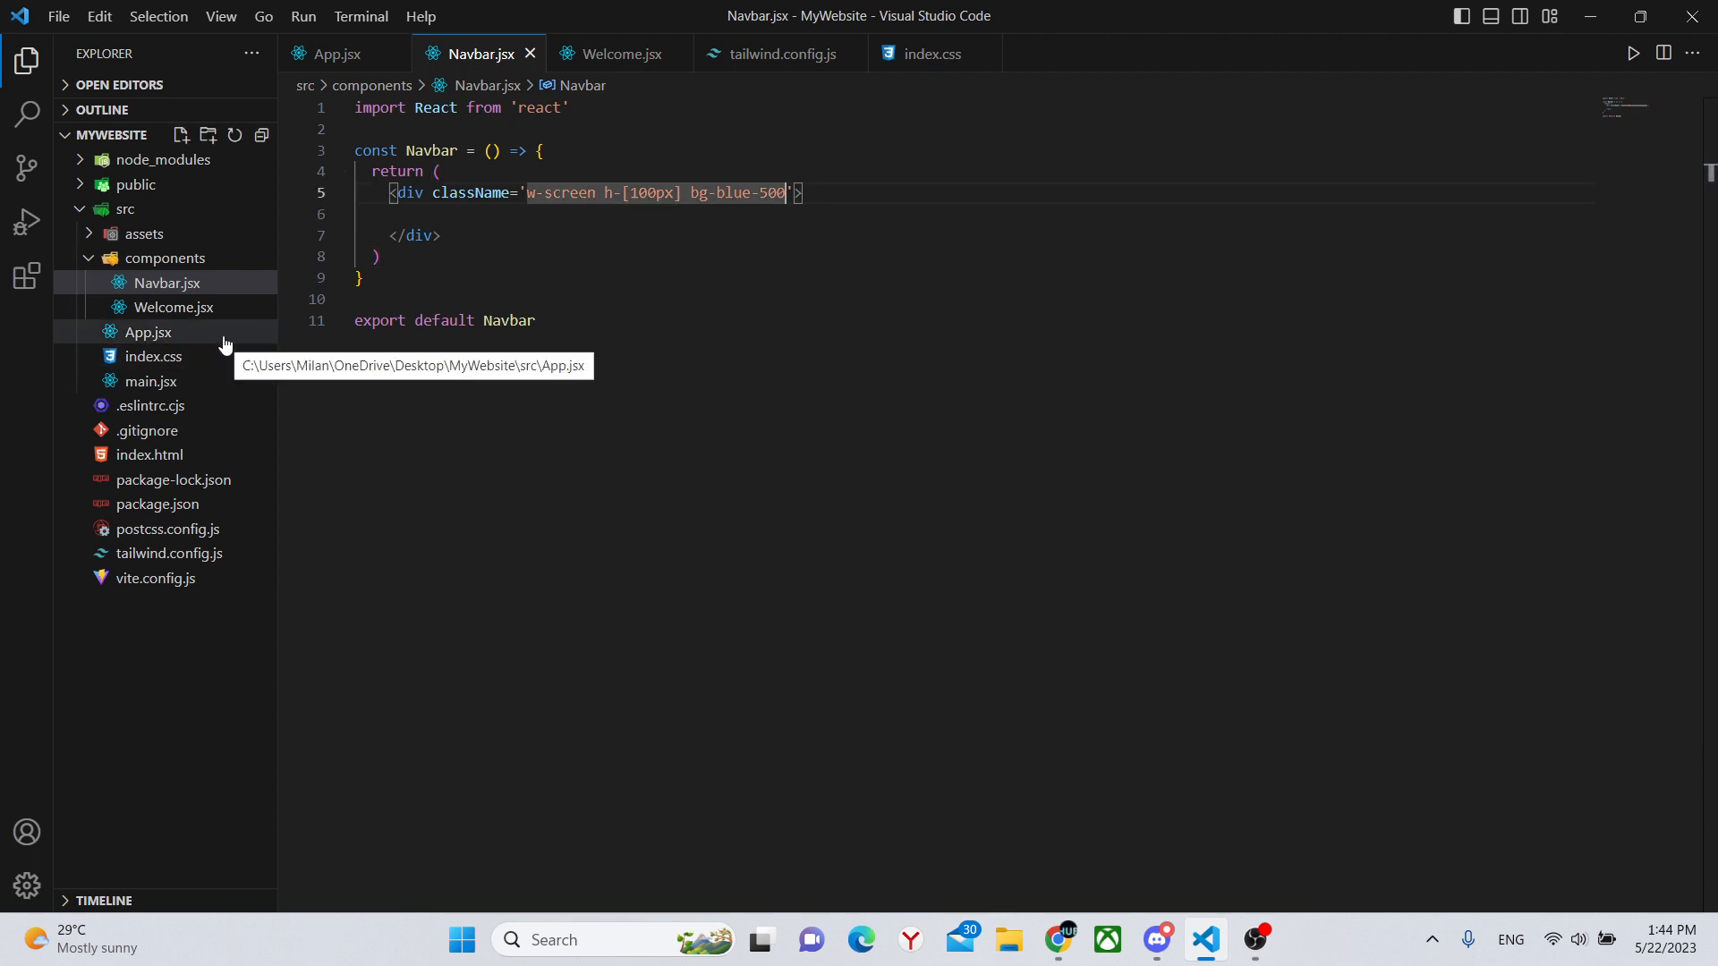
In App.jsx render <Navbar /> above Welcome, auto-importing it from ./components/Navbar
click(147, 333)
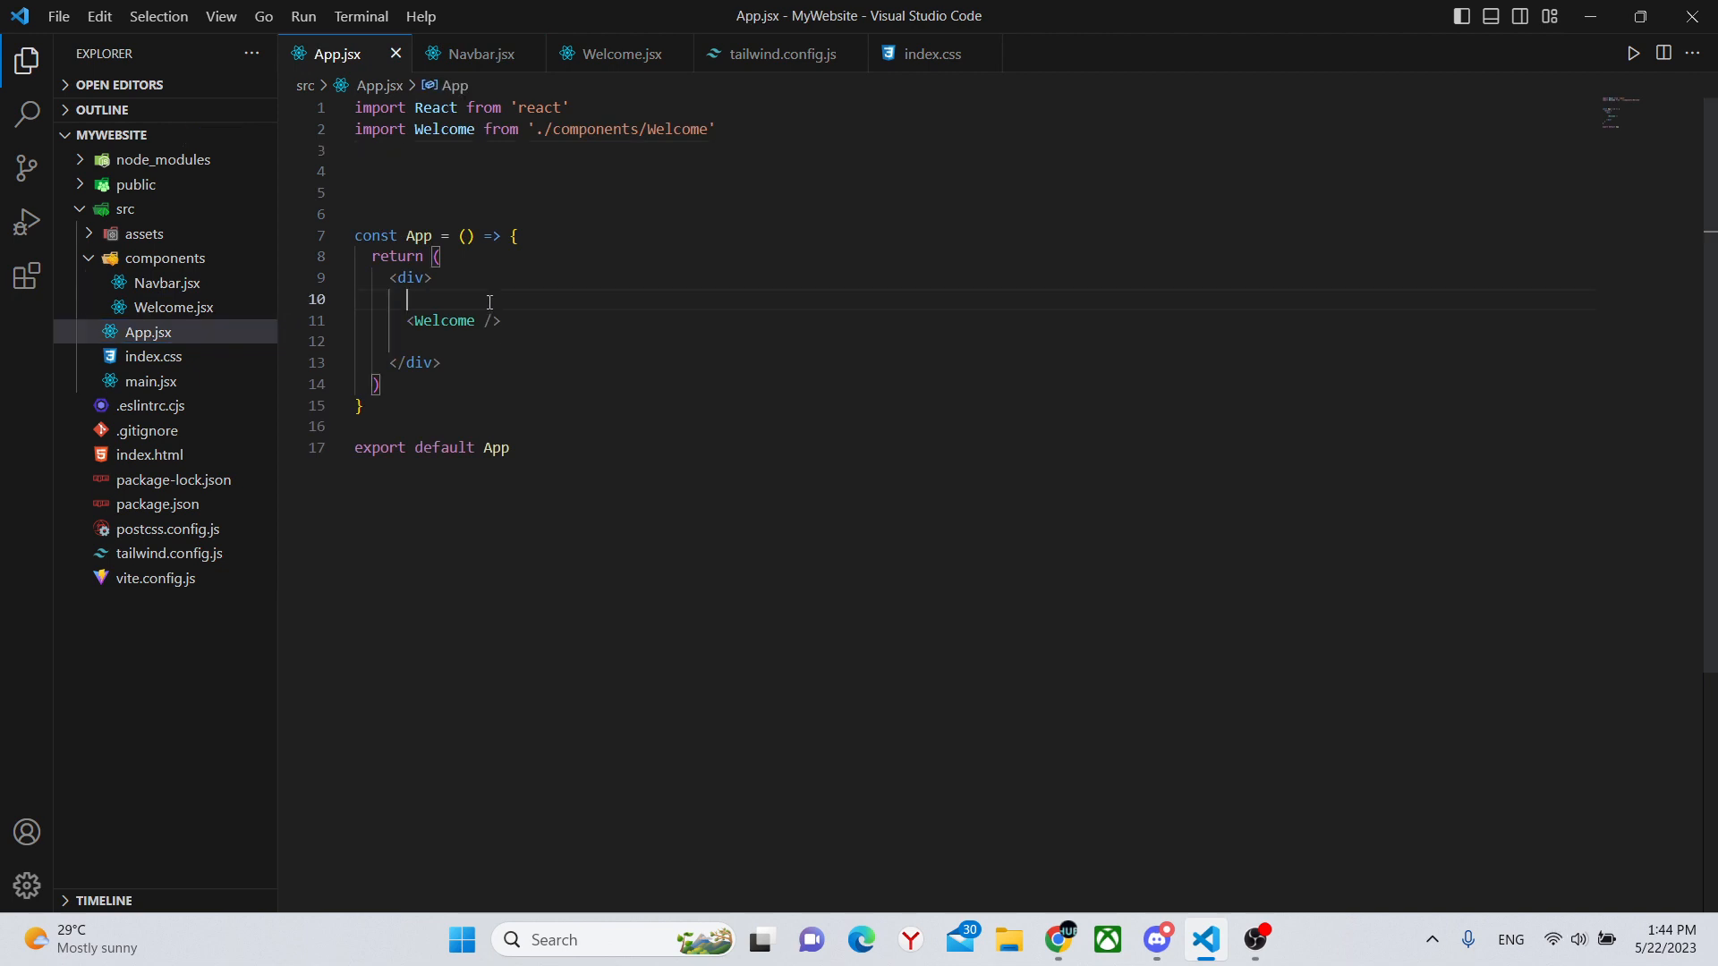
text(<Navbar)
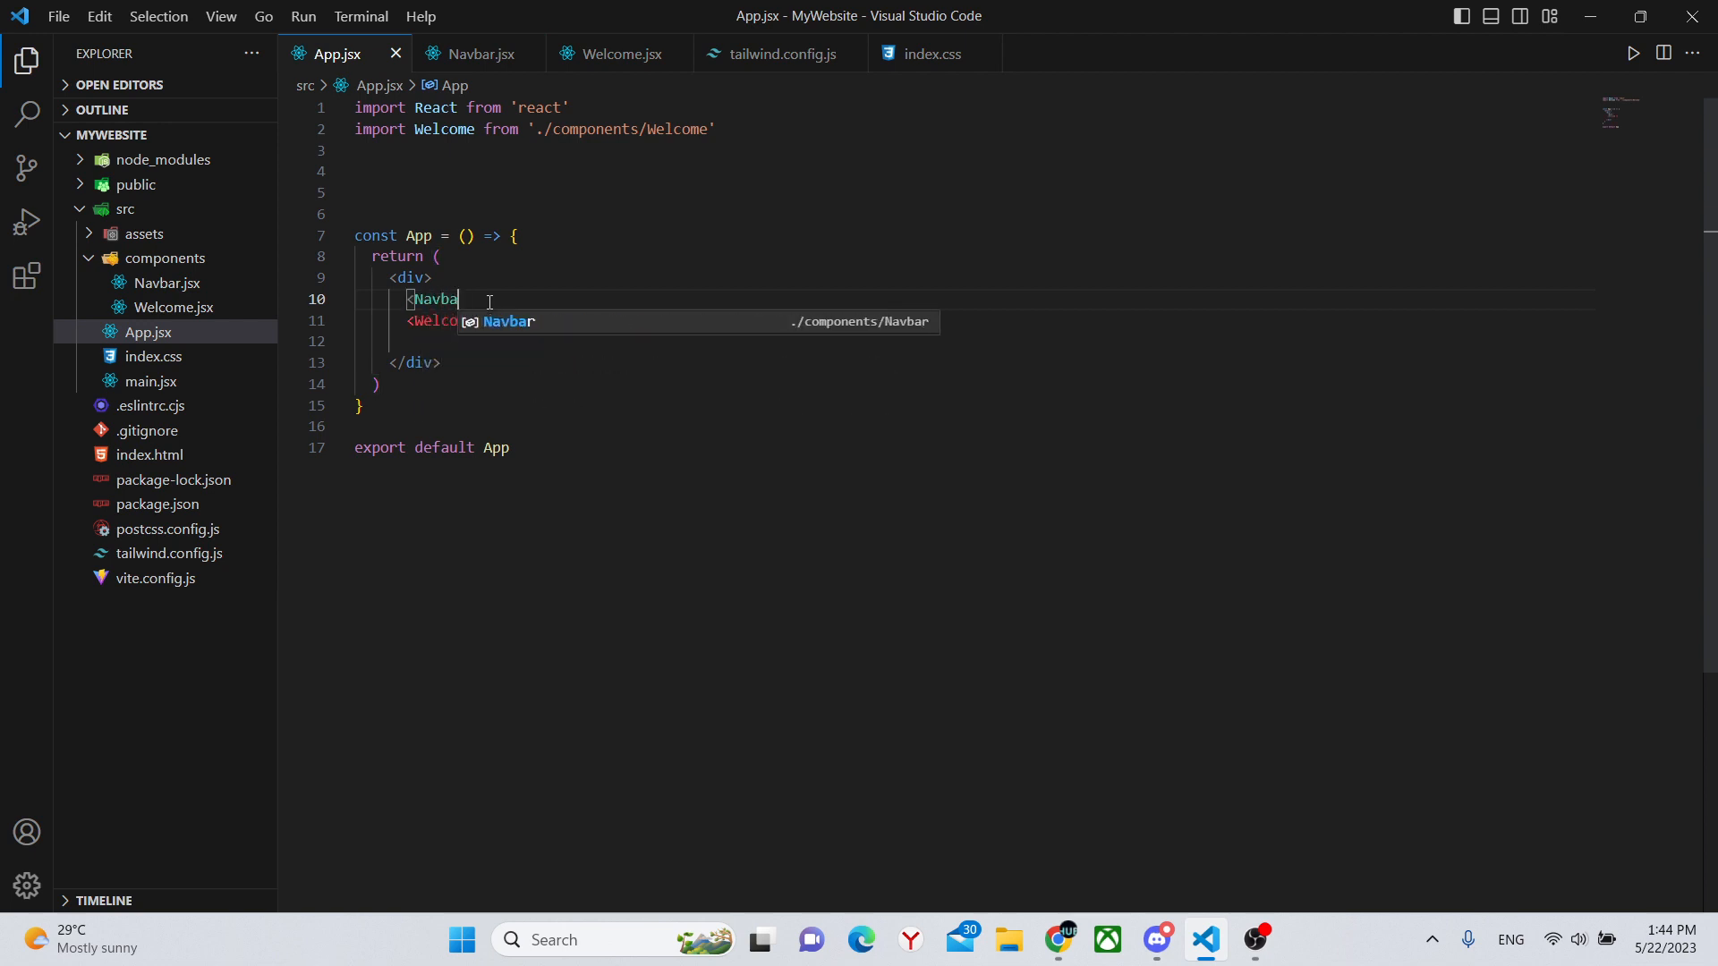
text(r)
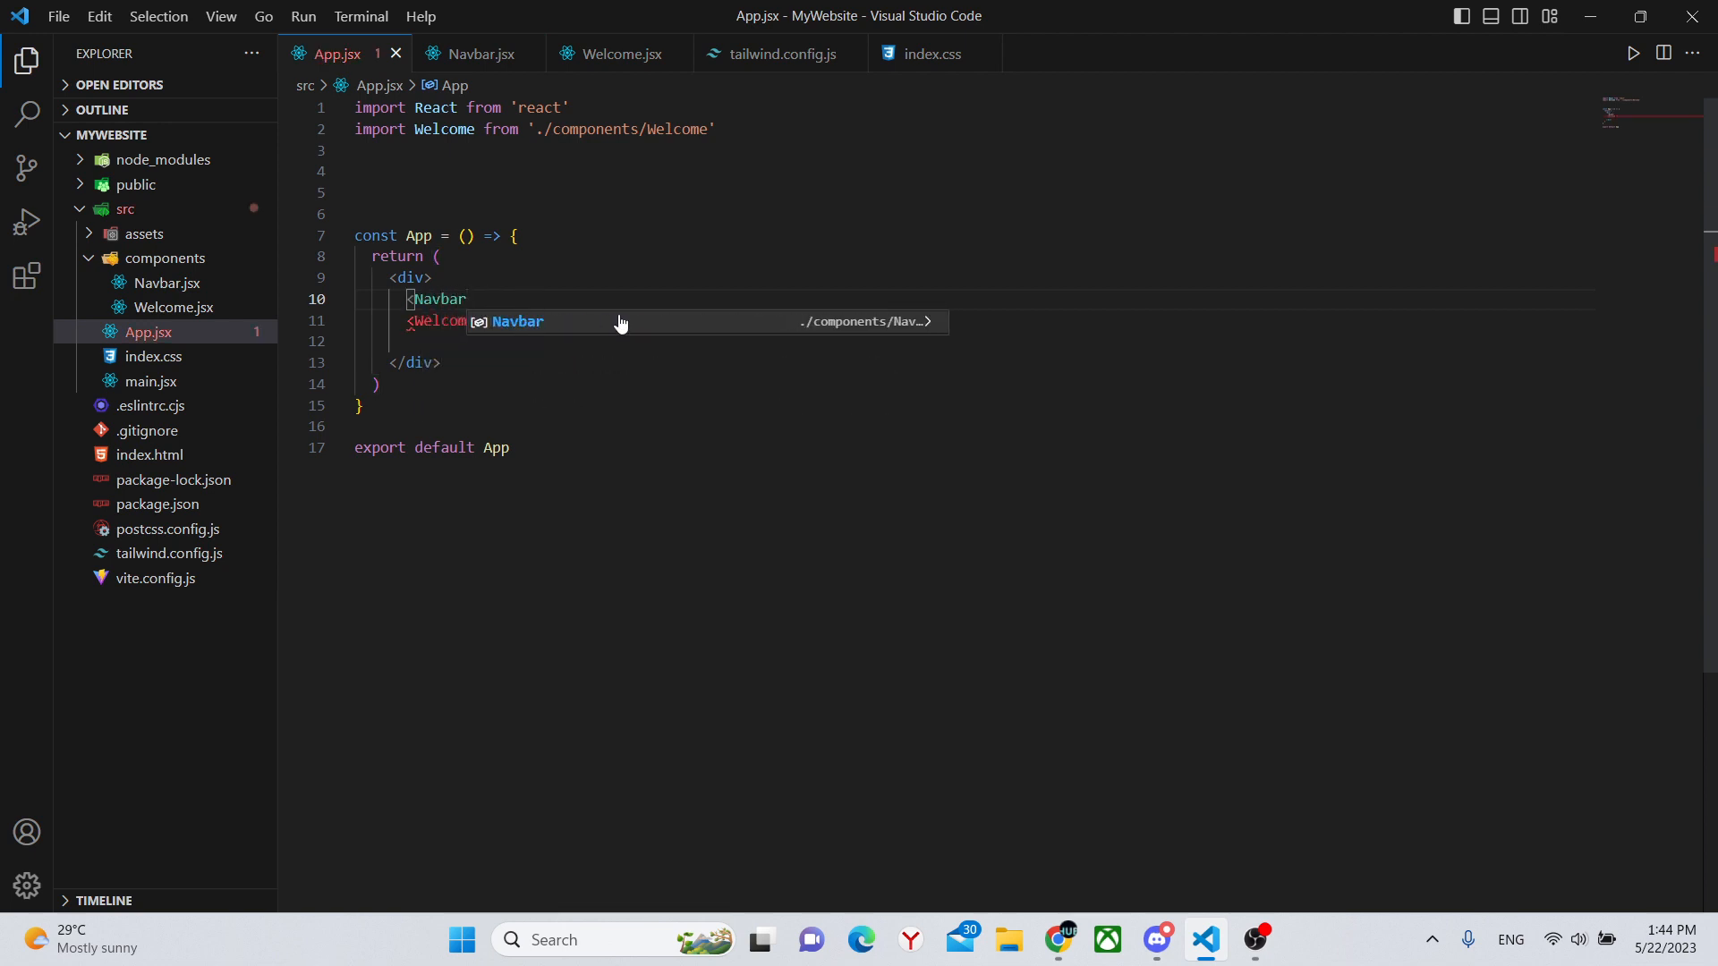
key(Tab)
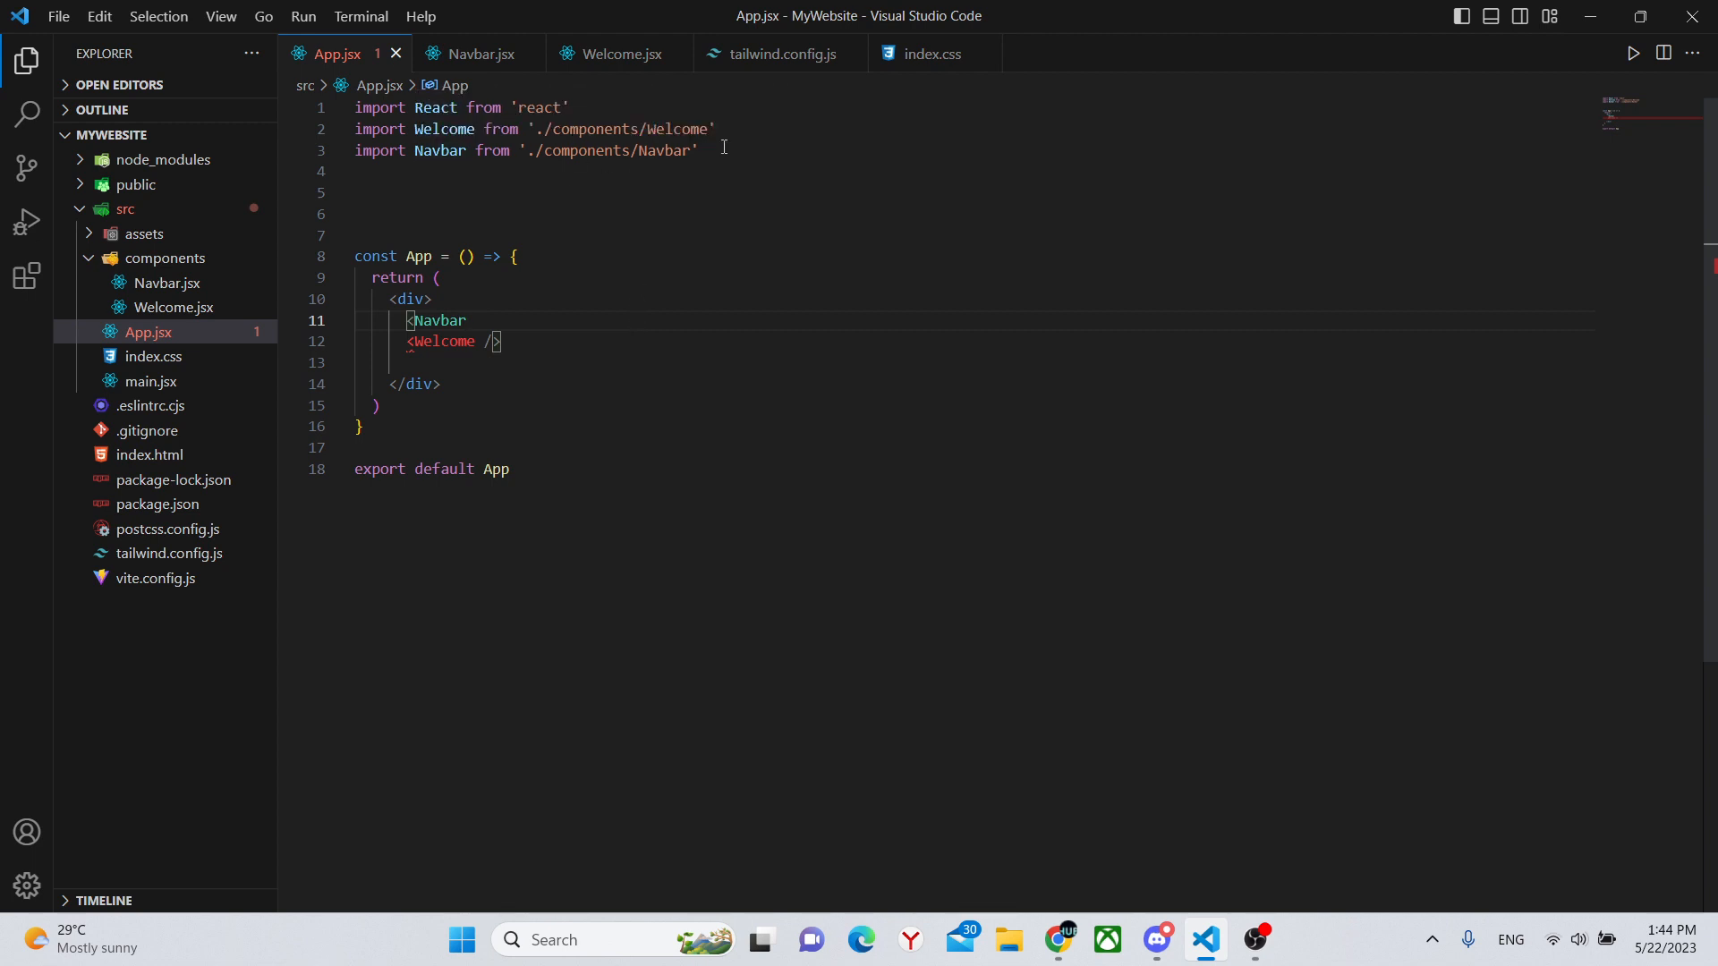
text(/>)
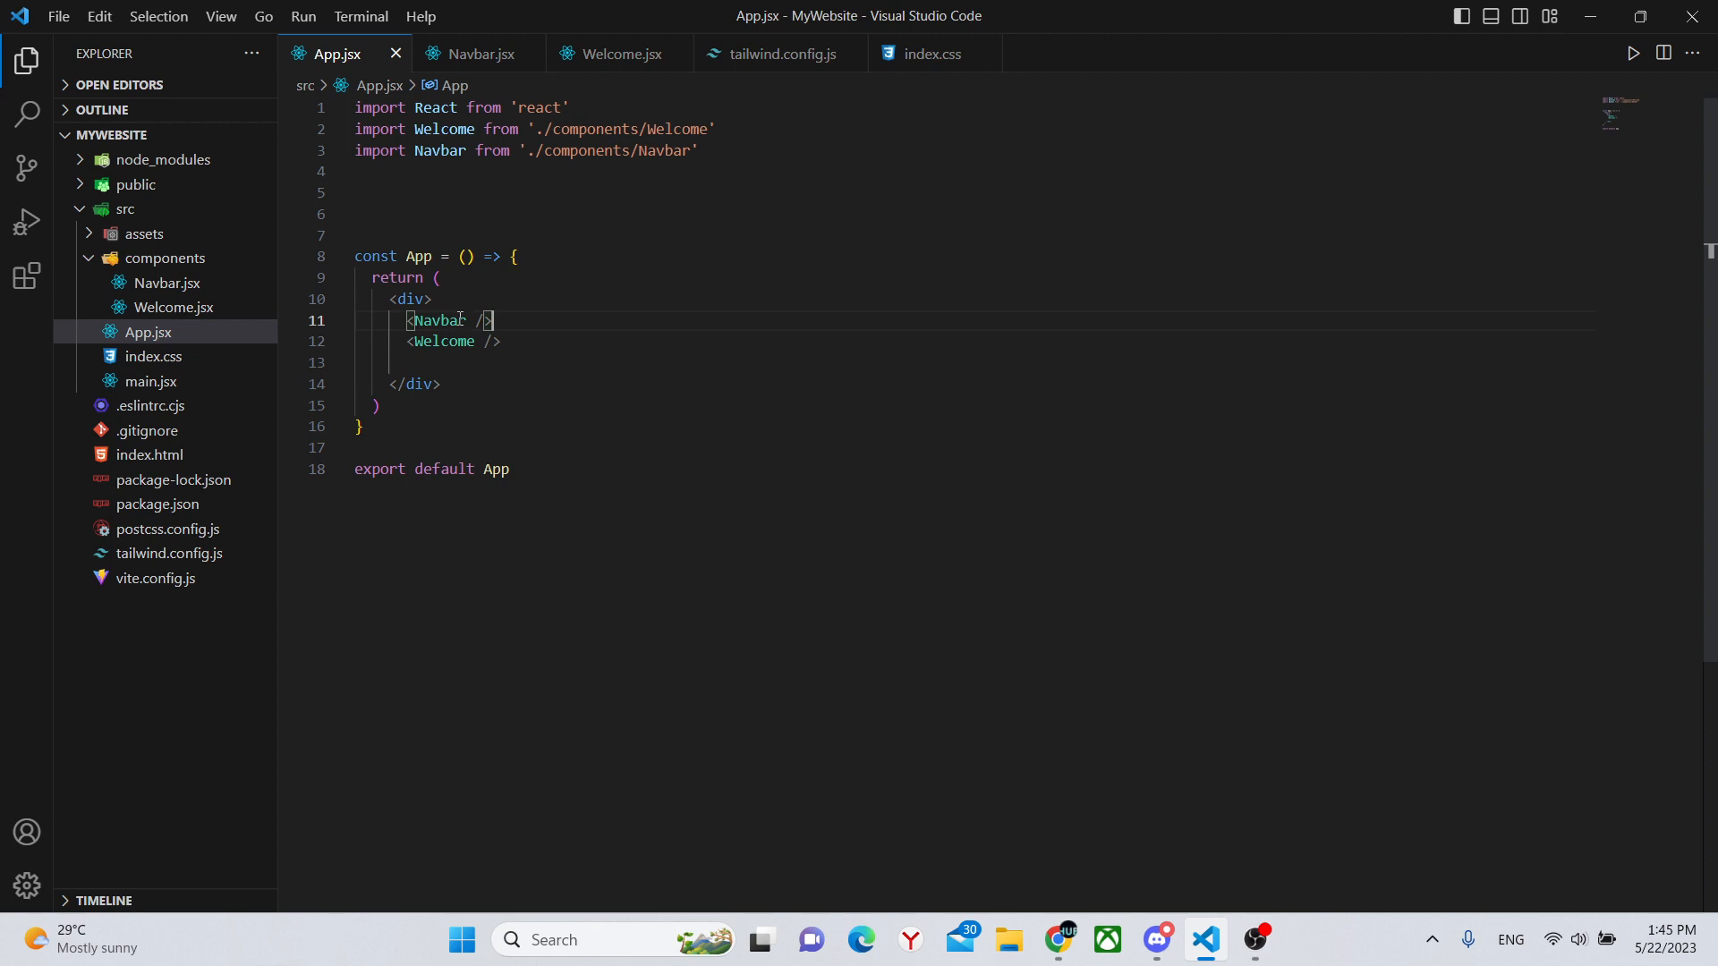
mouse_move(570, 487)
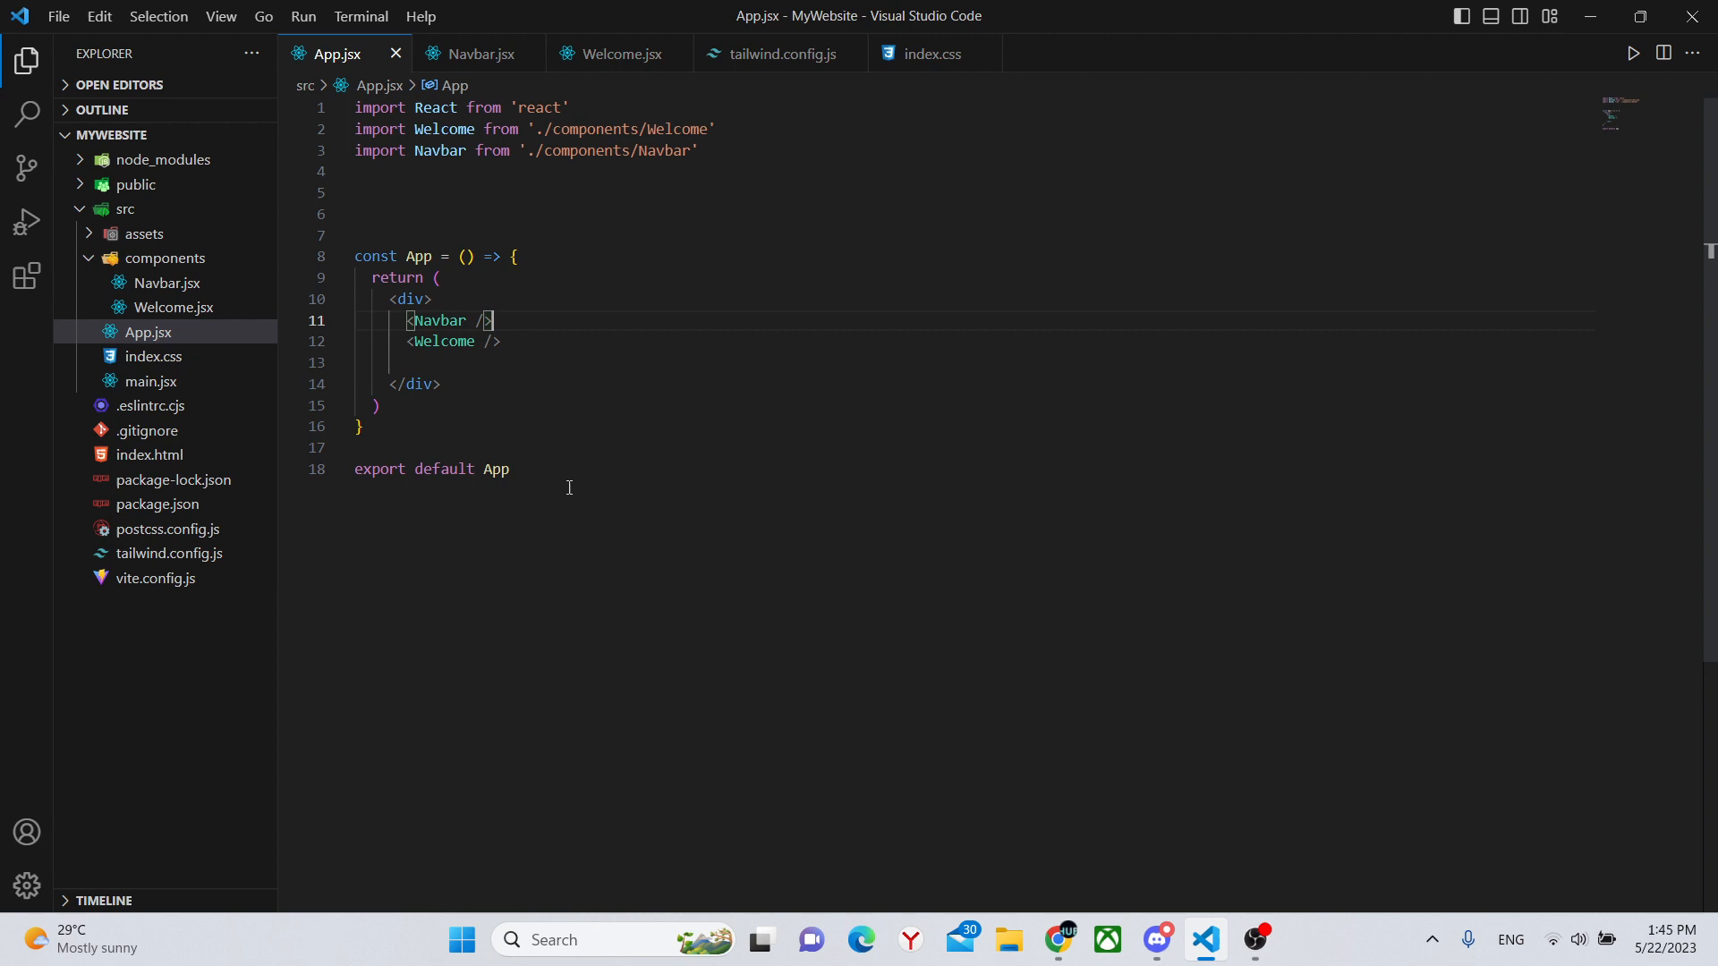
mouse_move(557, 385)
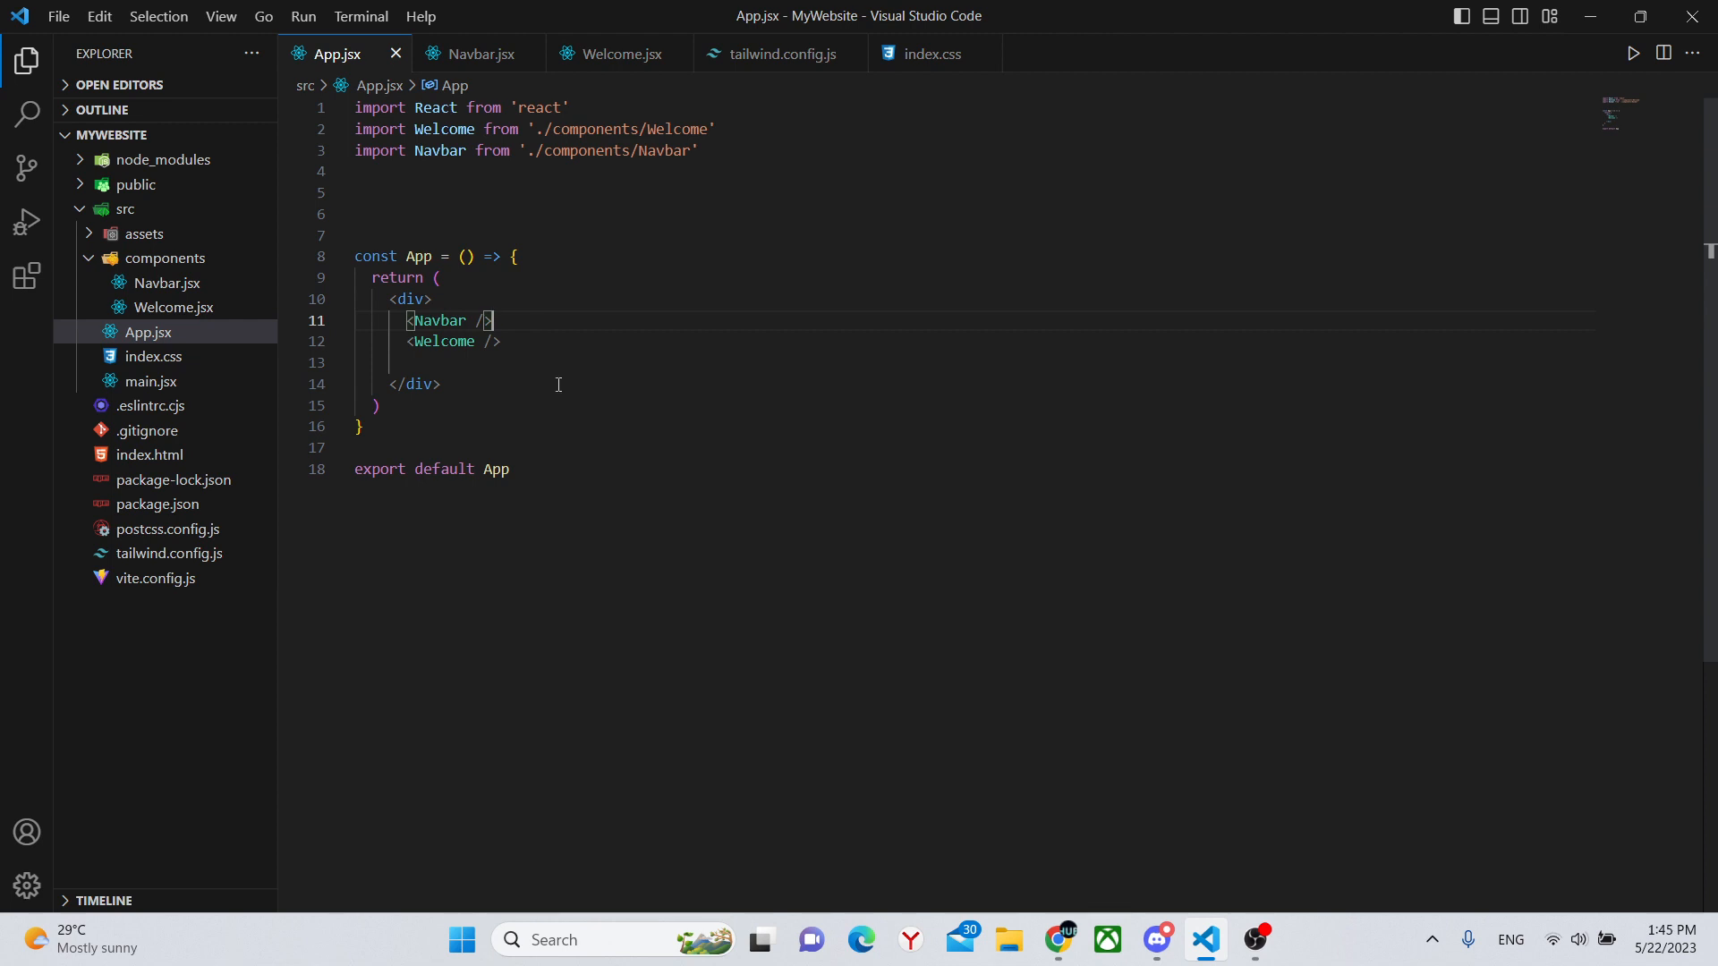
Run npm run dev in the built-in terminal to start the dev server
click(220, 16)
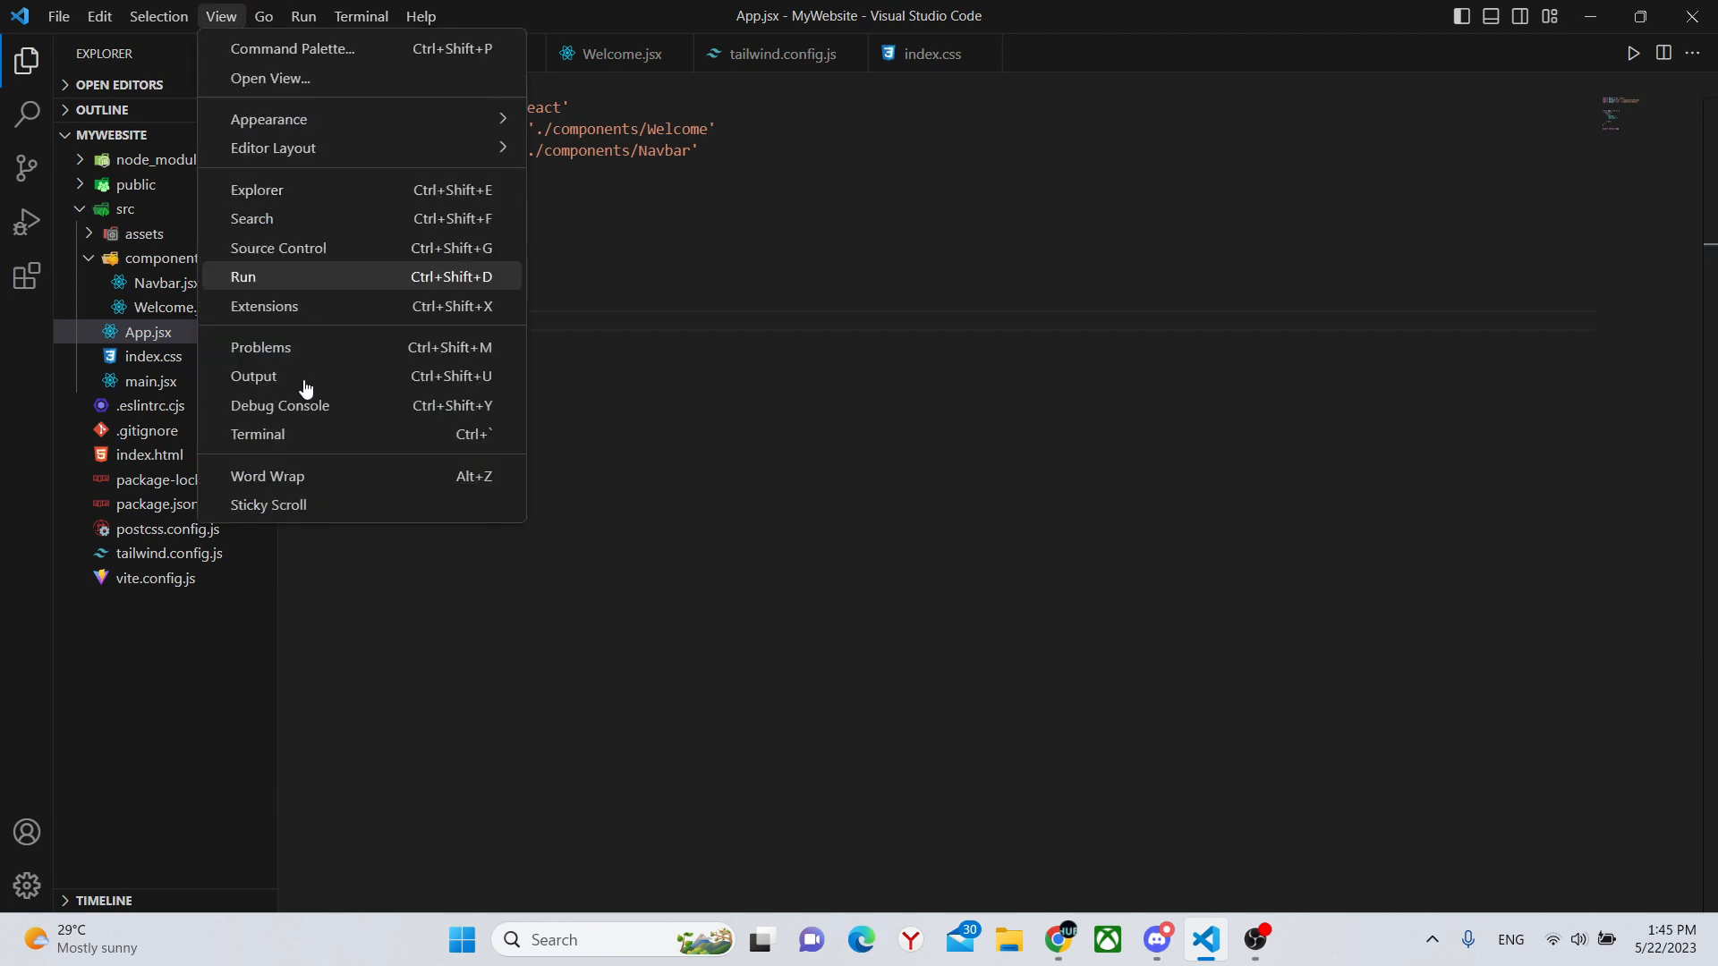
click(258, 433)
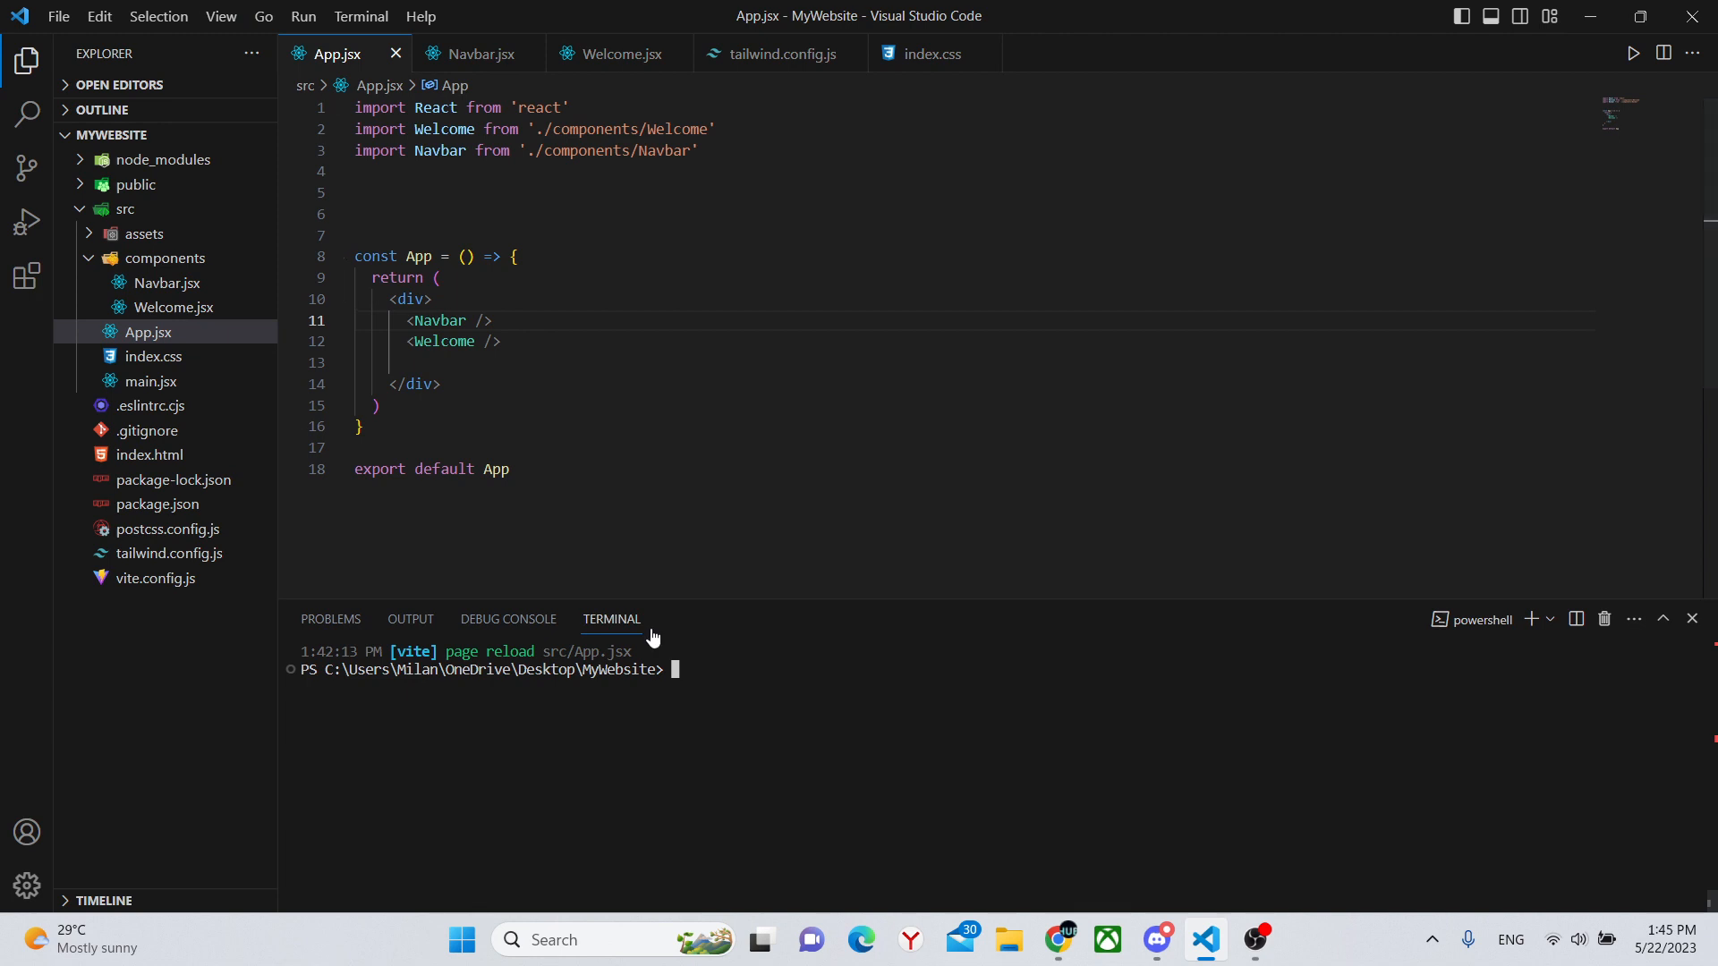
text(npm ru)
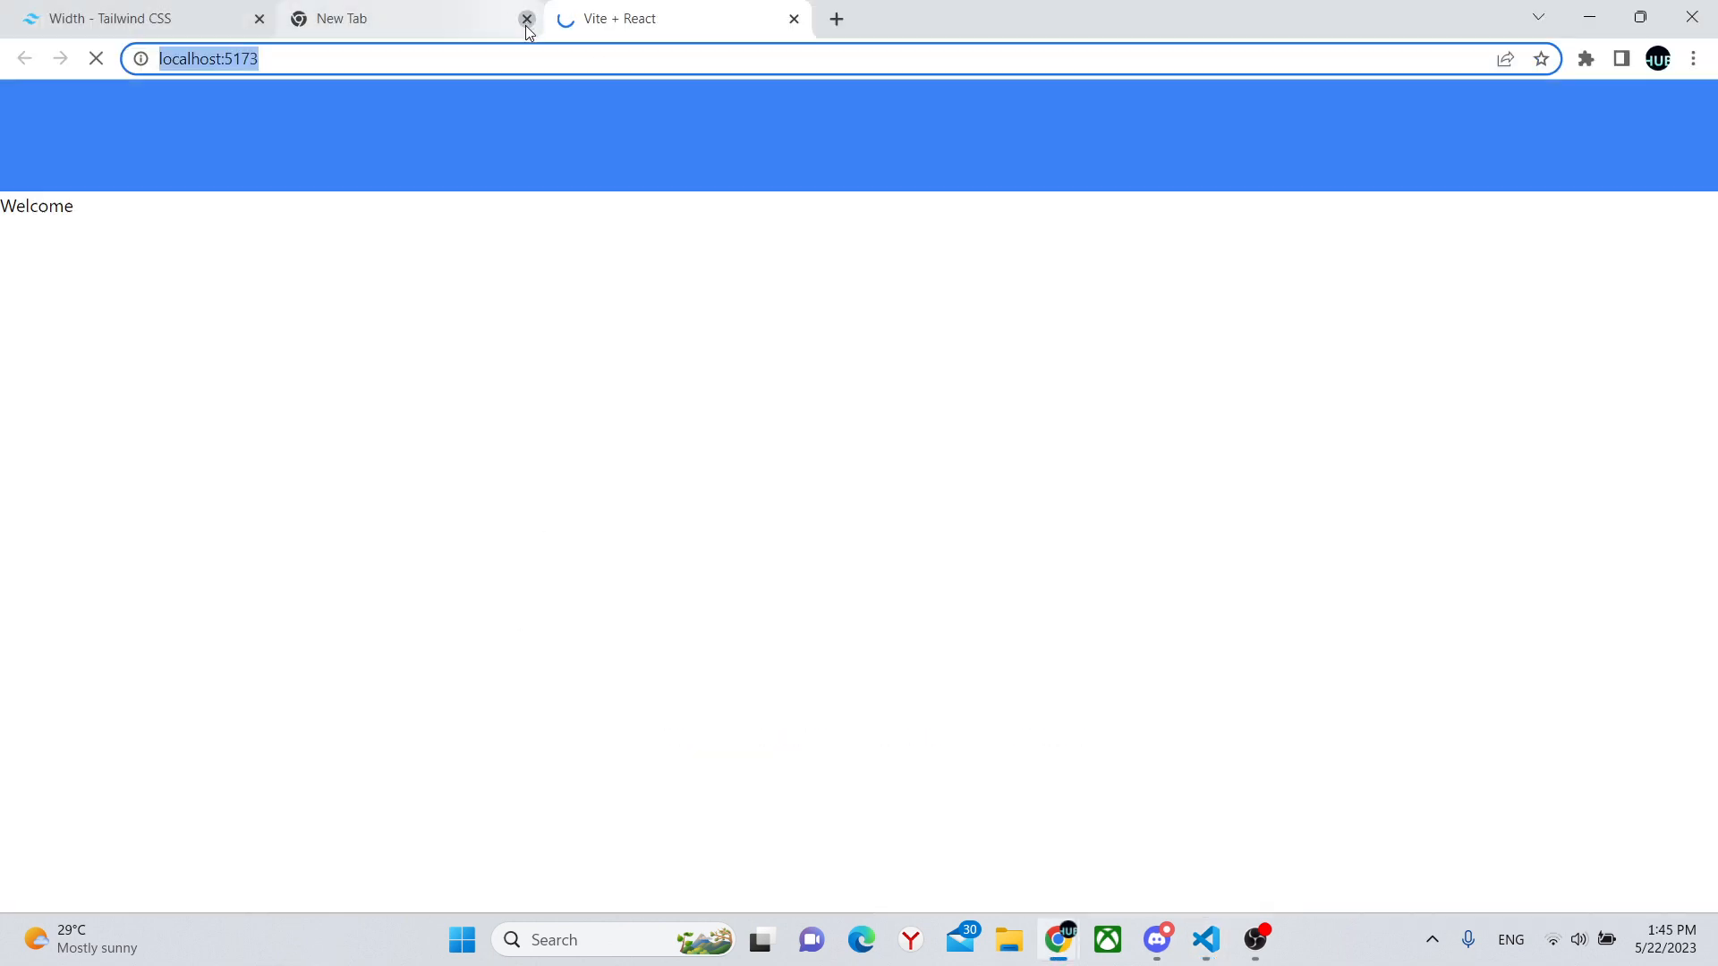
Close the spare blank browser tab
click(526, 18)
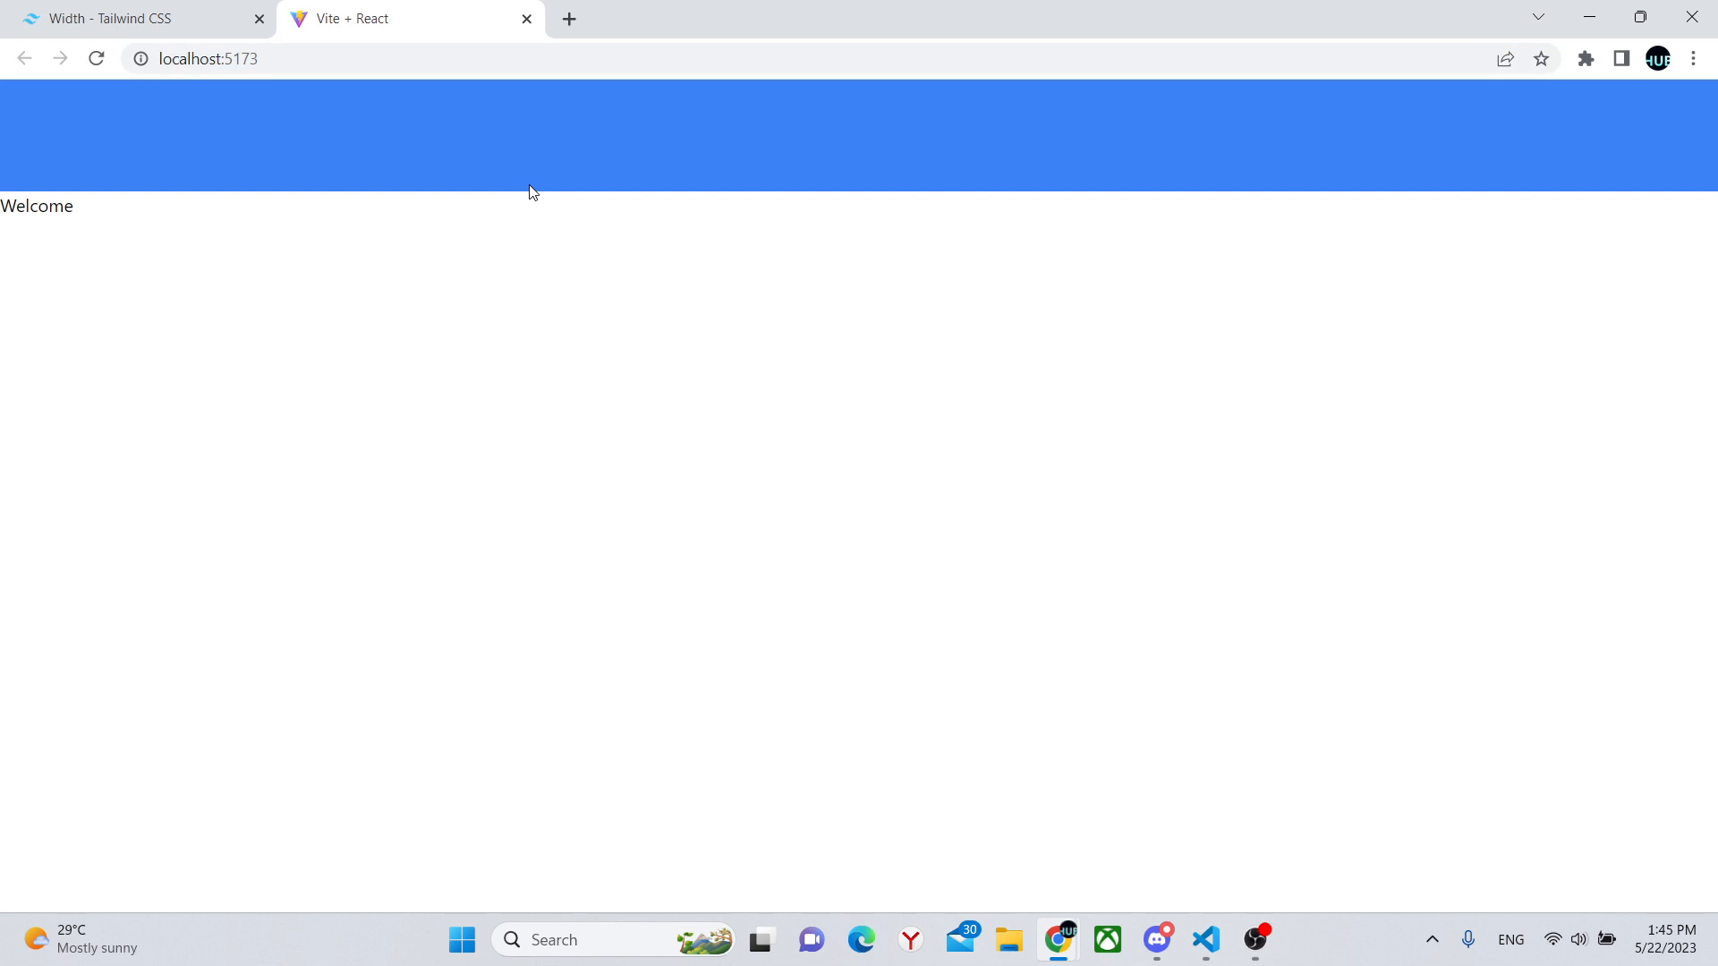
mouse_move(1173, 872)
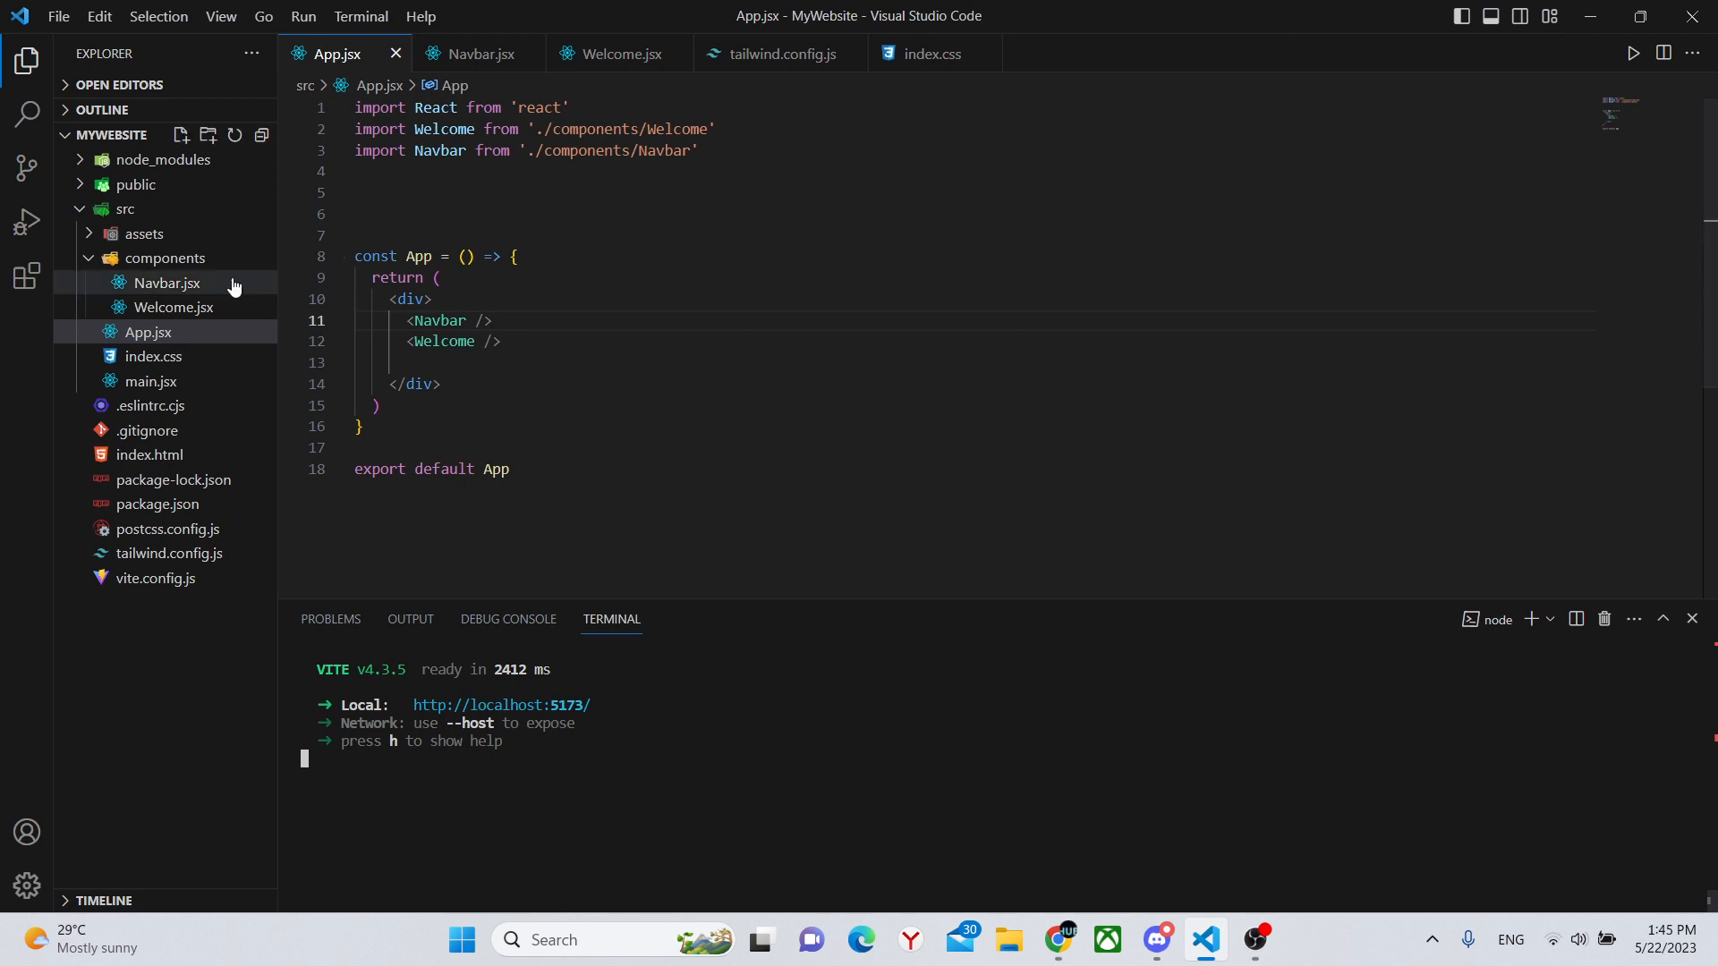
Add an <h1>WebChain Dev</h1> heading inside the Navbar's div
click(167, 283)
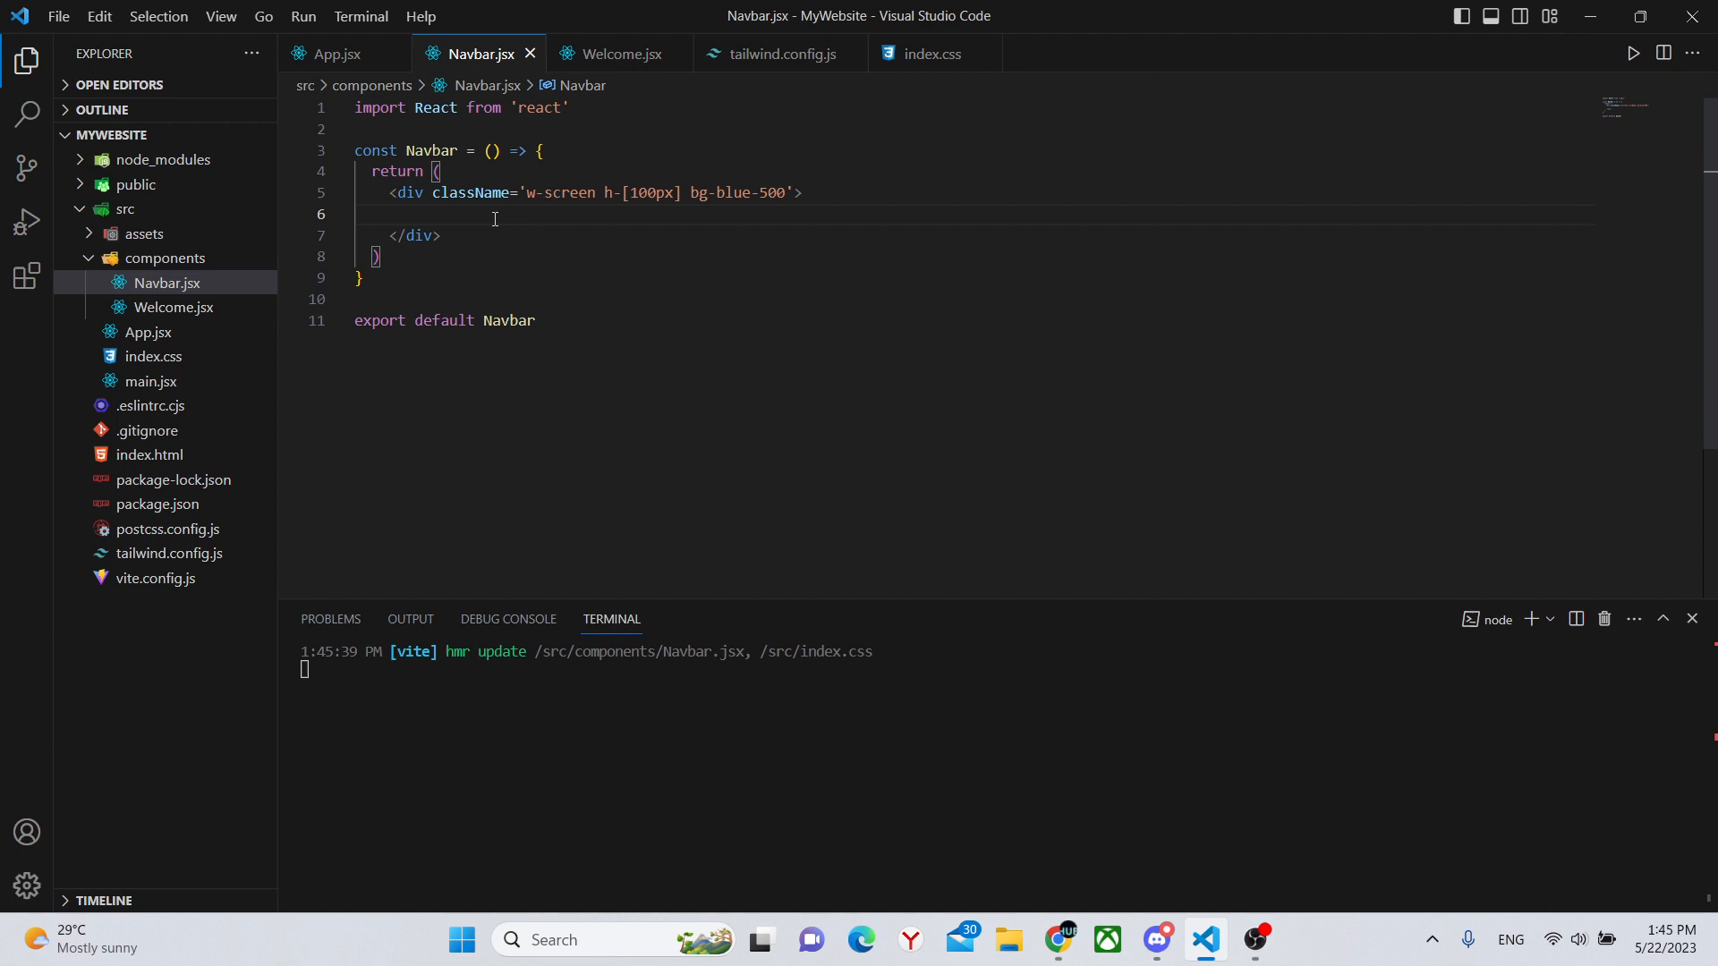
text(<h1></h1>)
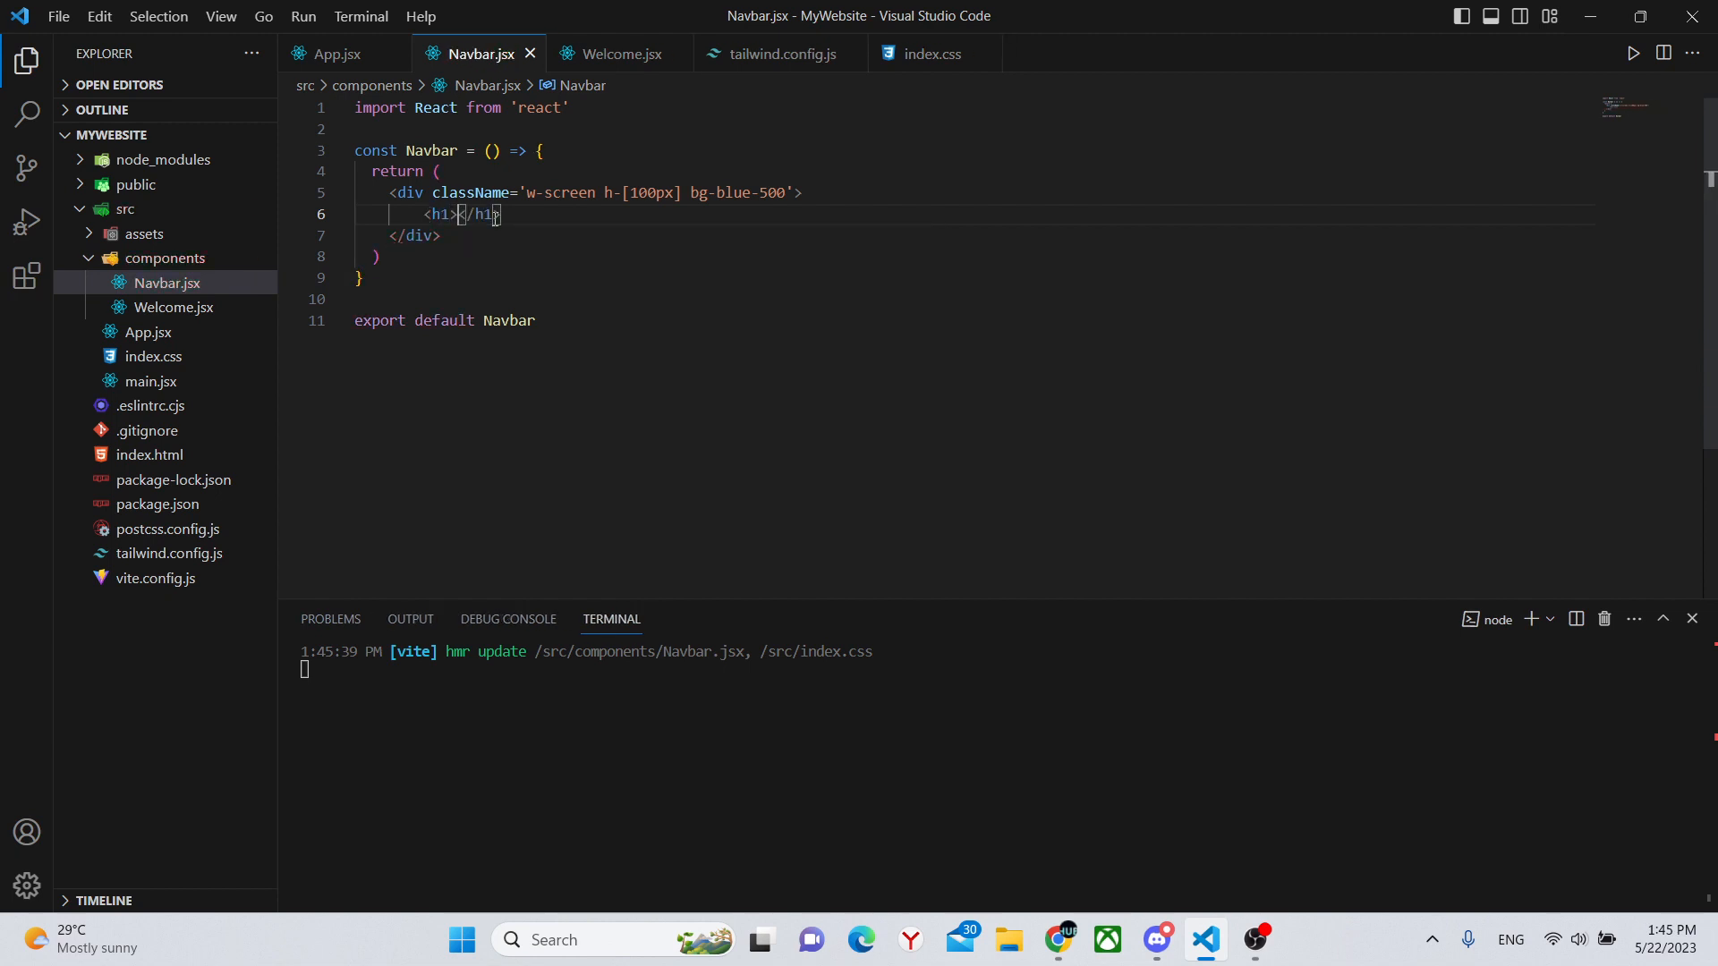
text(Webc)
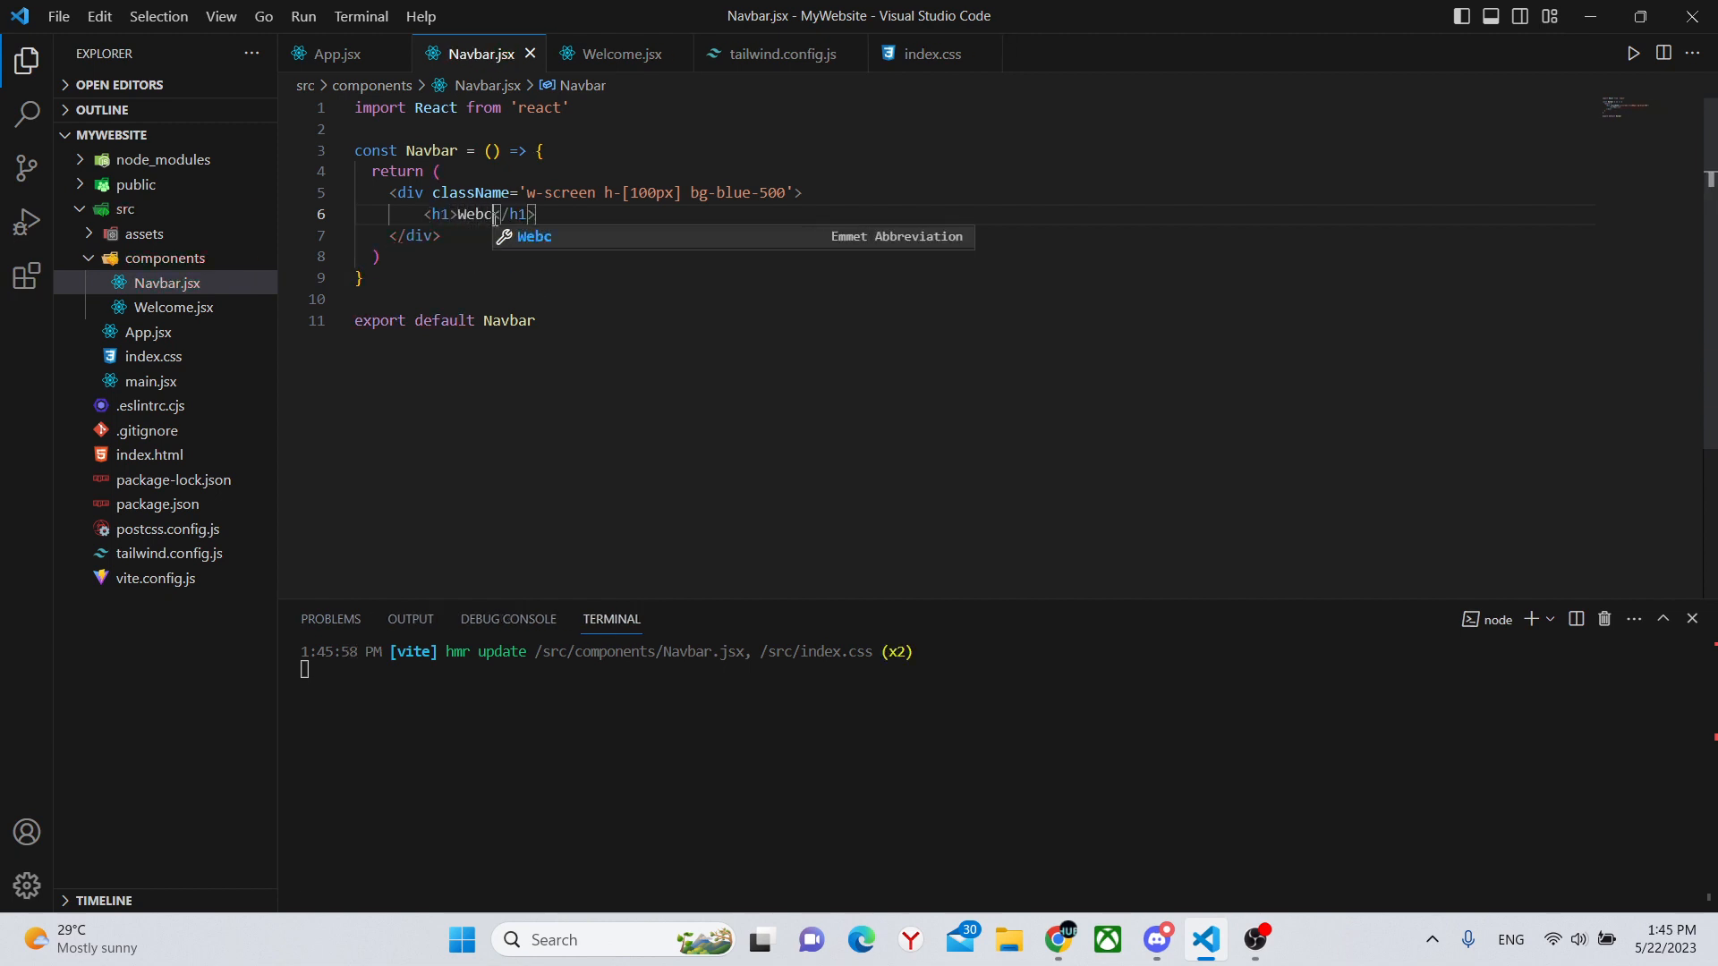
text(hai)
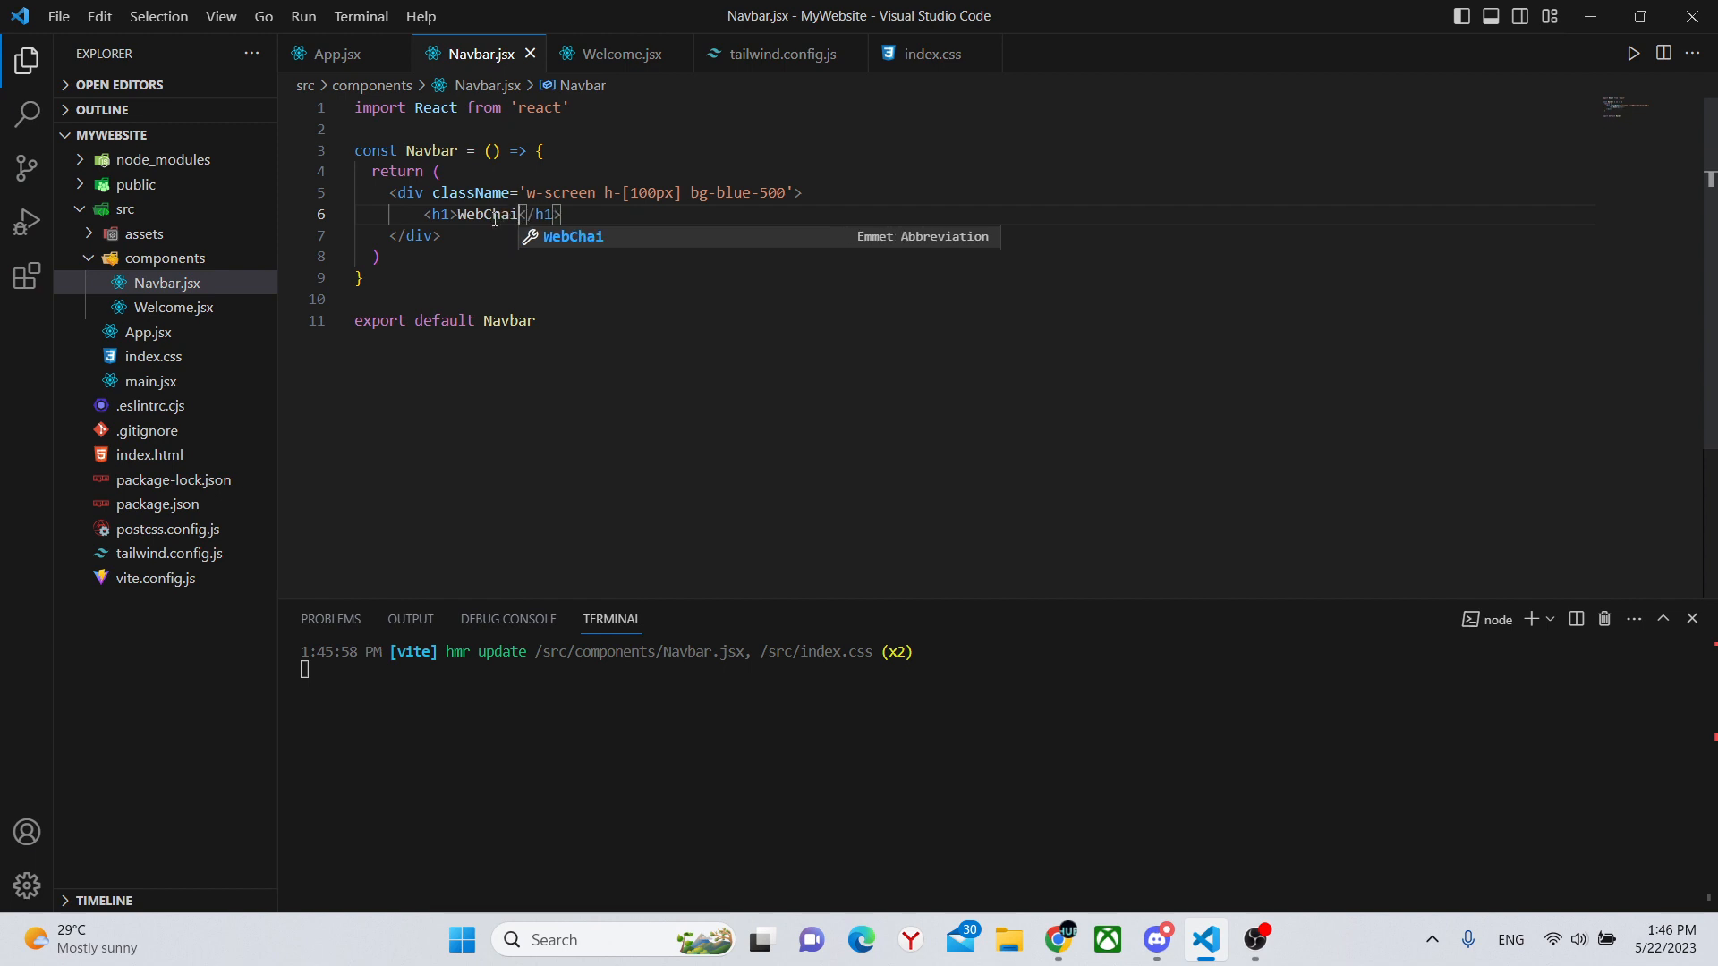
text(Dev)
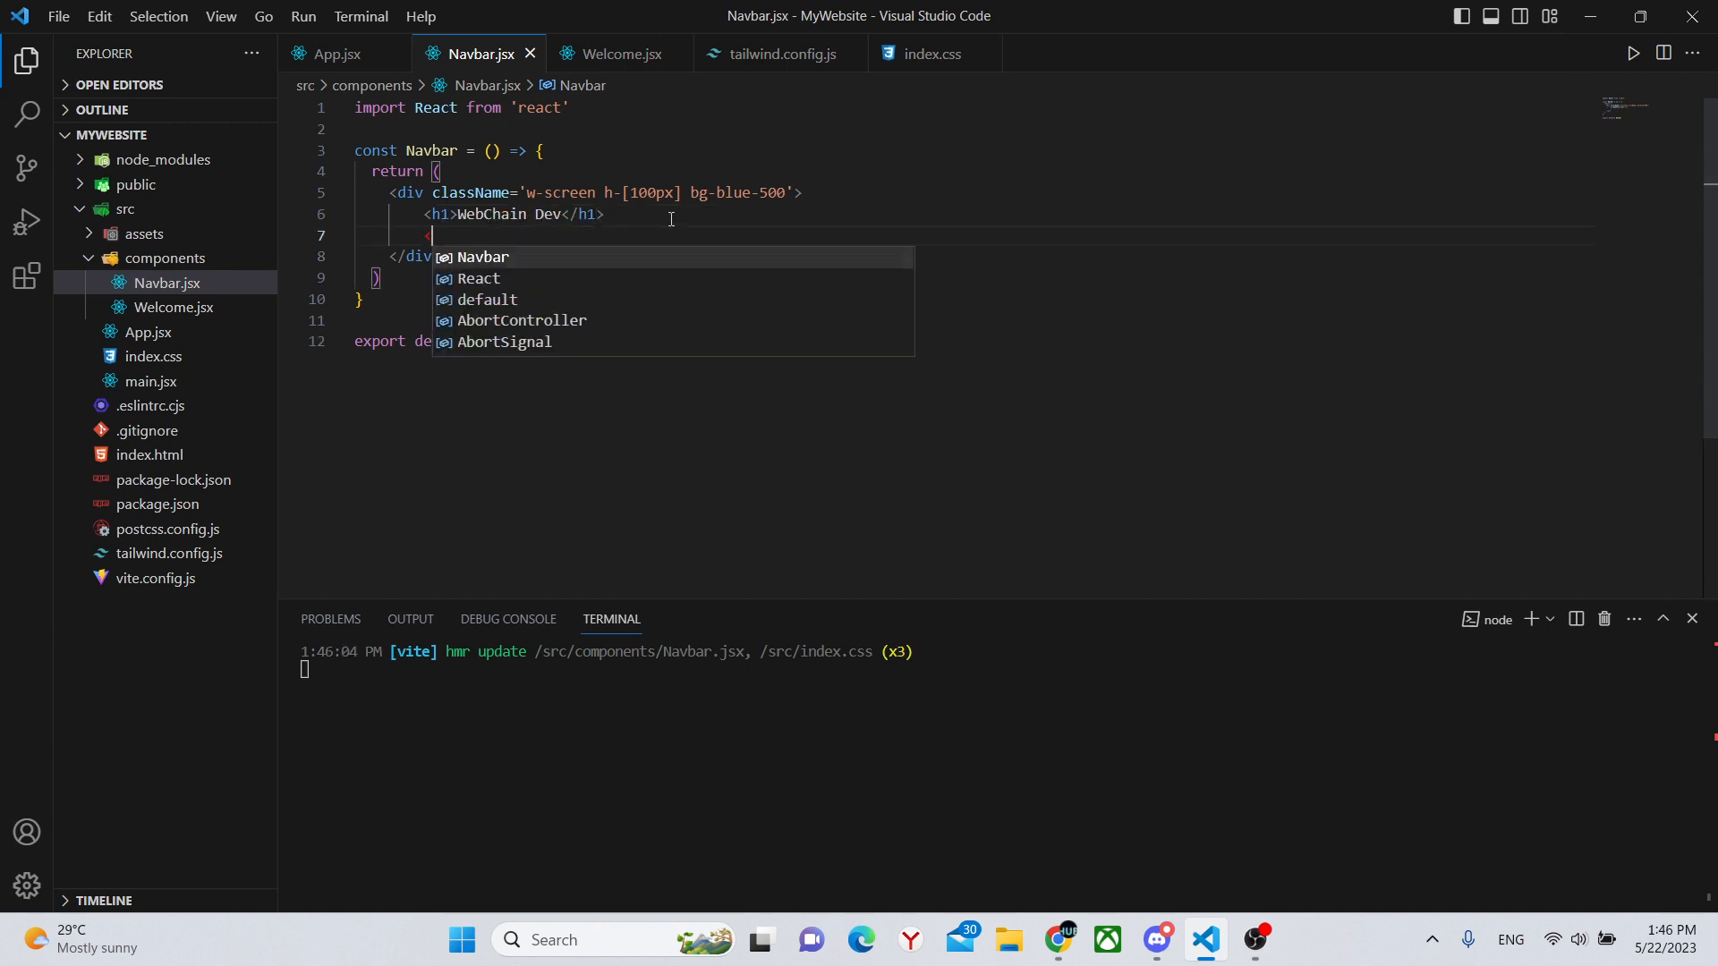
Add an inner <div> for the links and a <button>Contact</button> after the heading
text(<div>)
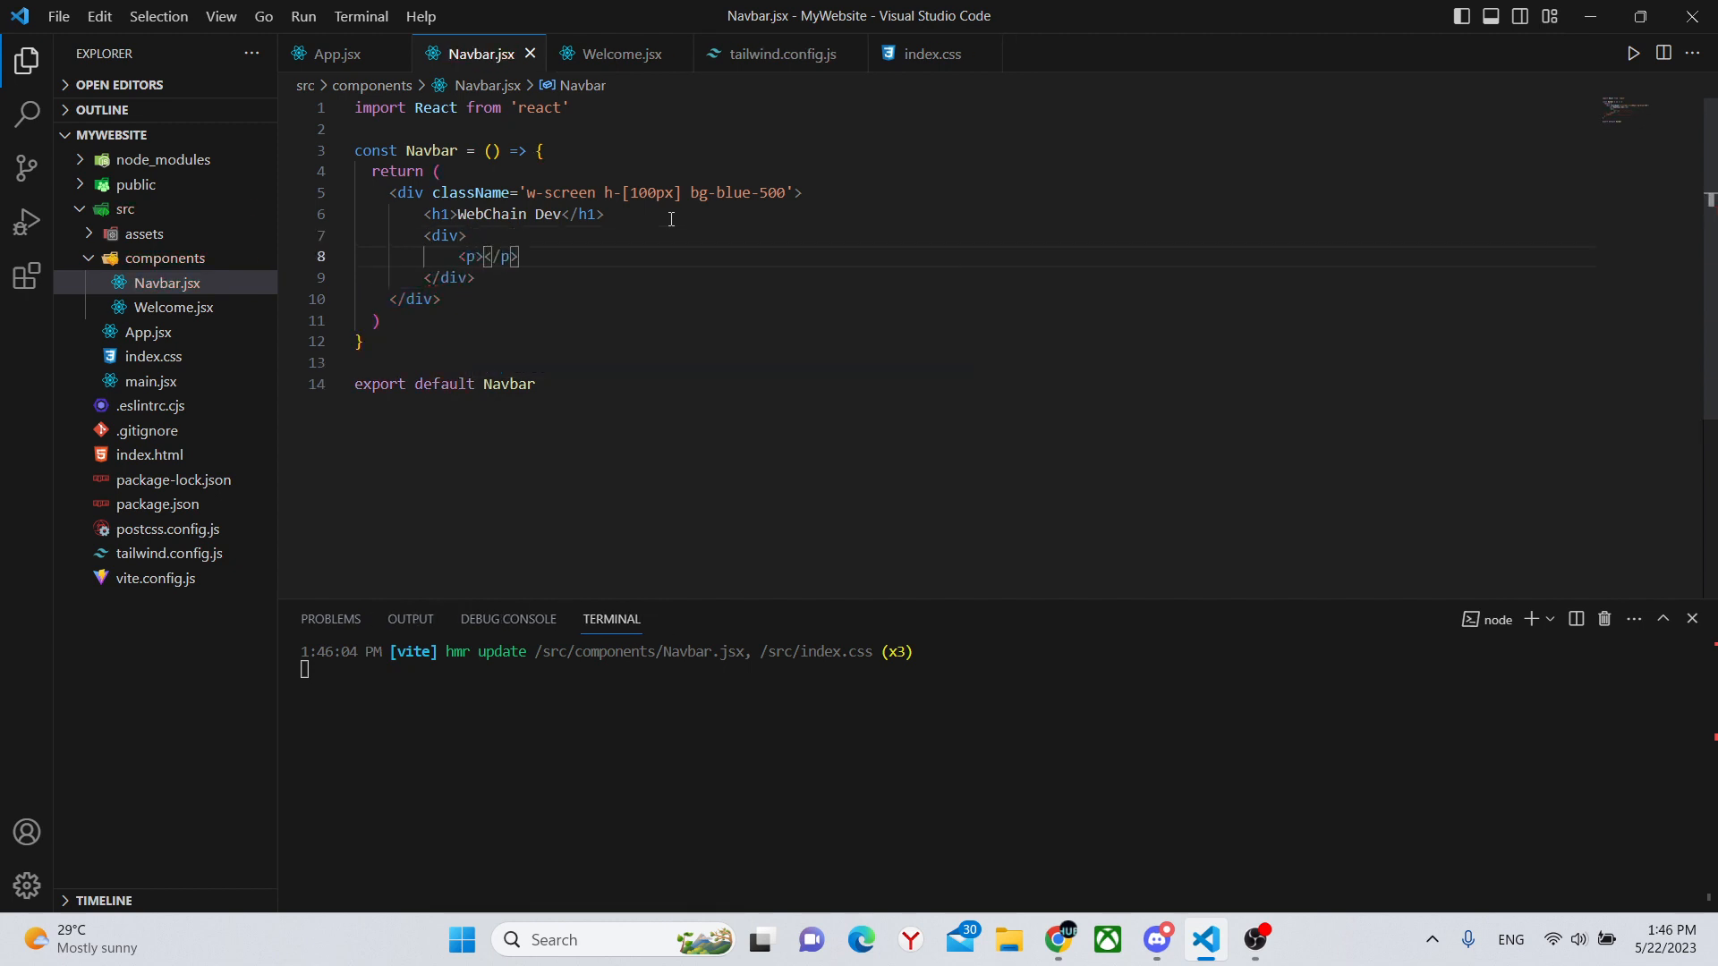
text(About)
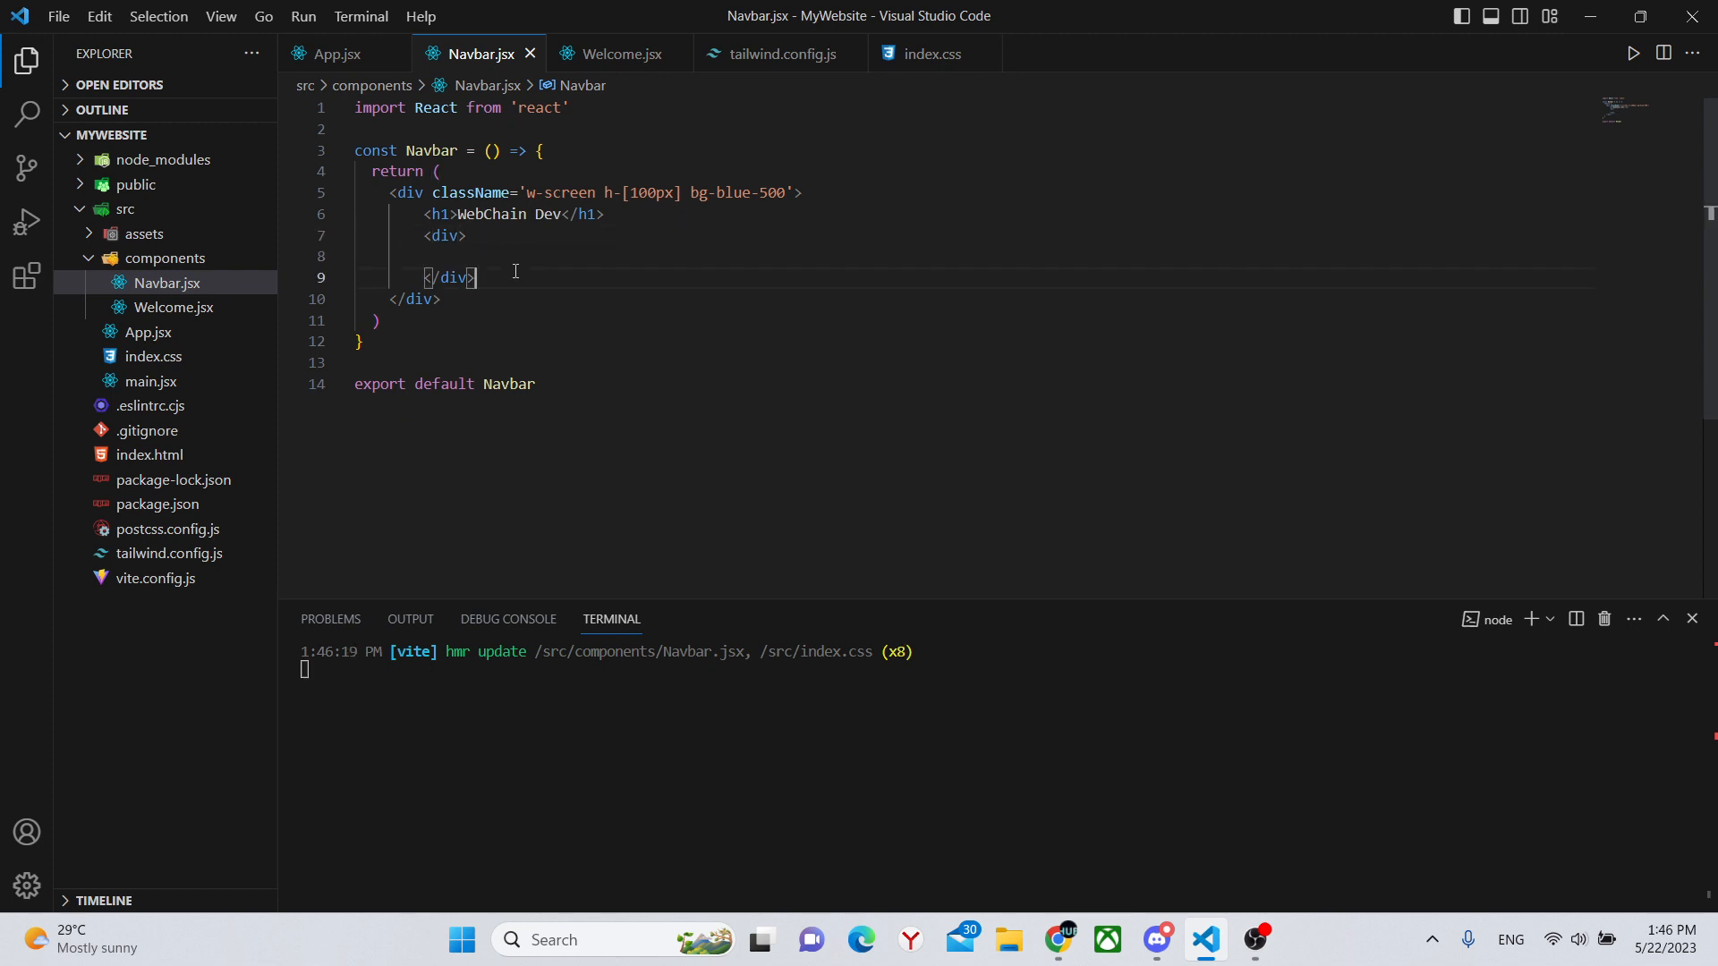
text(button>Co</button>)
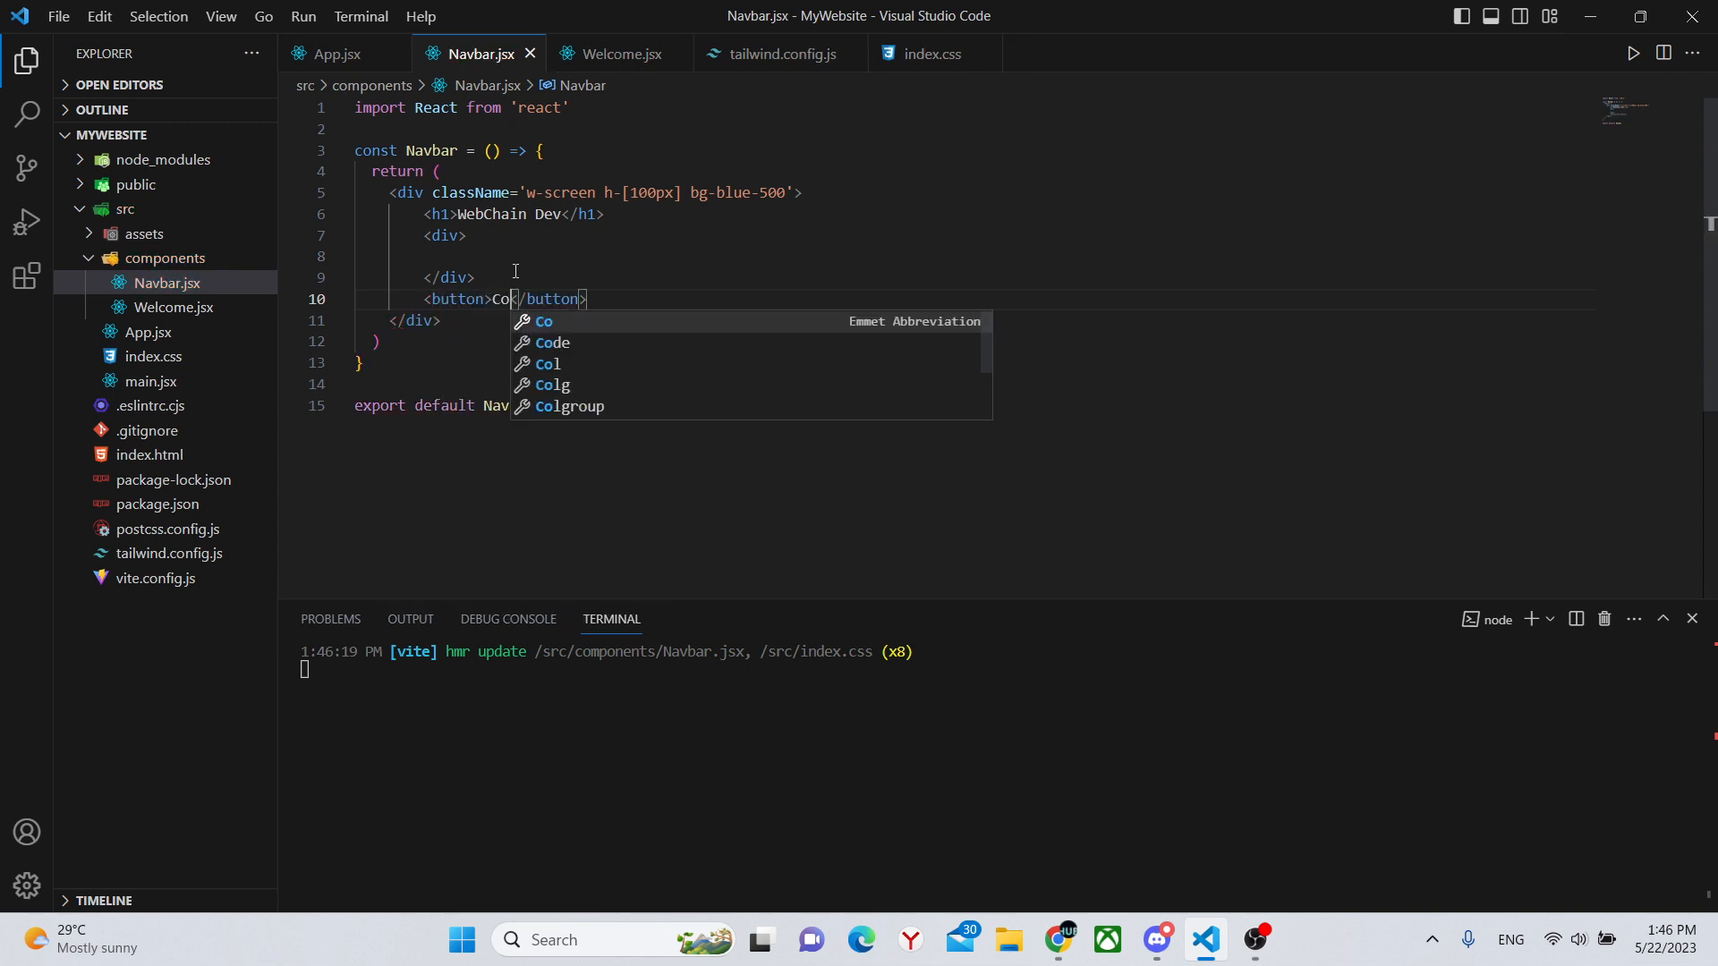
text(ntact)
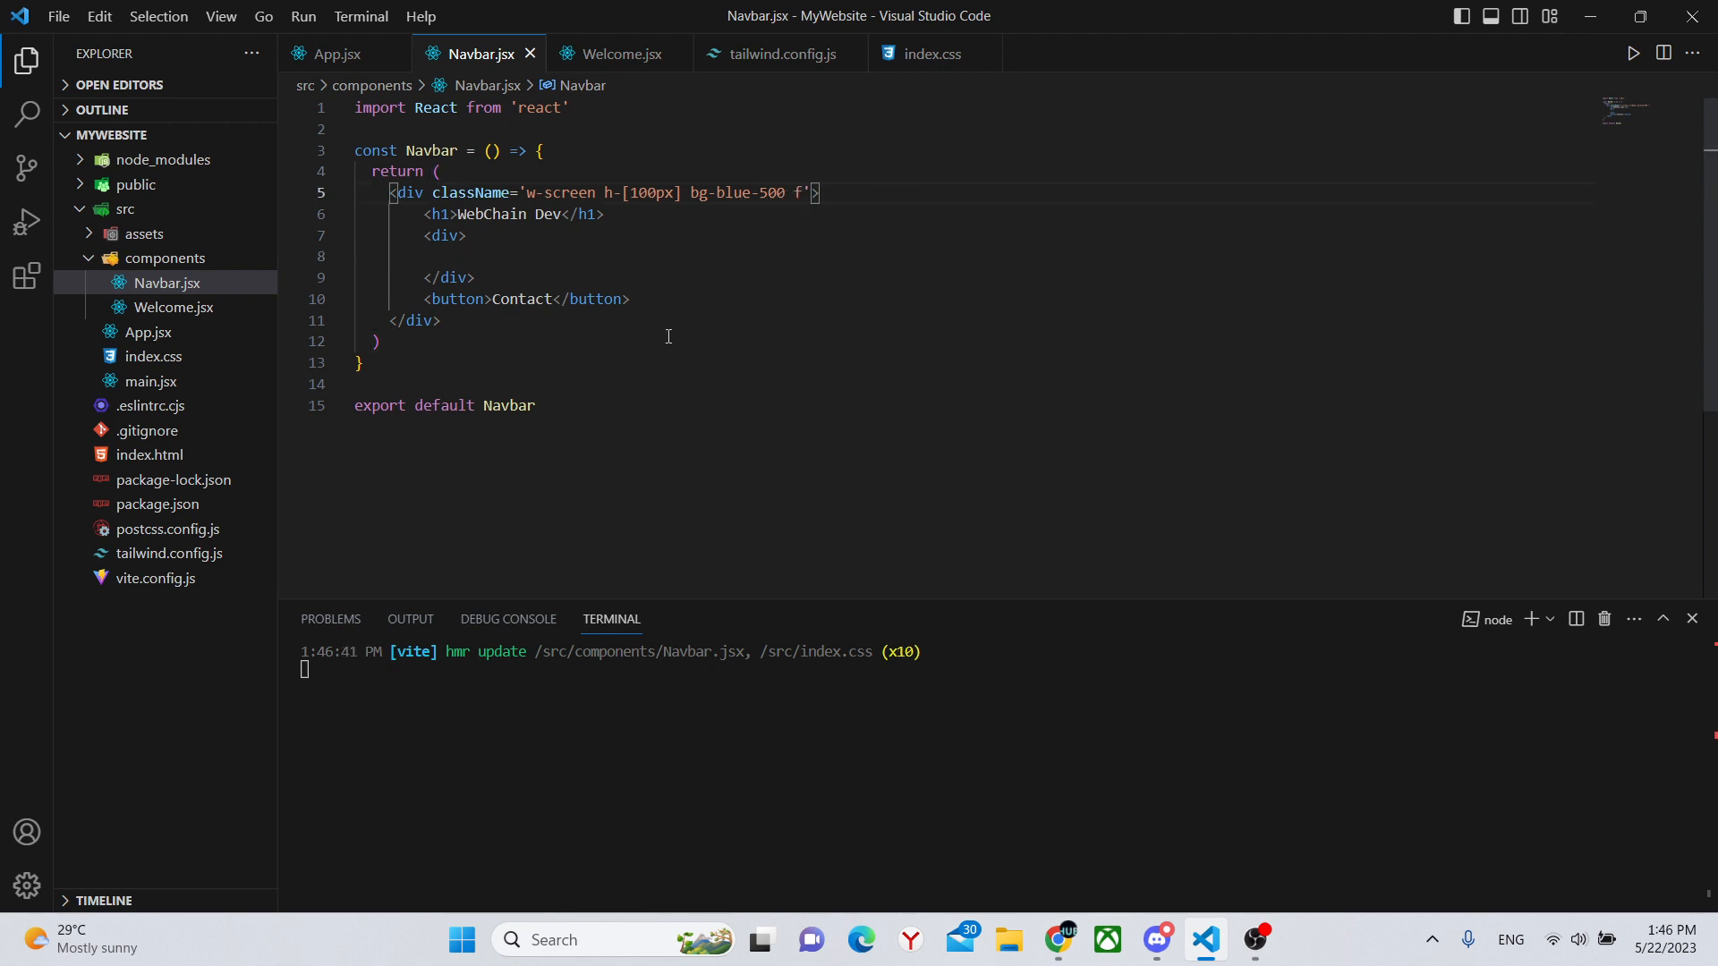
Append flex flex-row to the outer div's className and check the preview
text(flex fle)
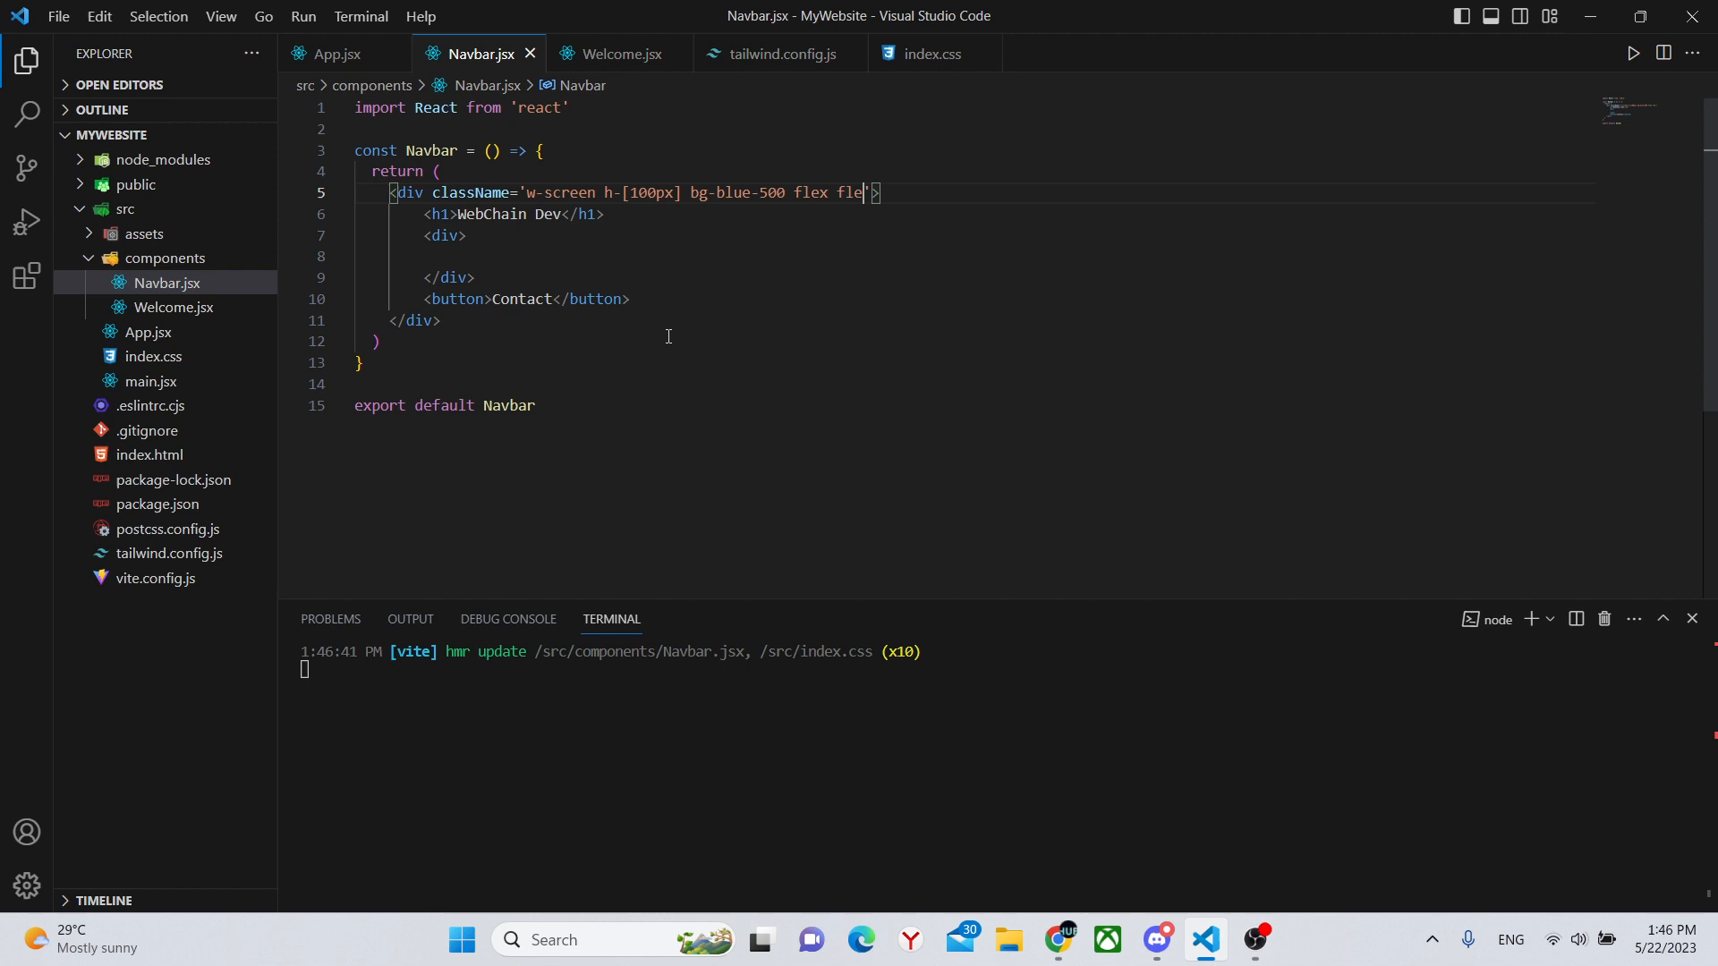
text(x-row)
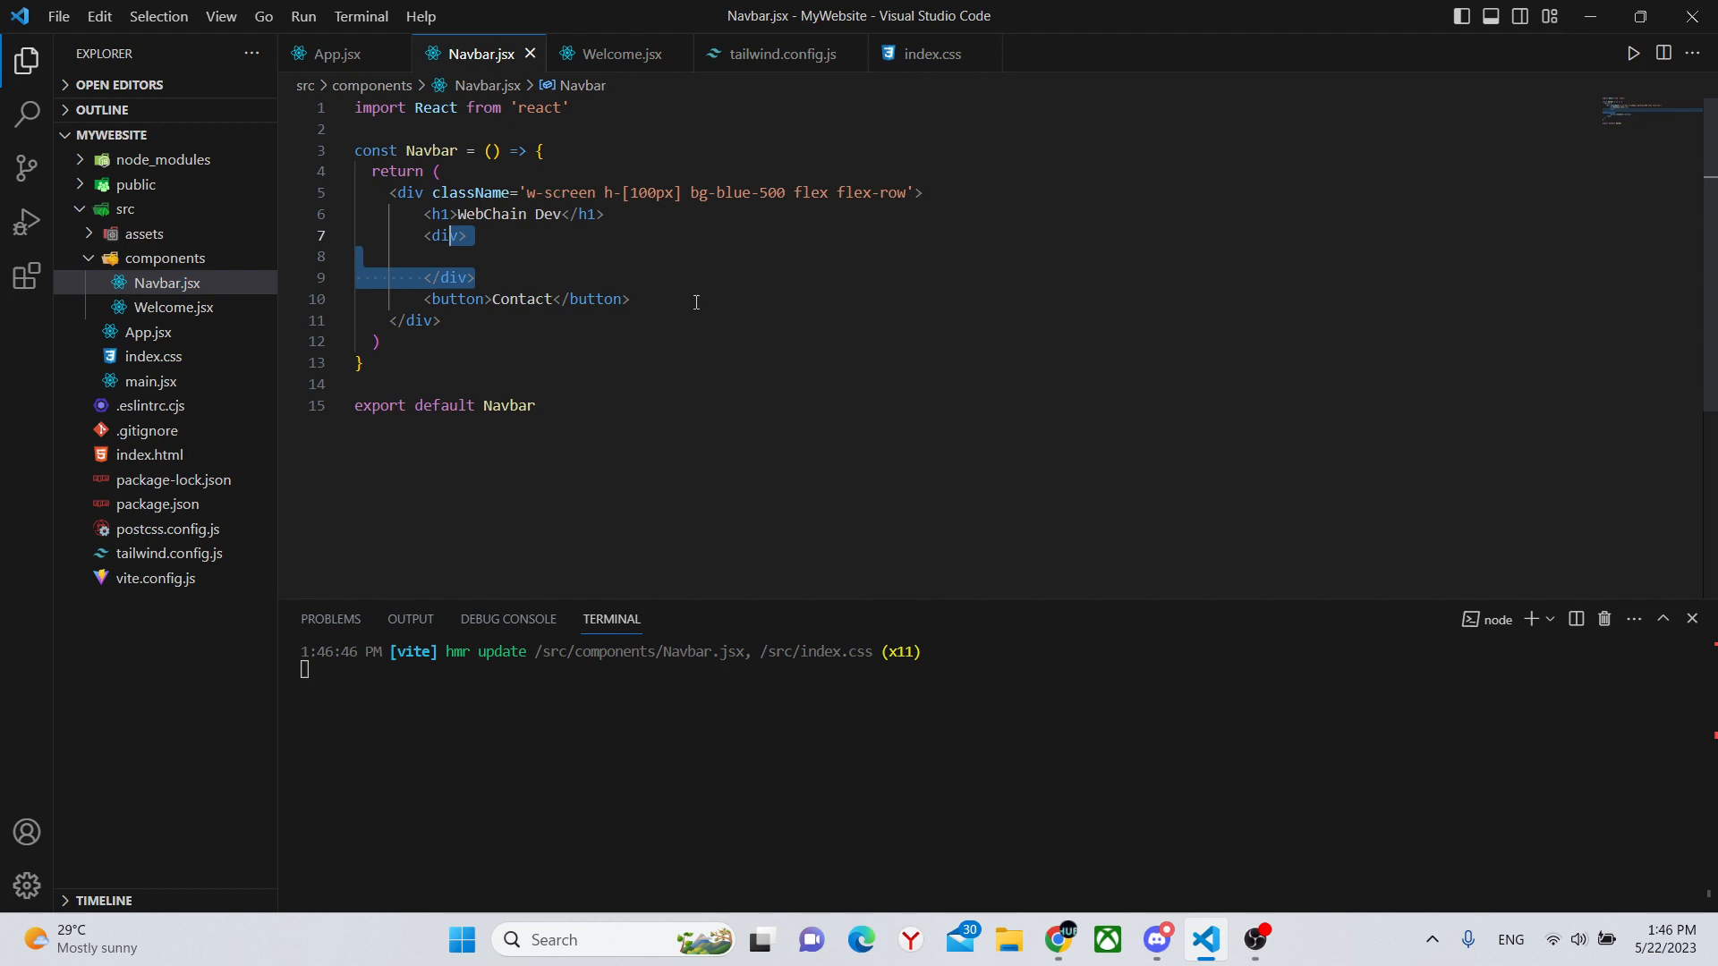
click(1056, 948)
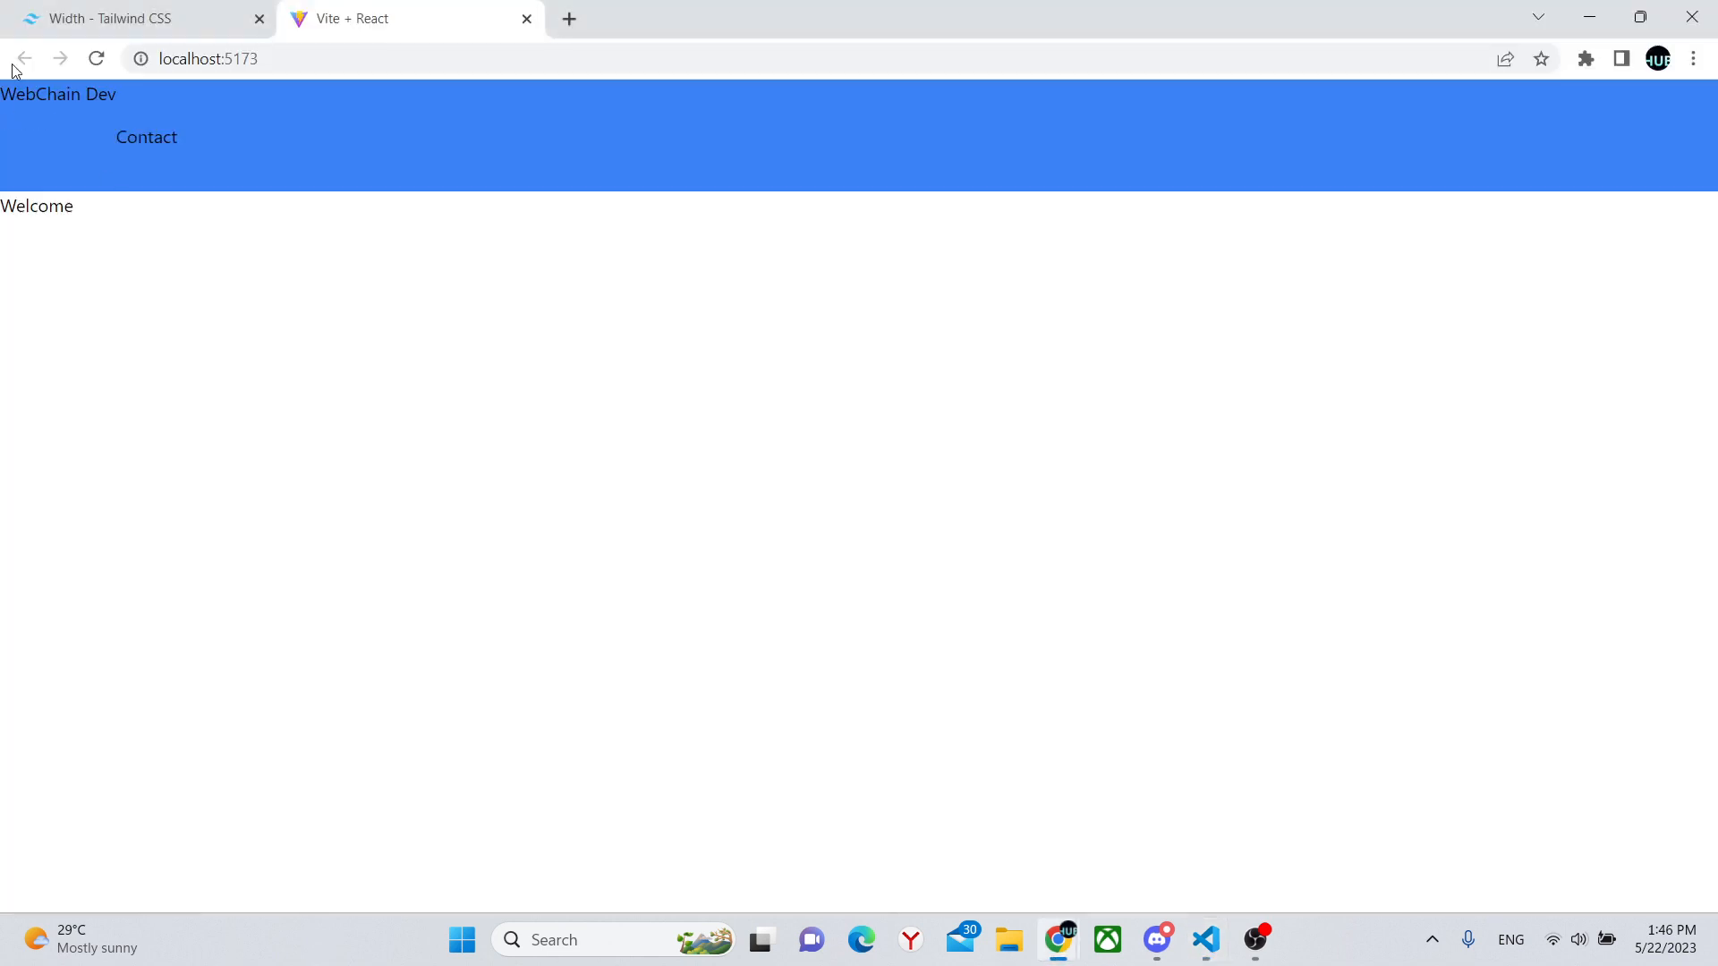
click(1202, 939)
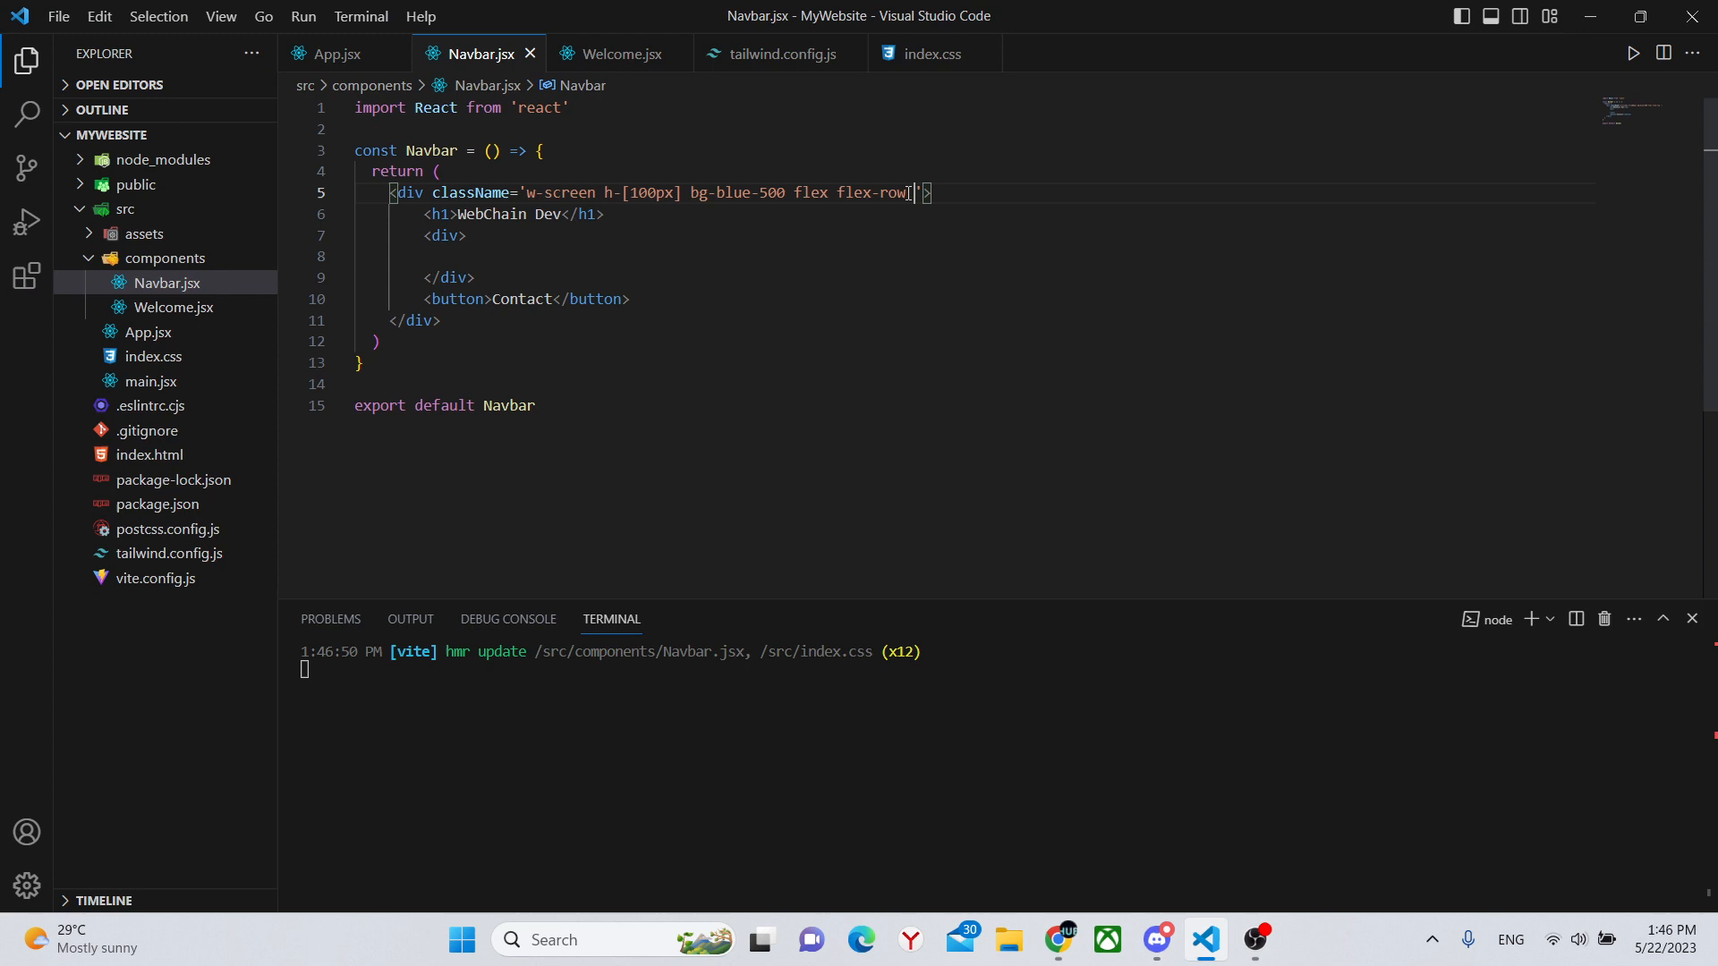
Add items-center to the outer div and view the layout in the browser
text(items-cen)
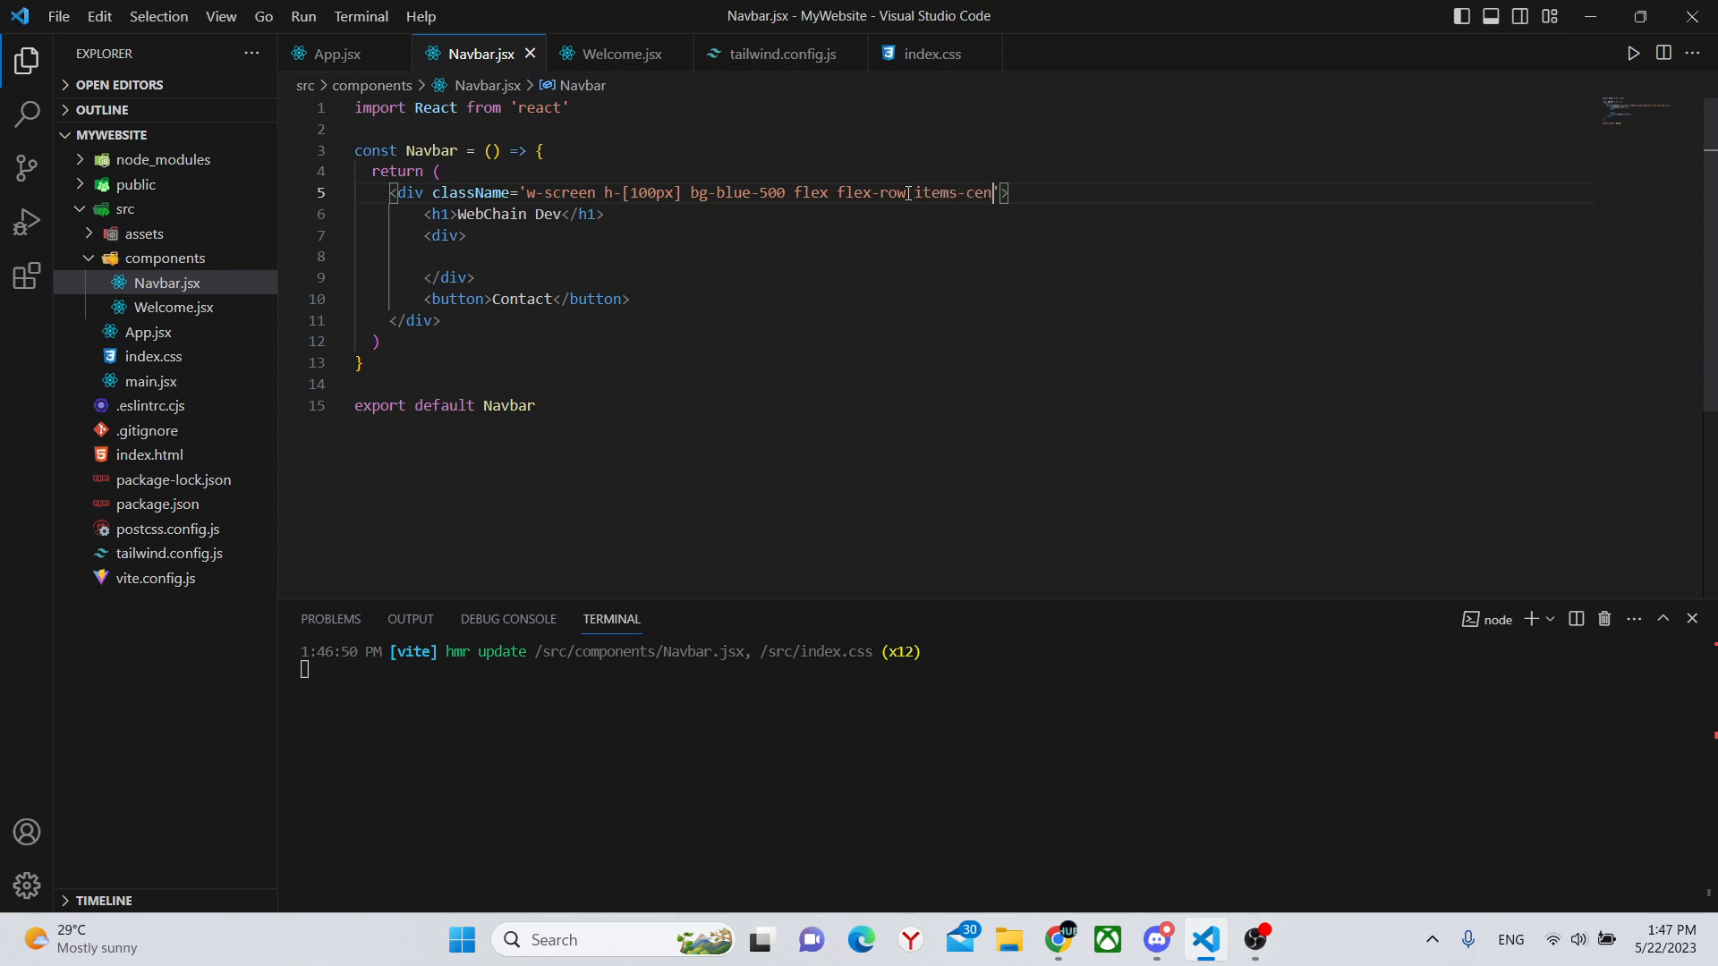
text(ter)
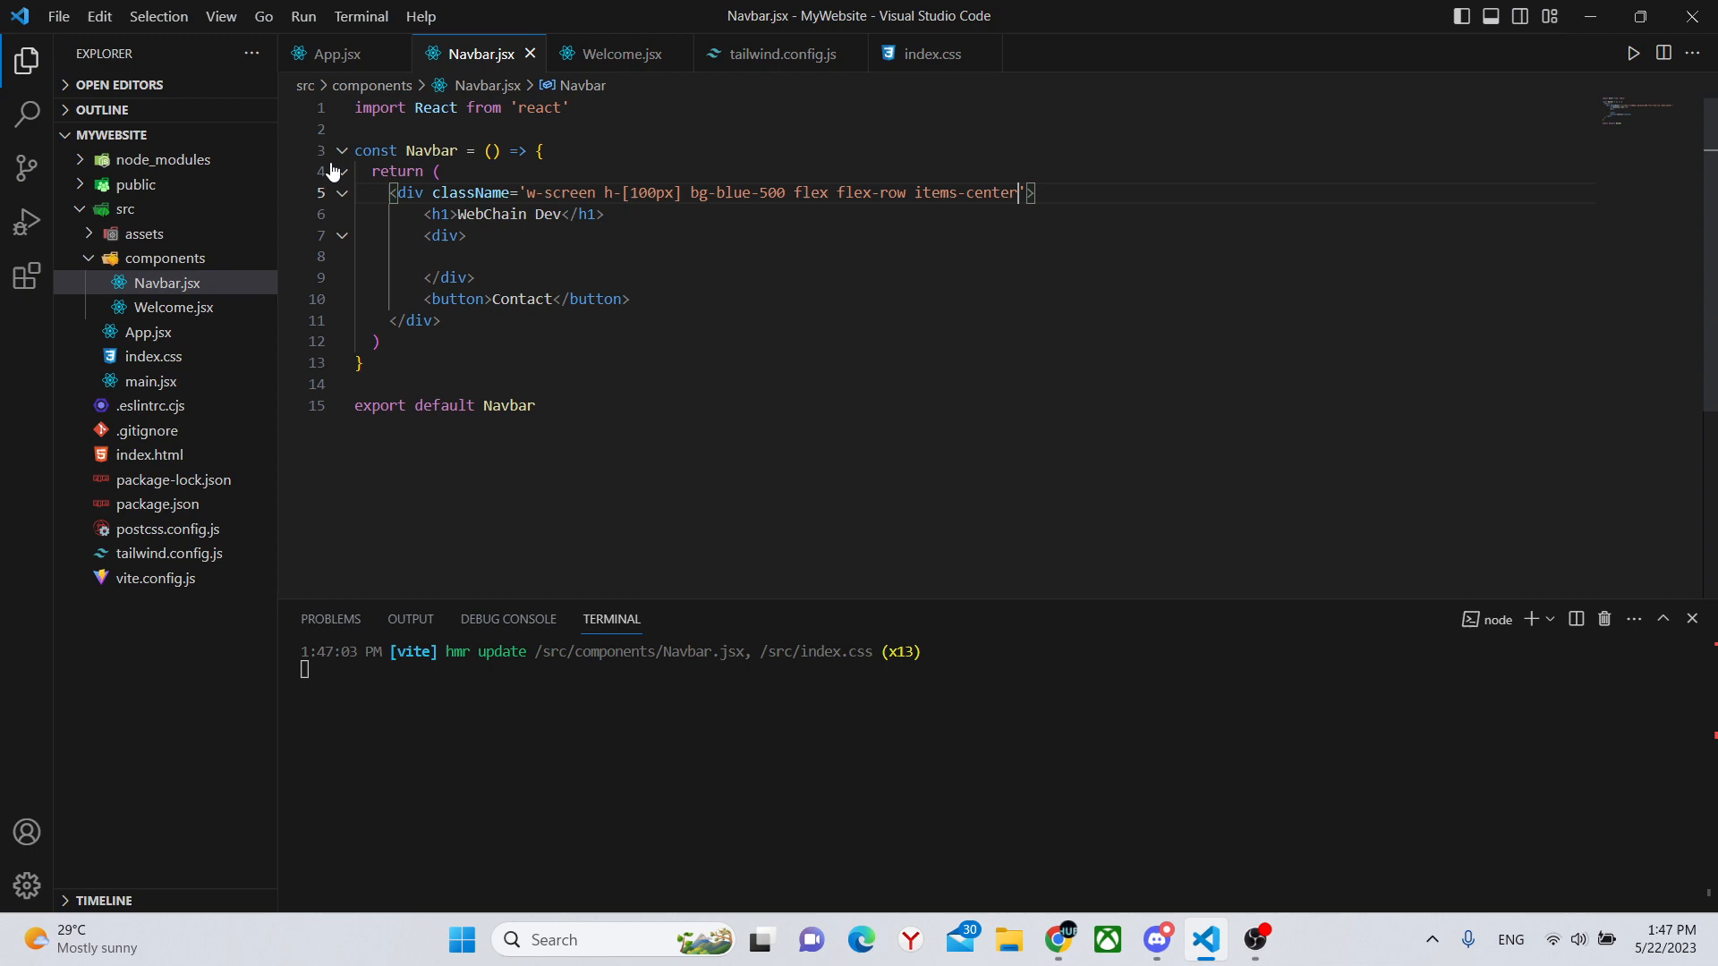
click(1056, 940)
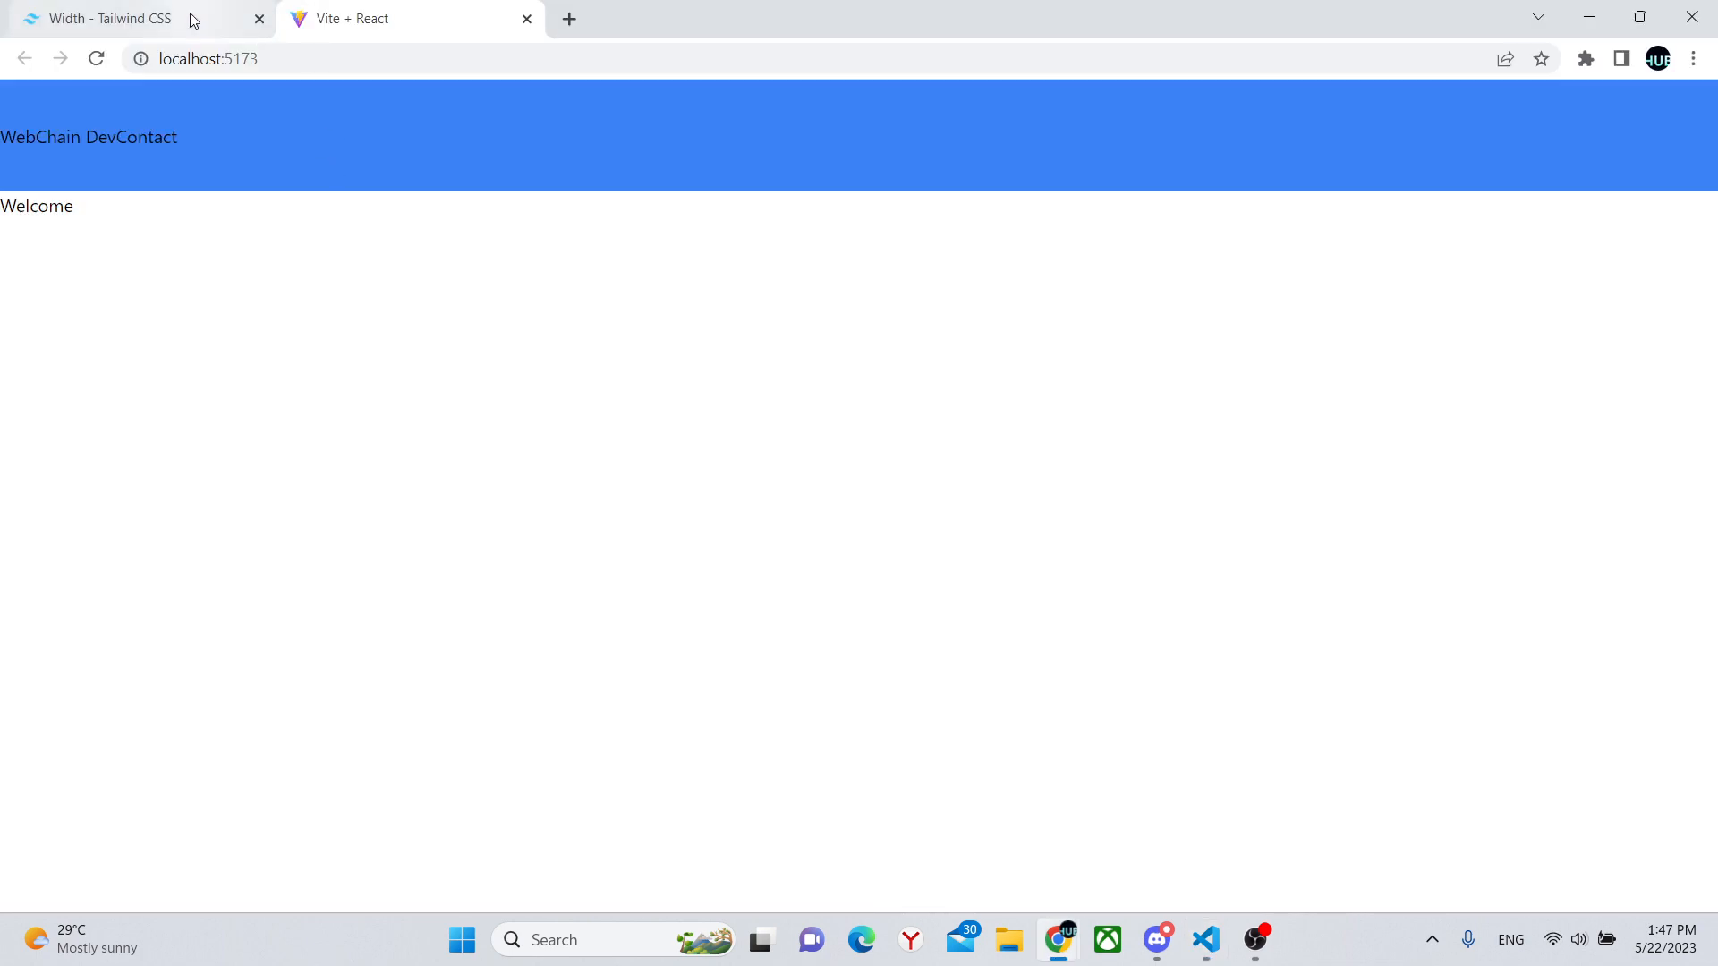
Look up items- (align-items) in the Tailwind CSS documentation search
click(120, 17)
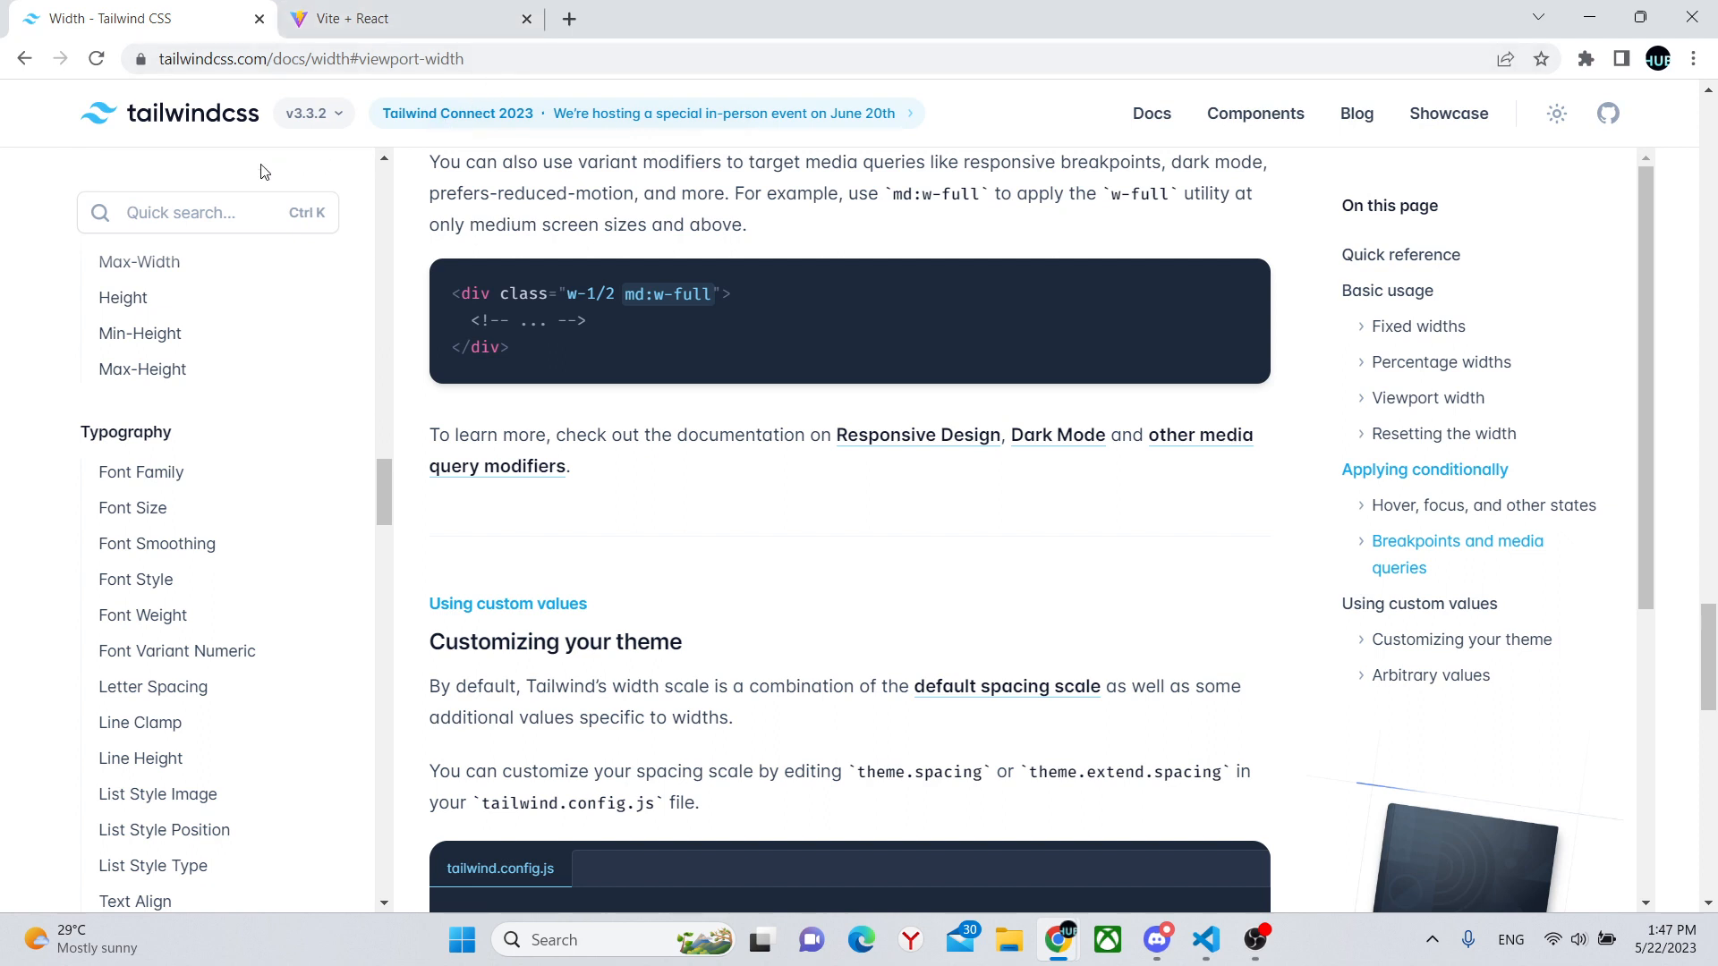
click(208, 213)
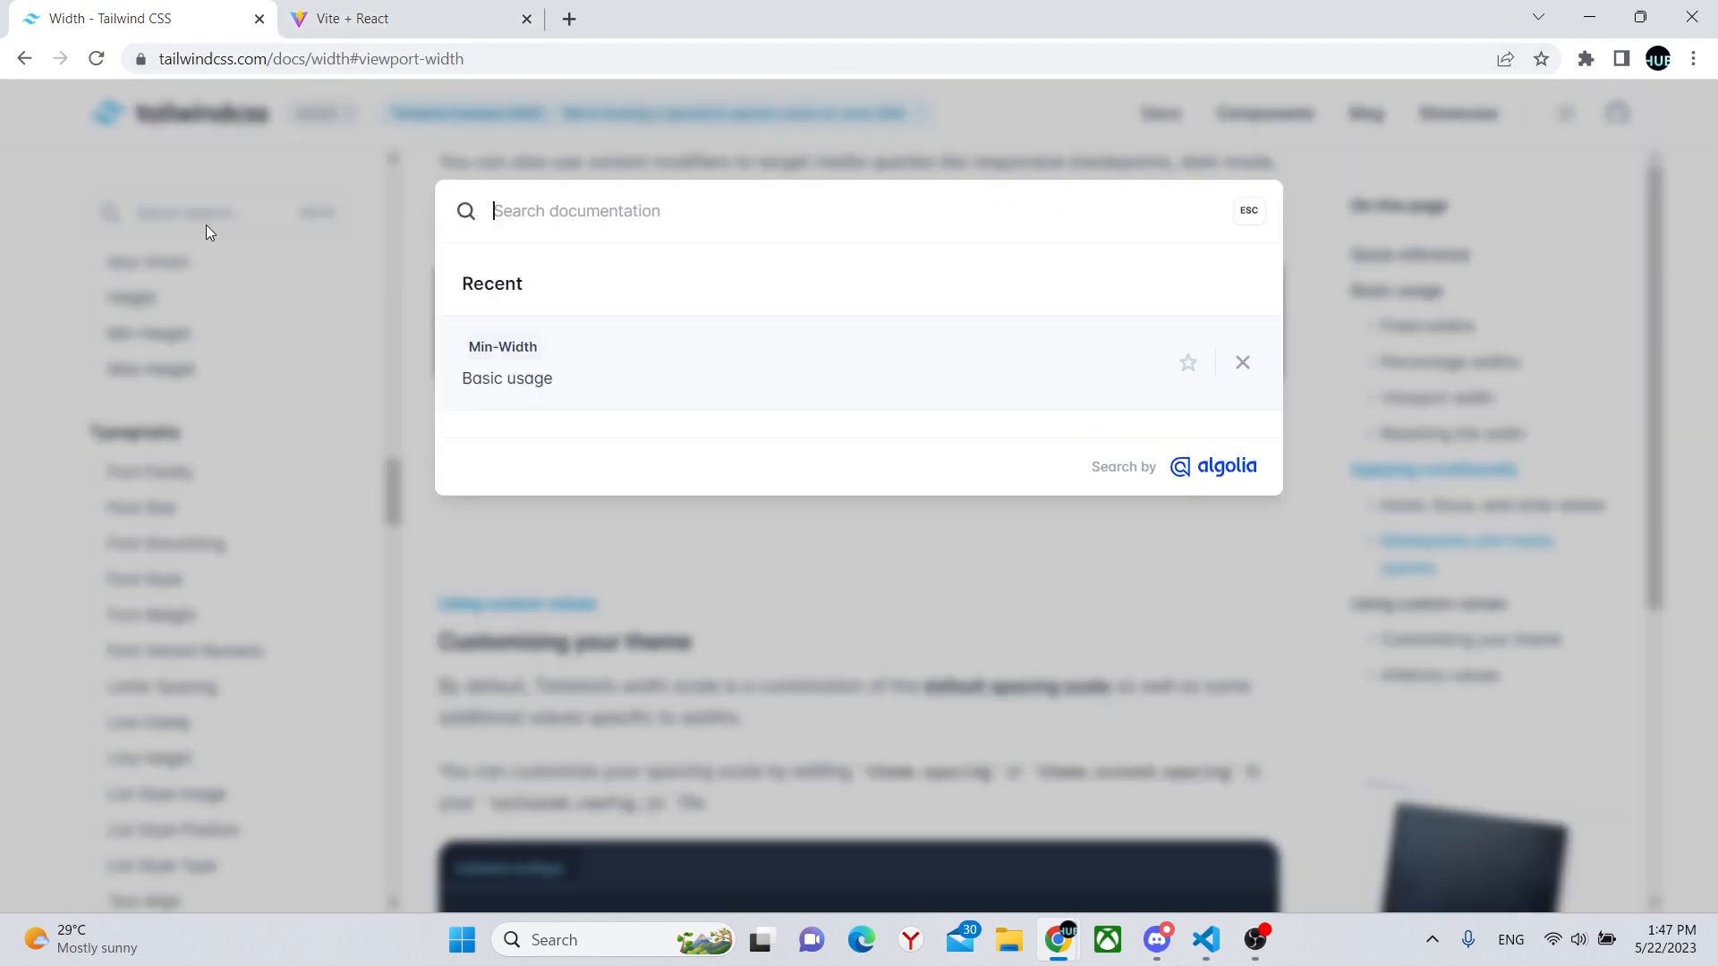
text(items-)
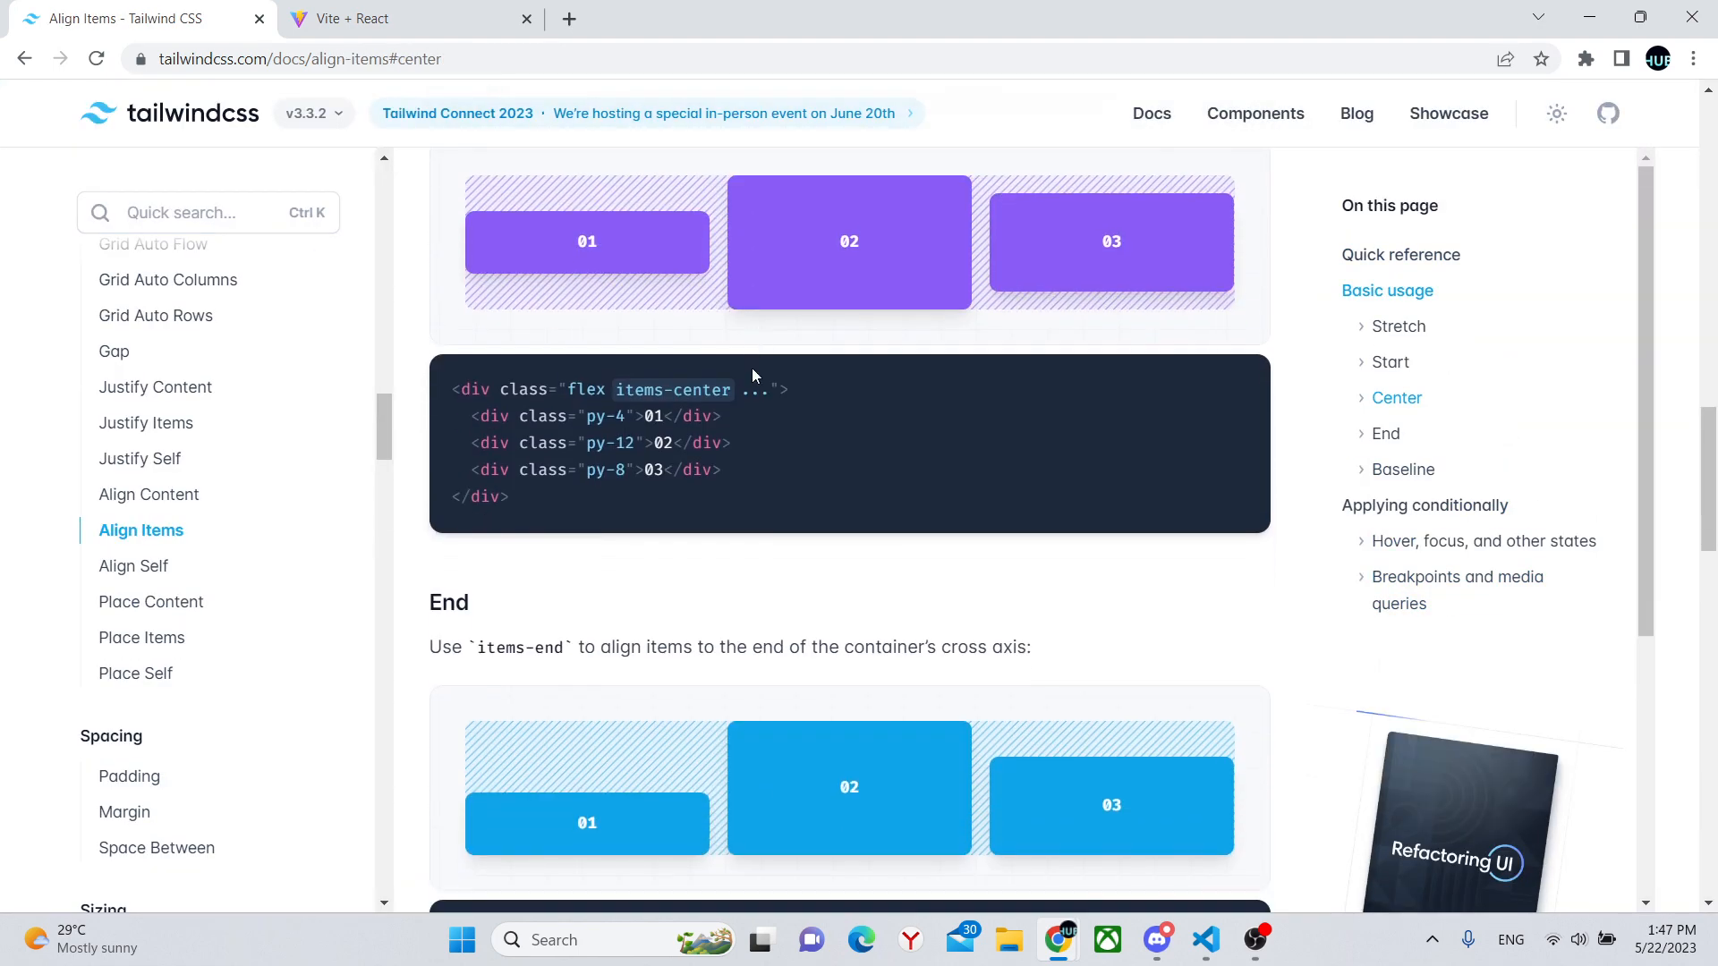
scroll(down, 3)
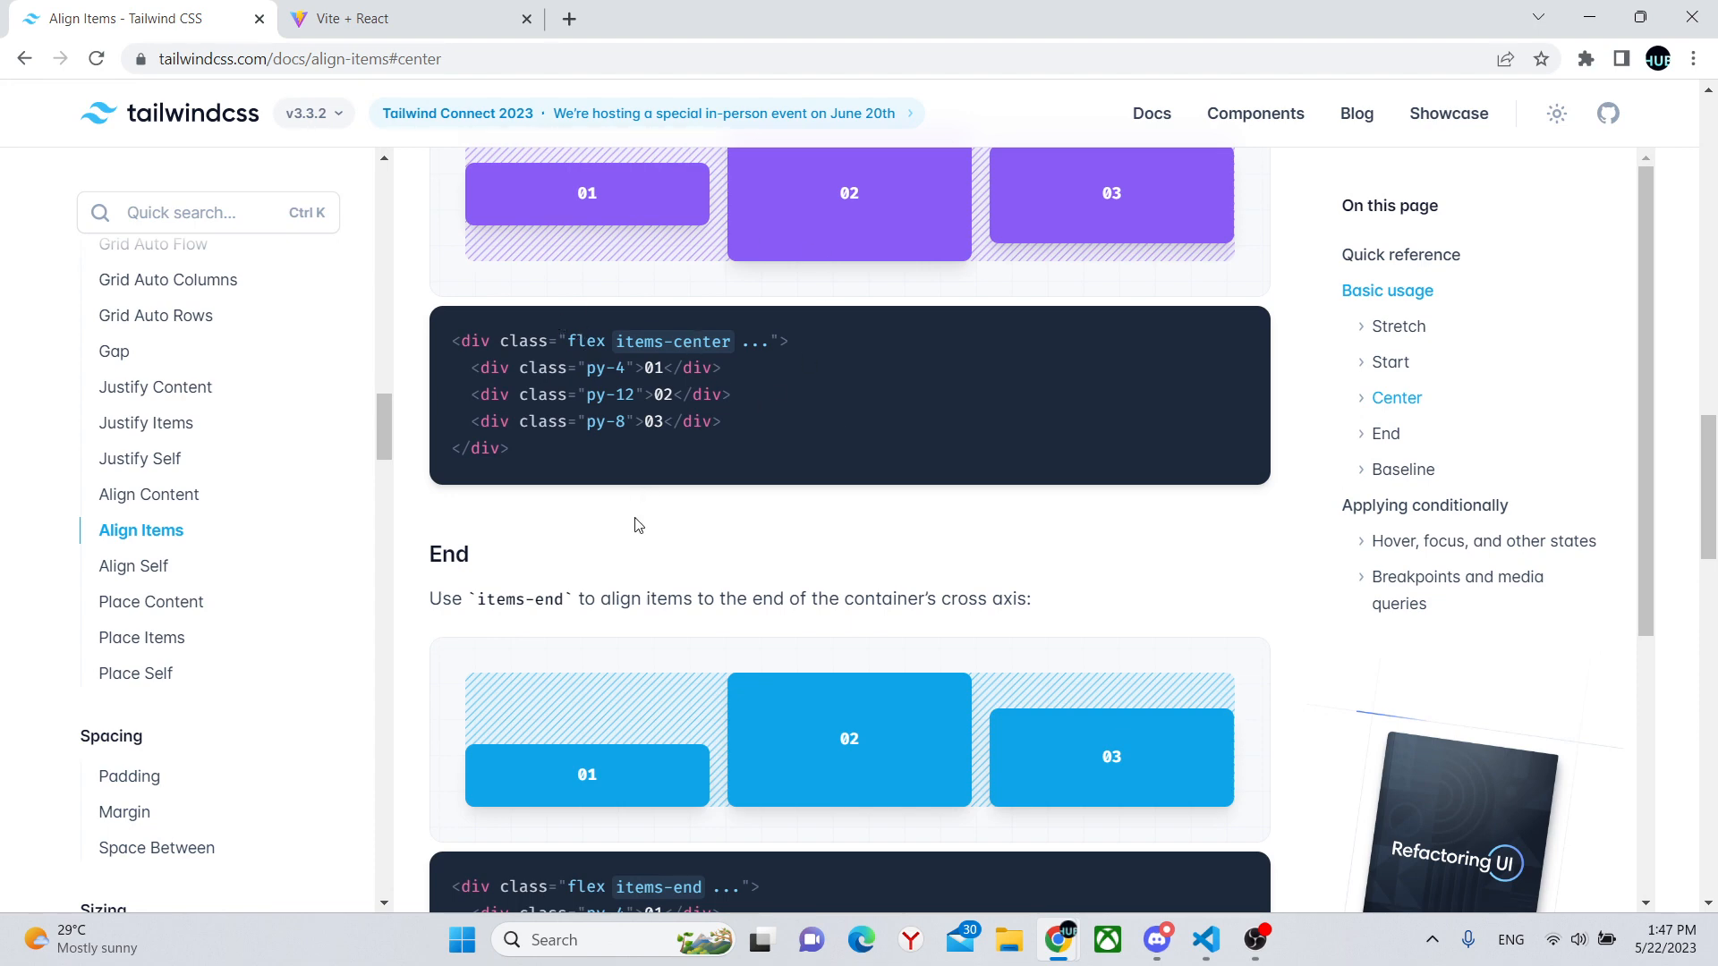
scroll(down, 3)
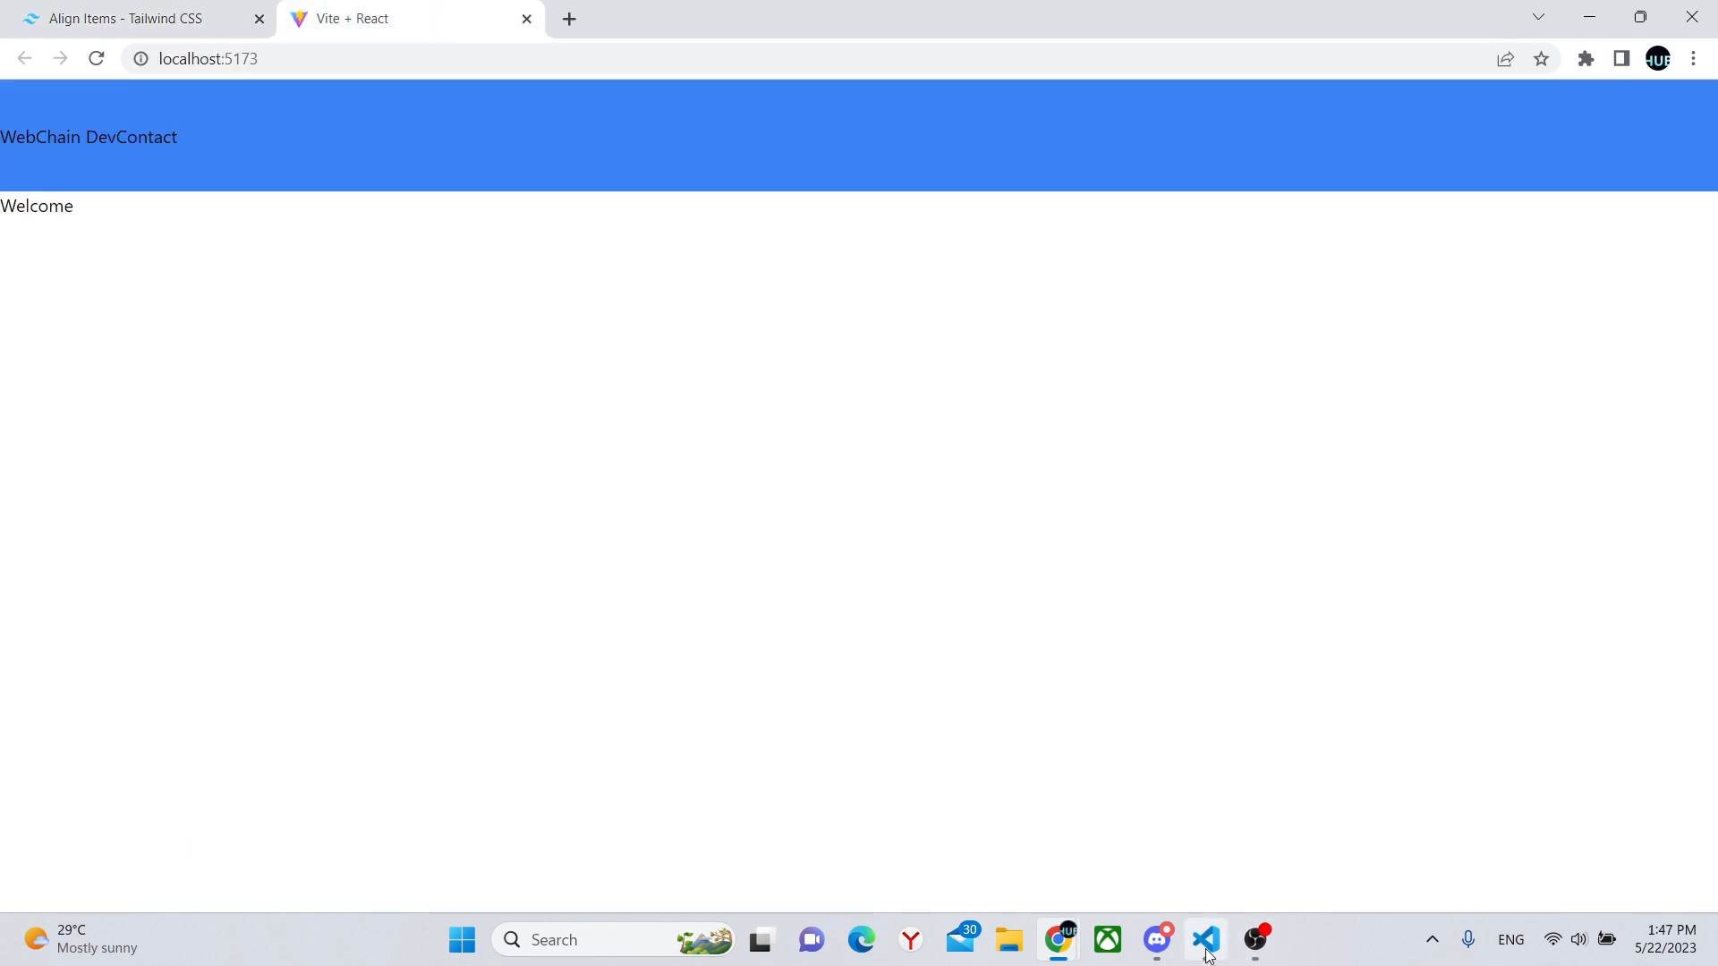
Add <p className='text-[20px]'>About</p> inside the inner div
click(1204, 939)
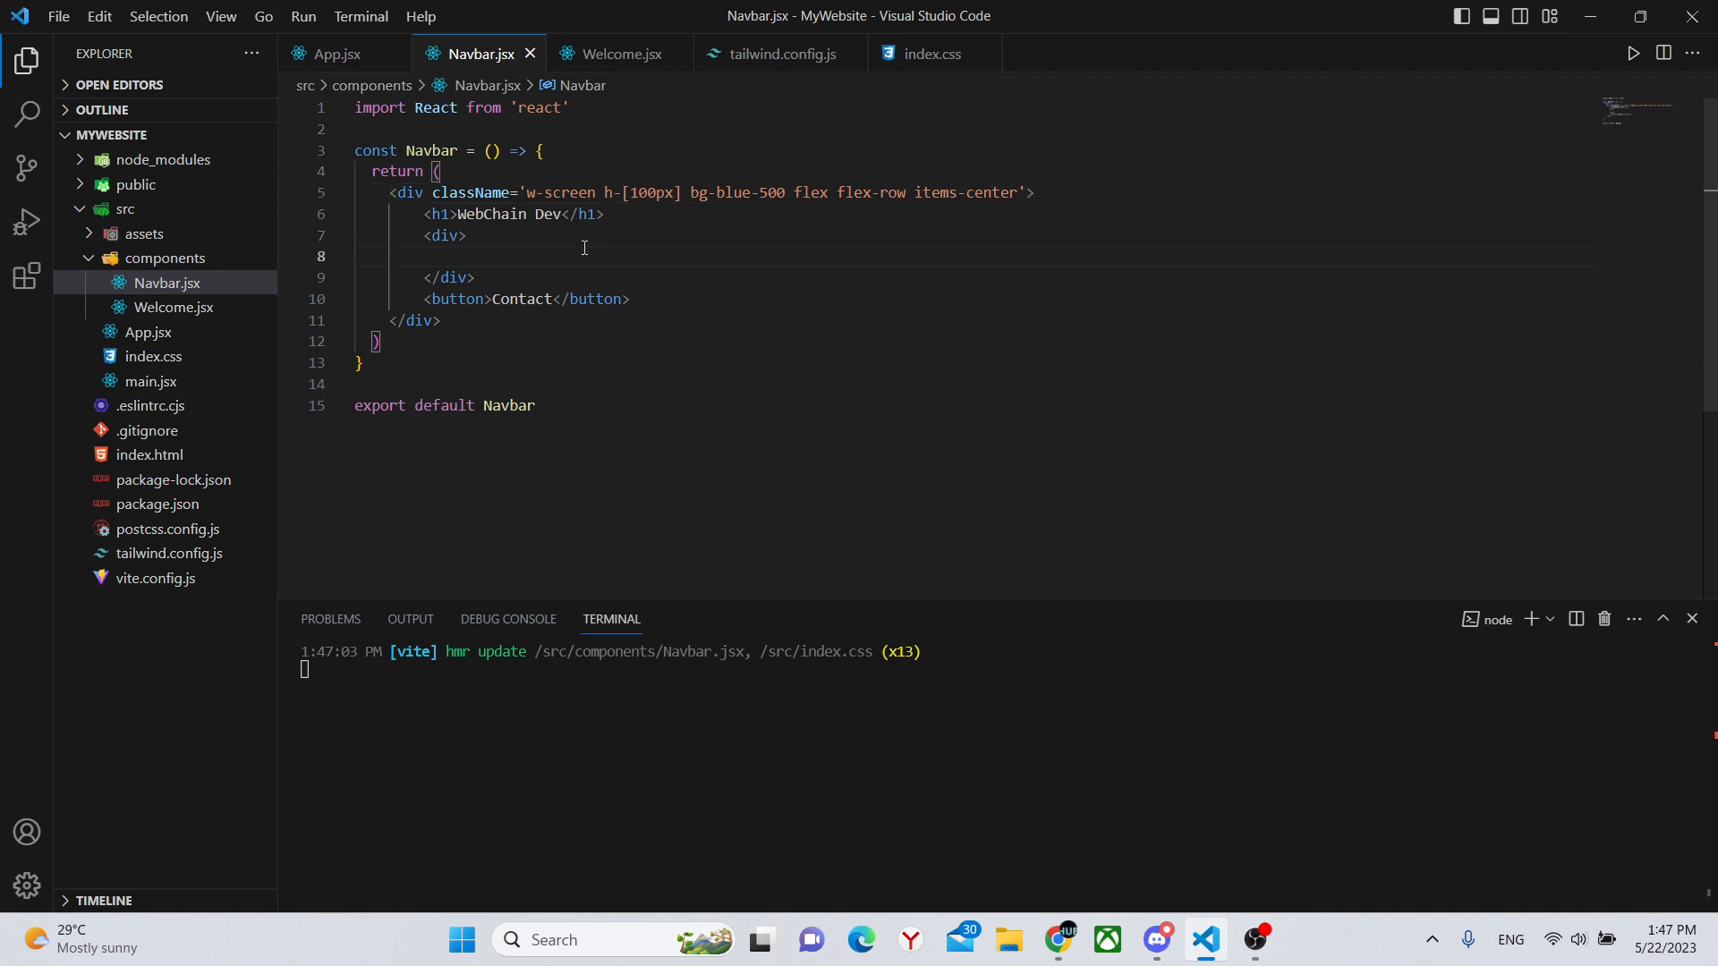
text(<p></p>)
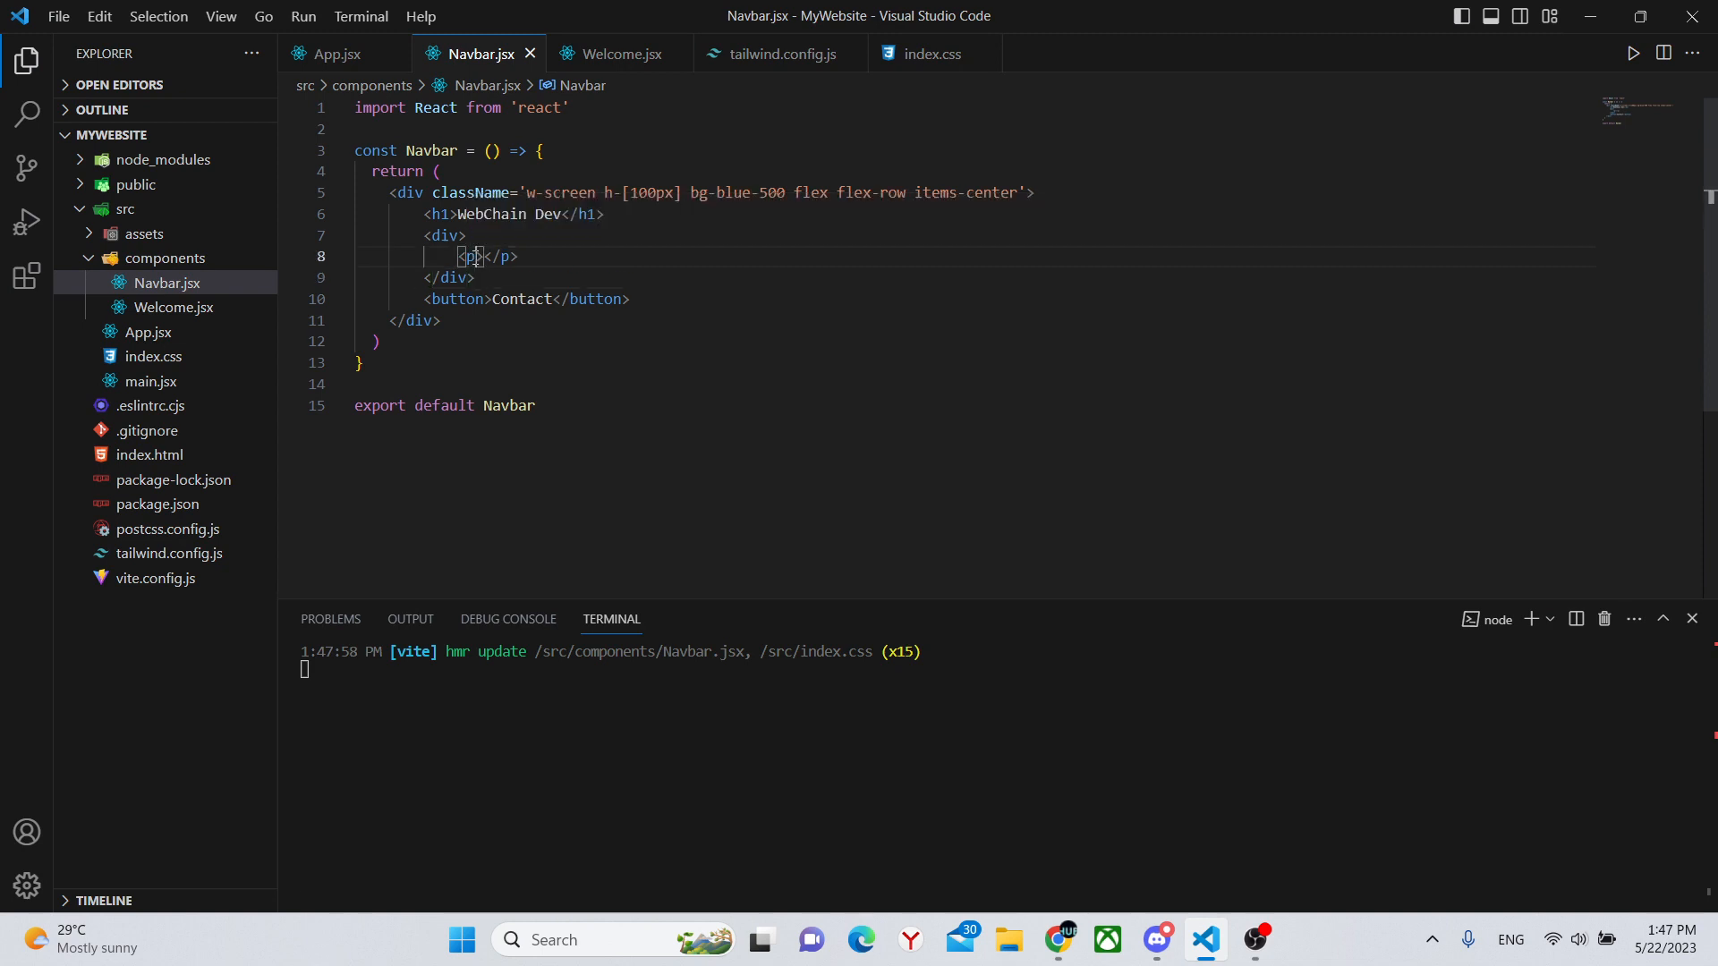
text(className='')
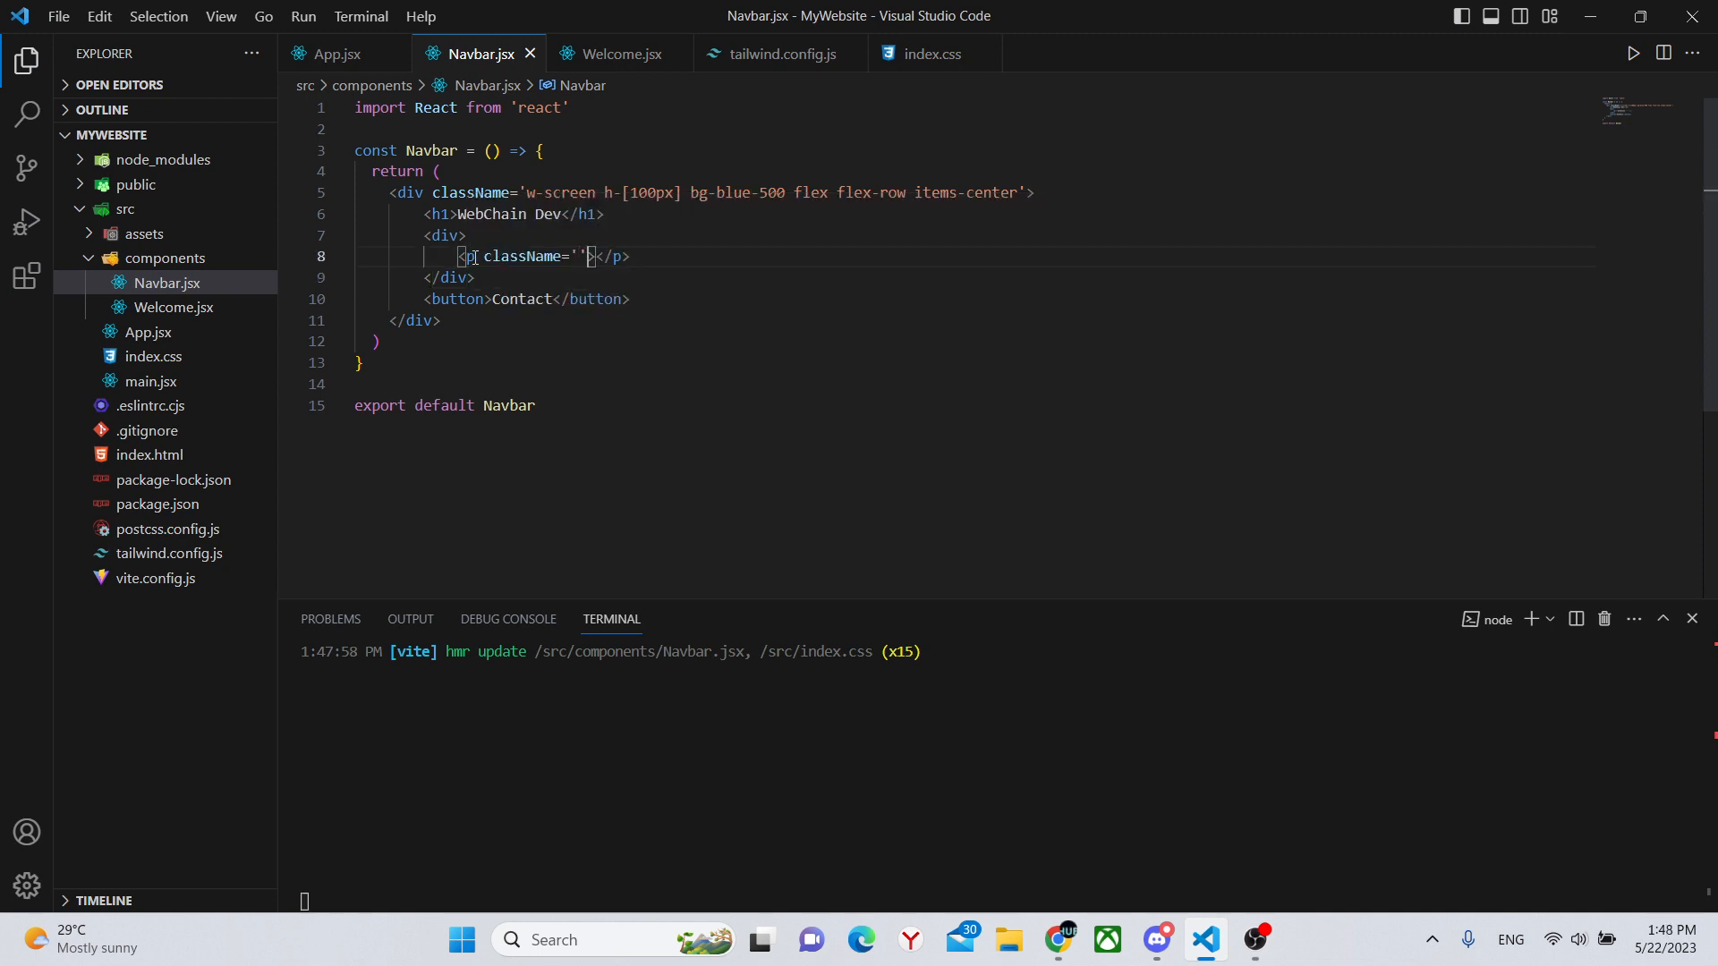
text(text-[20p)
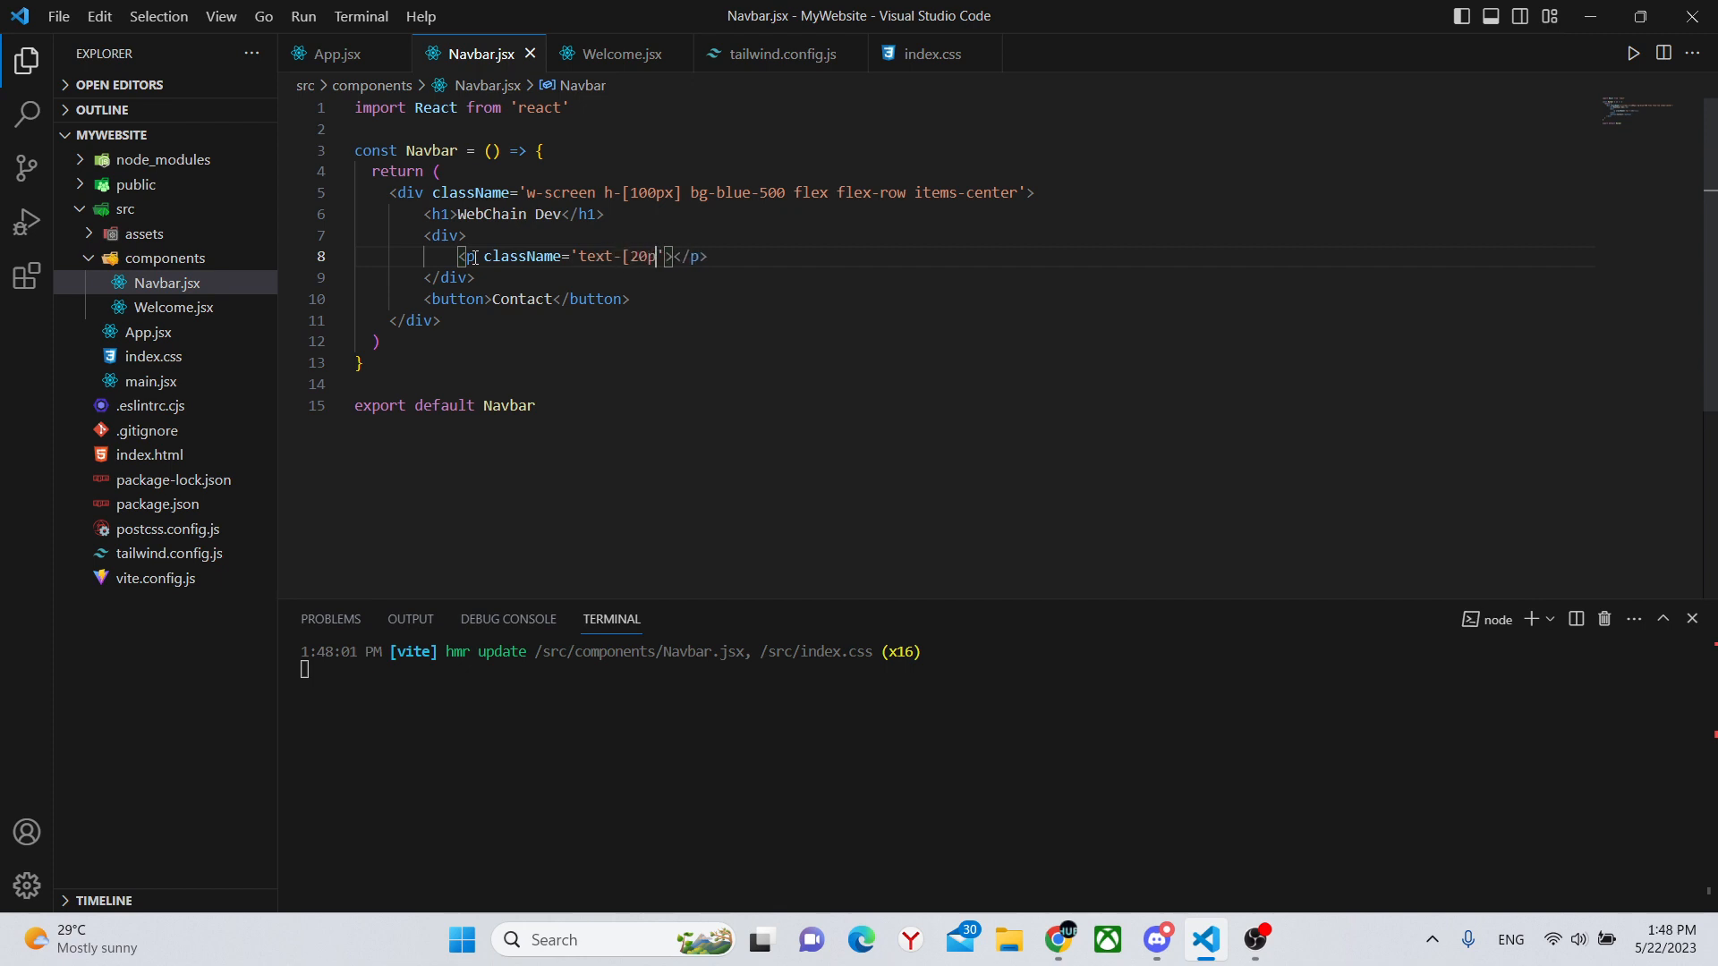
text(x])
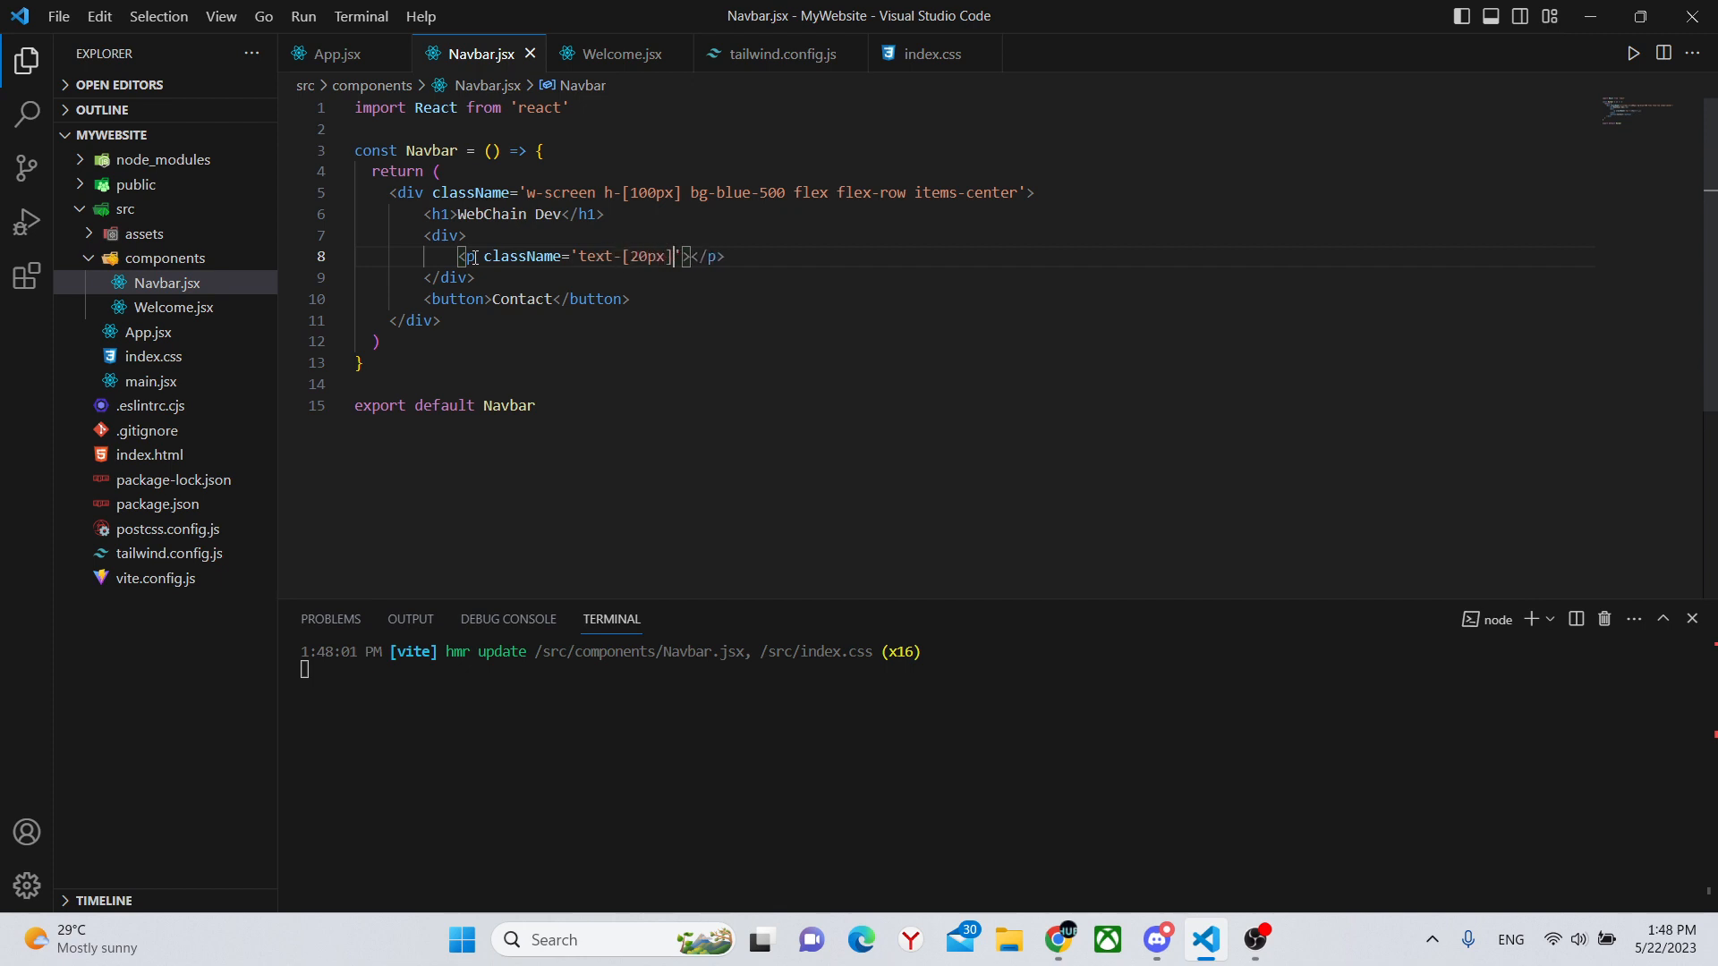
text(Ab)
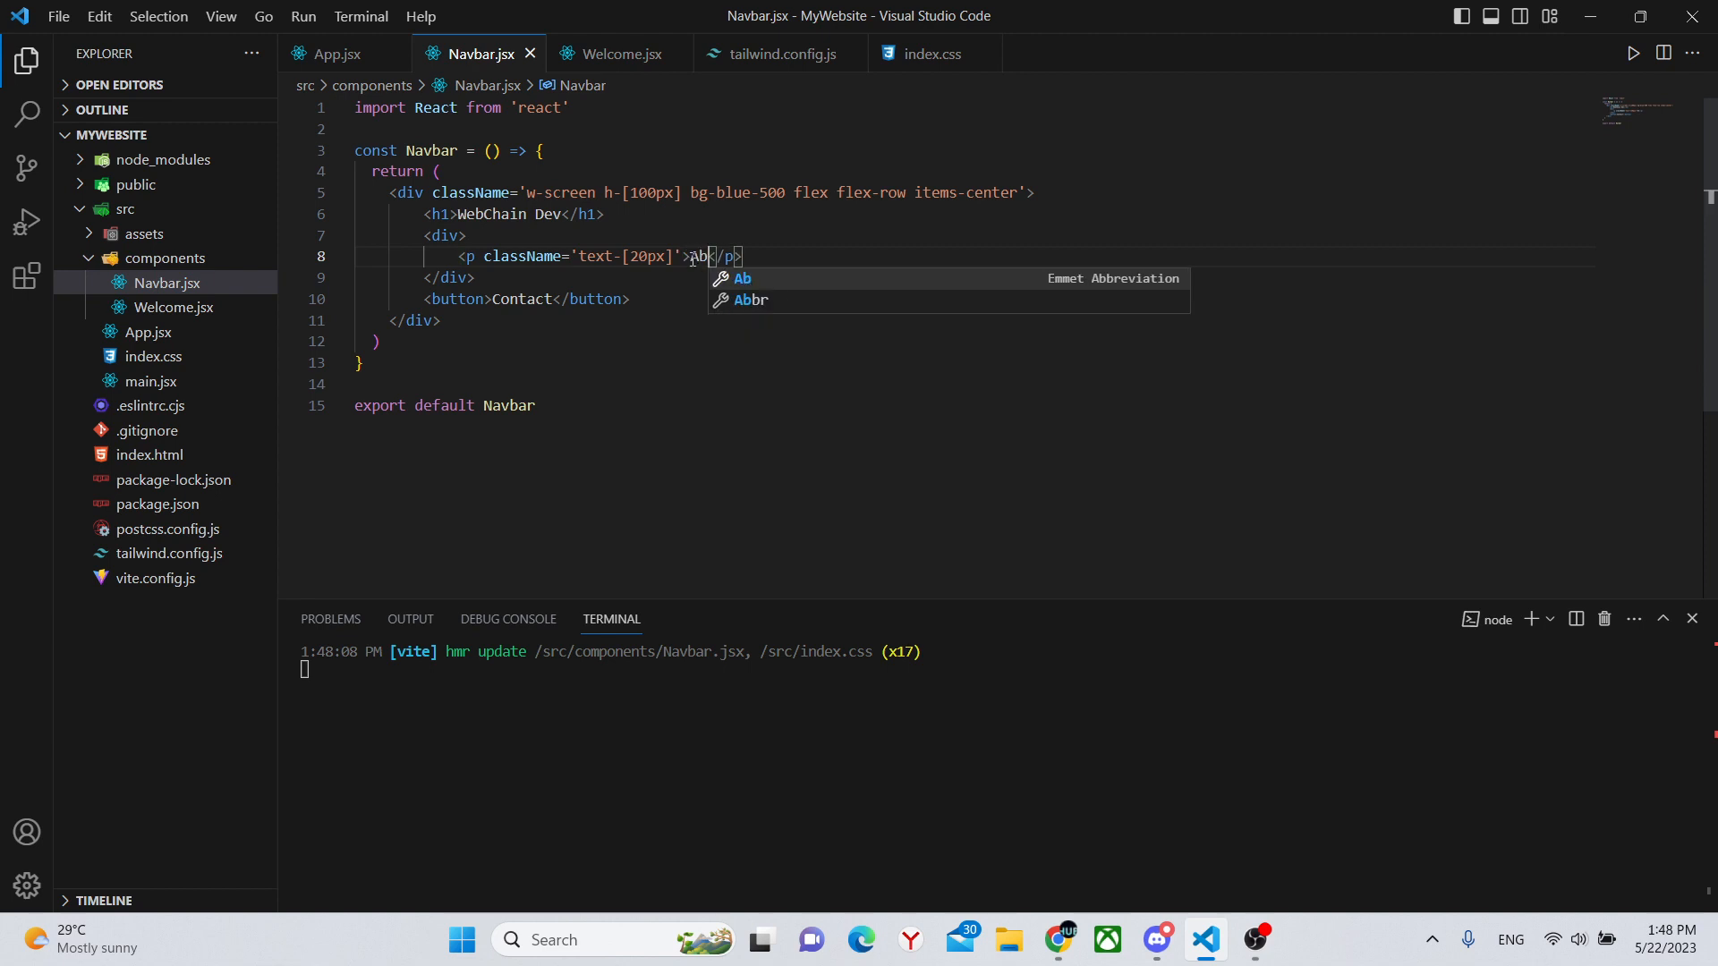
text(out)
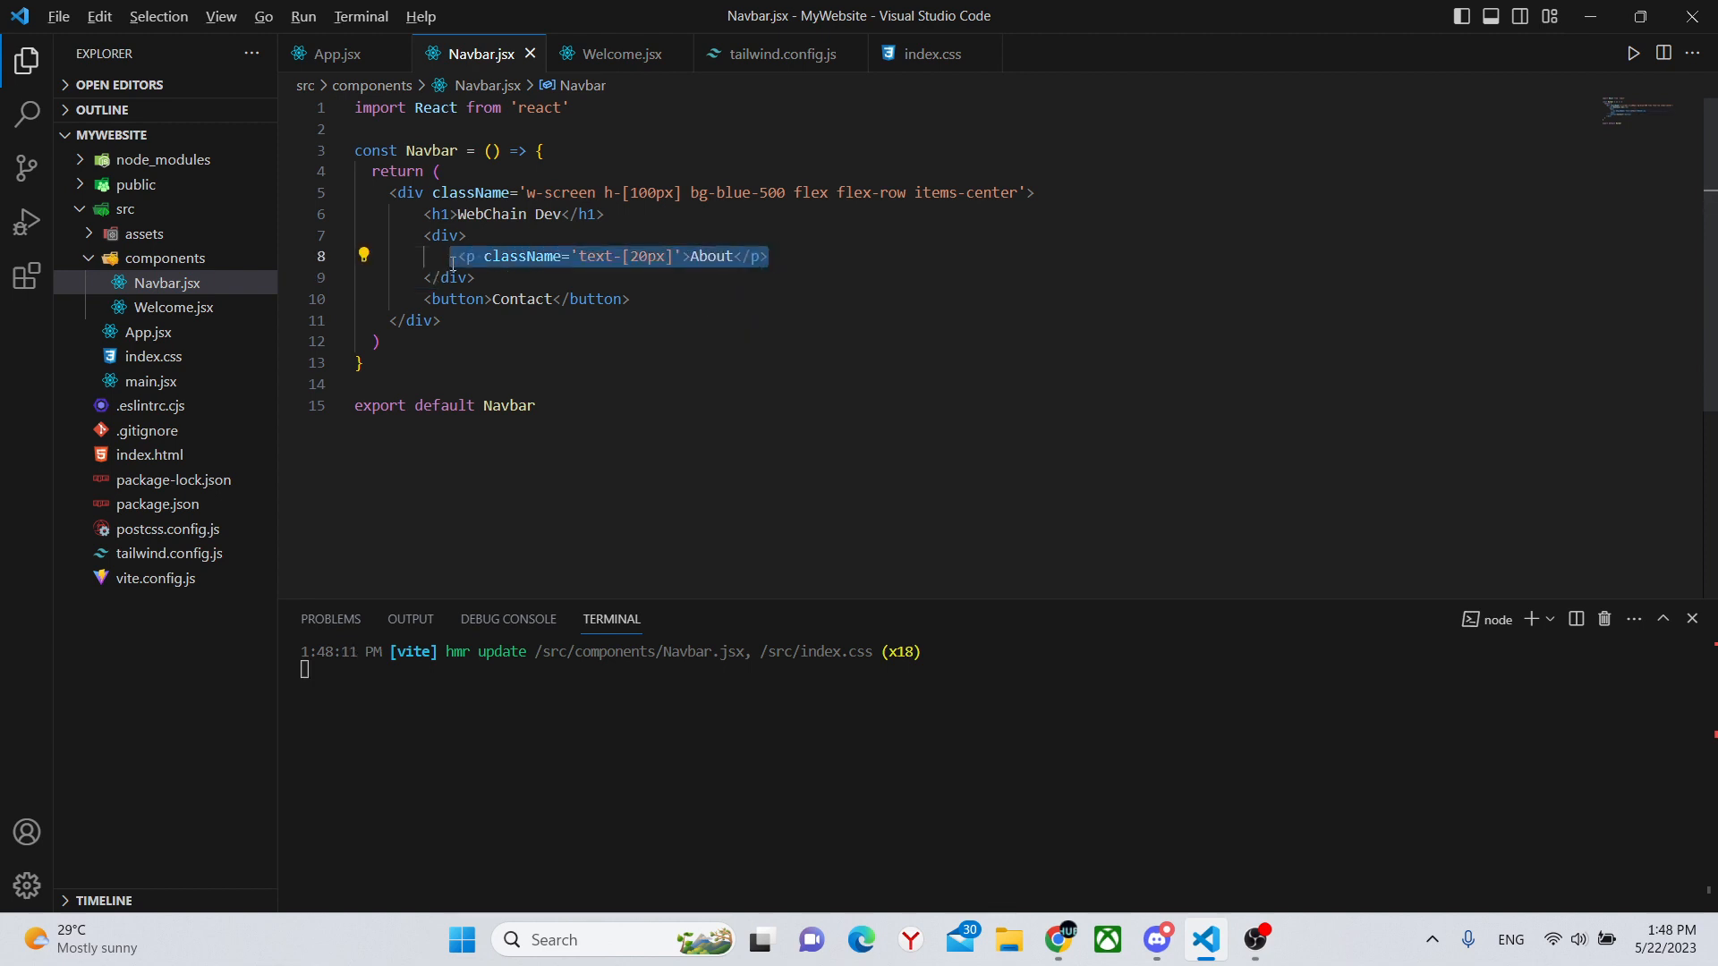
Duplicate the paragraph twice and rename the copies Product and Youtube
key(Shift+Alt+Down)
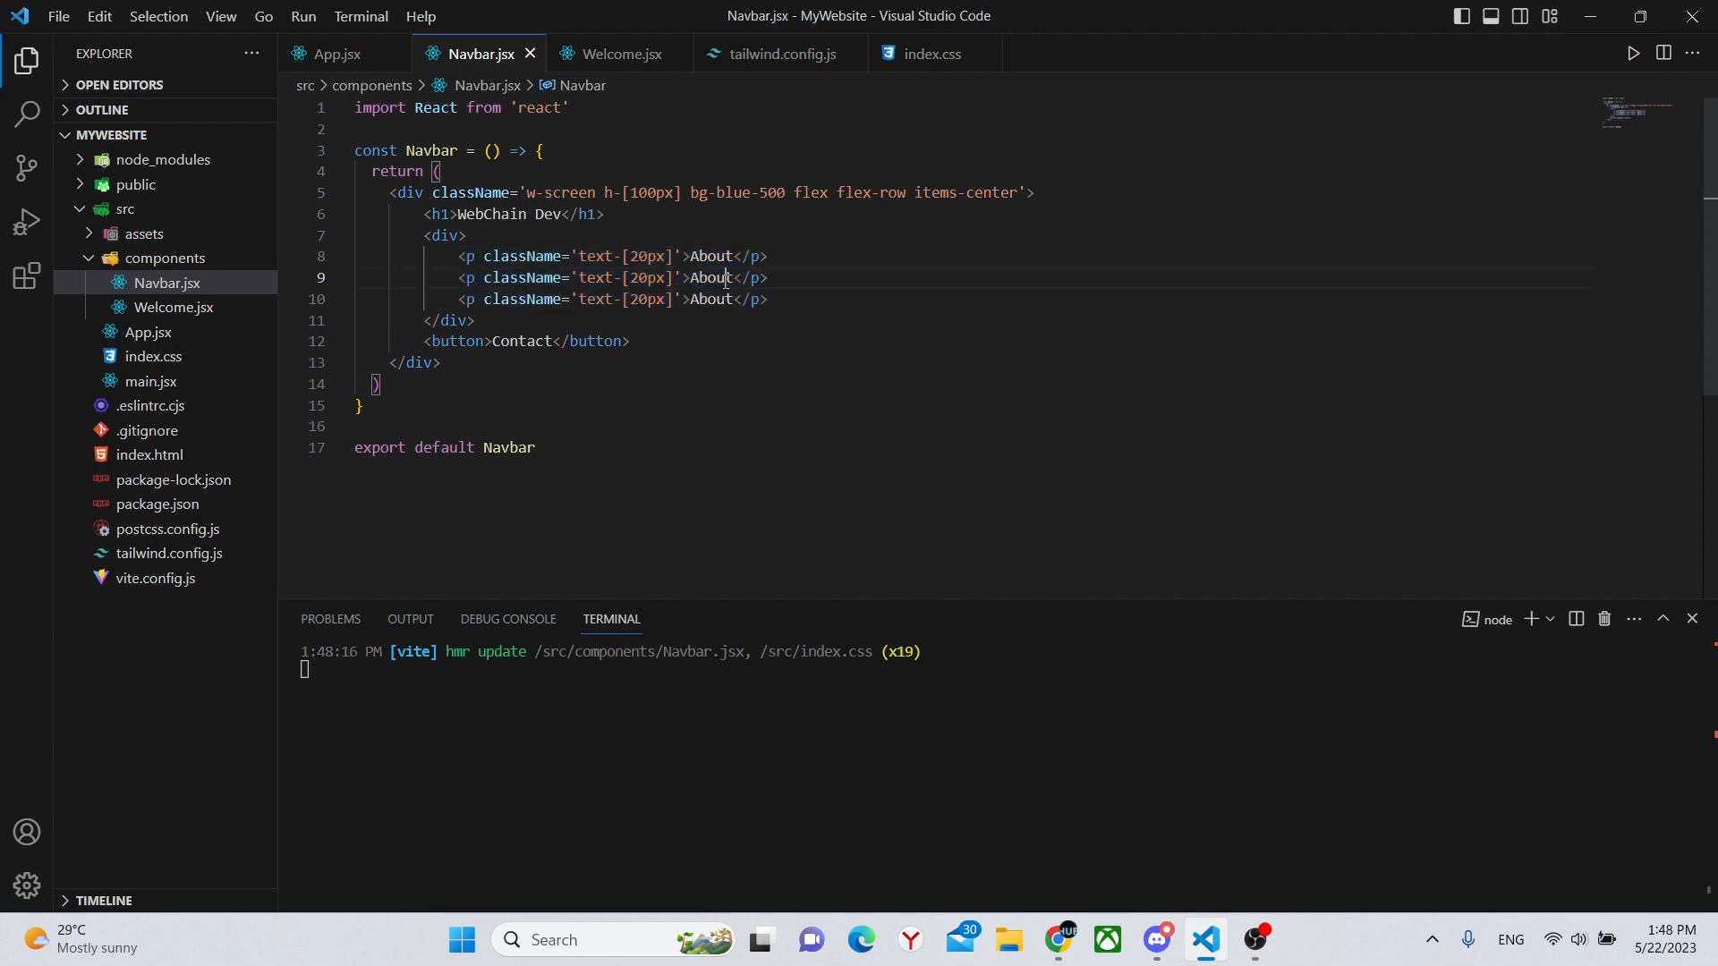
key(Backspace)
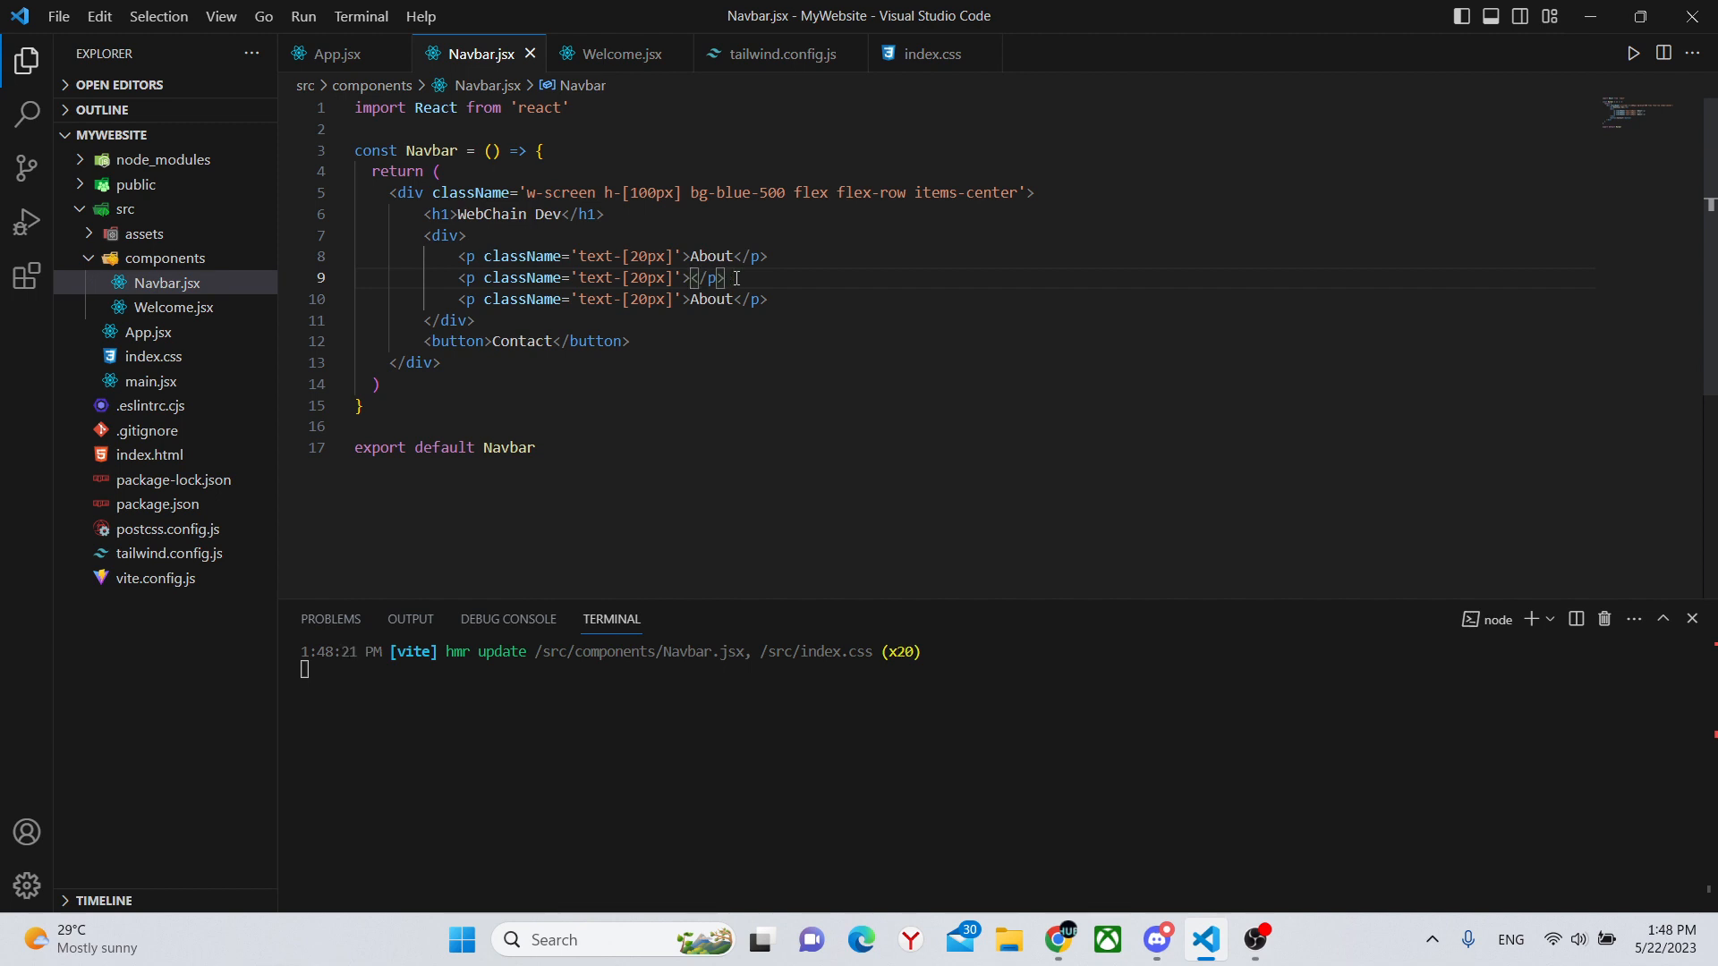
text(Pro)
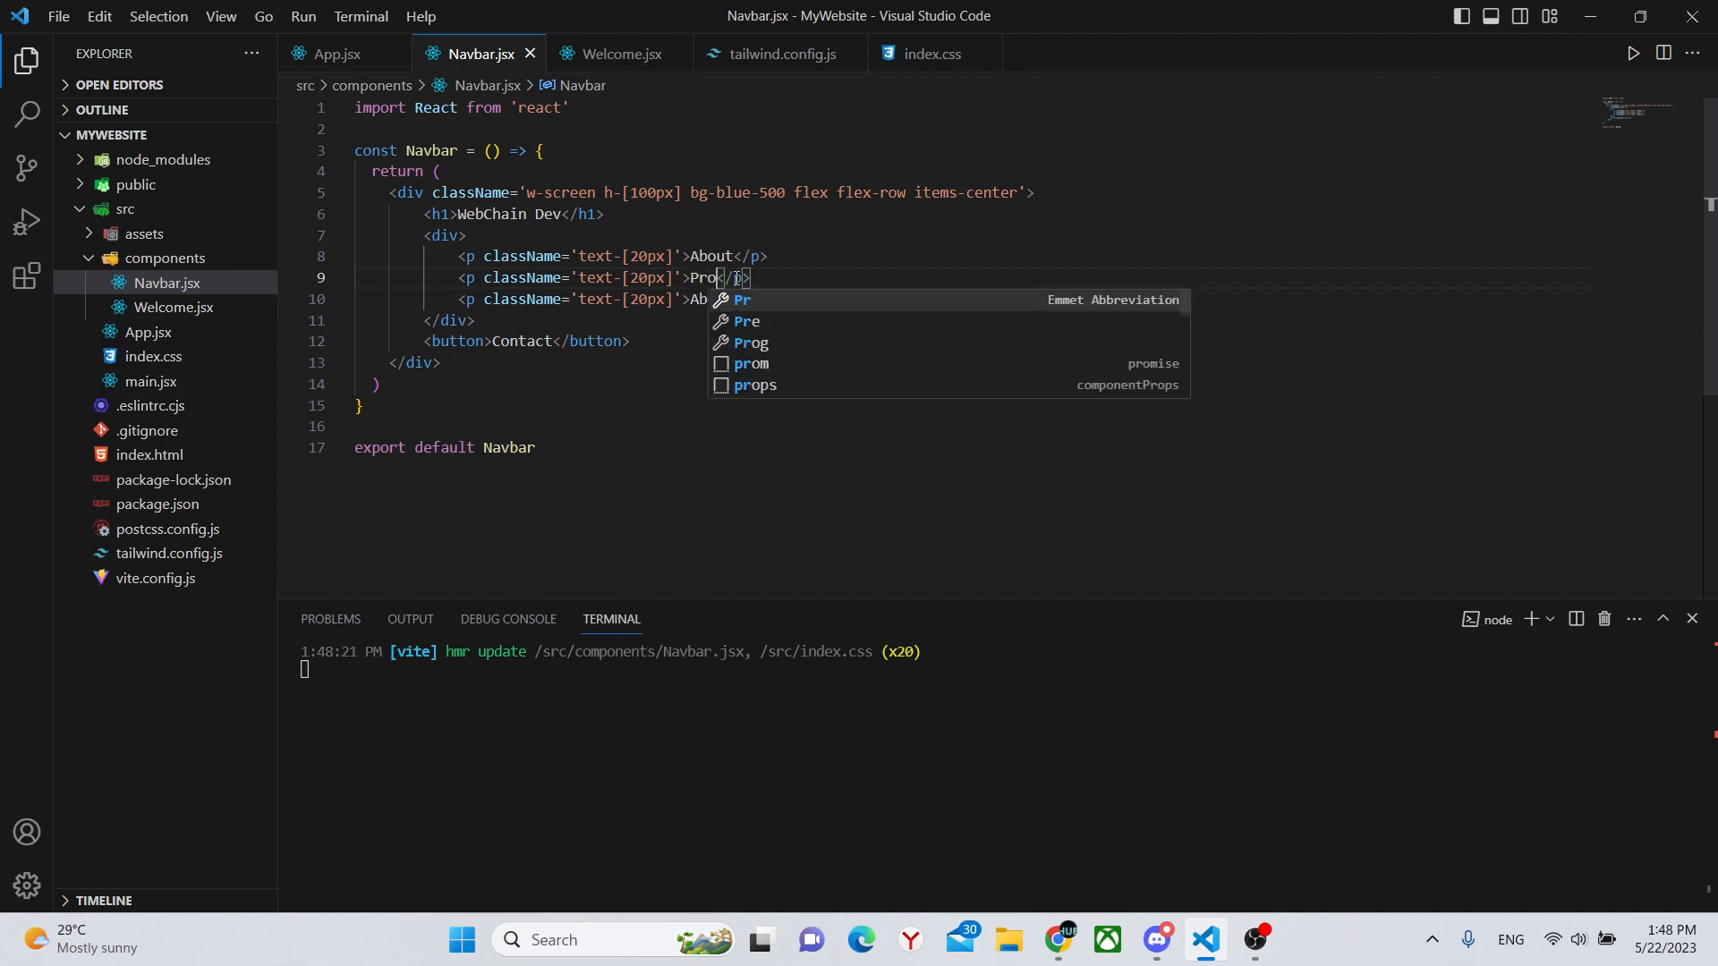
text(duct)
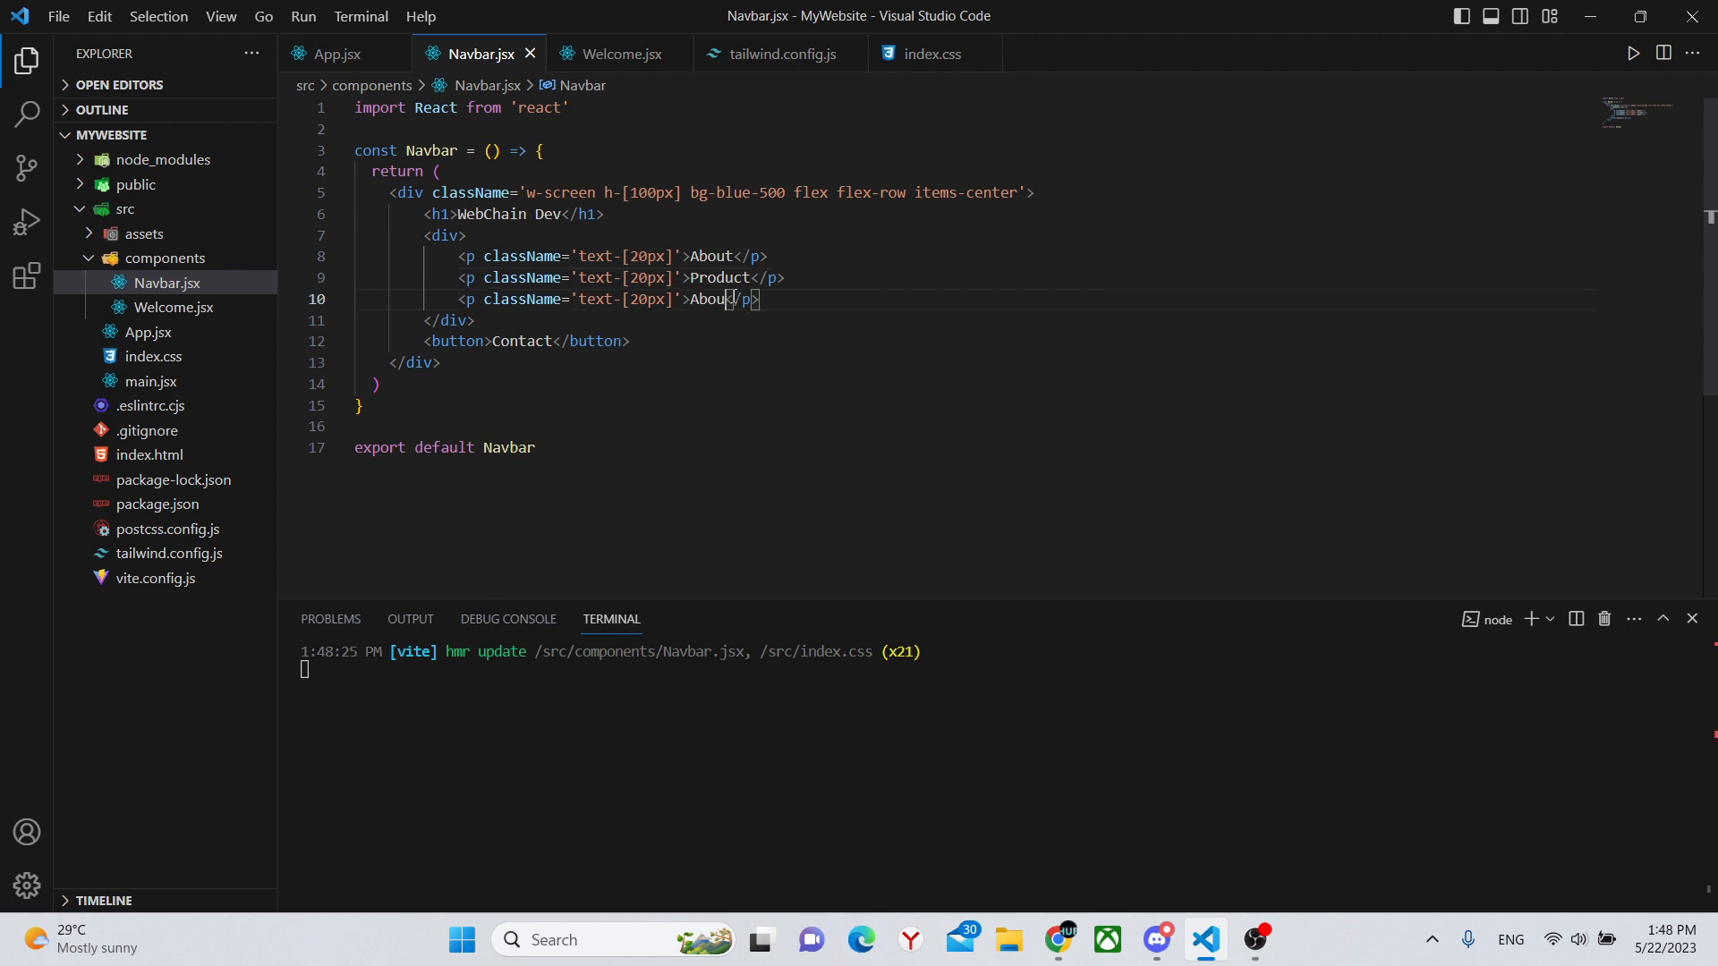
text(Youtu)
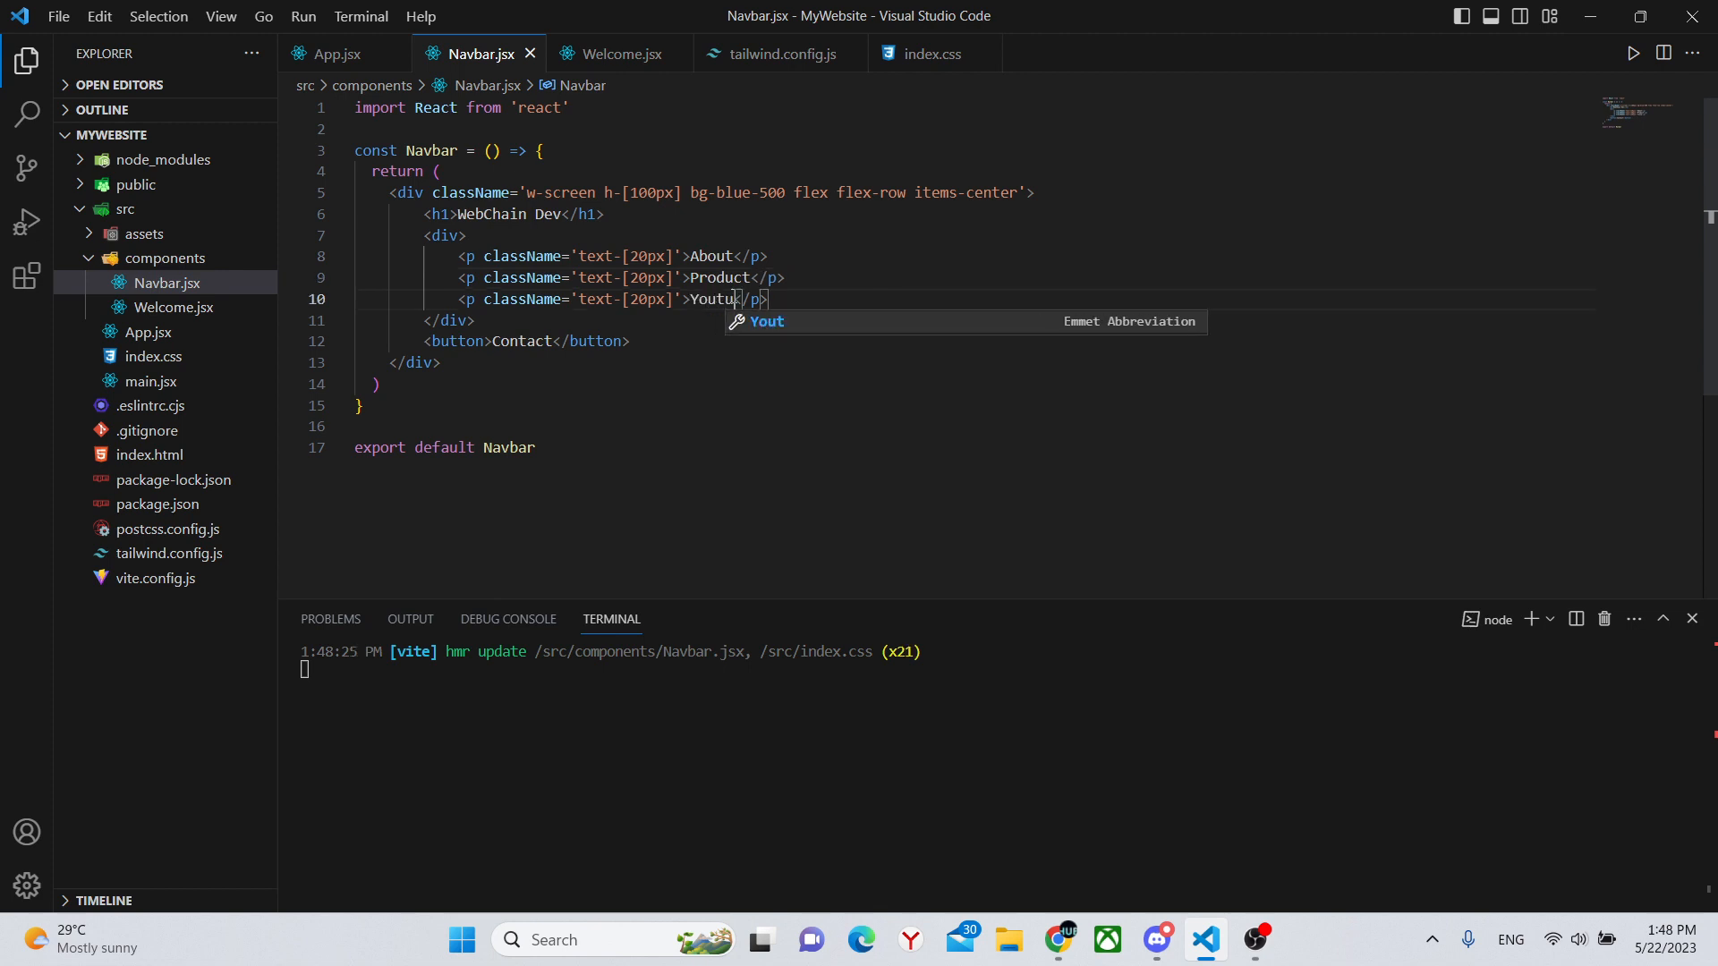
text(be)
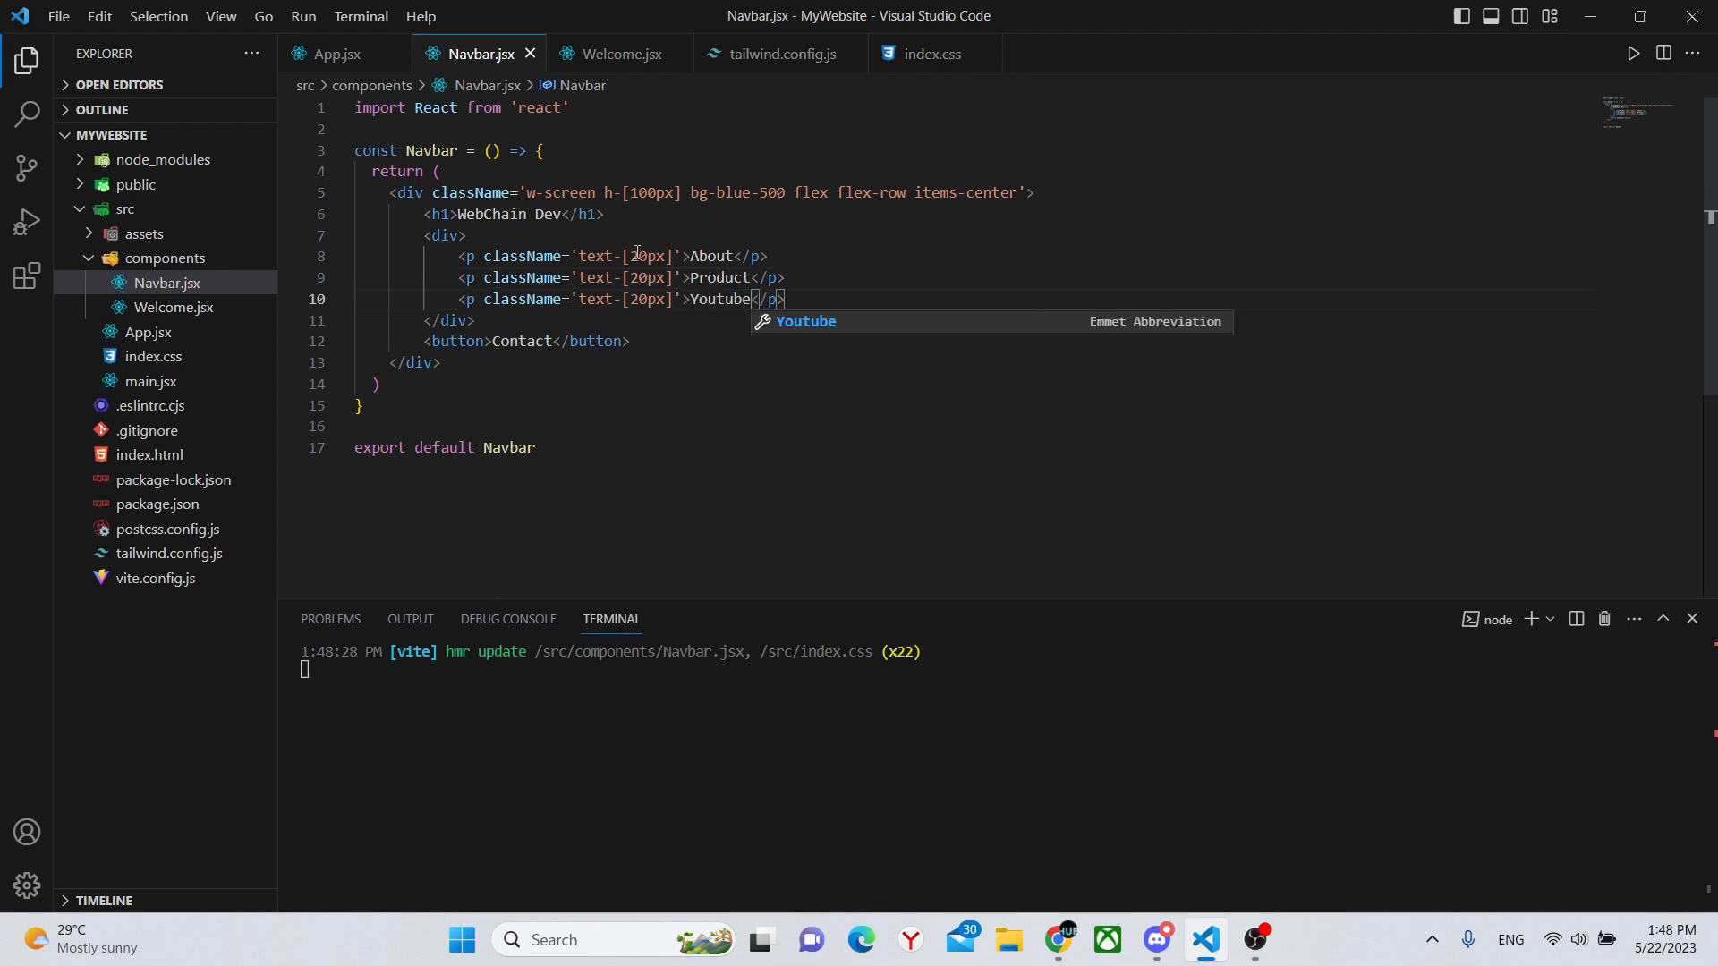
click(1056, 940)
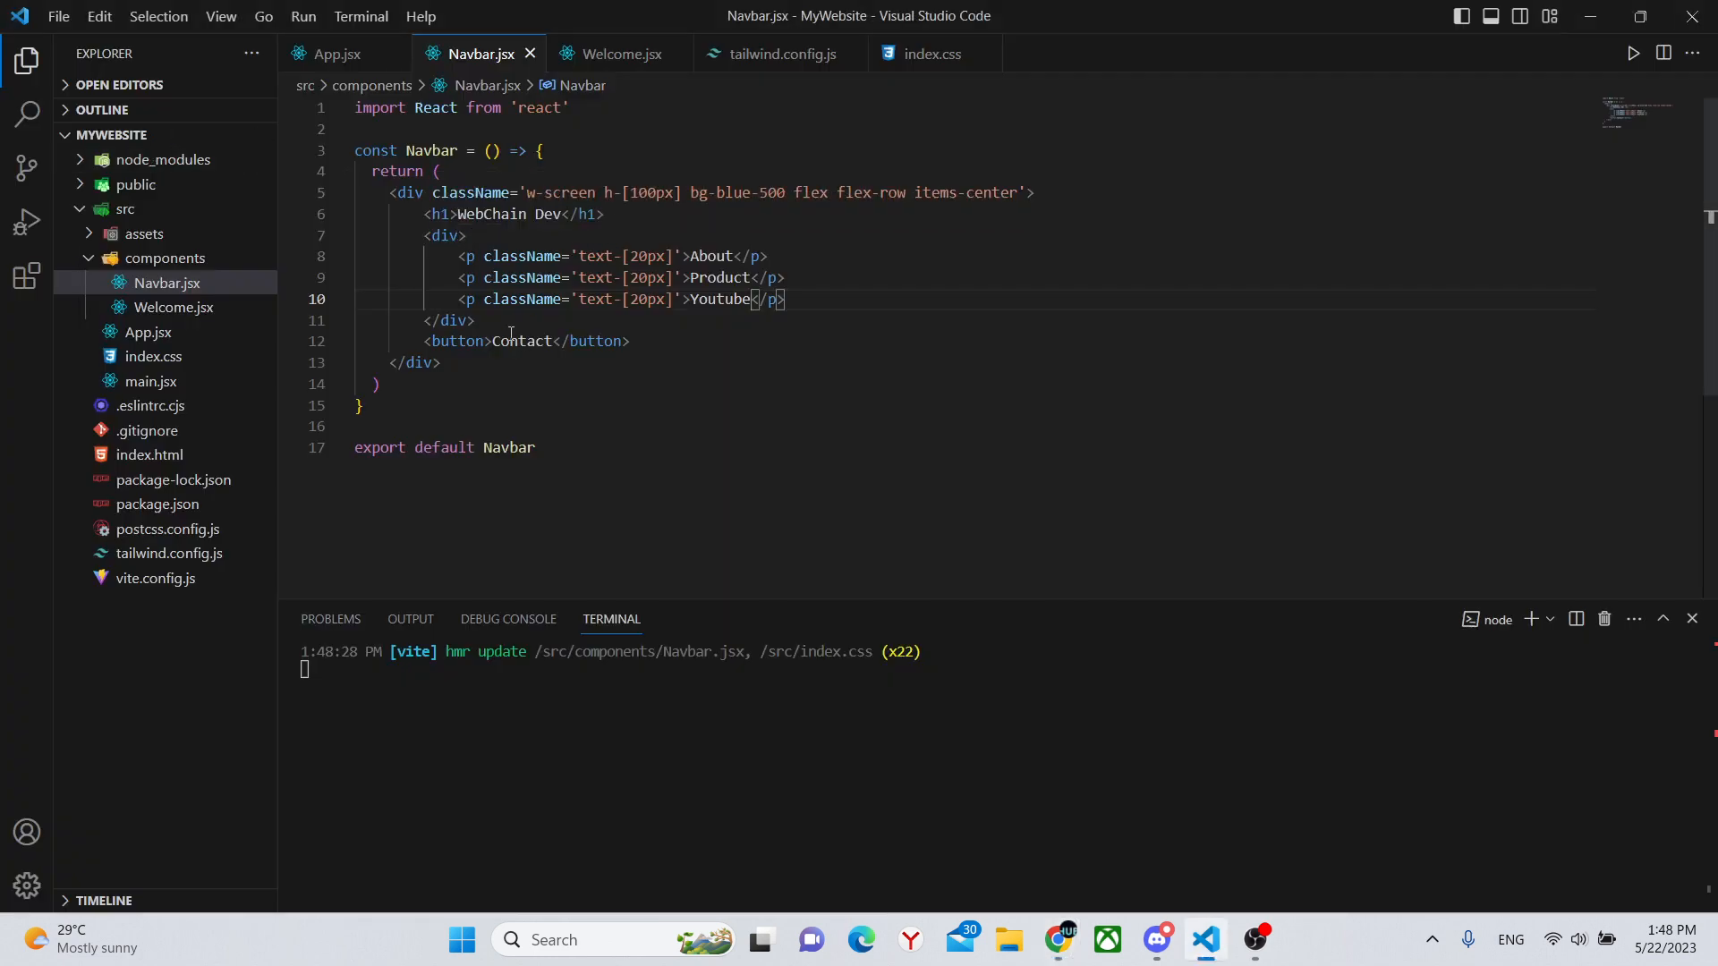
mouse_move(984, 191)
text( className=')
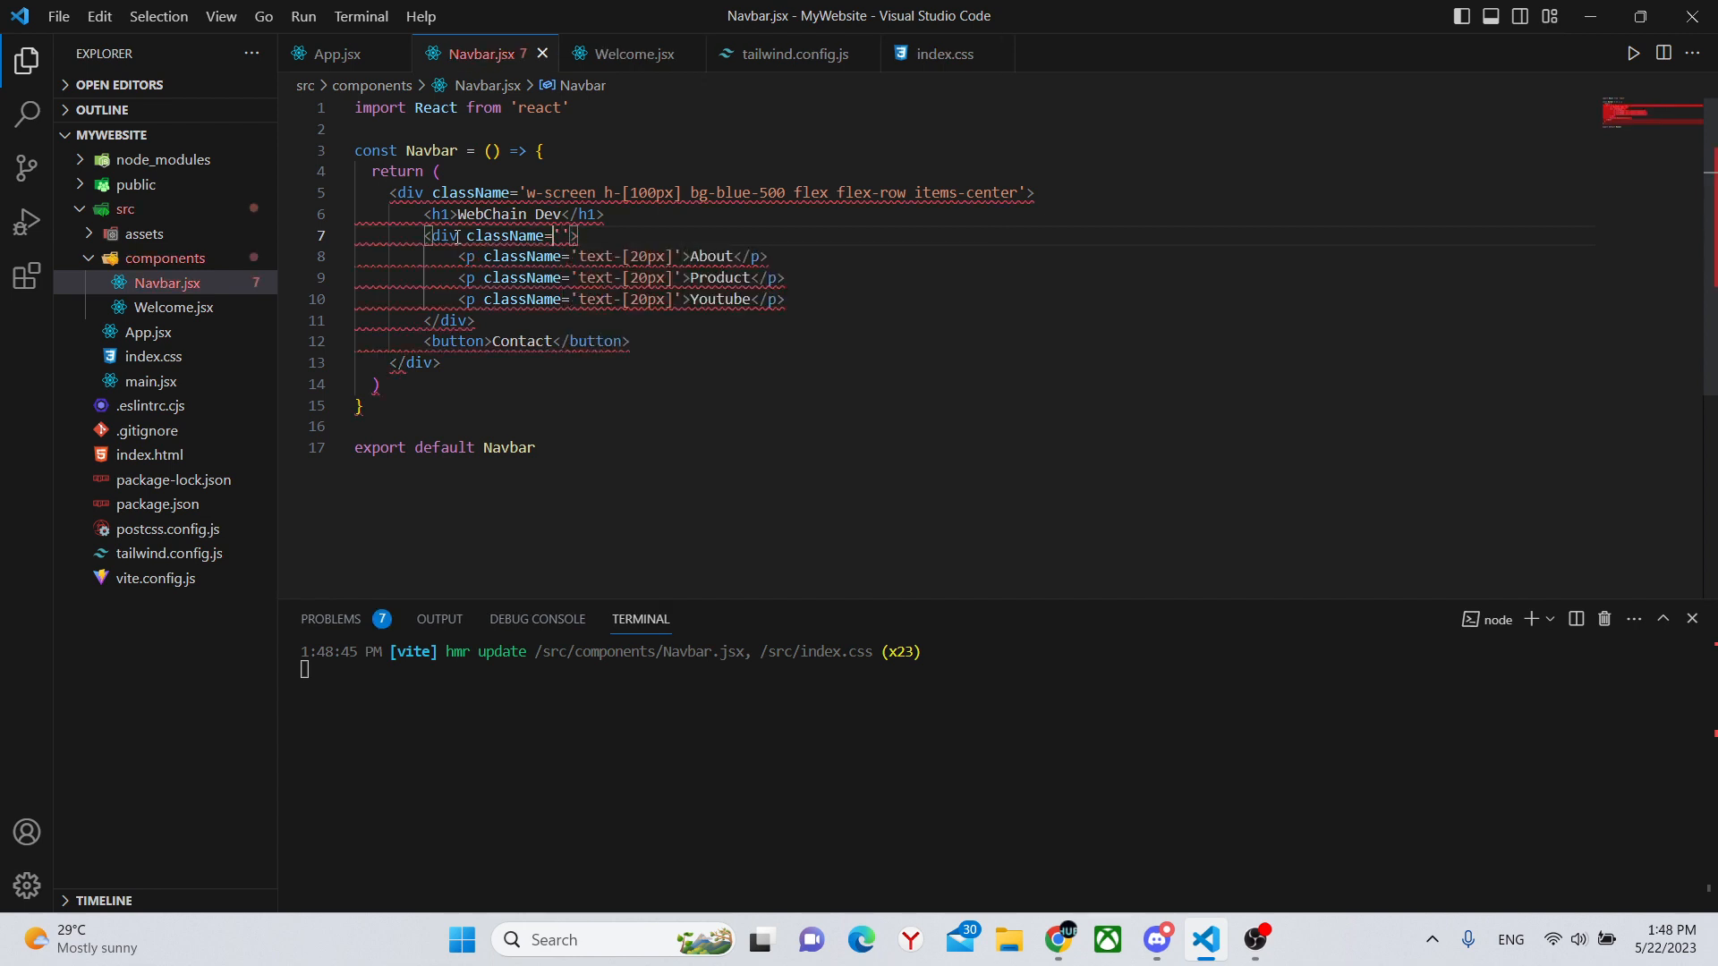
Give the links wrapper div className='flex flex-row'
text(flex)
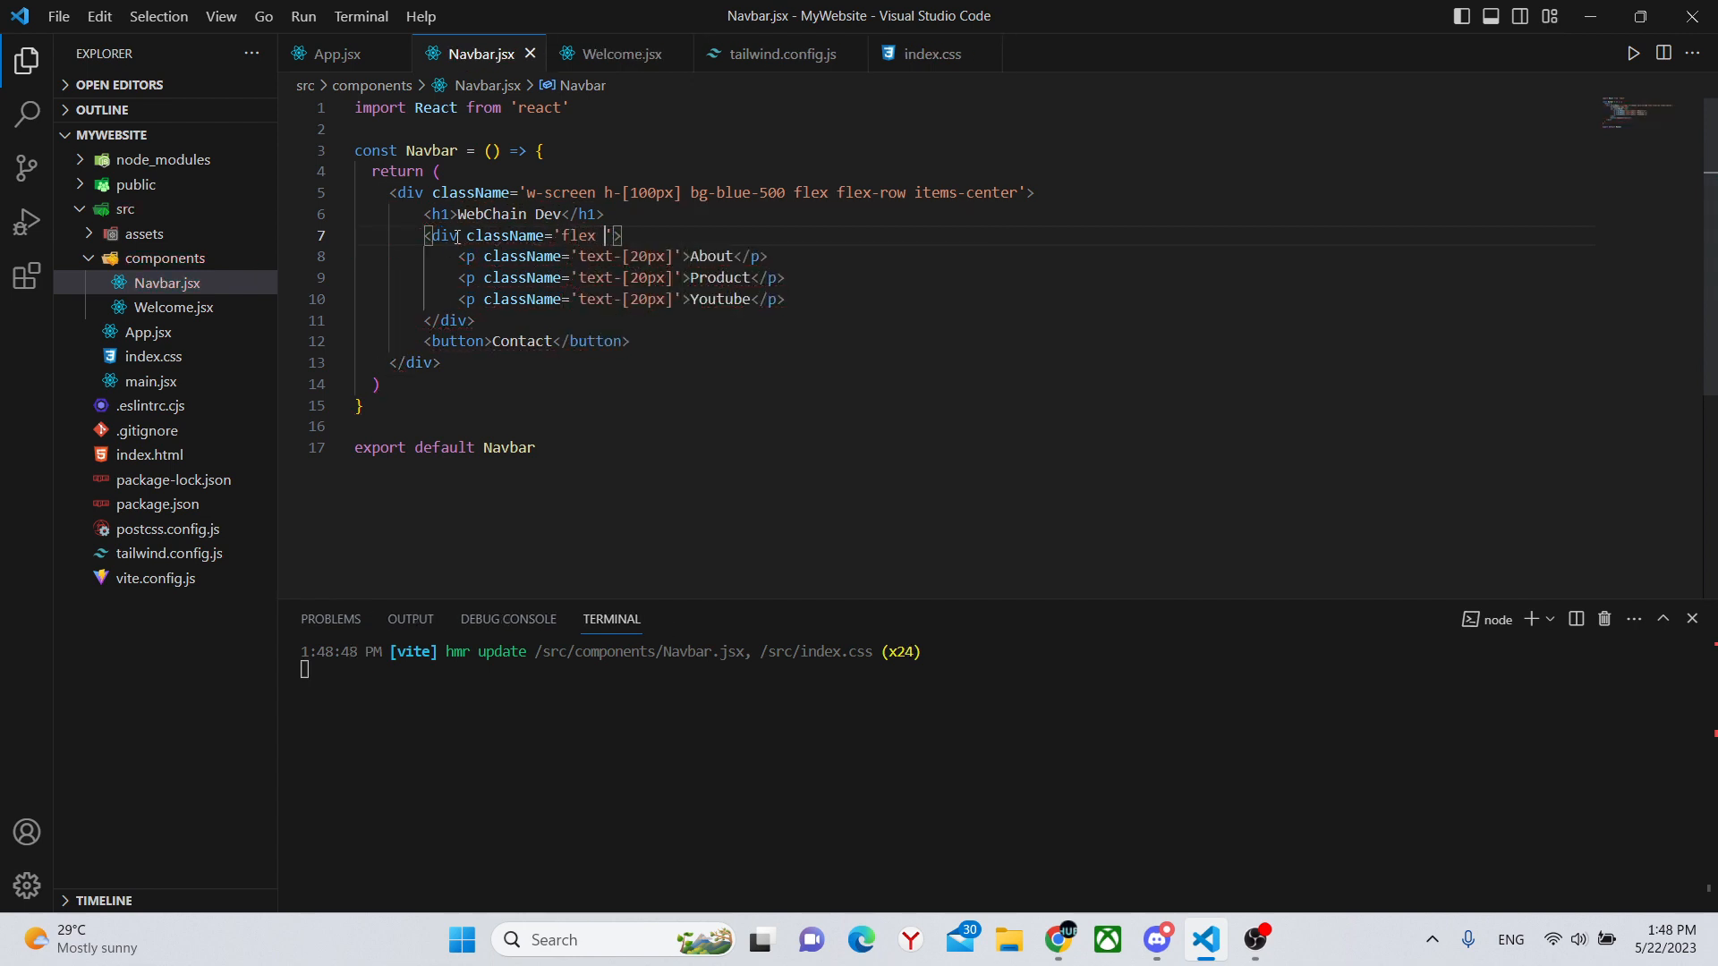
text(flex-row)
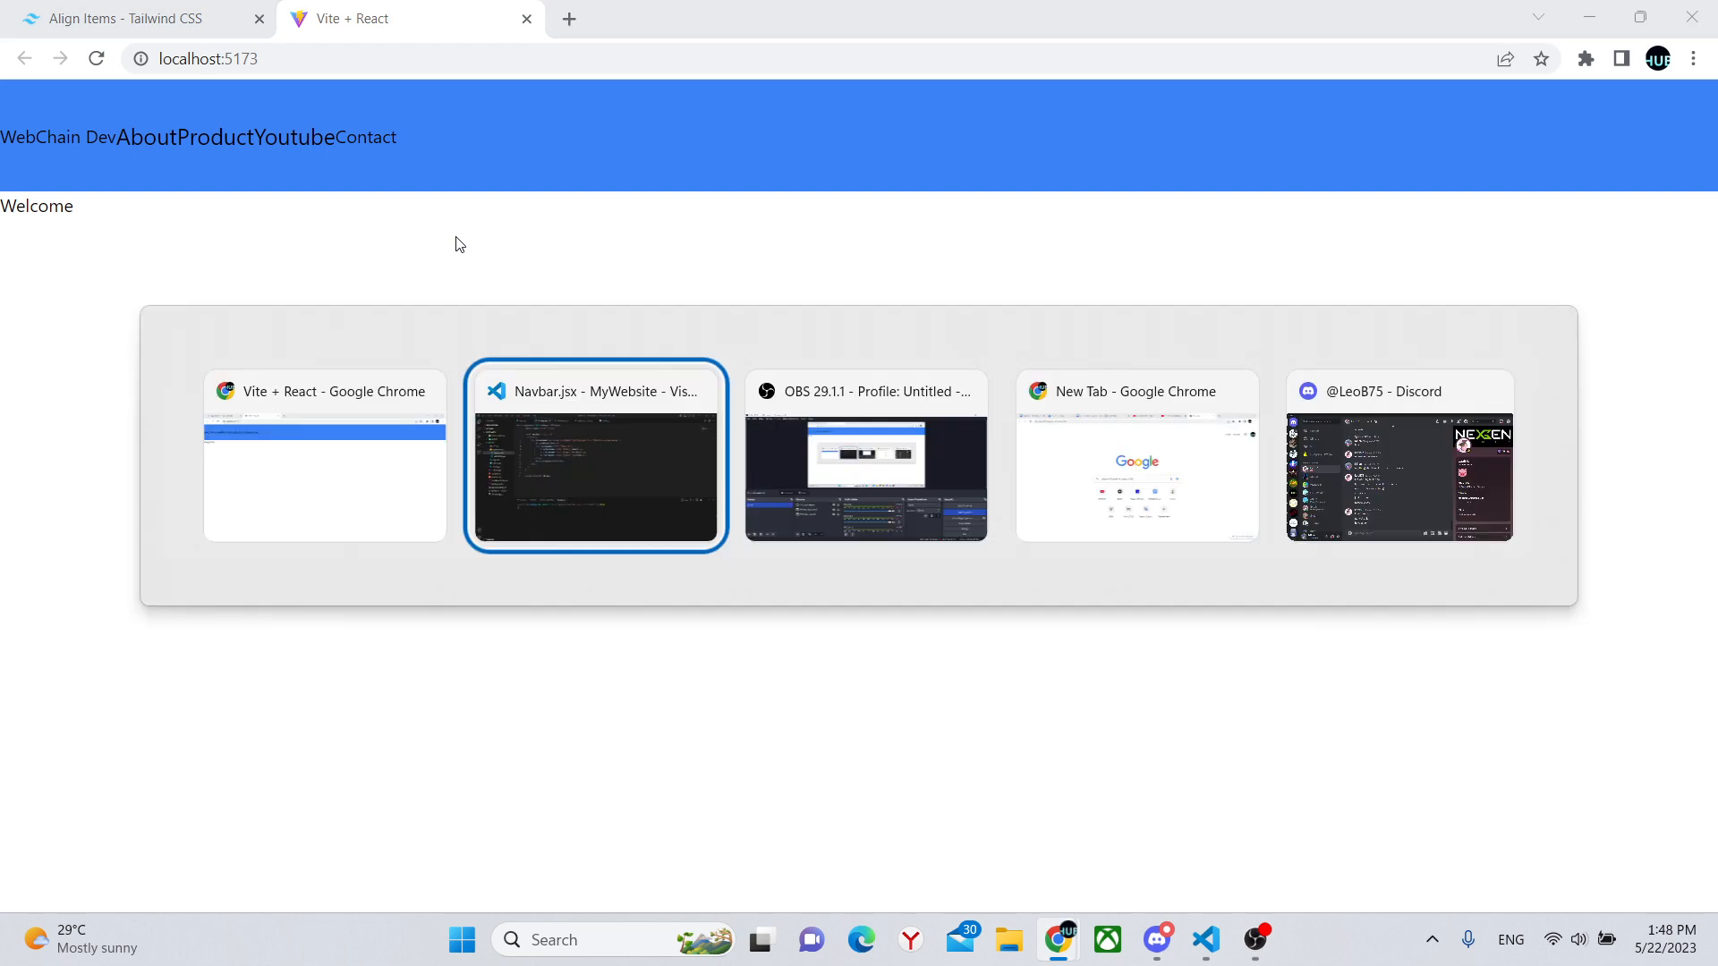
Add gap-[450px] to the outer bar's className to space its sections apart
click(594, 456)
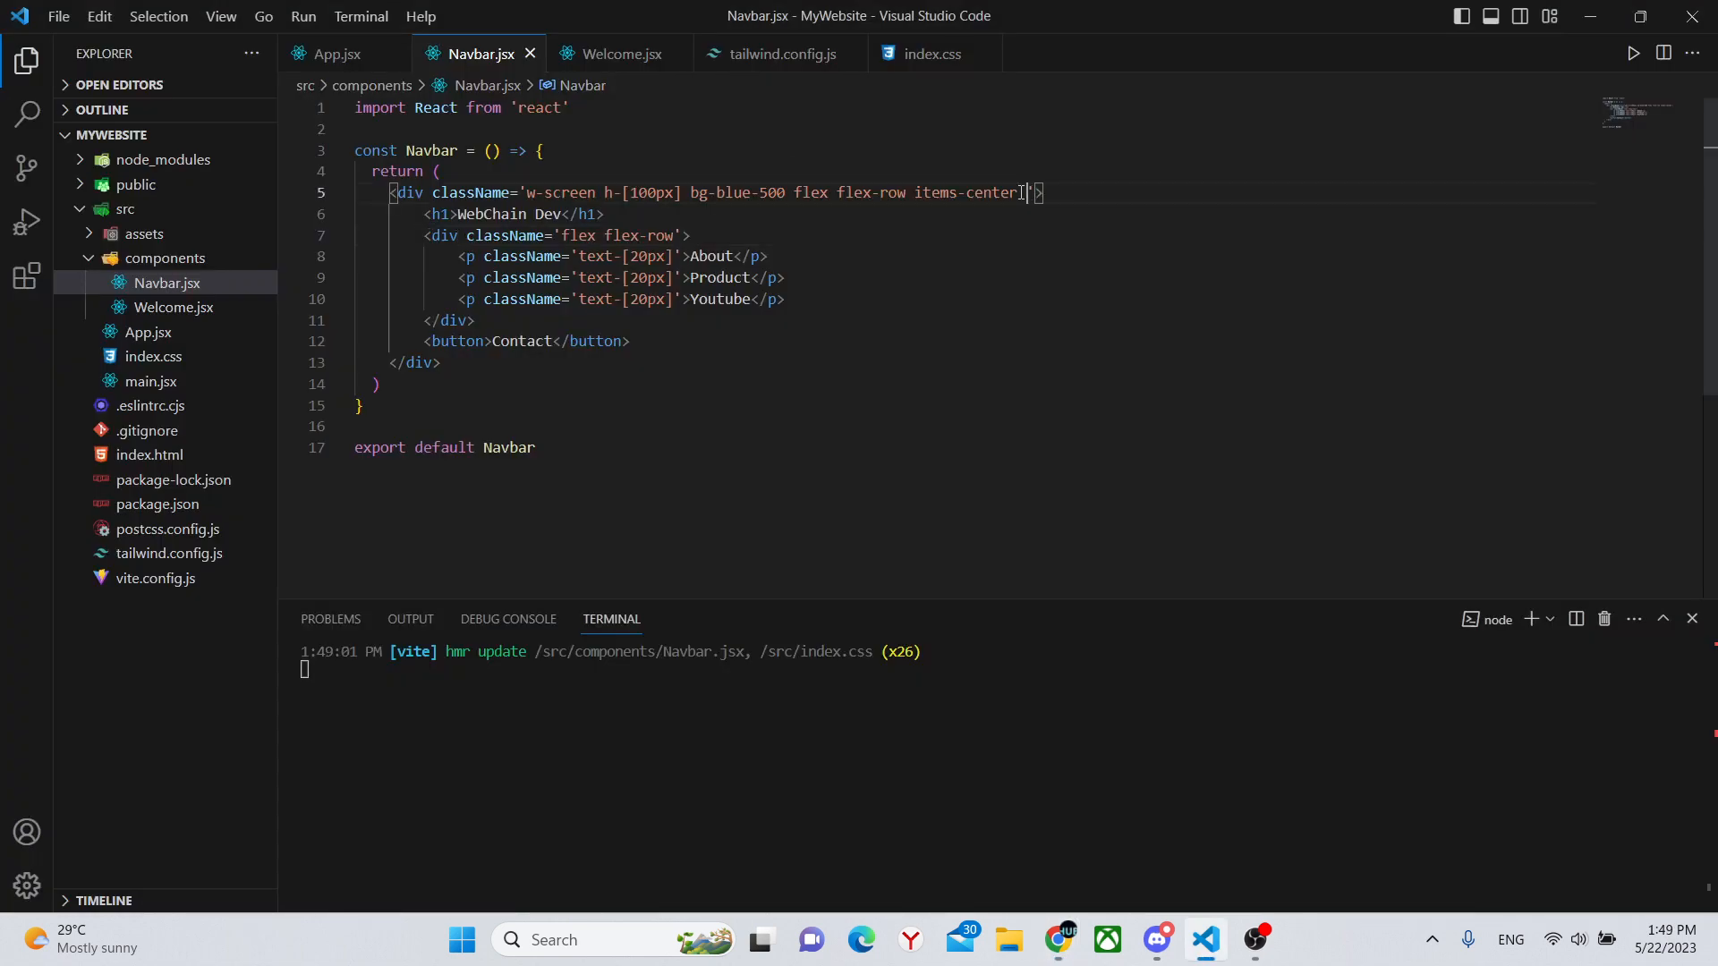
text(gap)
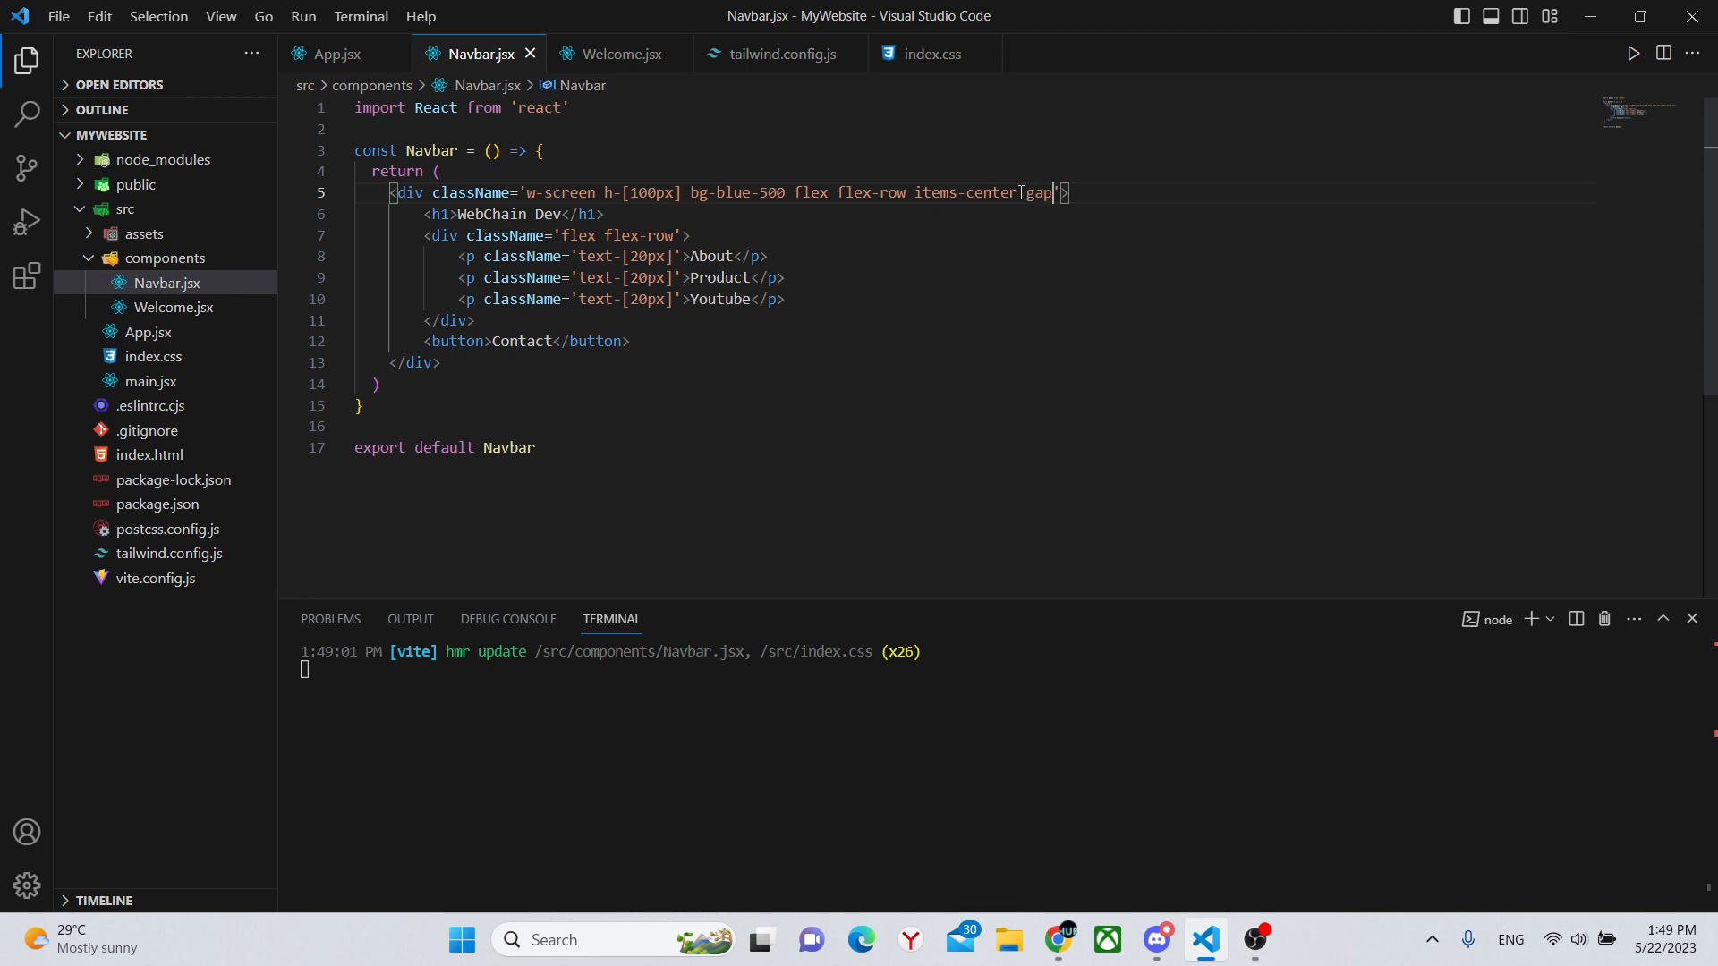
text(-[)
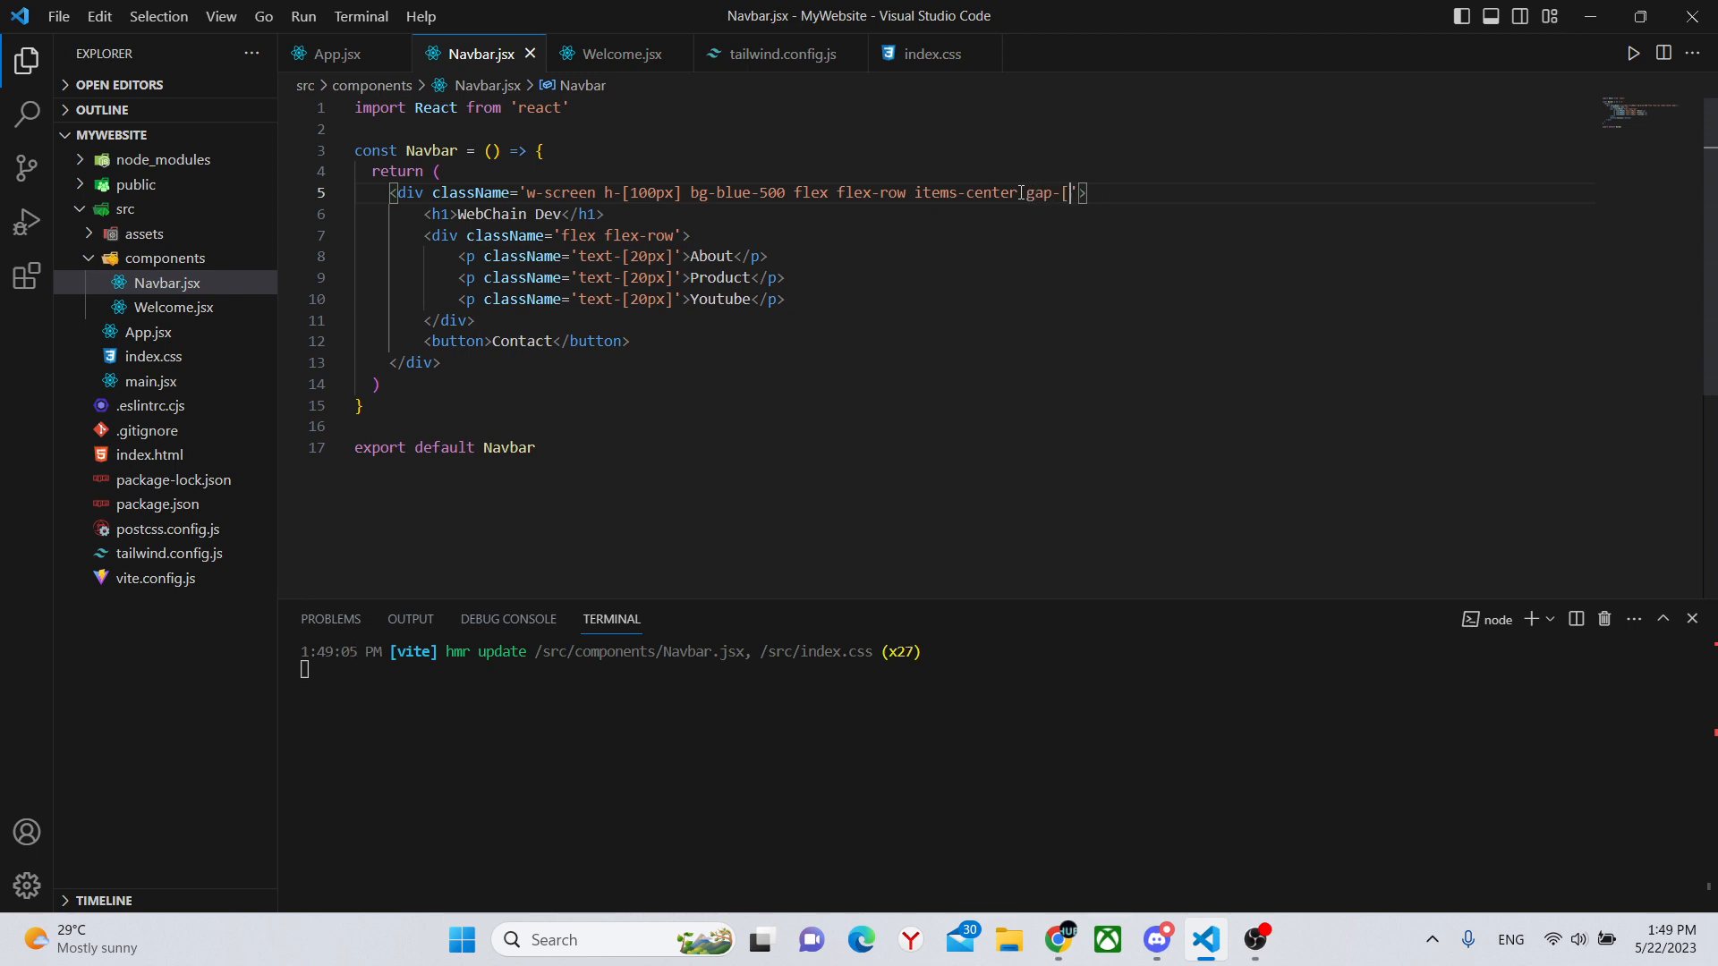
text(450px)
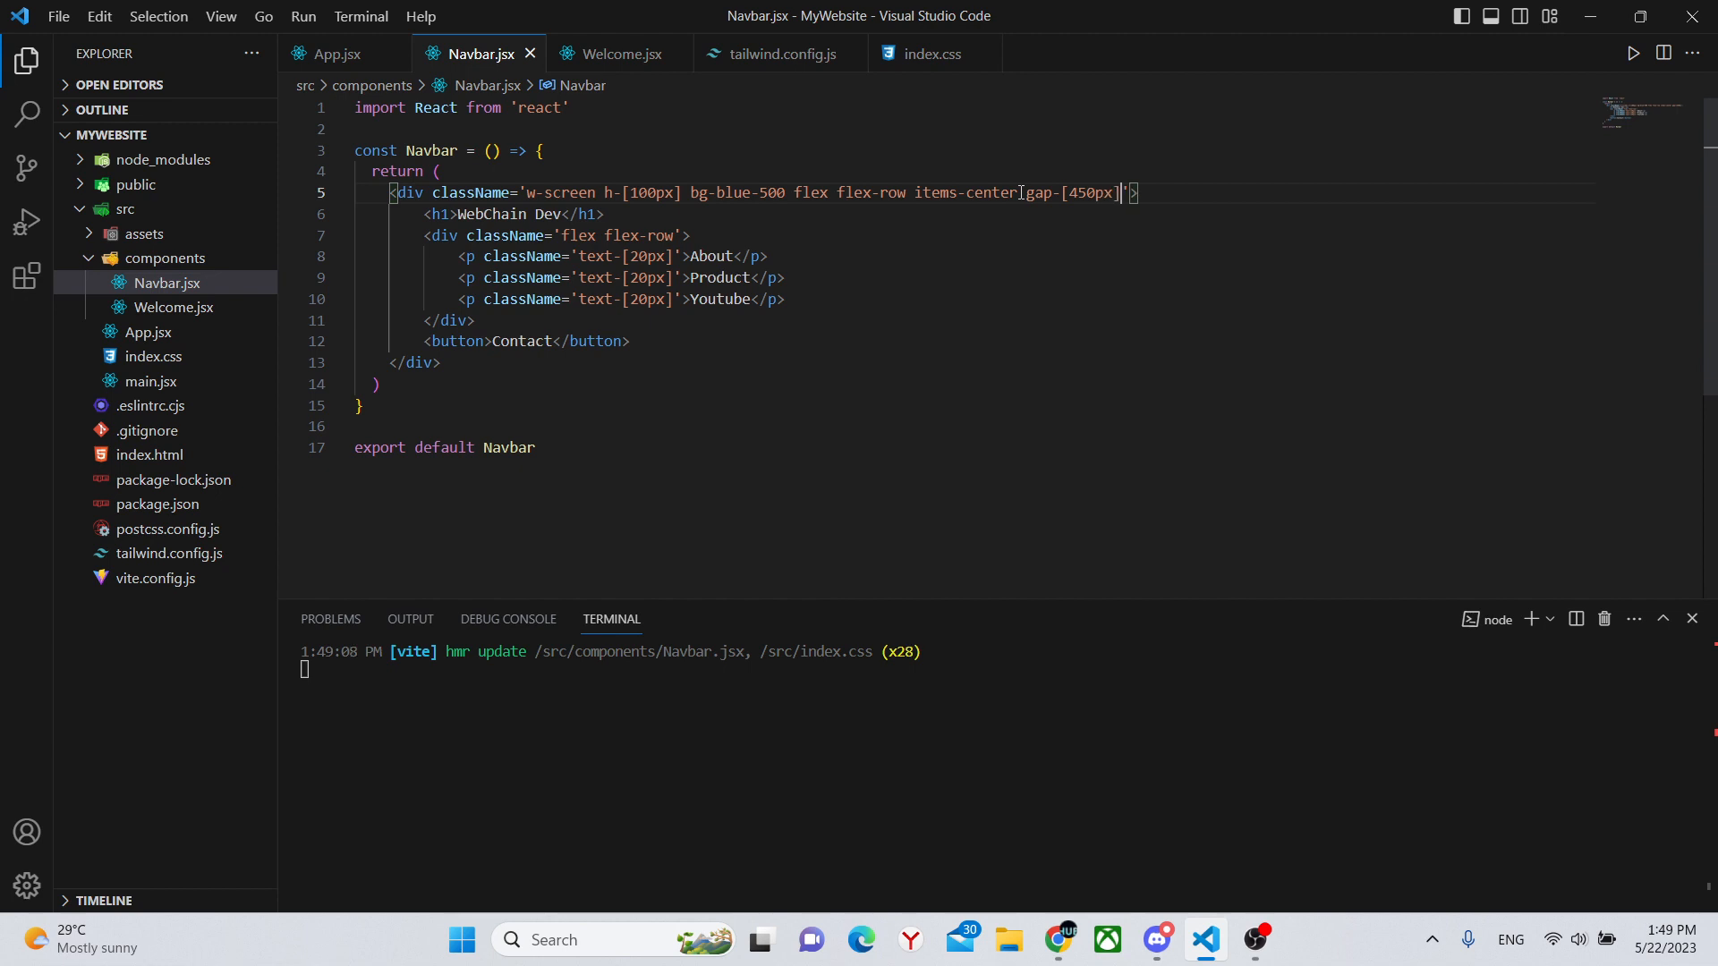
Add gap-5 to the link container so About, Product and Youtube are spaced
click(1055, 939)
text( ga)
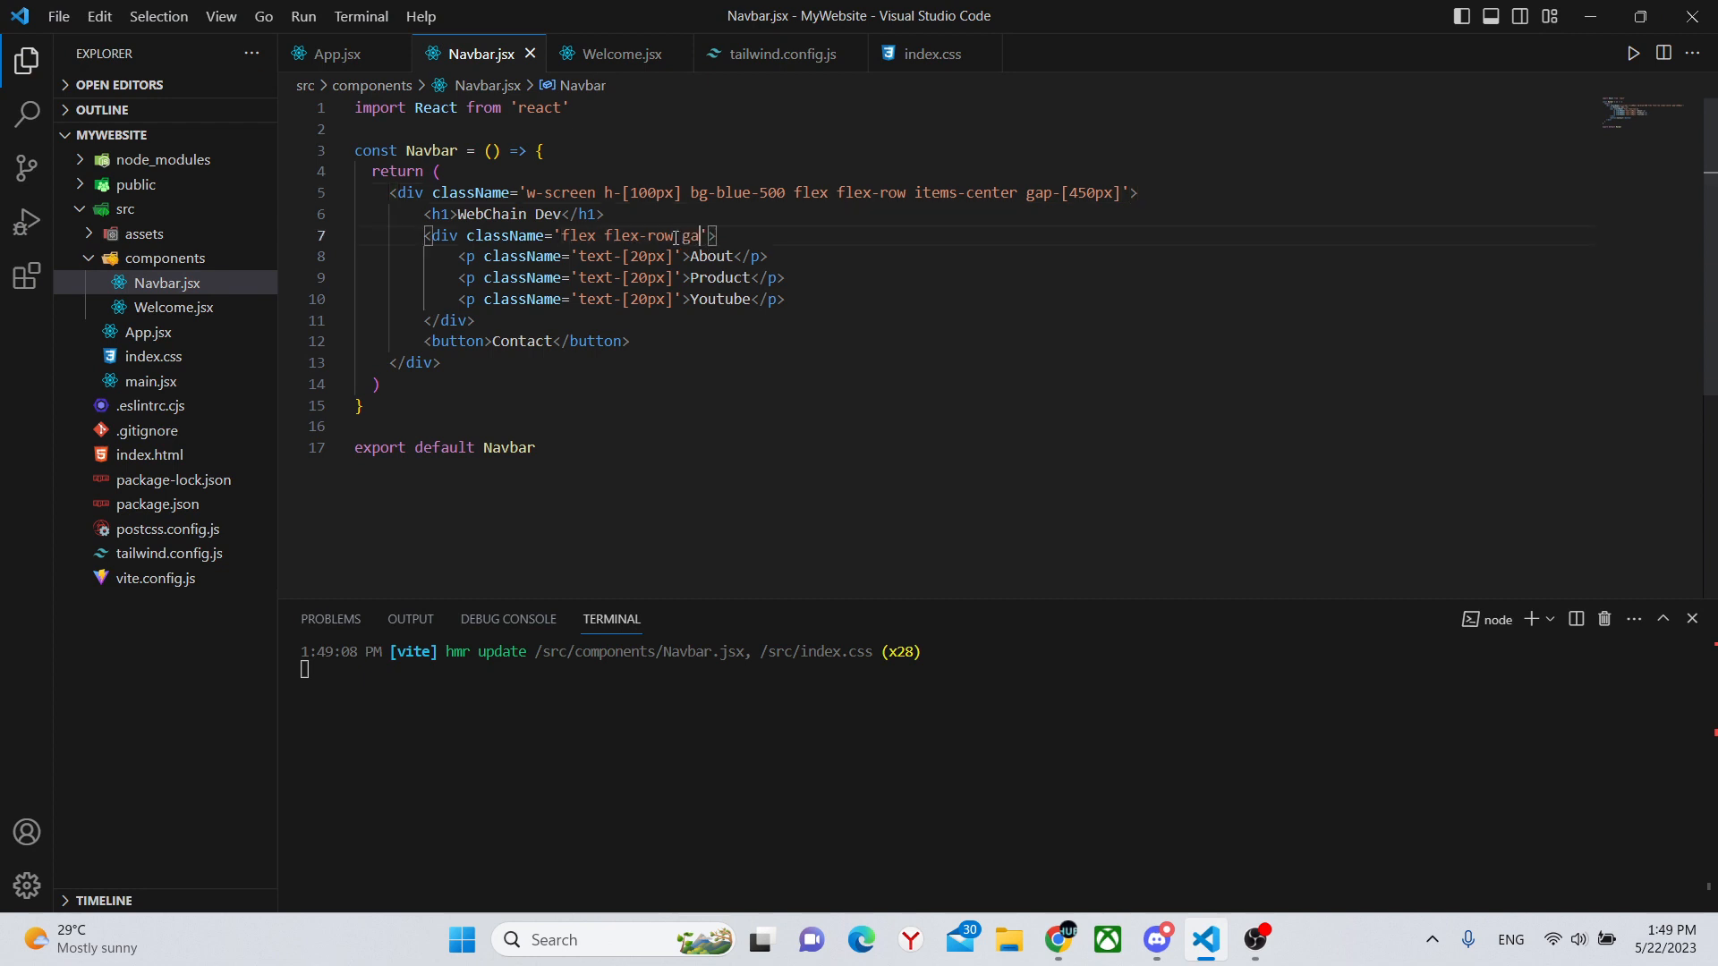
click(1056, 940)
text(p-5)
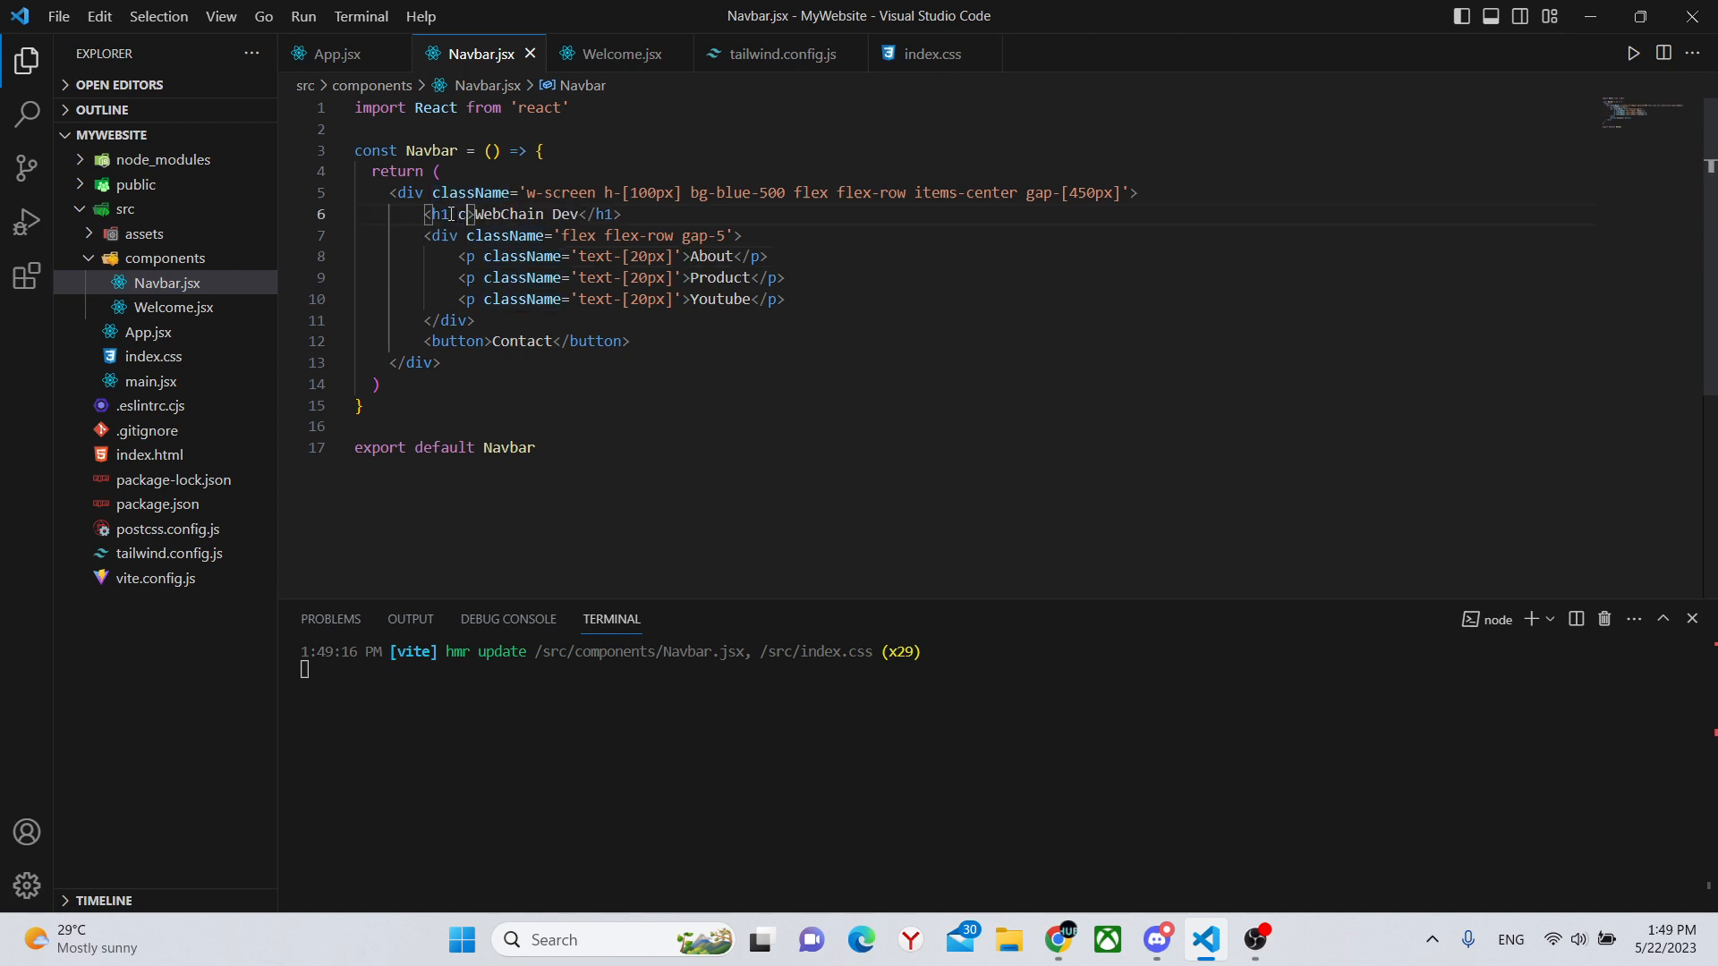
Give the WebChain Dev h1 a className with ml-10 and preview it in Chrome
text(className='')
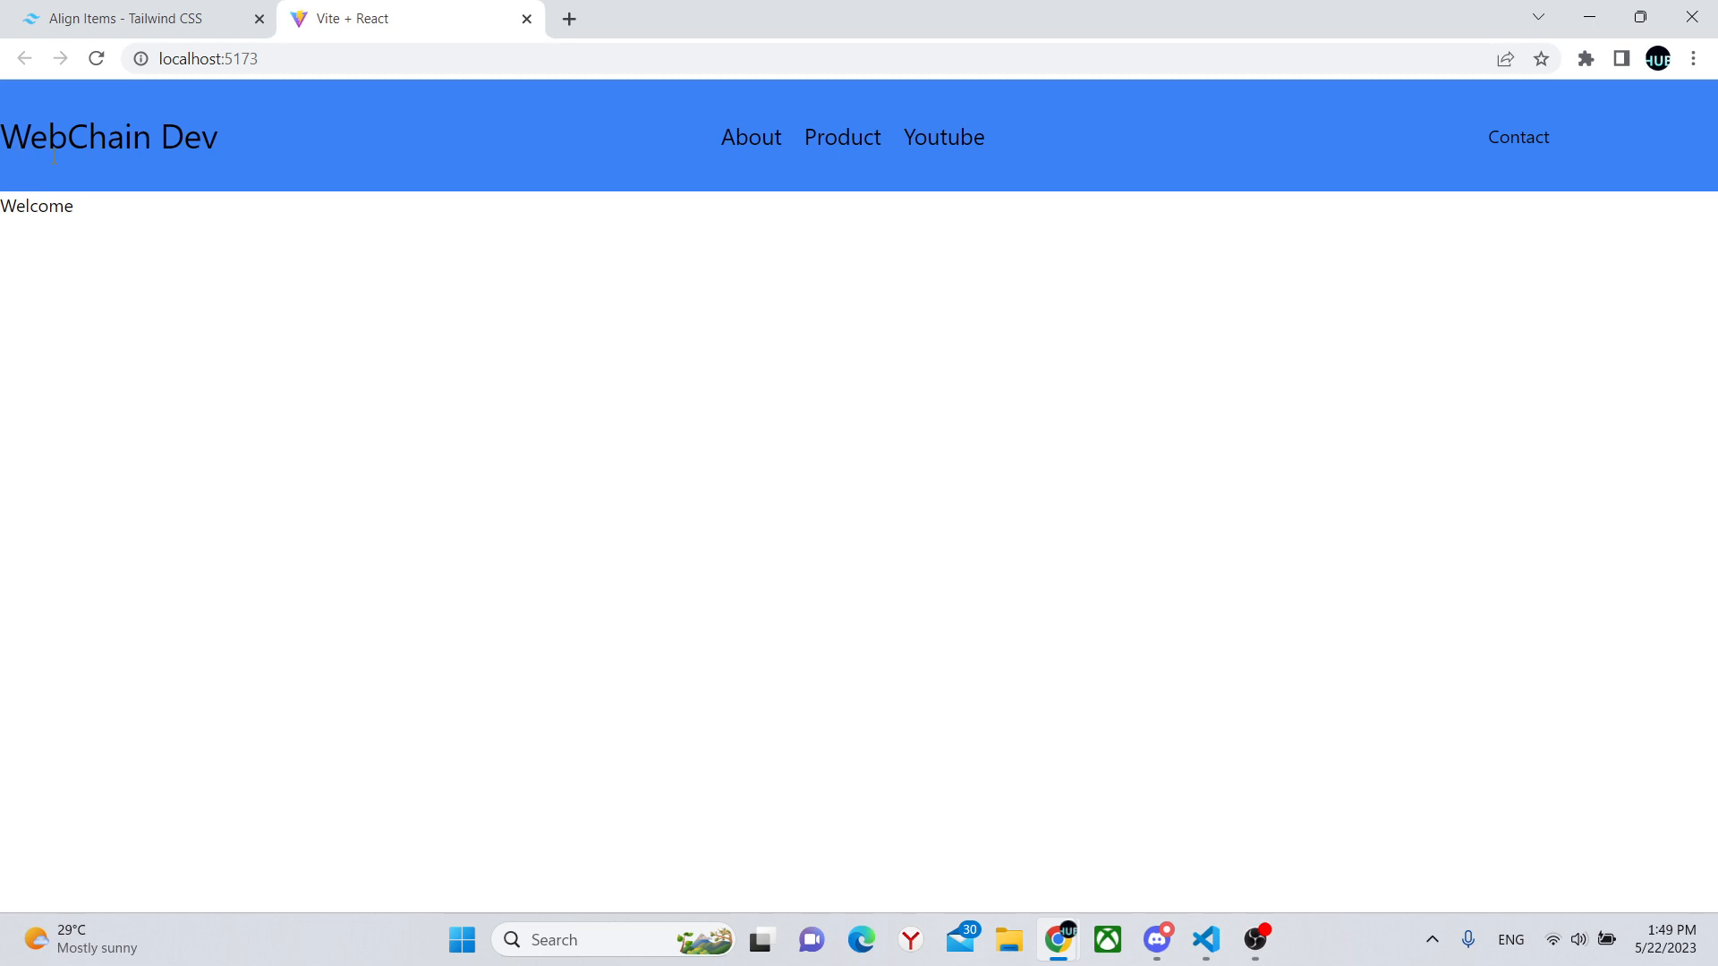
click(1203, 948)
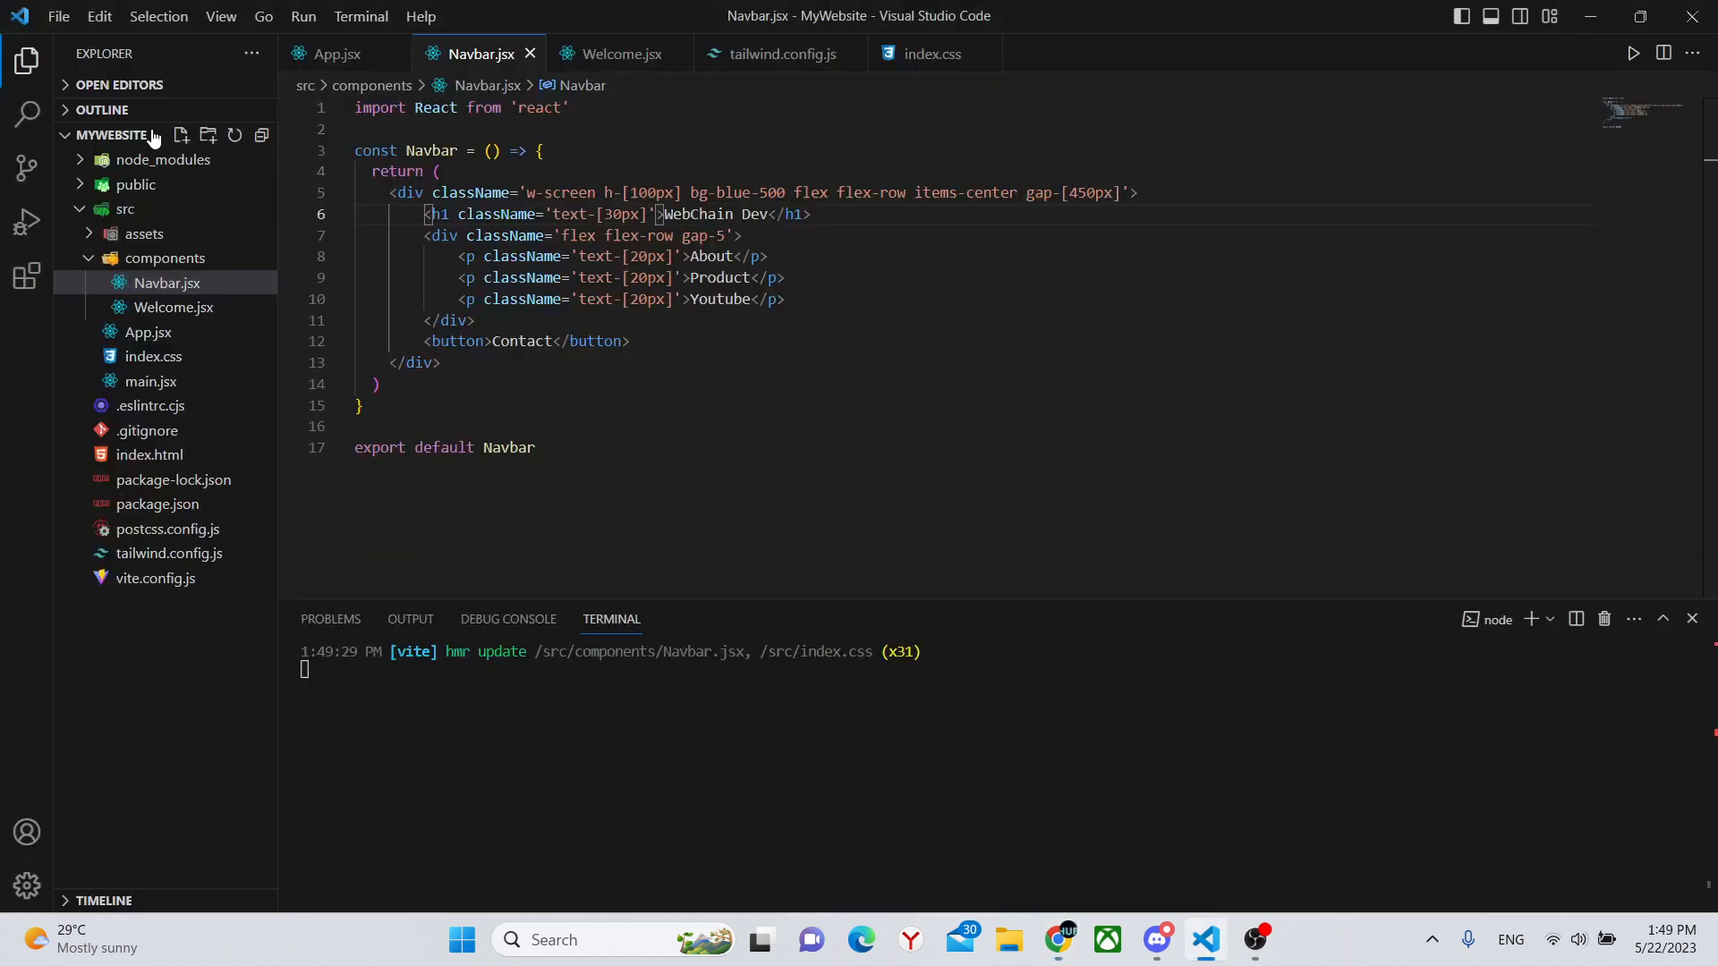
text(ml-10)
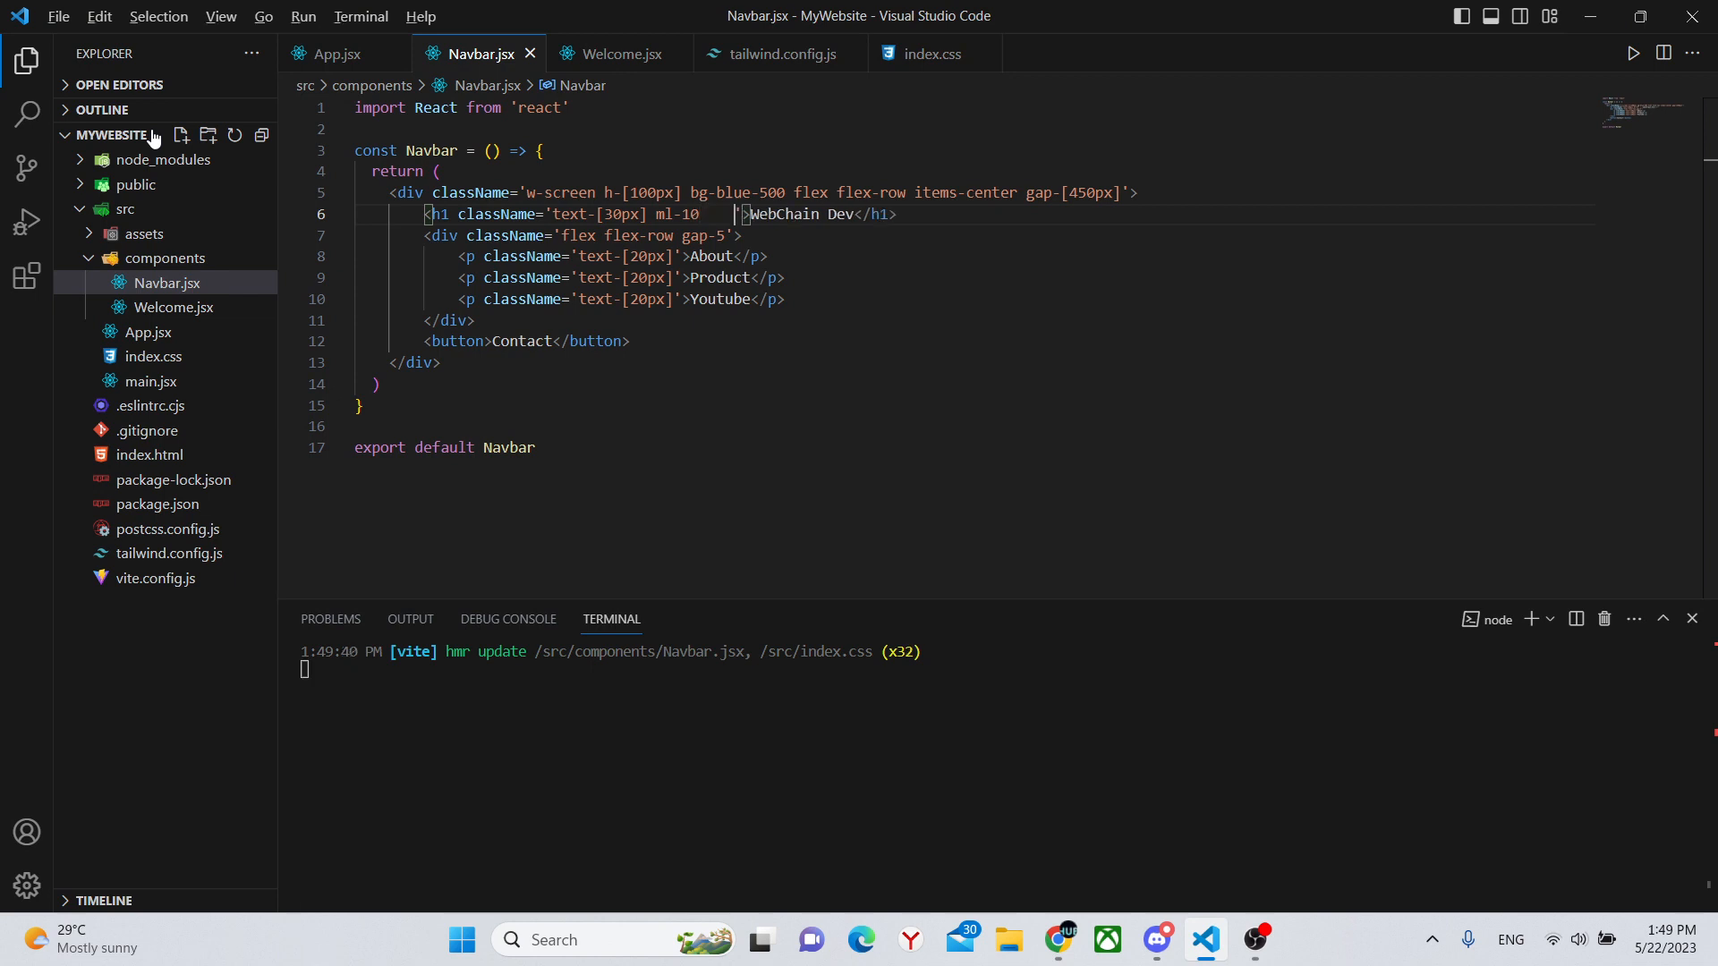
click(1057, 948)
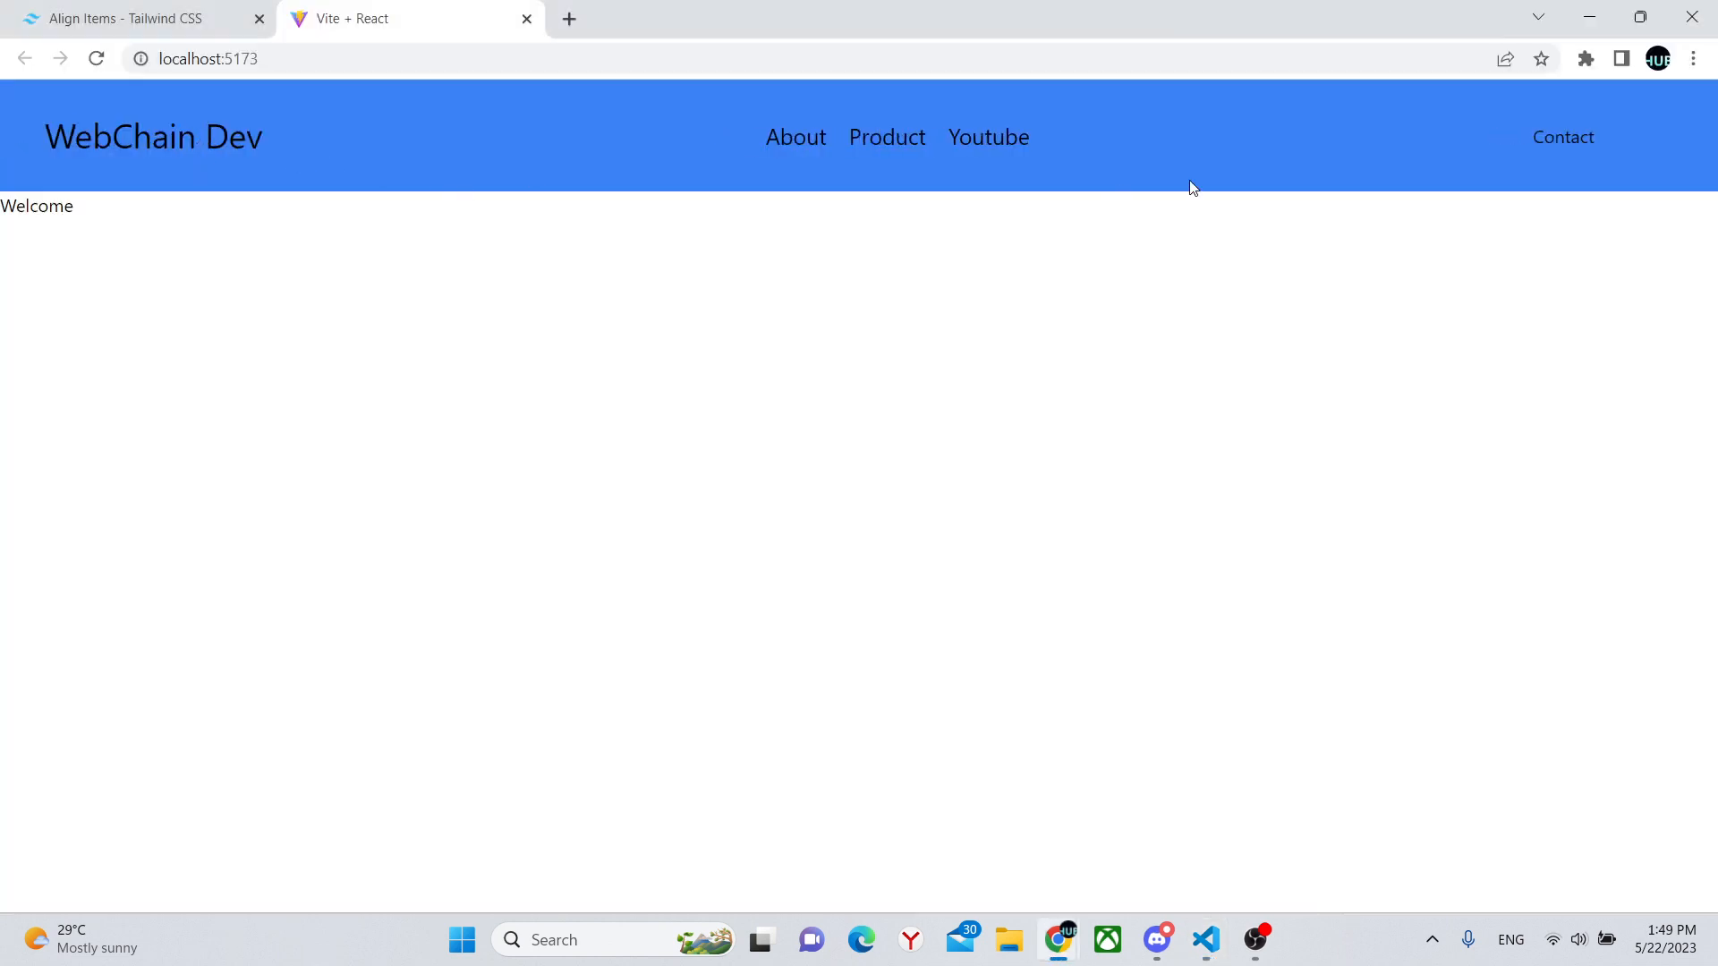
Add text-[20px] h-[30px] w-[80px] bg-blue-900 classes to the Contact button
click(1203, 950)
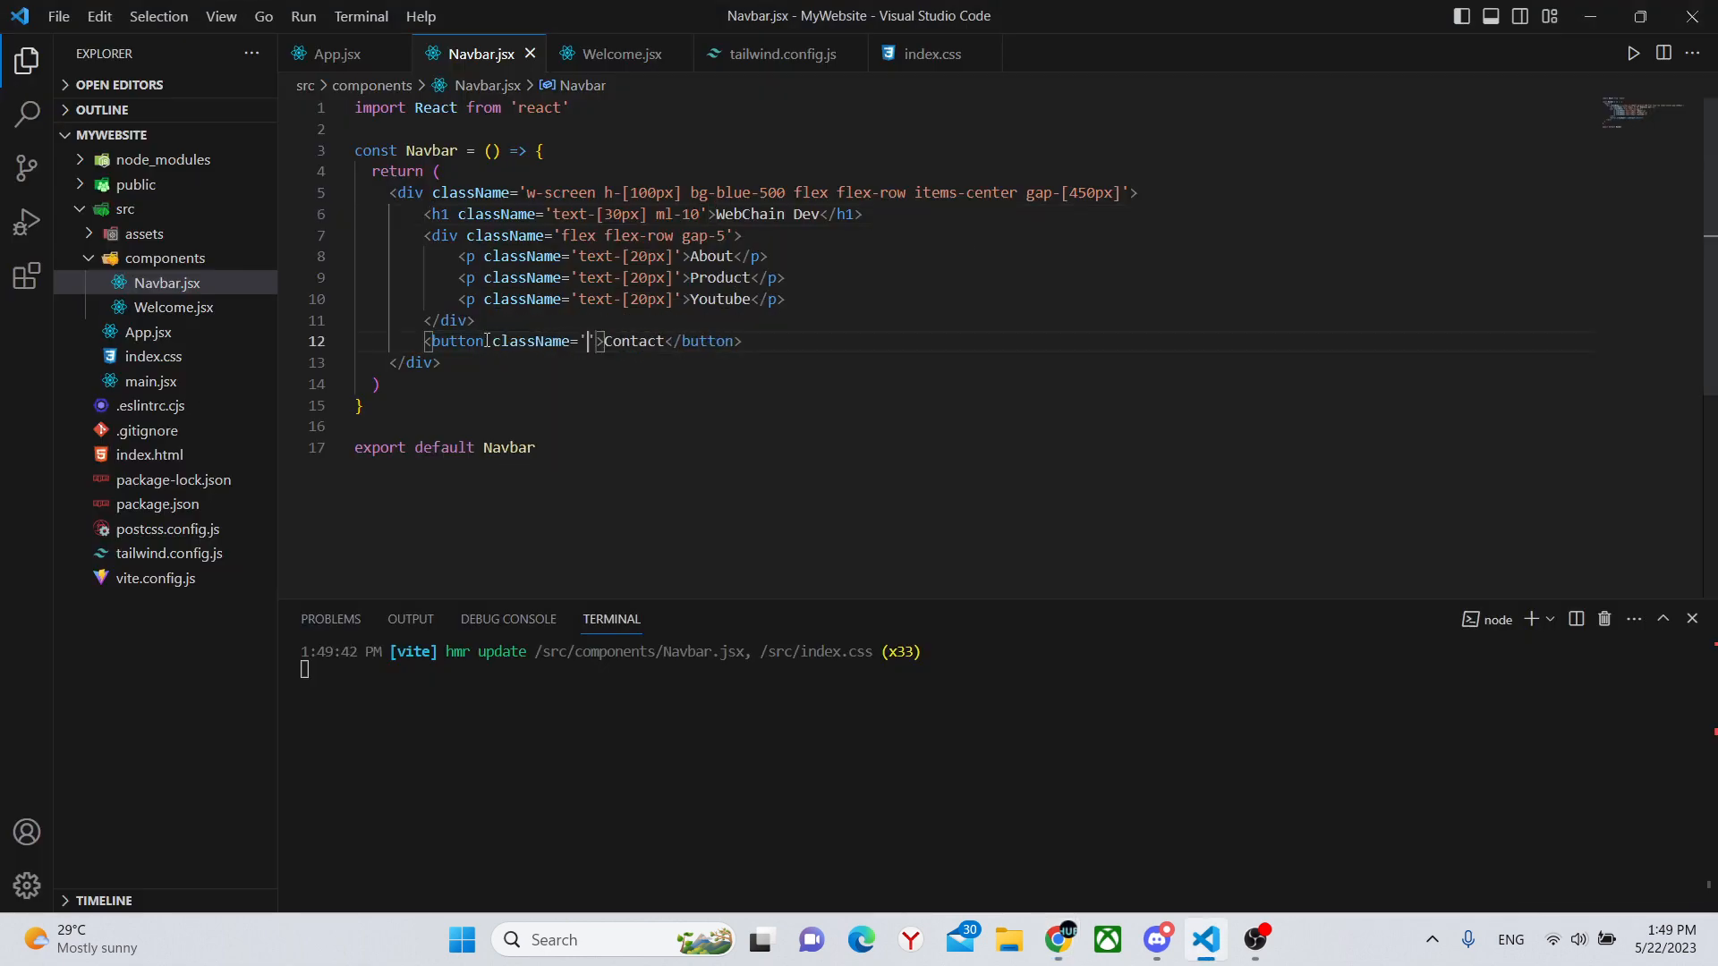
text(text)
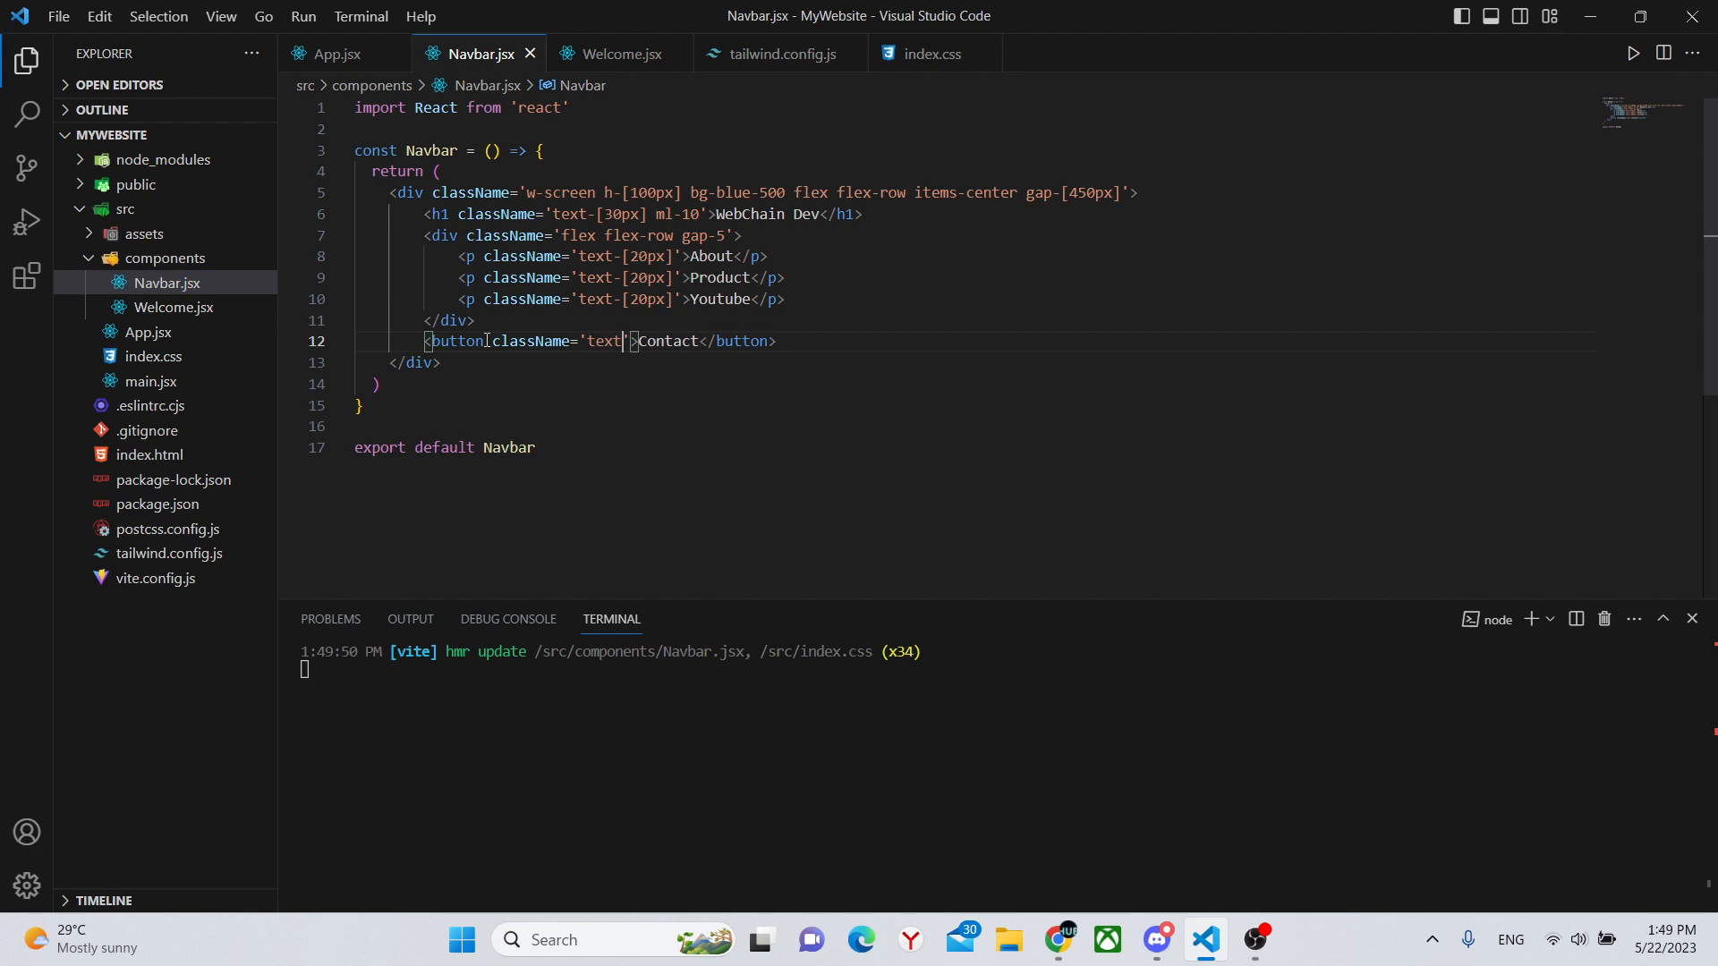
text(-[20px])
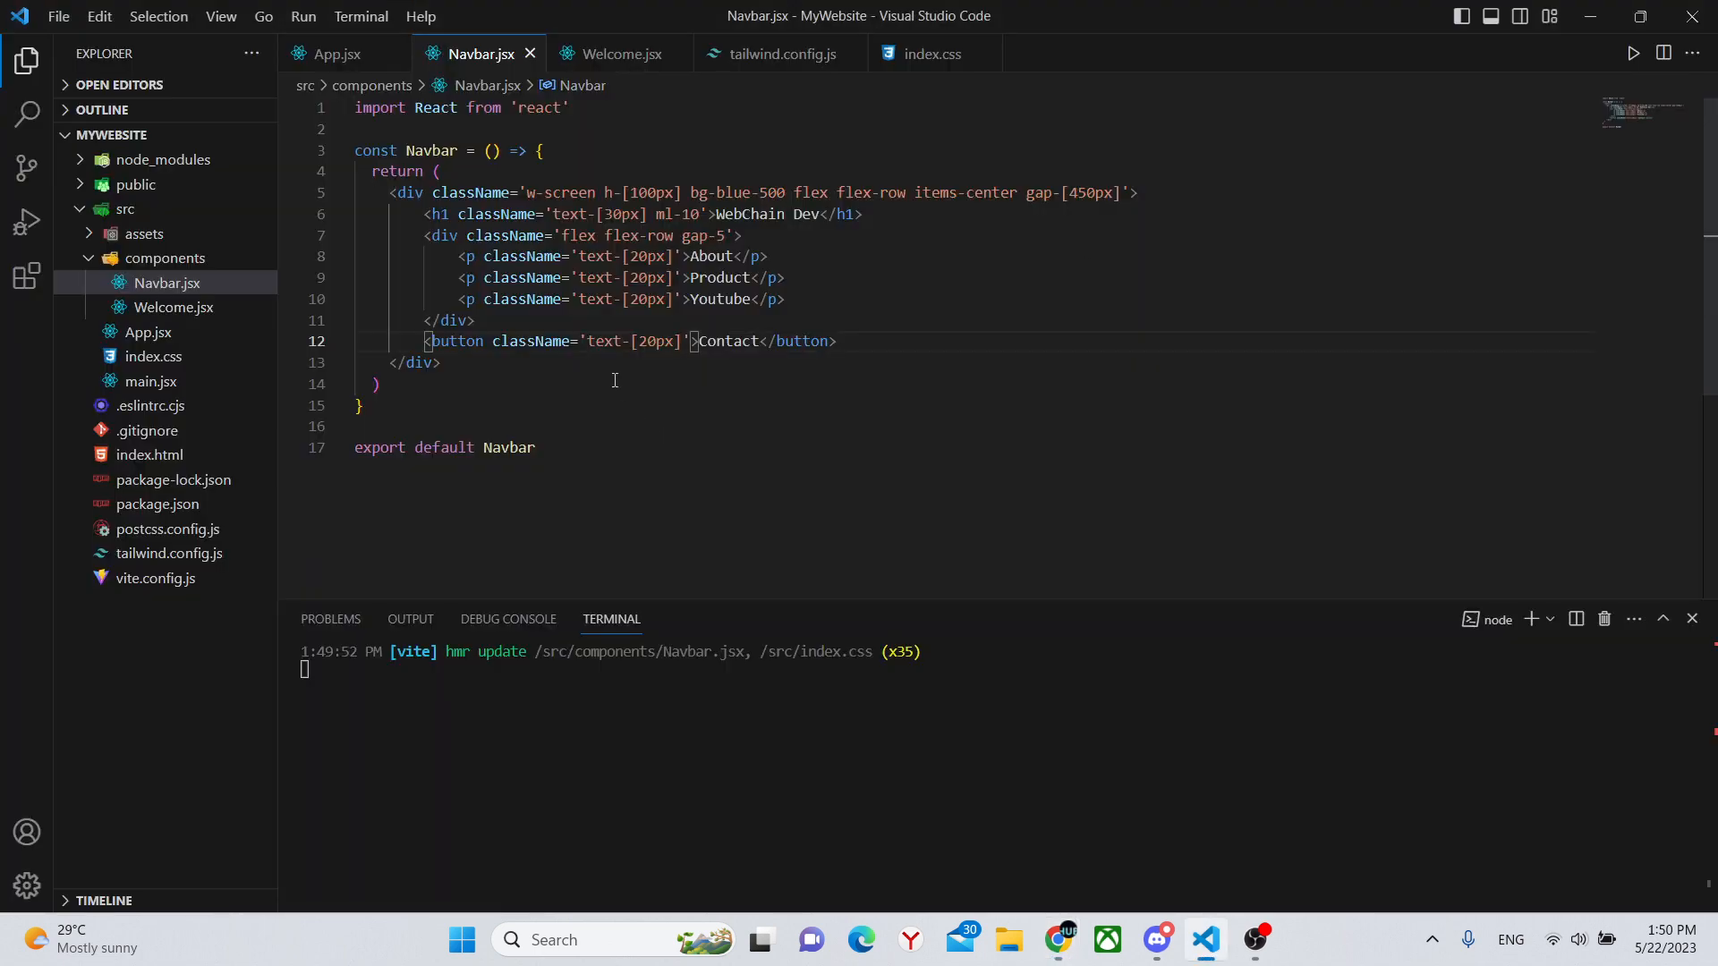
text(" ")
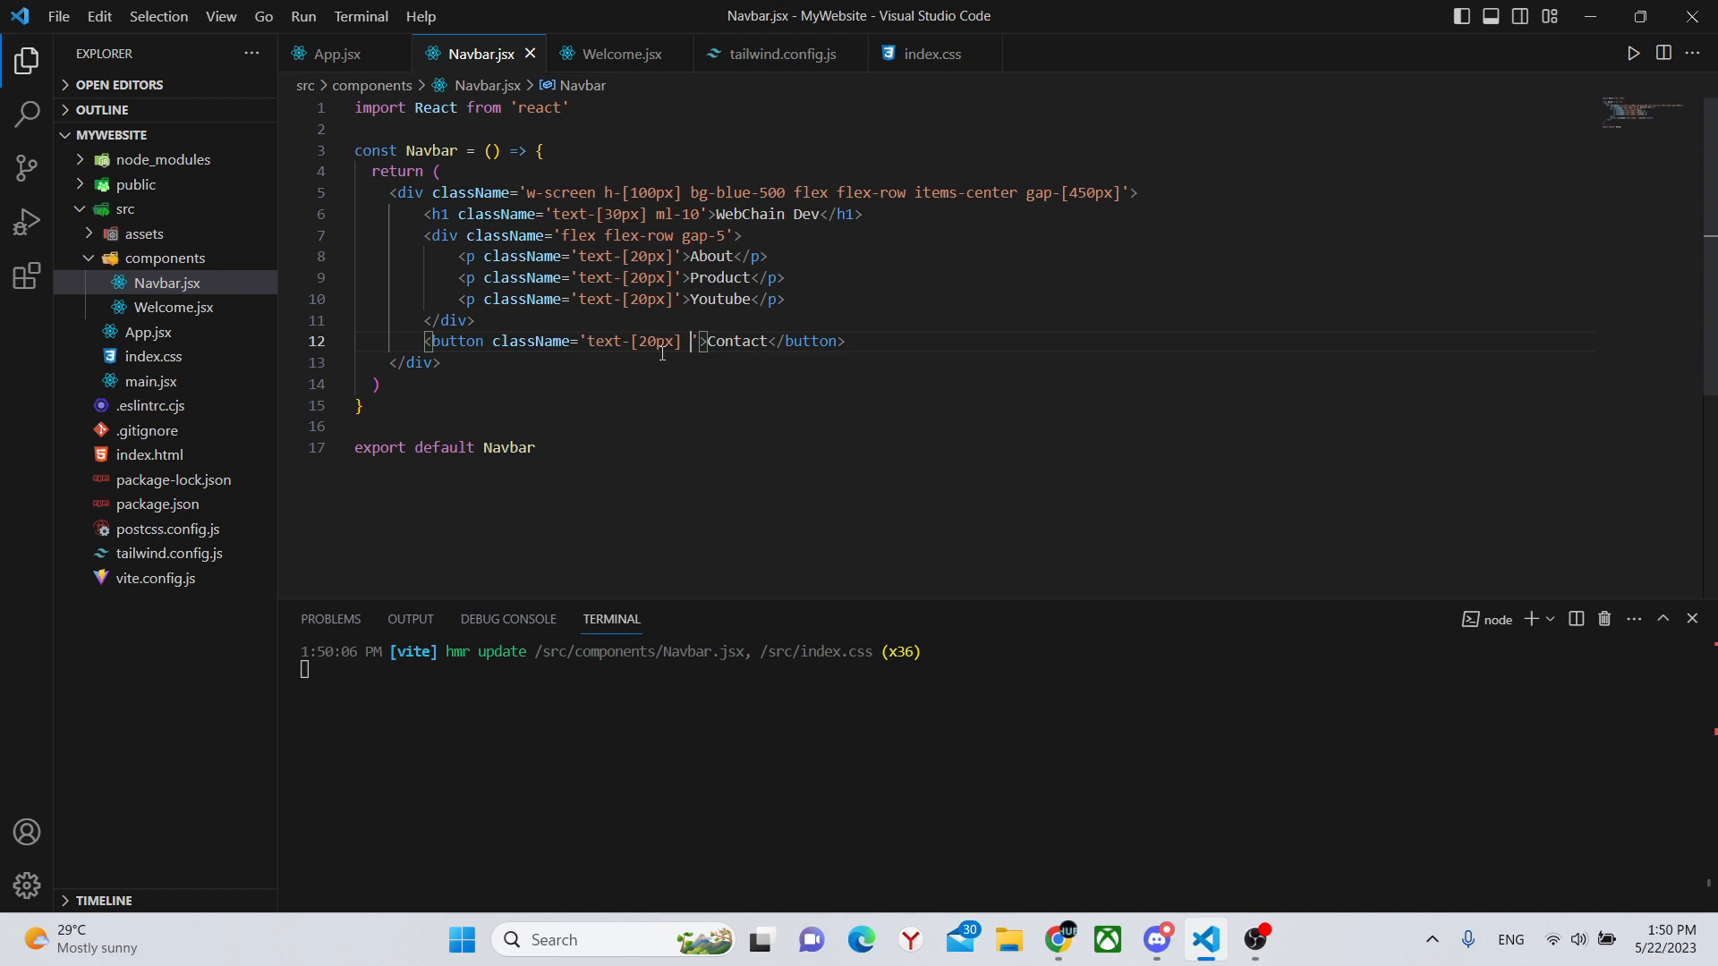
text(h-)
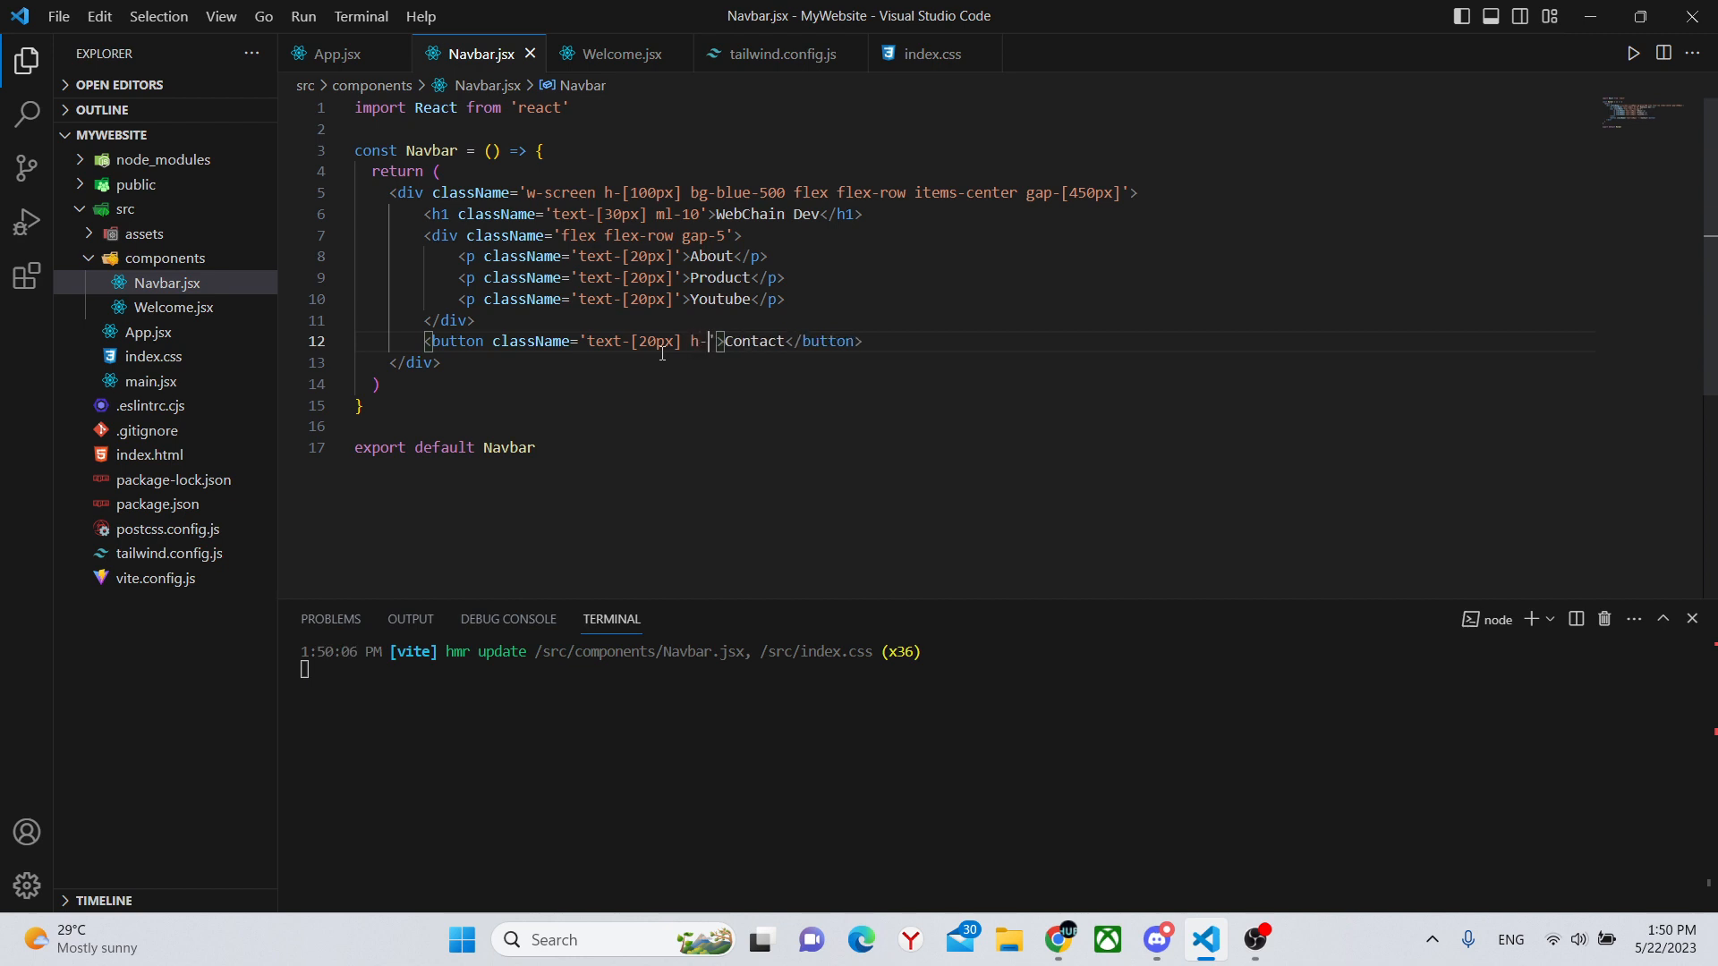
text(30px])
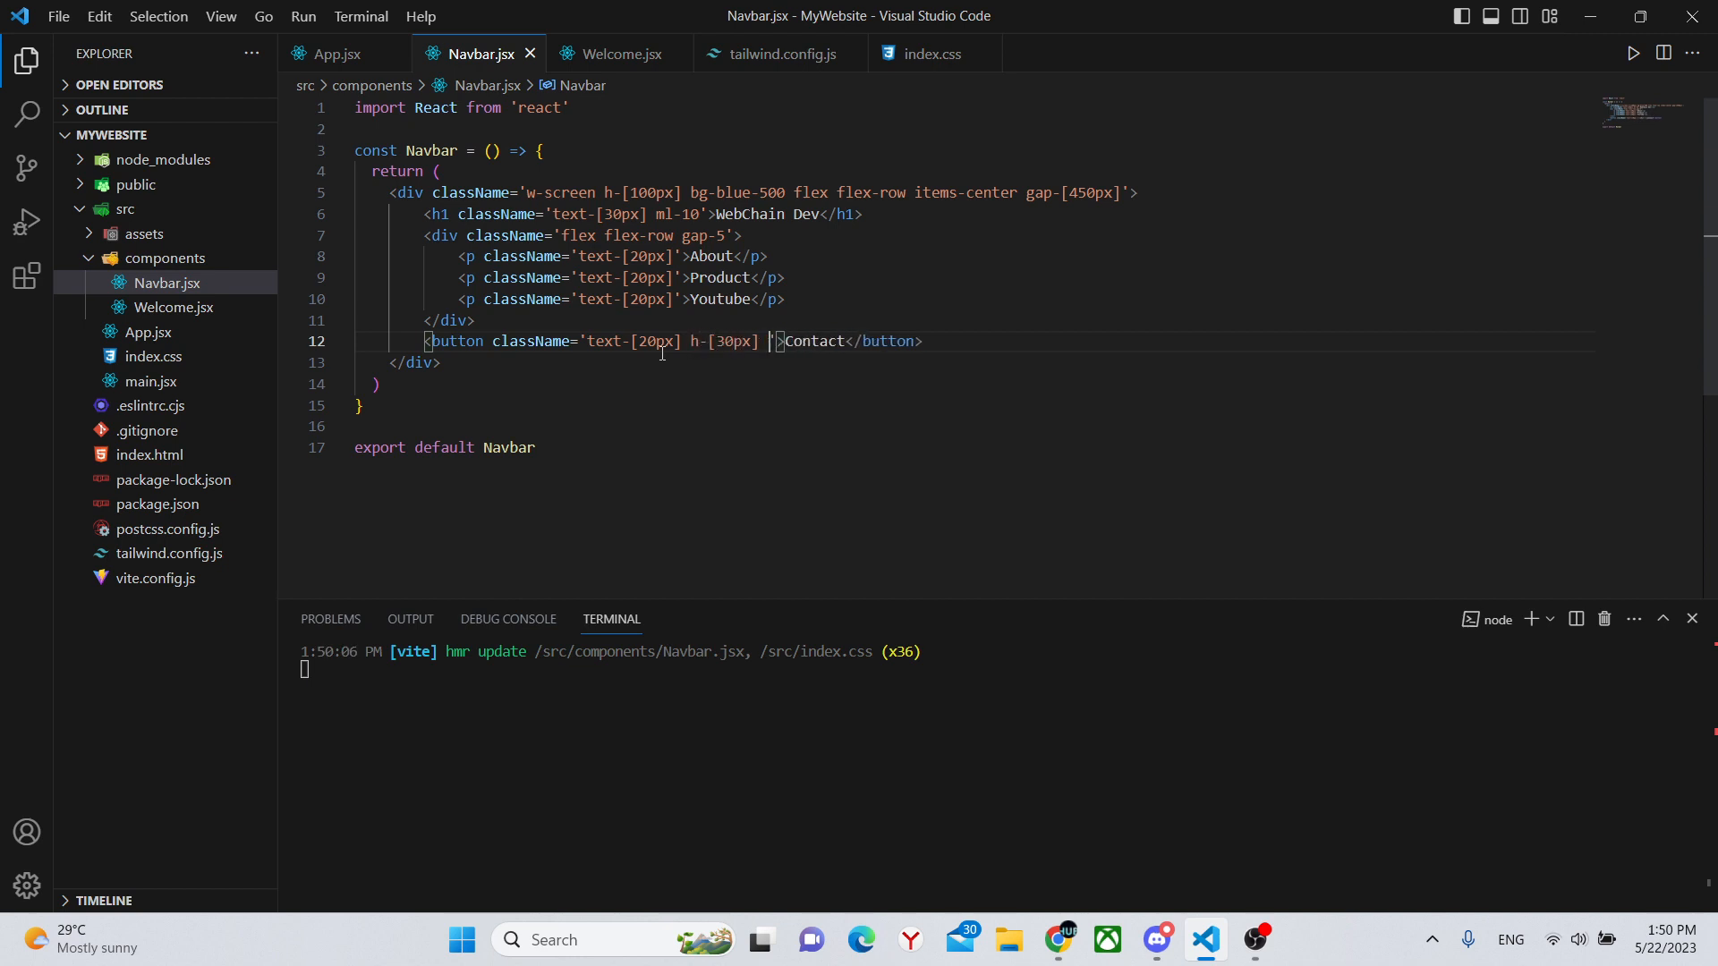
text(w-80)
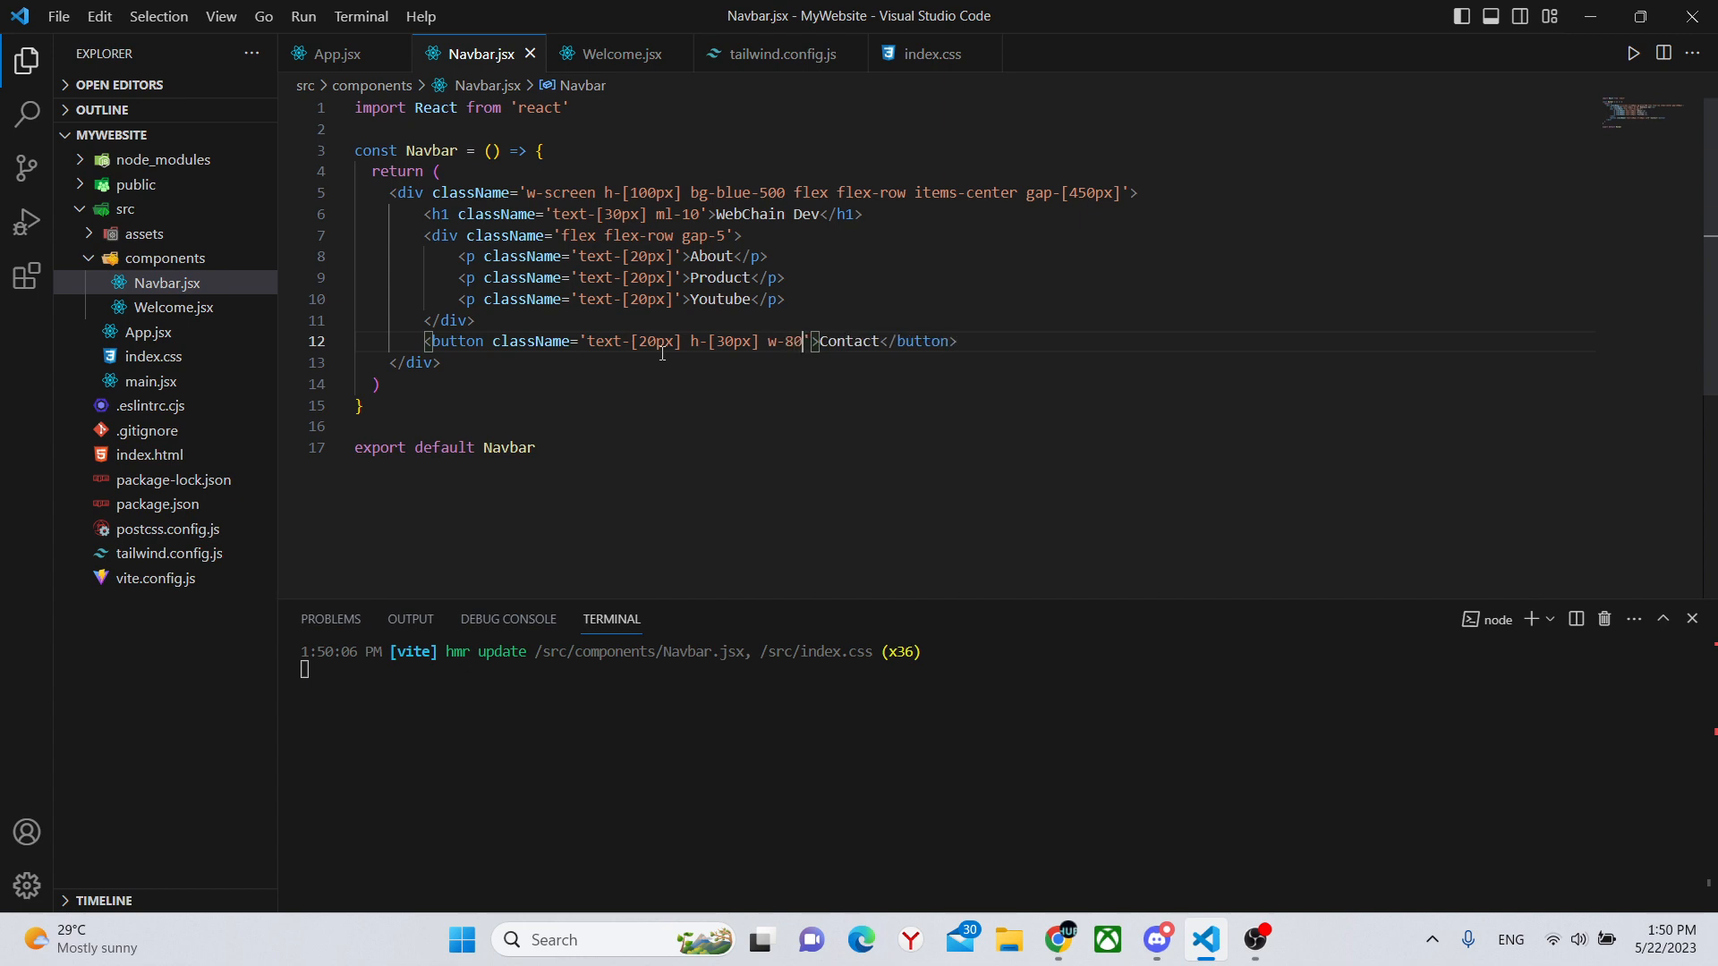
text([)
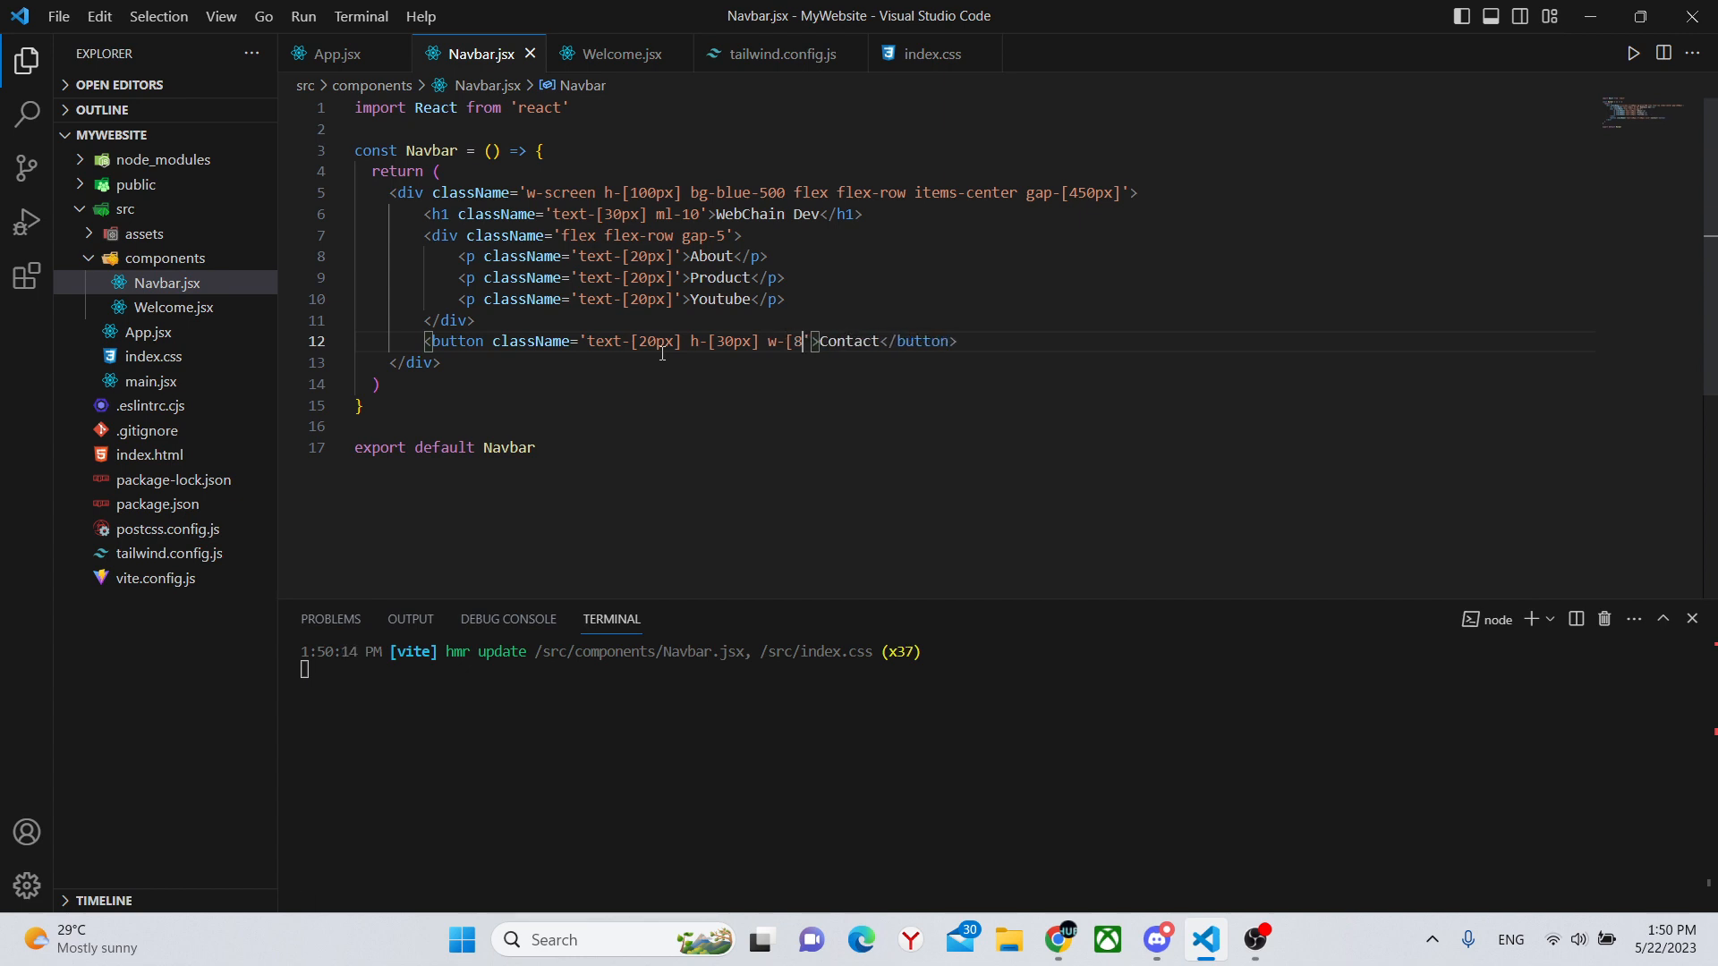
text(0px])
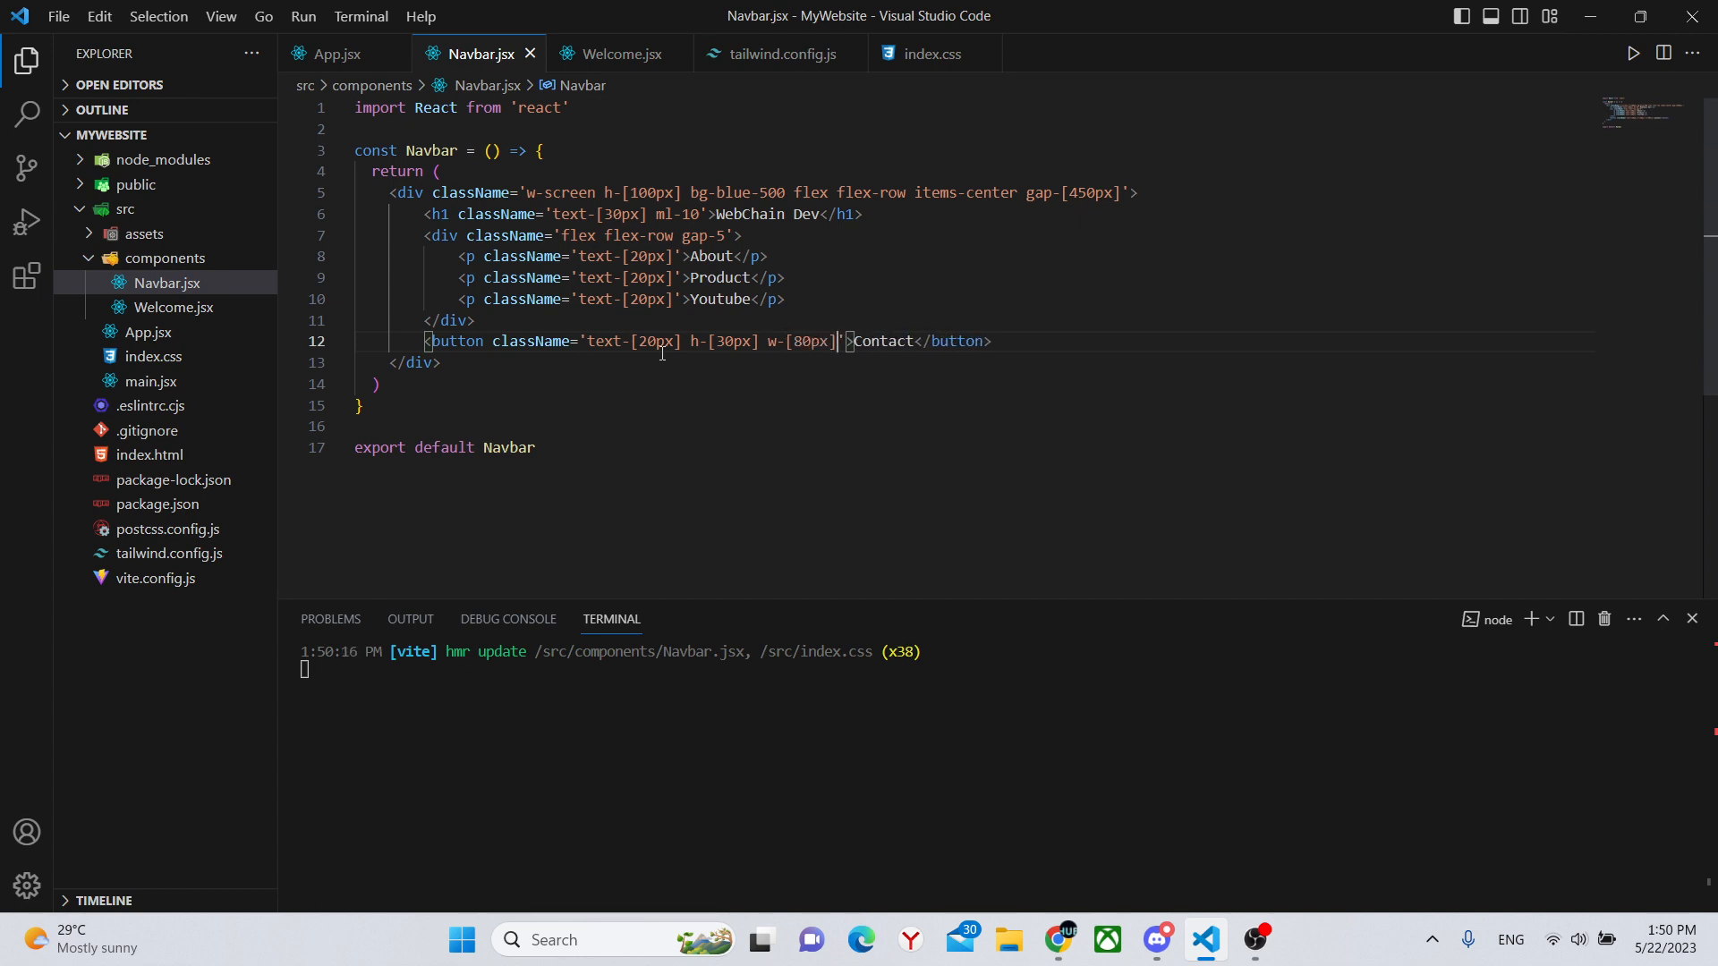
text(bg)
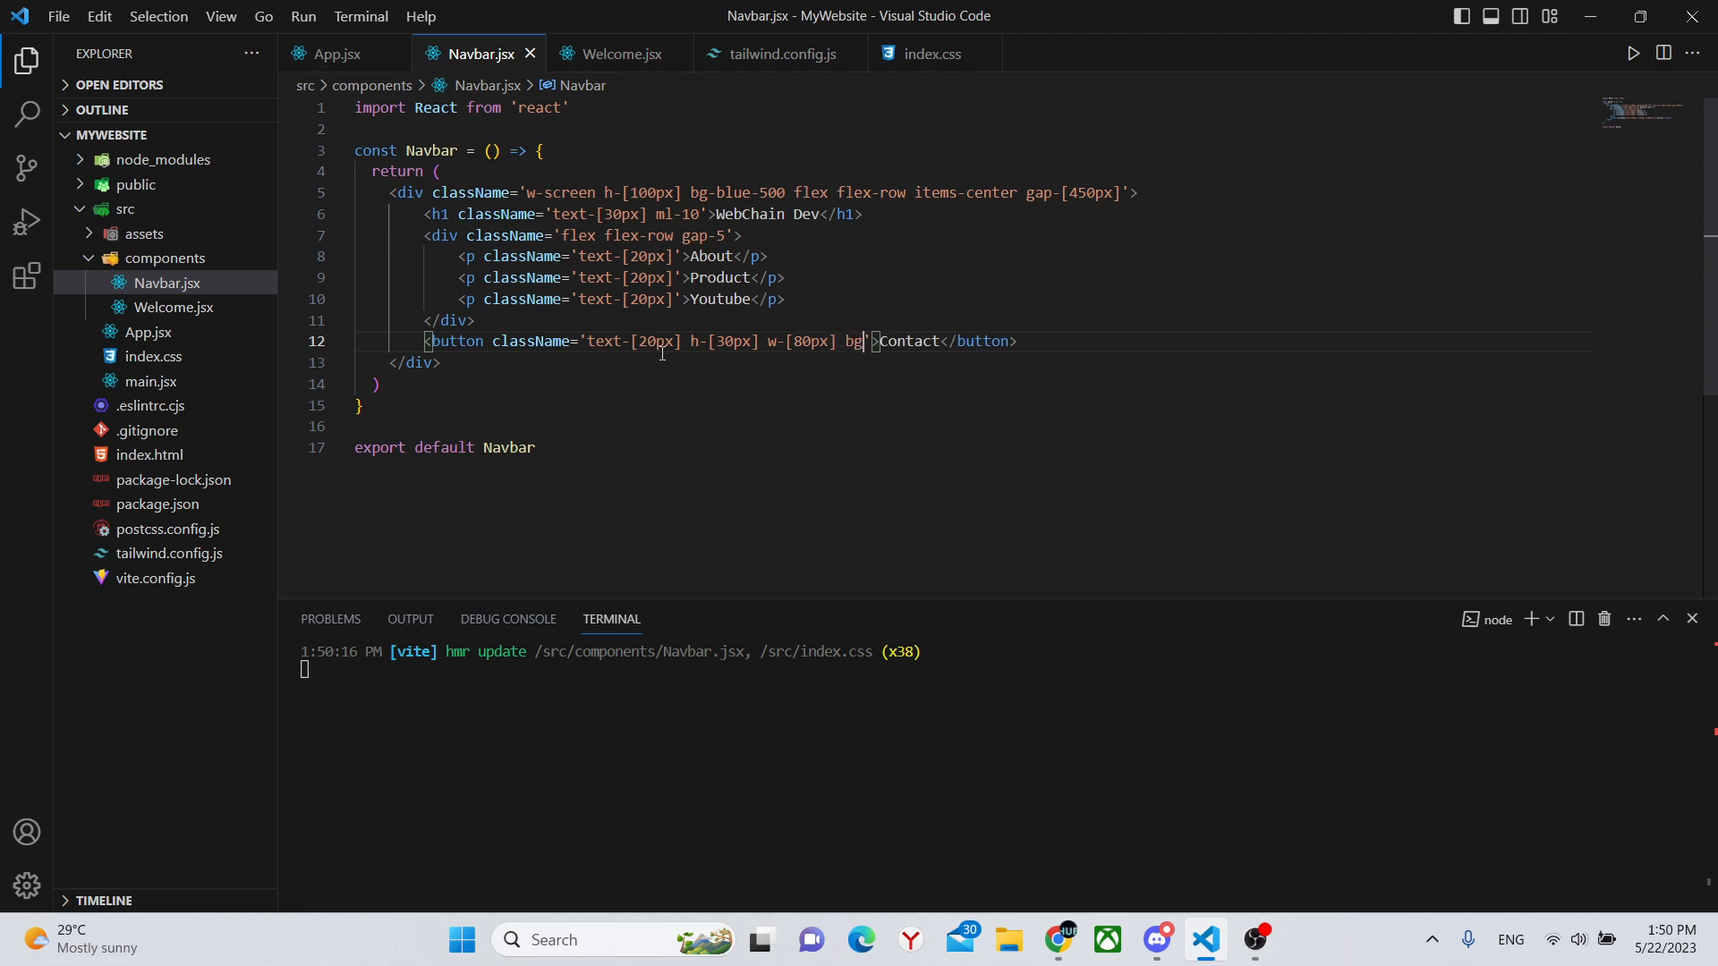
text(blue-)
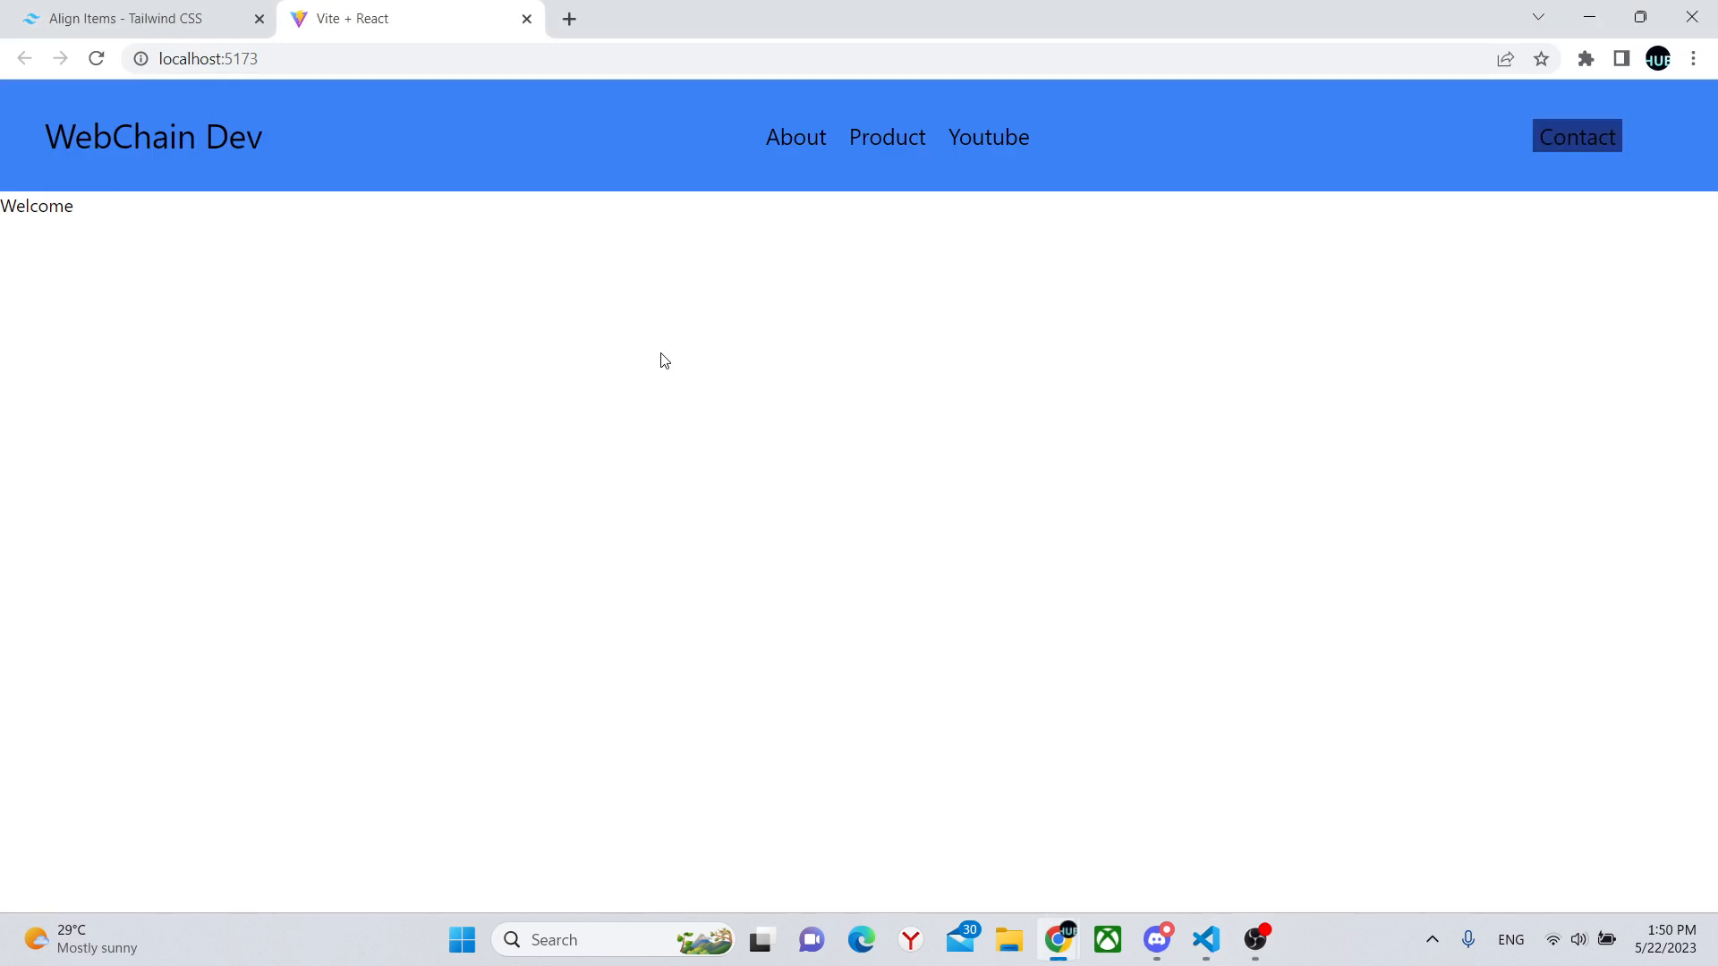
mouse_move(1131, 243)
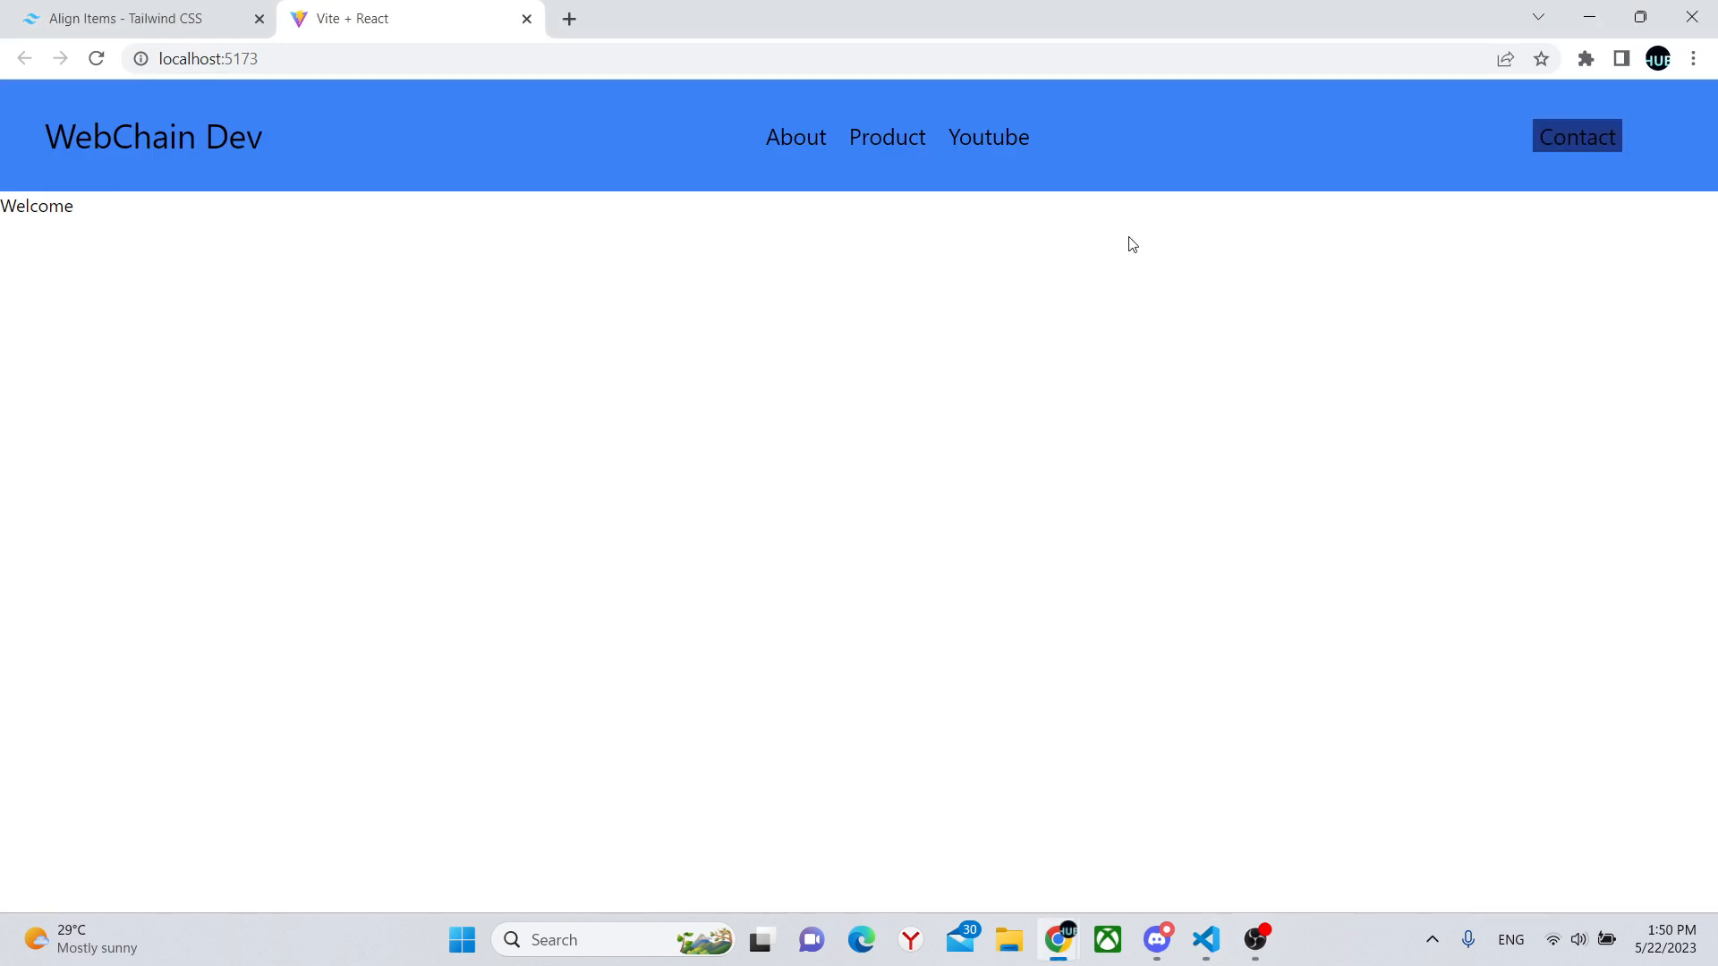
mouse_move(1596, 157)
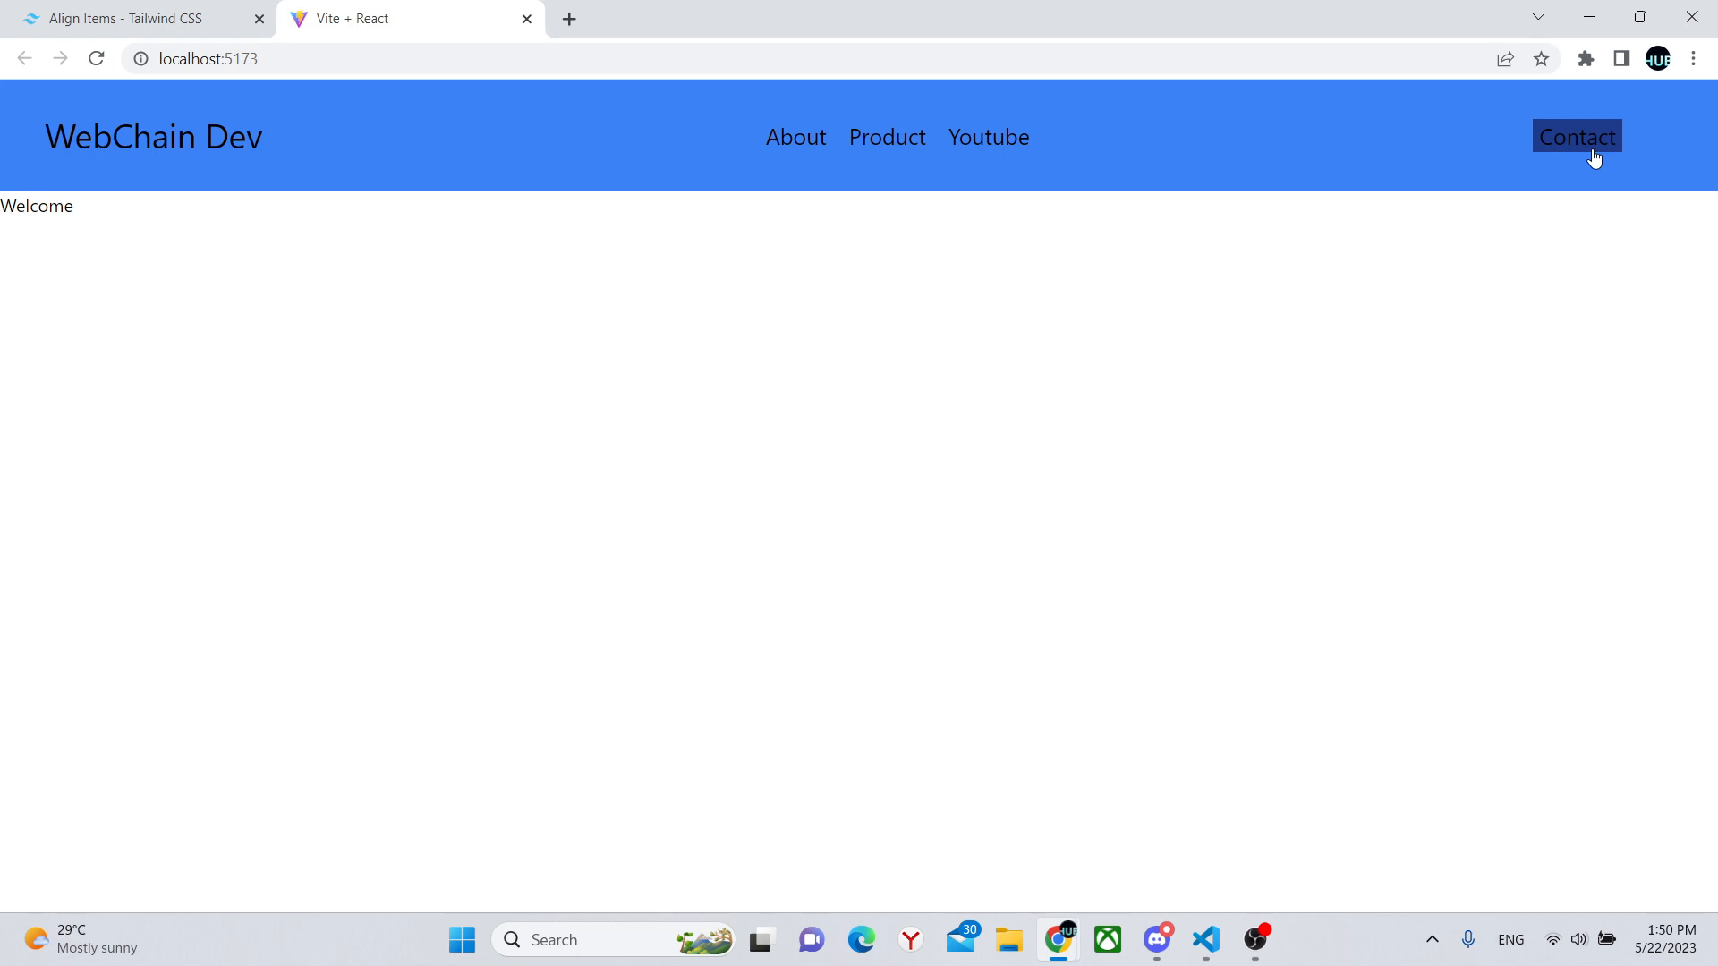
Add rounded-[10px] and 40px height to the Contact button and preview in Chrome
click(1203, 939)
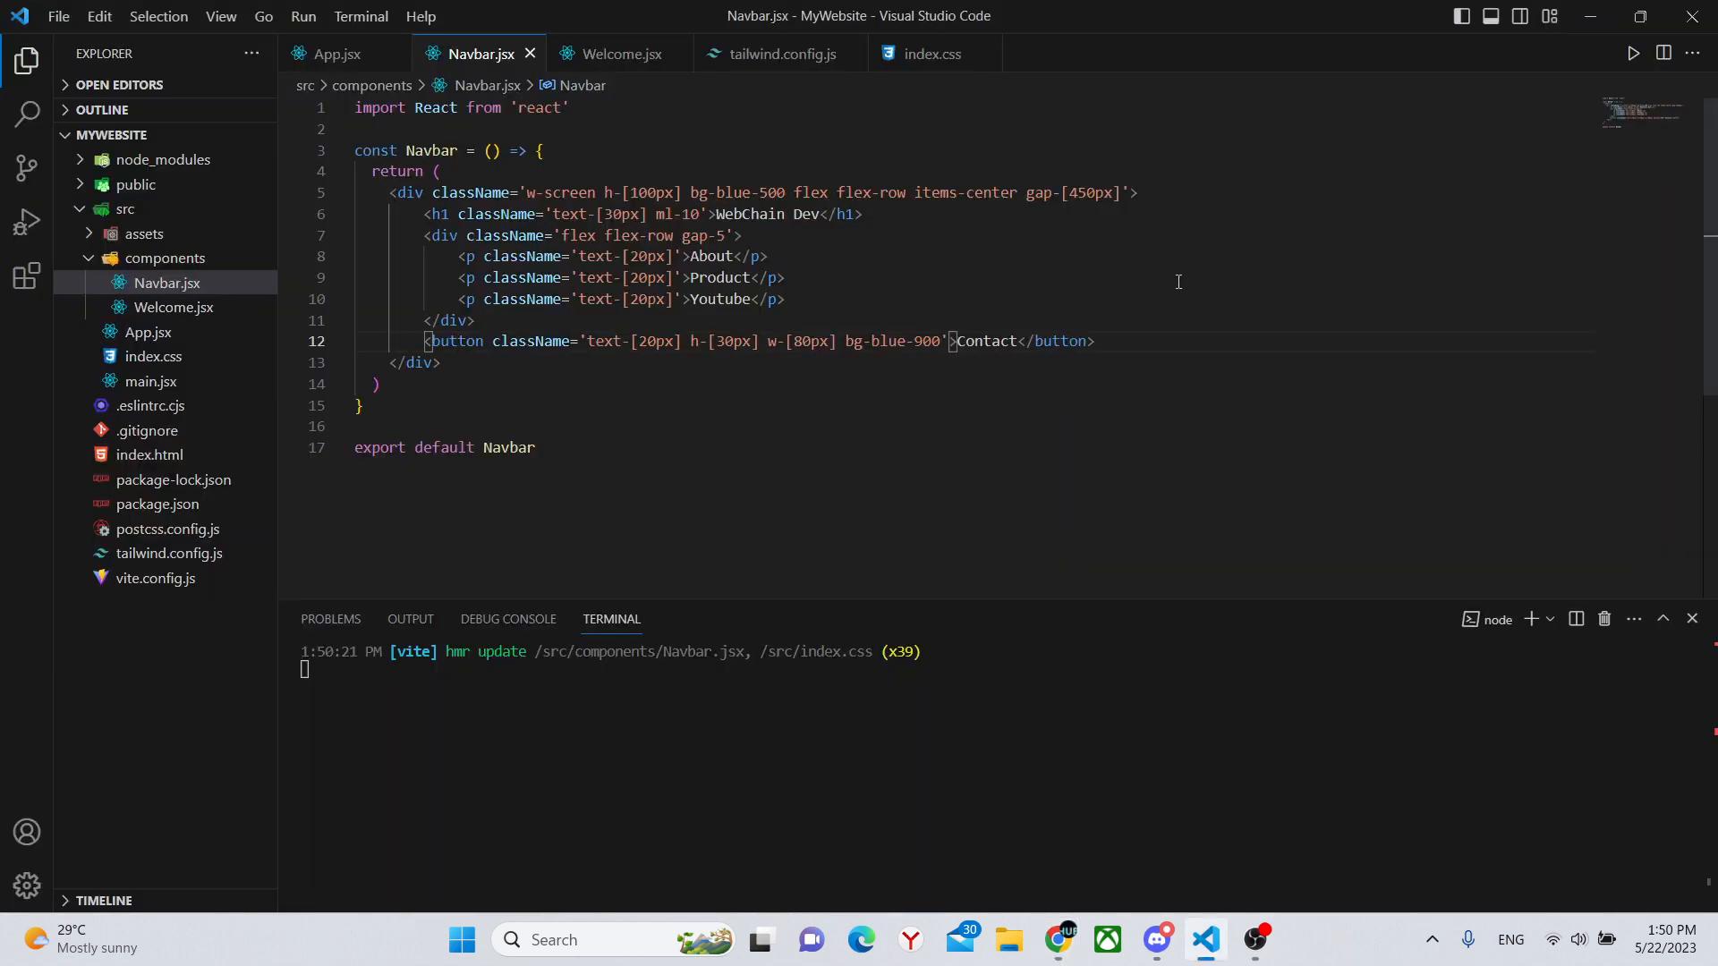
text(rounded-[10px)
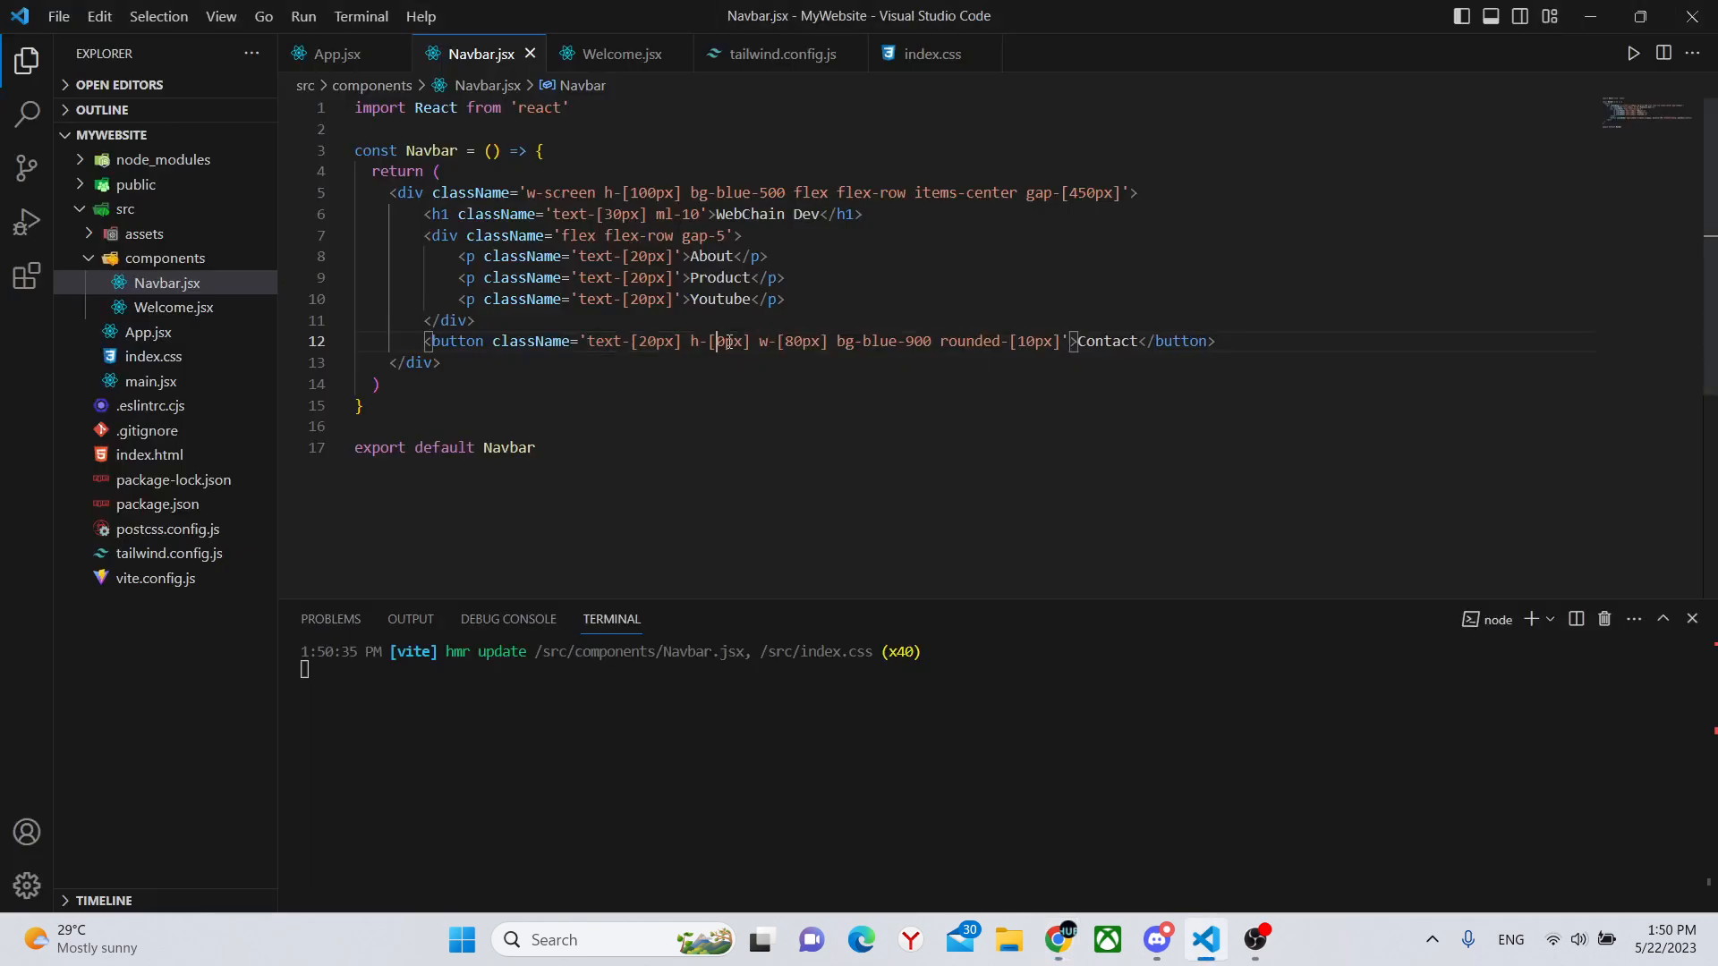
click(1056, 939)
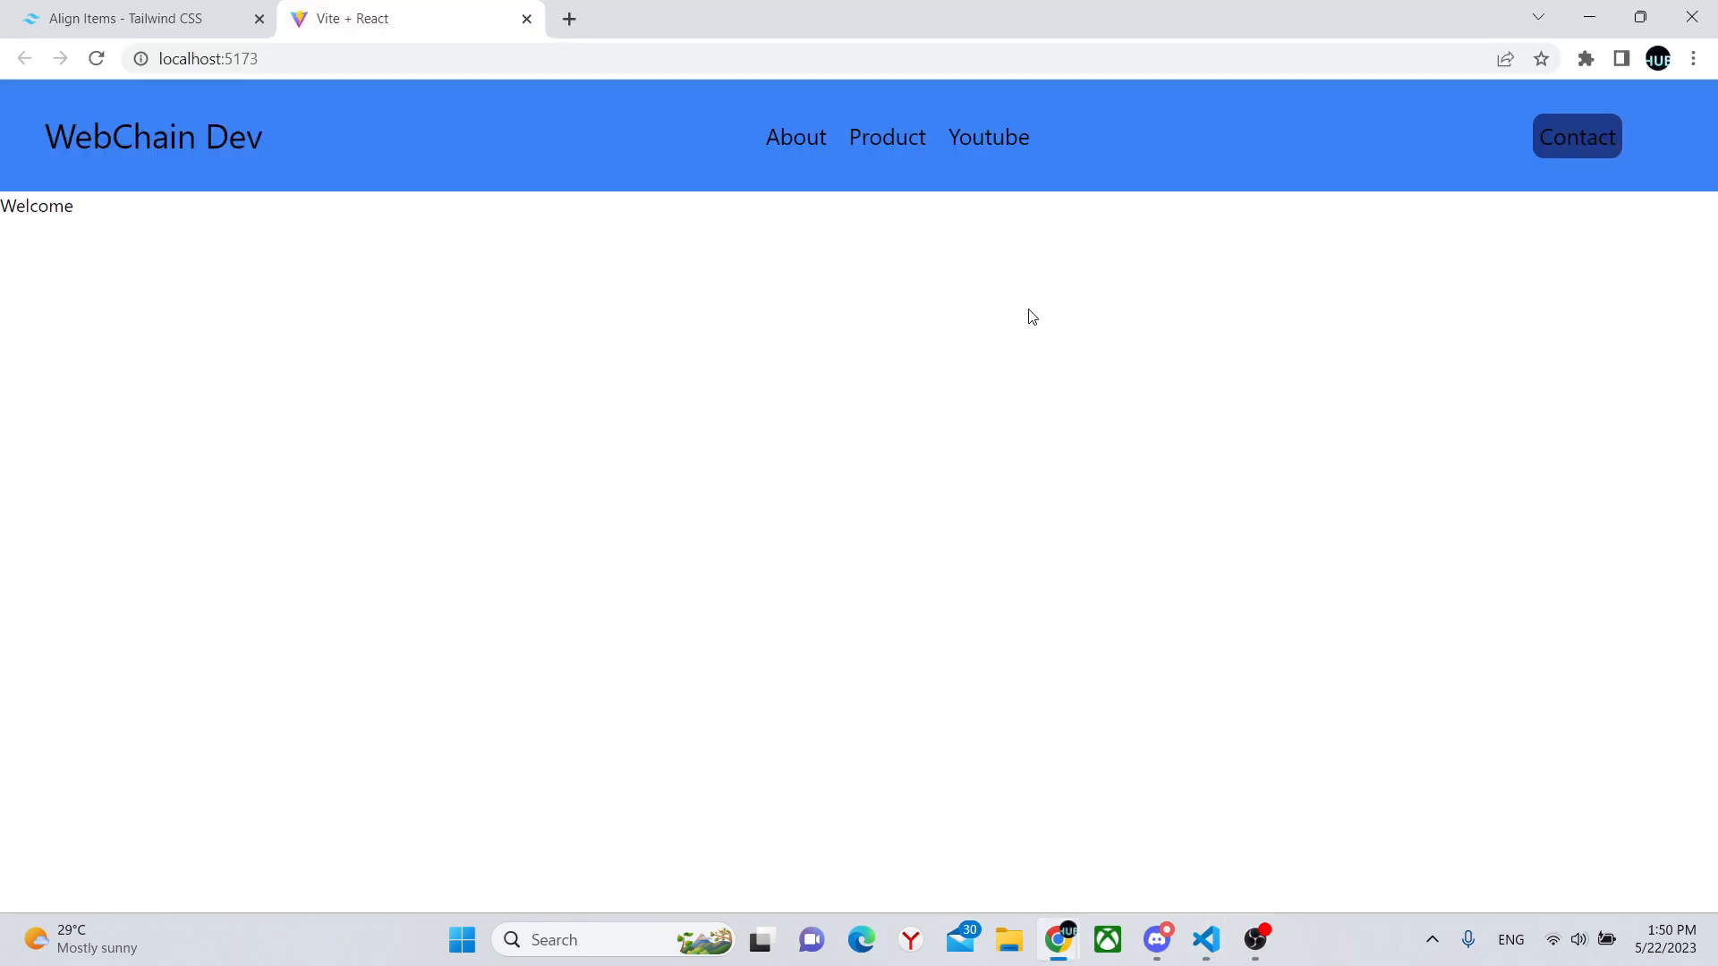
mouse_move(1236, 238)
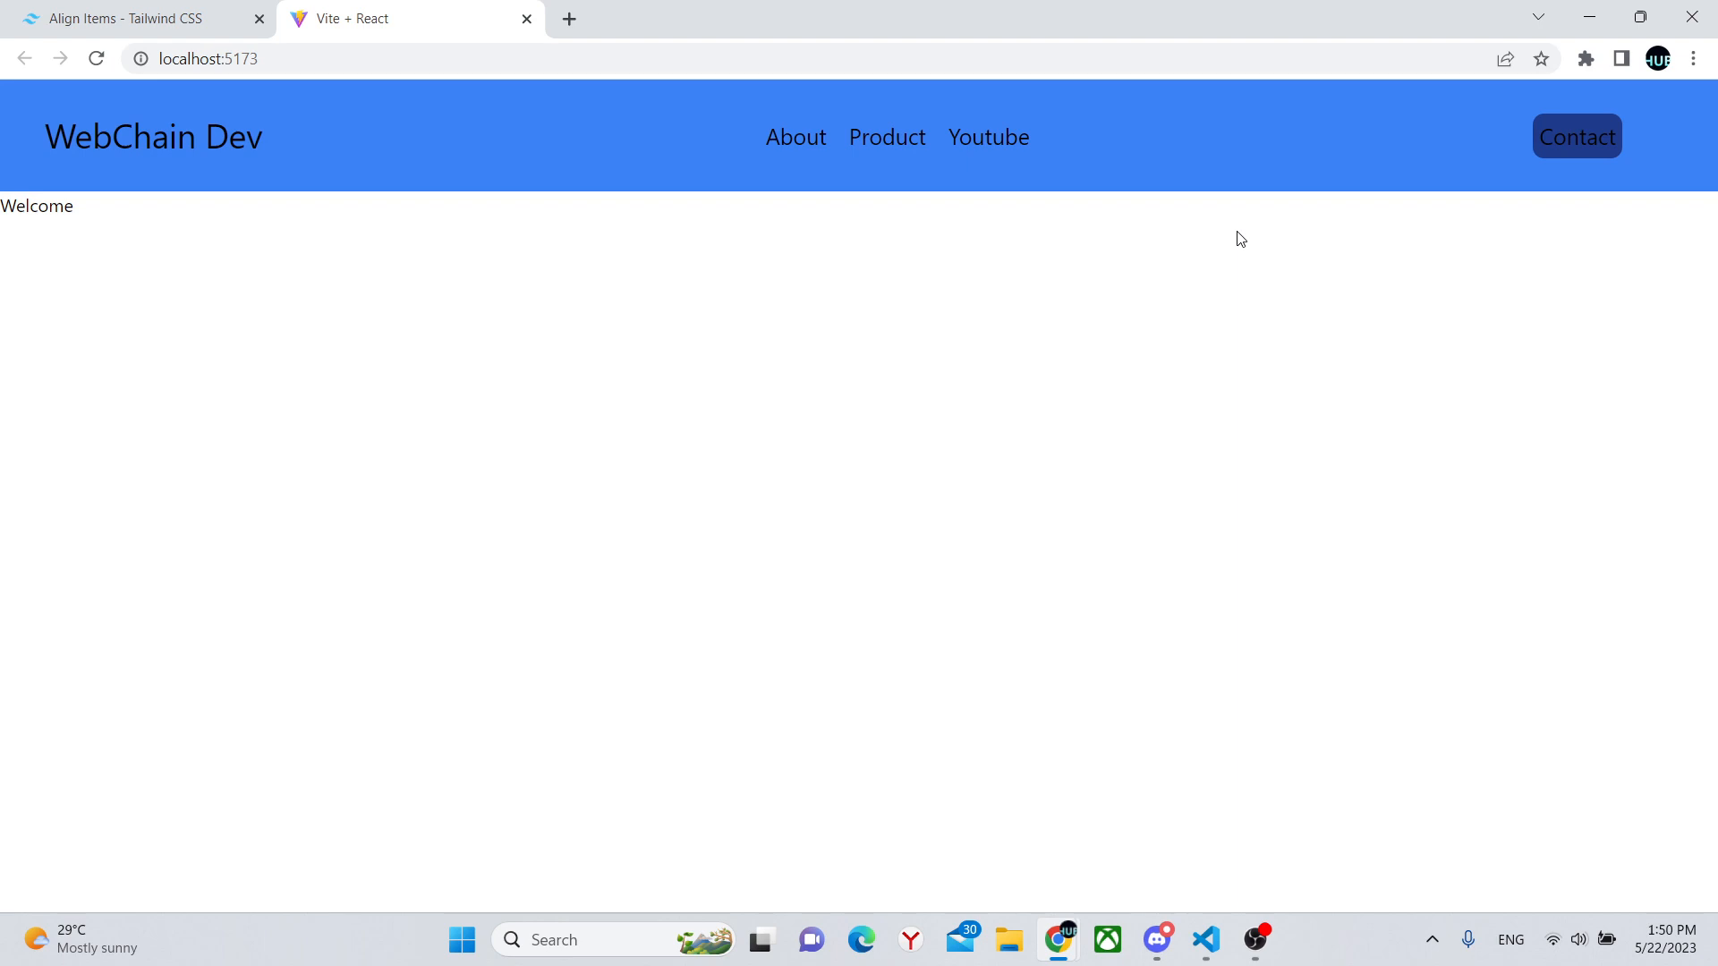
mouse_move(1290, 224)
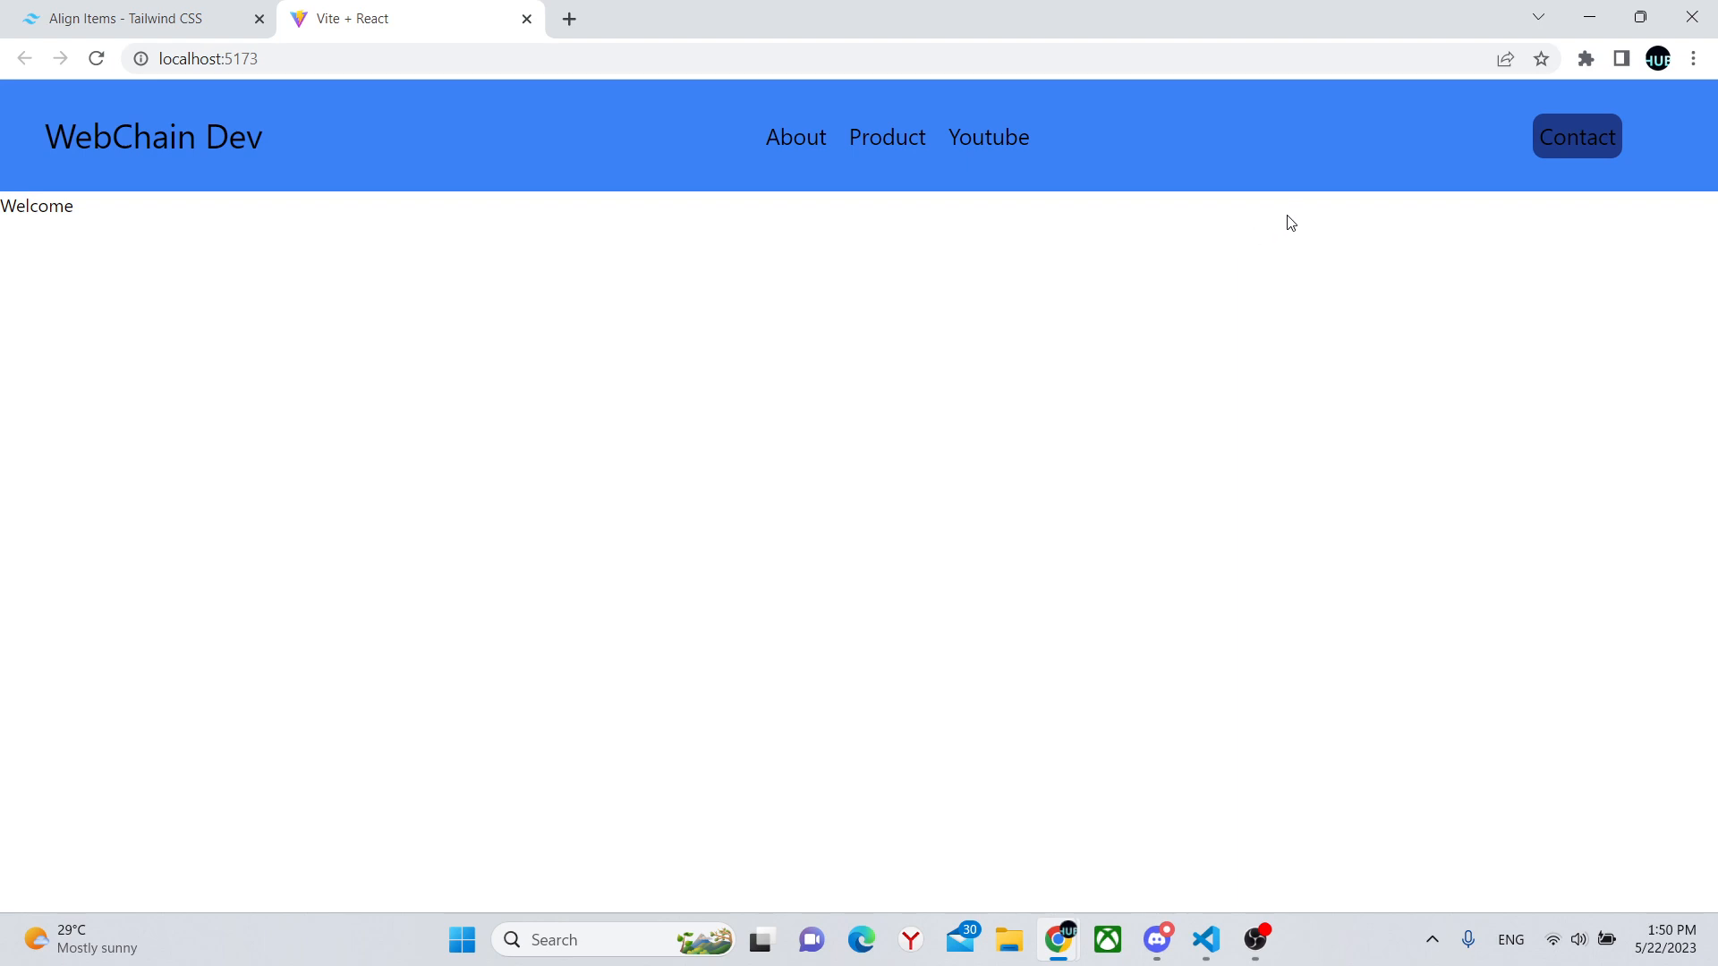
mouse_move(1299, 218)
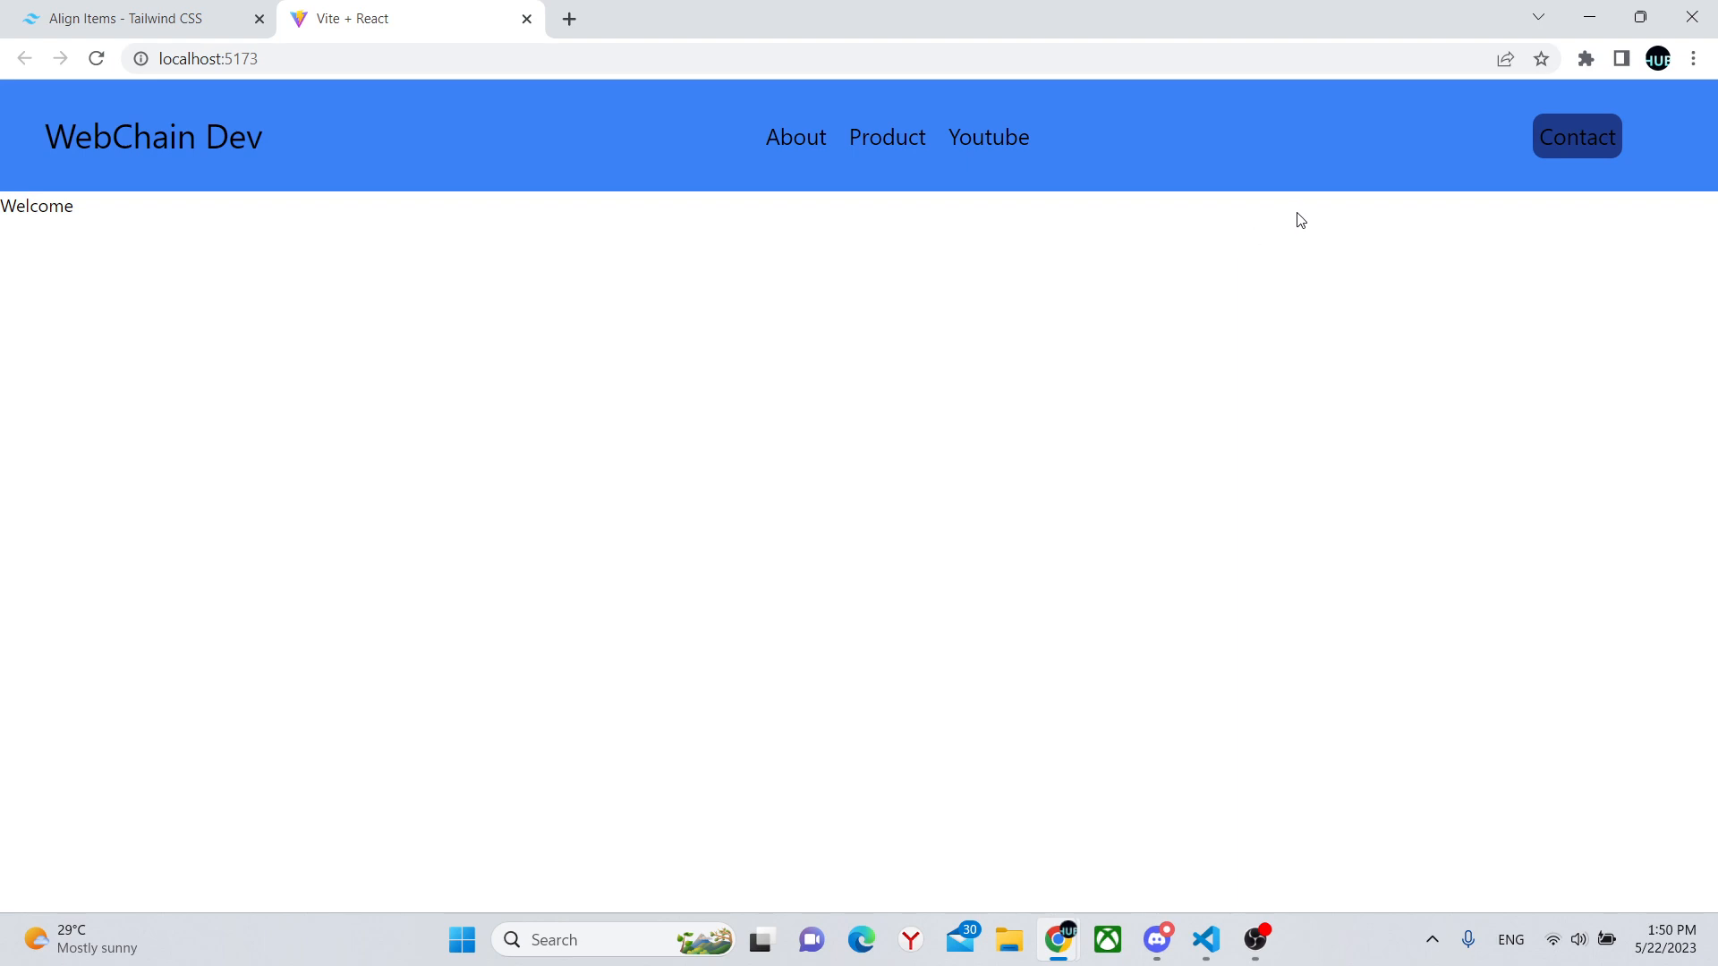
Start a text-white class on the Contact button
click(1205, 939)
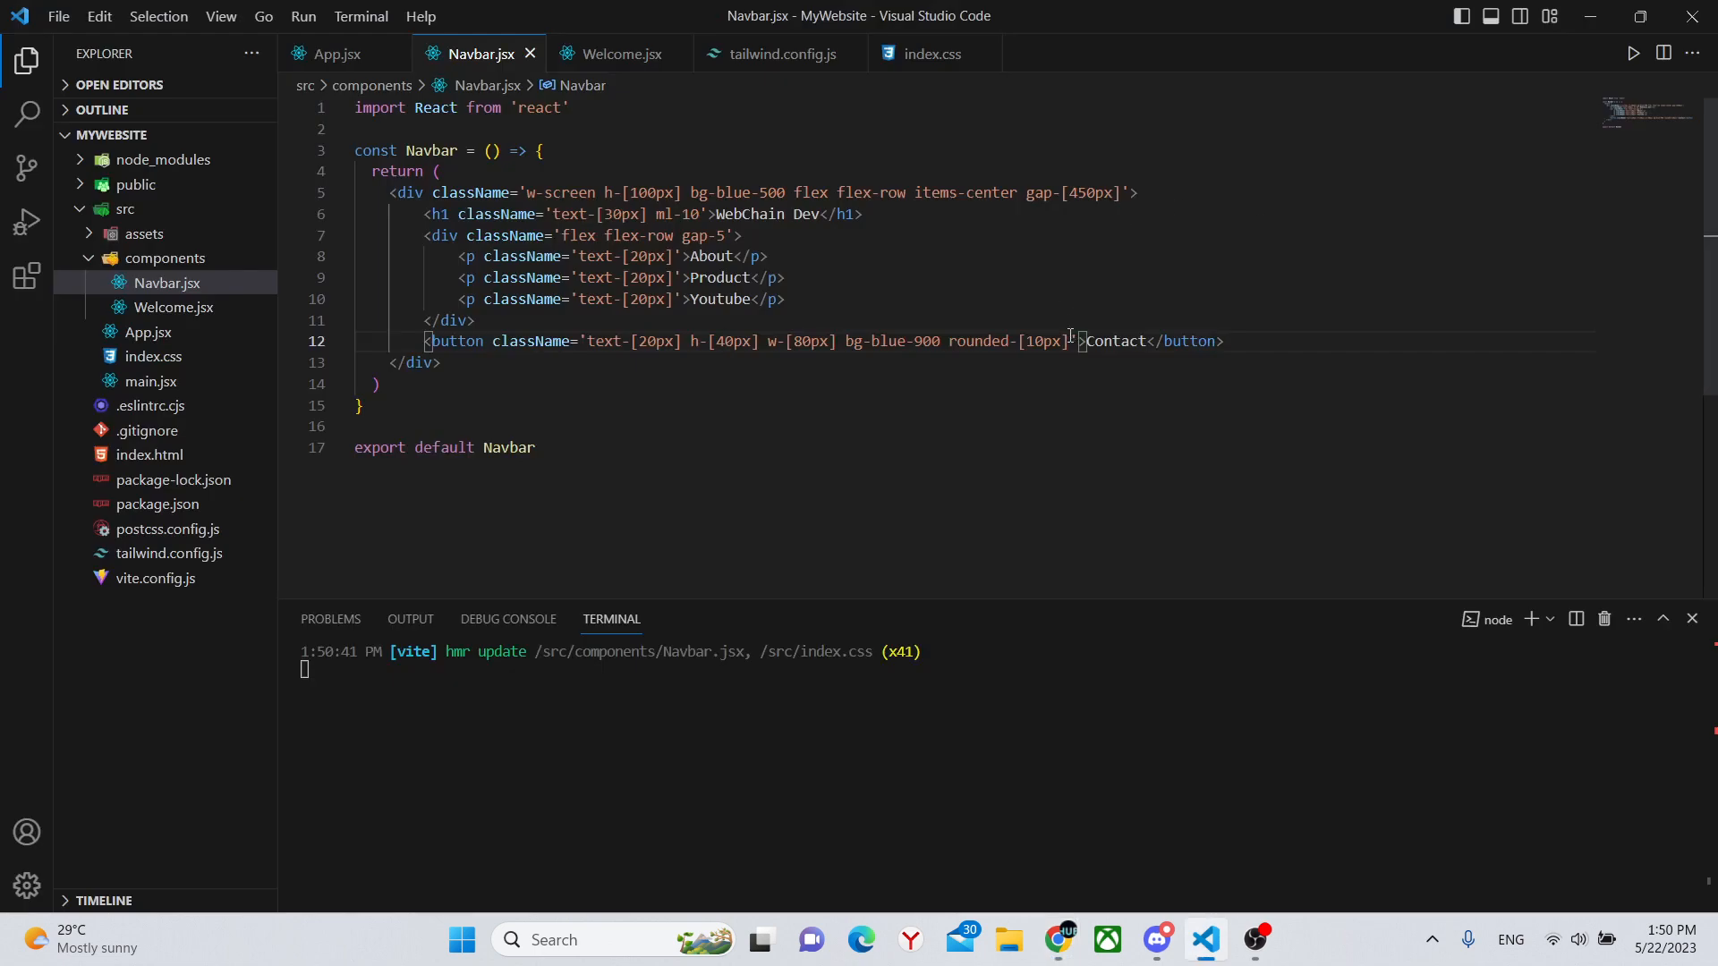
text(text-wh)
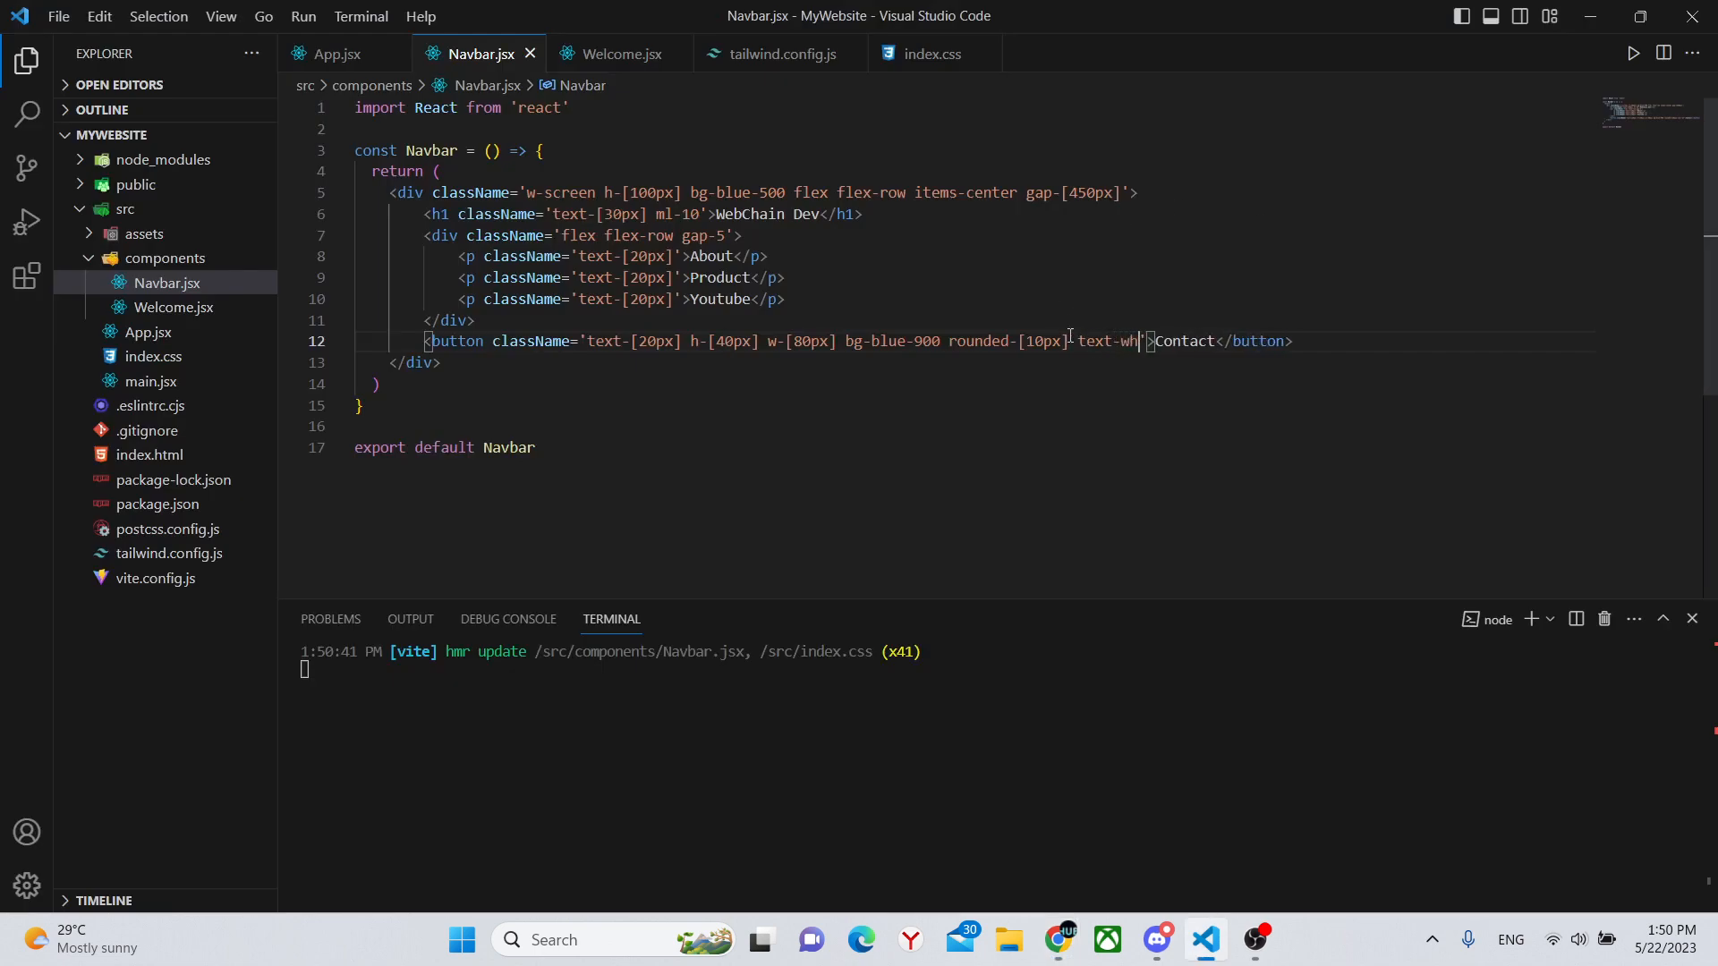